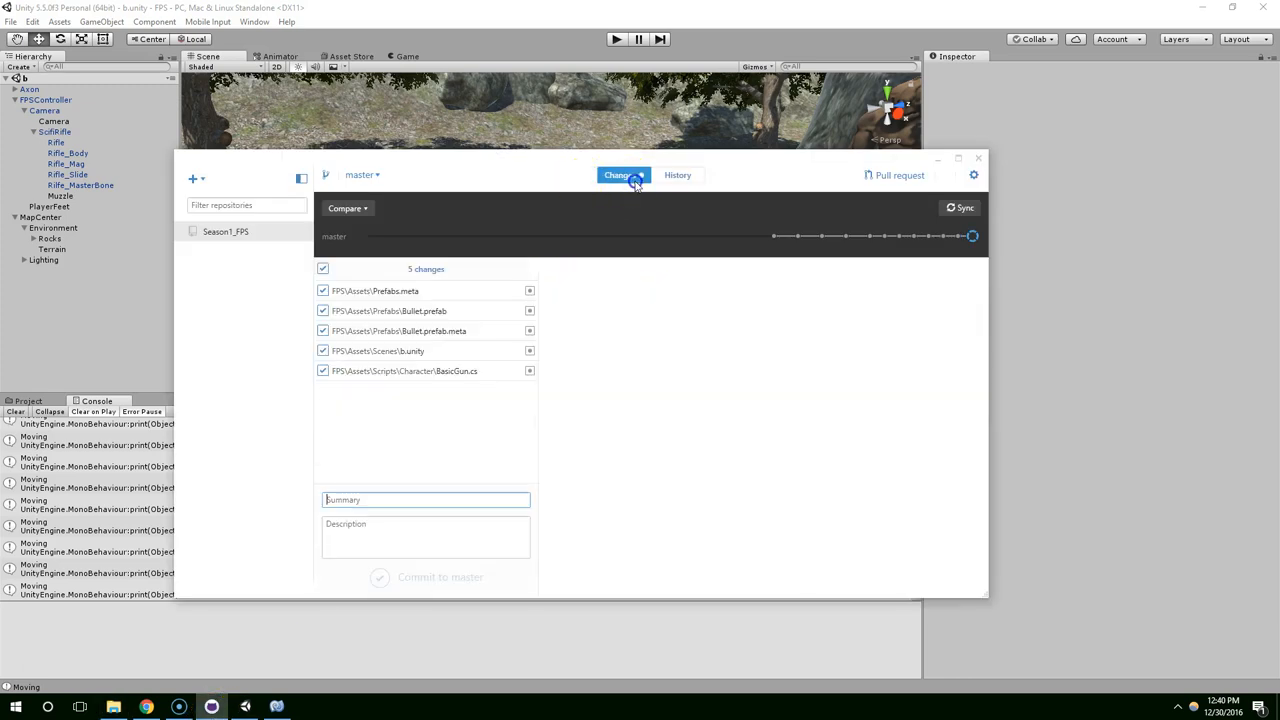
Commit the changes as 'S1E18_Commit1' with a 'Created basic firing...' description, then sync.
{"action": "type", "text": "s"}
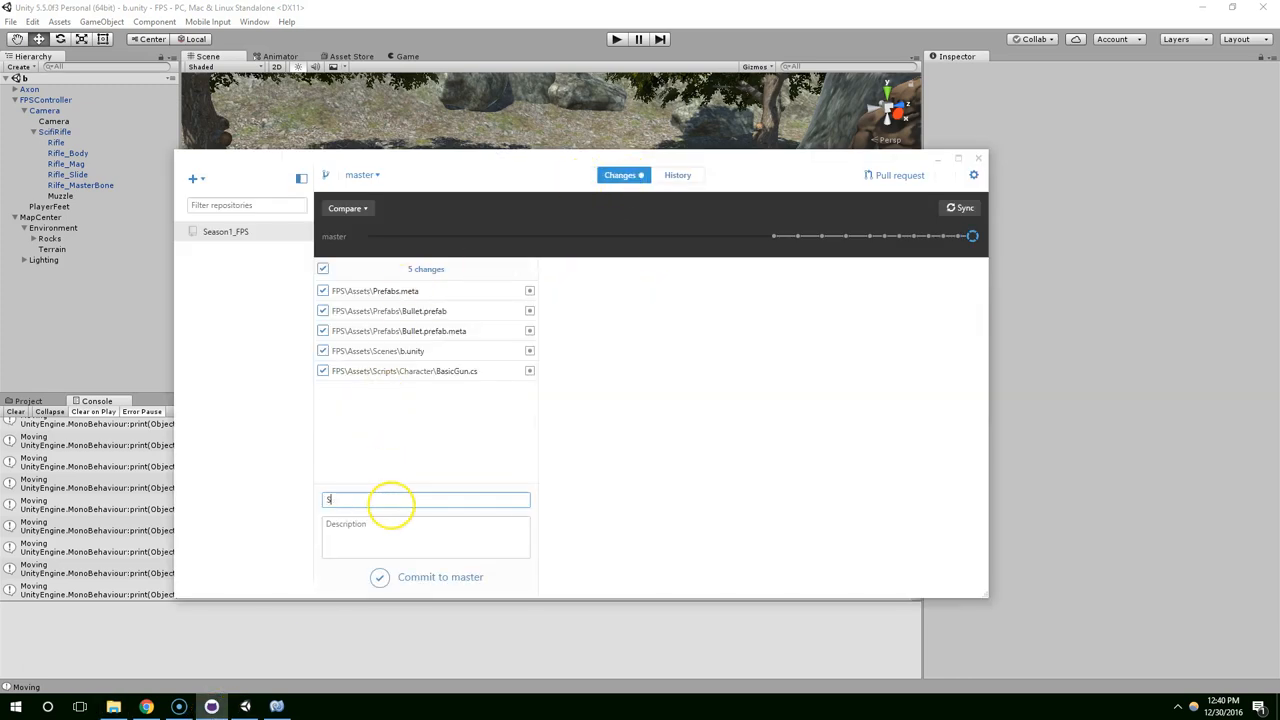
{"action": "type", "text": "1E18"}
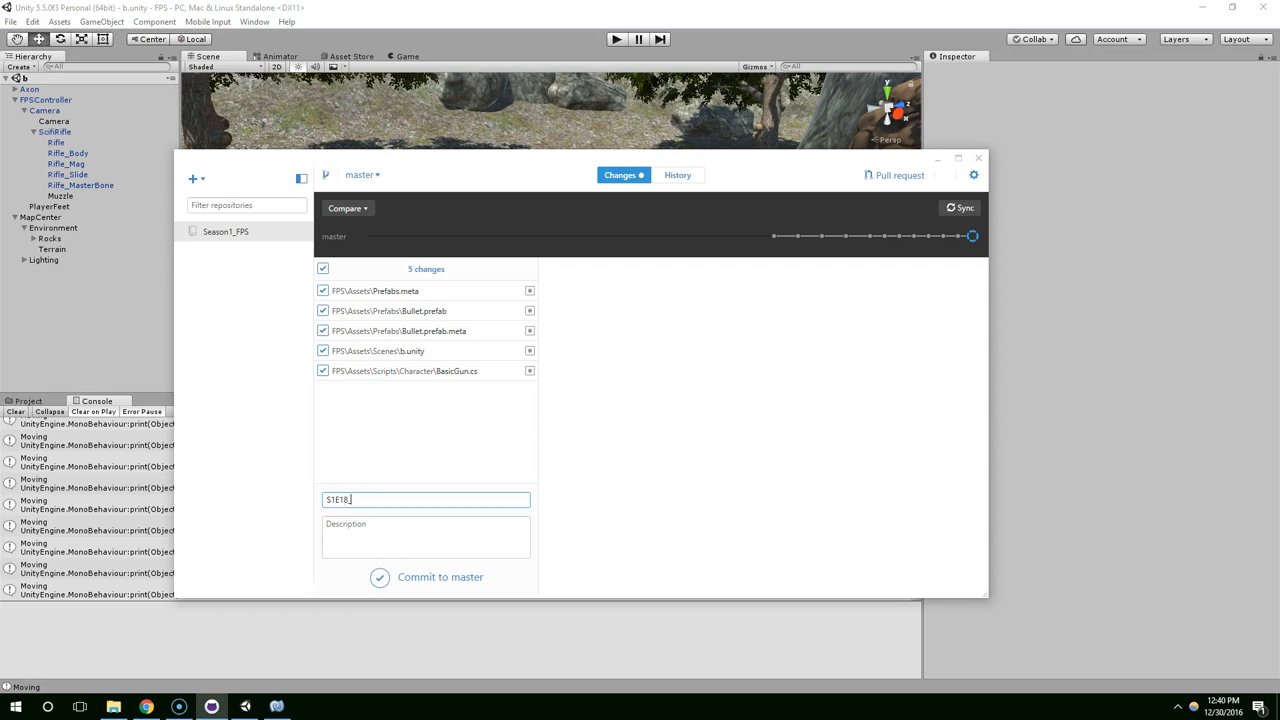
{"action": "type", "text": "_Commit1"}
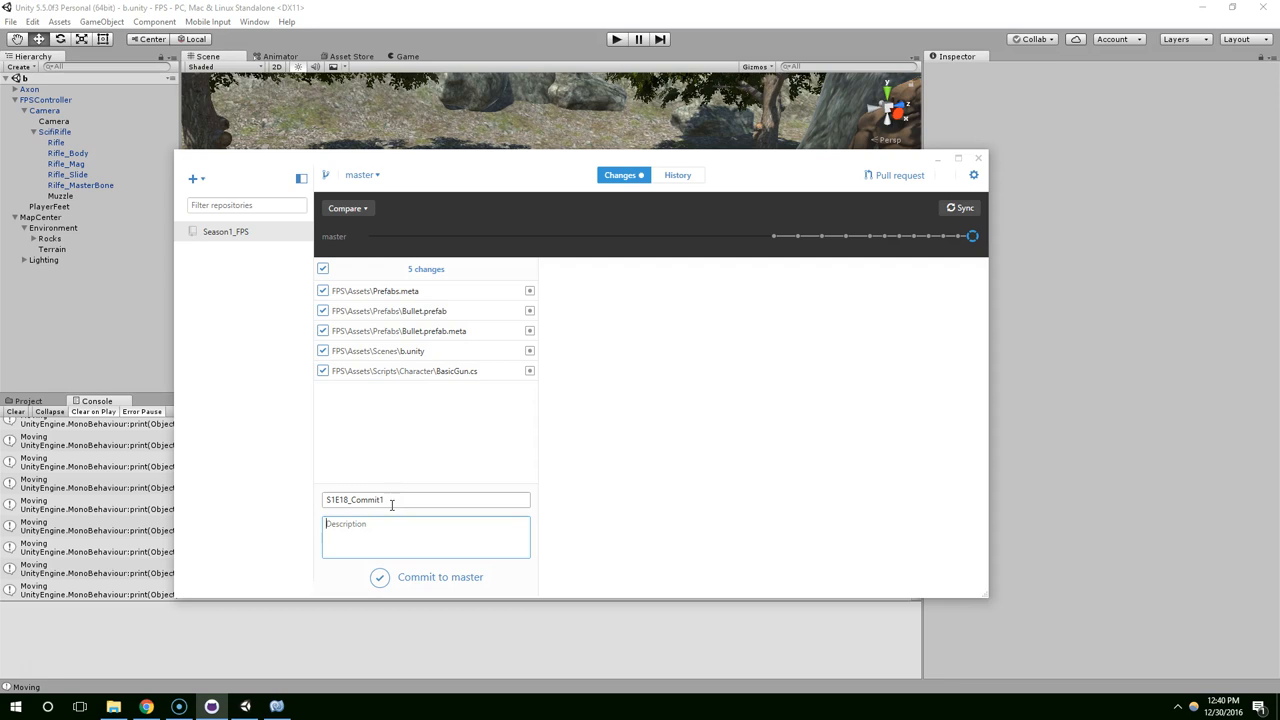
{"action": "type", "text": "Created basic gun"}
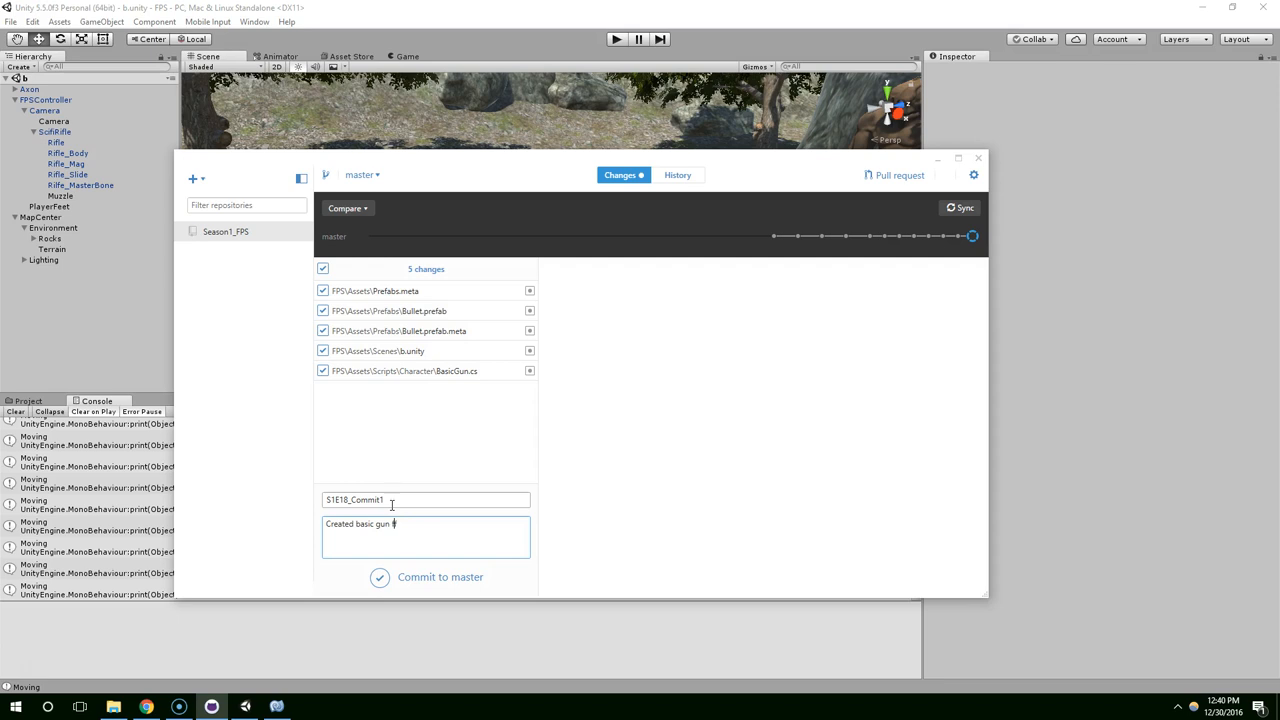
{"action": "type", "text": "firing me"}
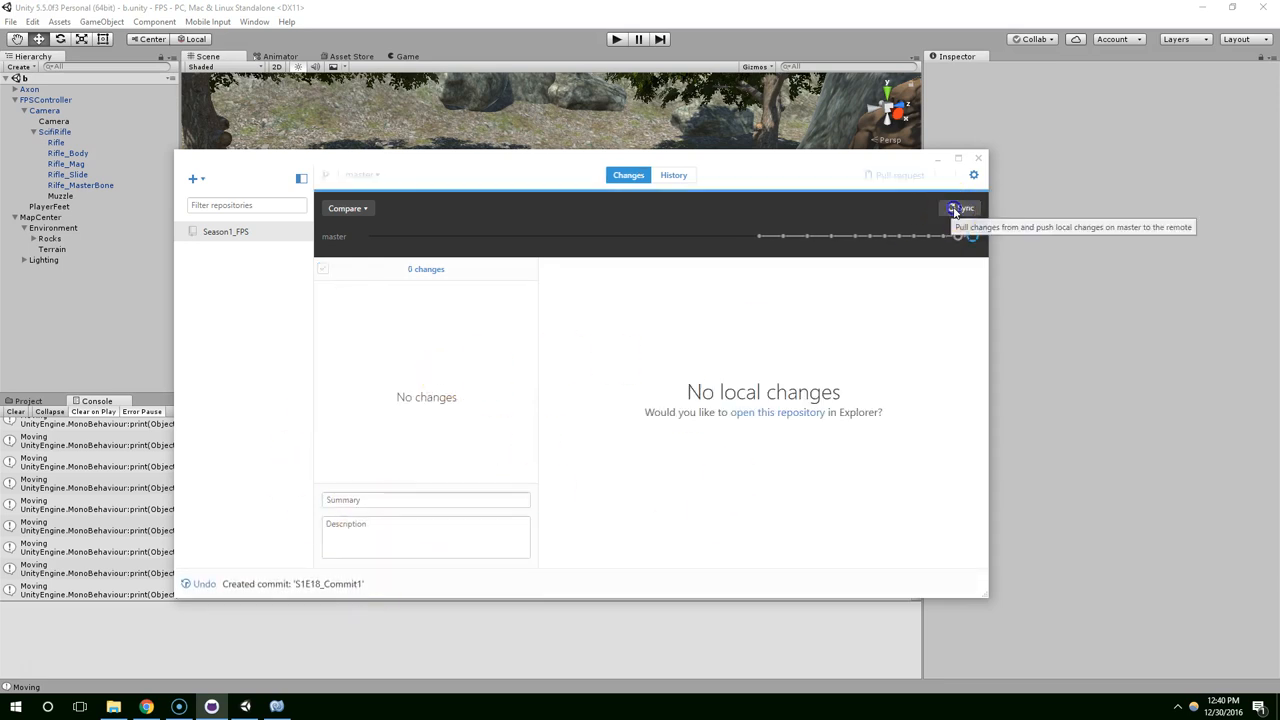
{"action": "left_click", "coordinate": [962, 208]}
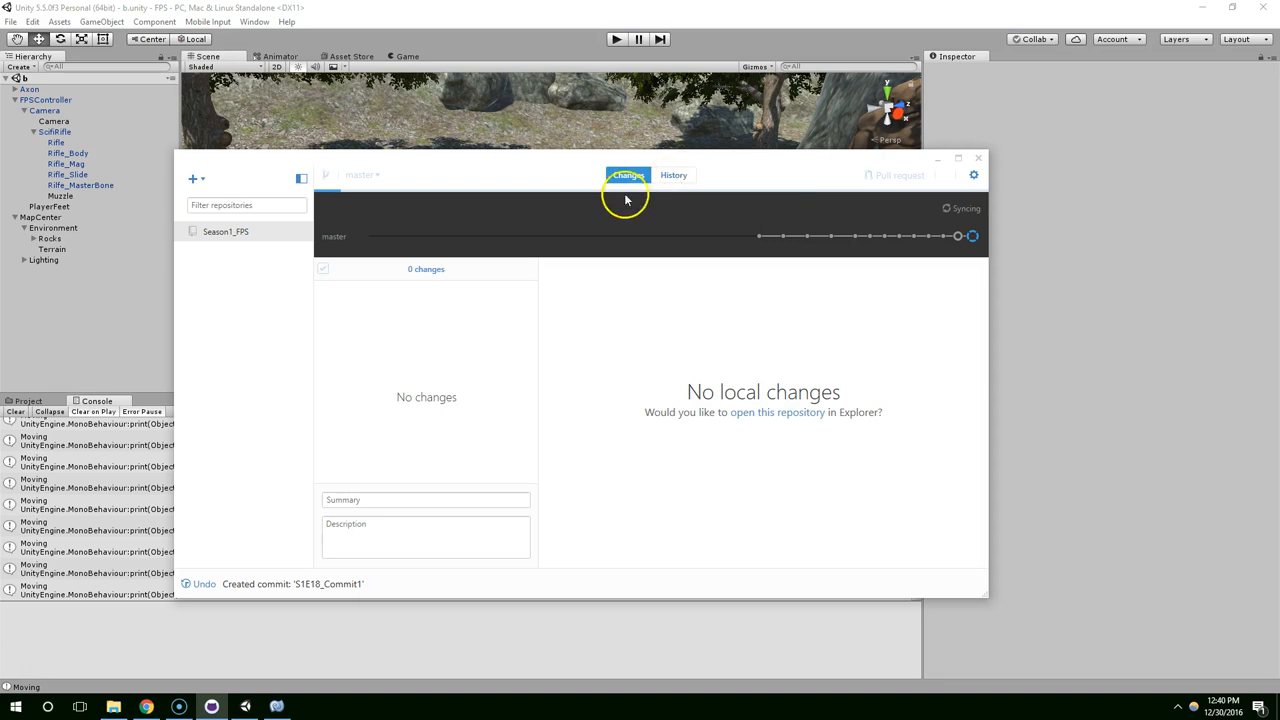
{"action": "mouse_move", "coordinate": [1022, 288]}
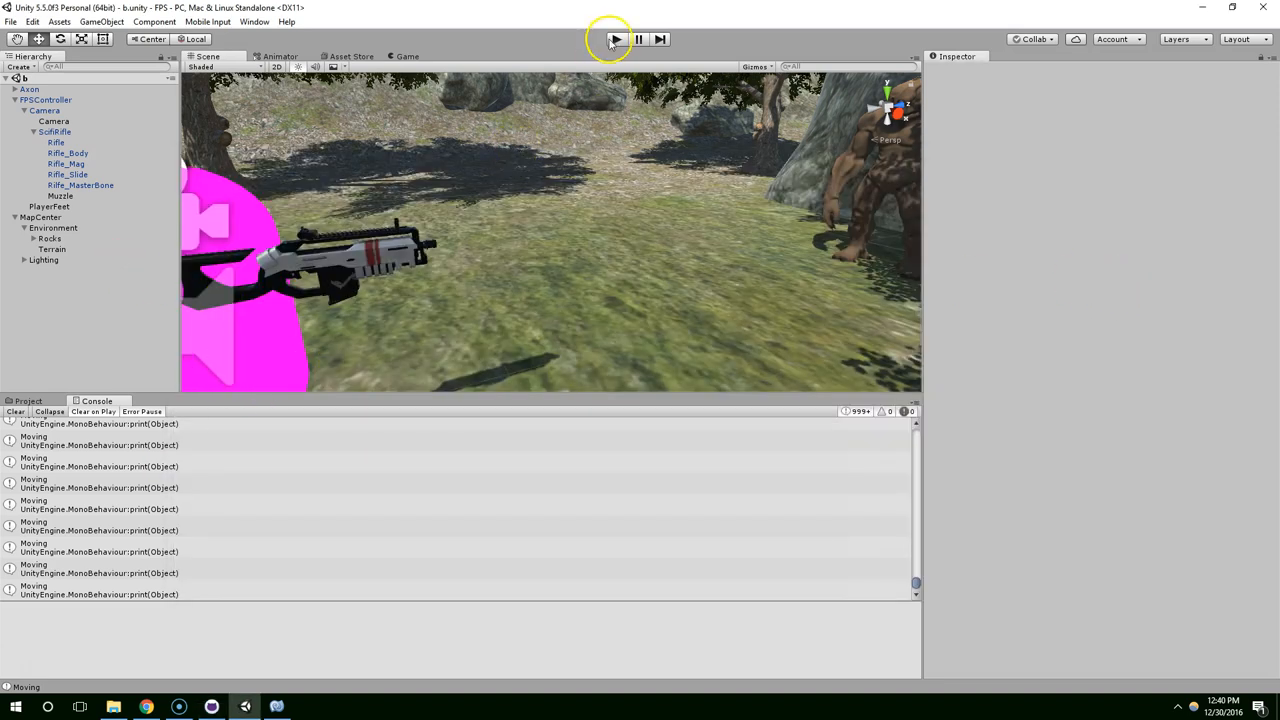
Select Axon and open the Scripts/AI folder in the Project panel.
{"action": "left_click", "coordinate": [615, 39]}
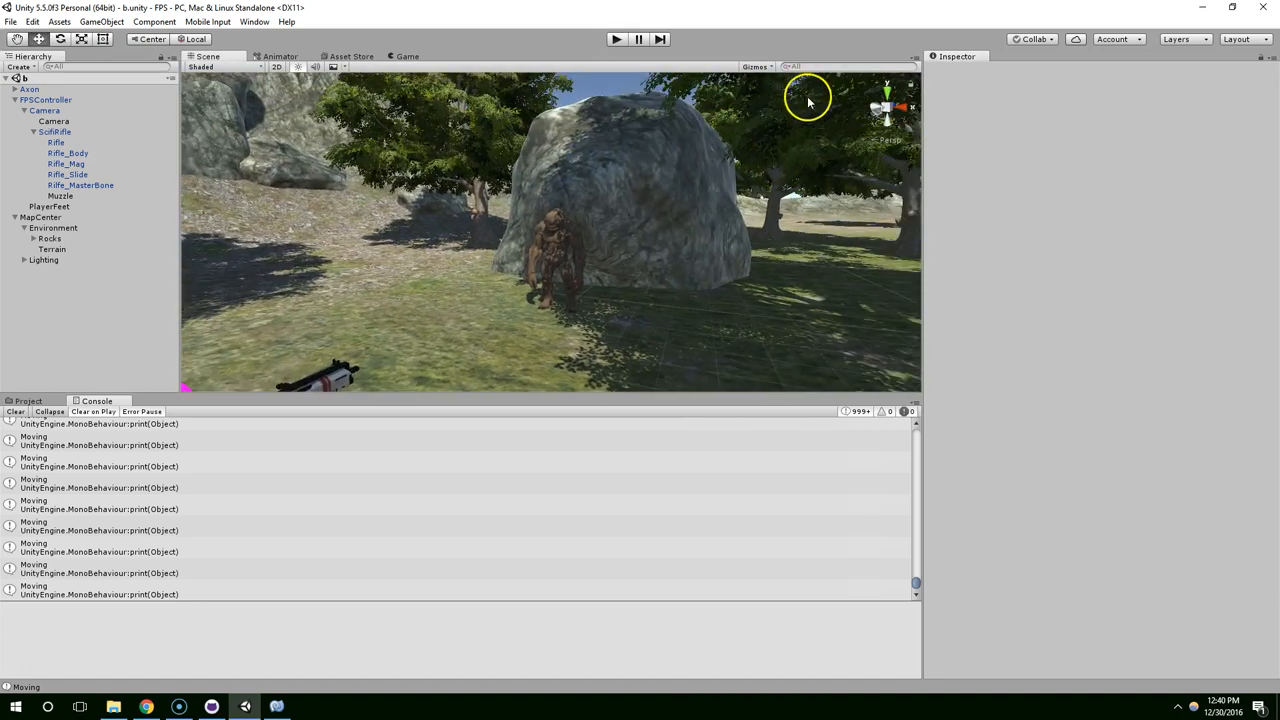
{"action": "left_click", "coordinate": [30, 99]}
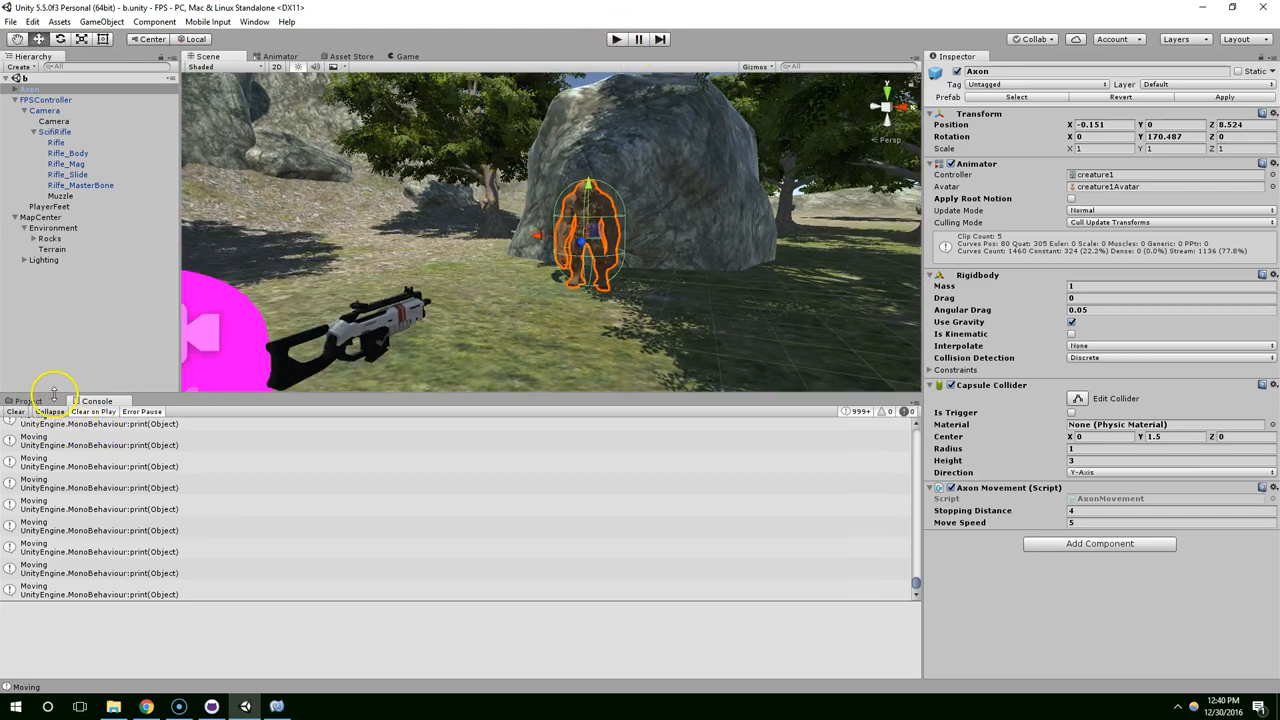
{"action": "left_click", "coordinate": [28, 401]}
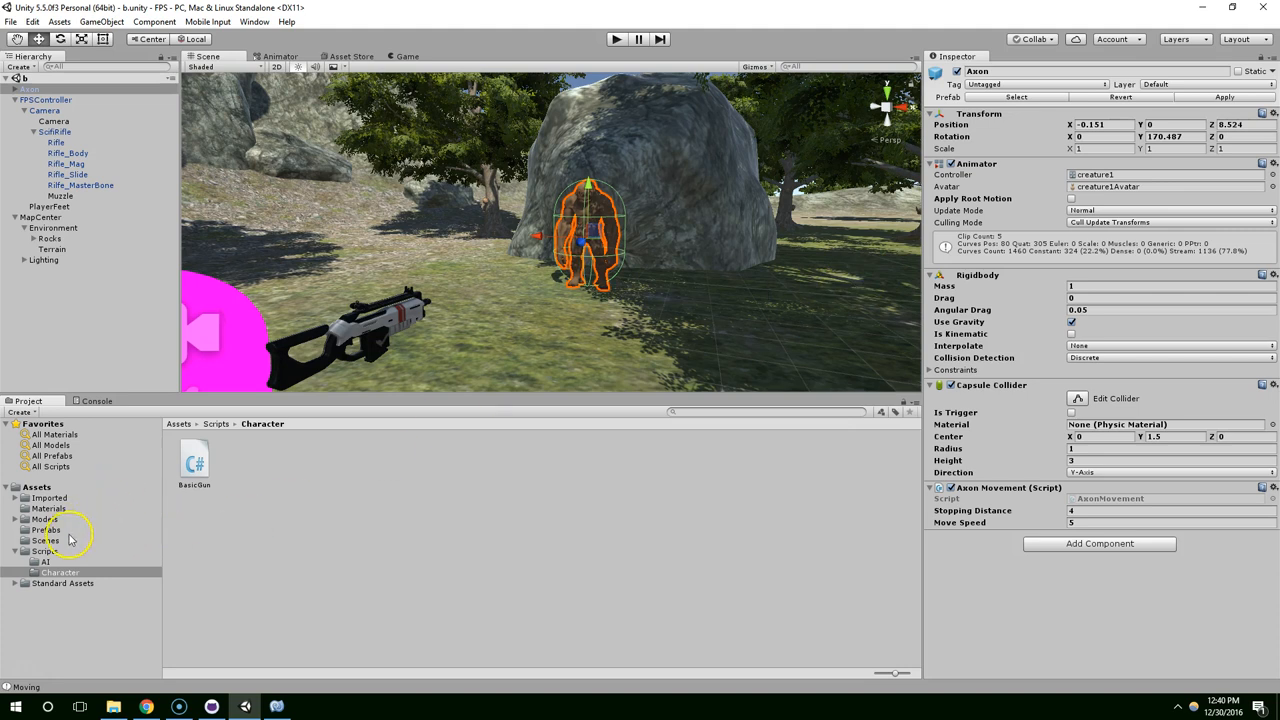
{"action": "left_click", "coordinate": [45, 561]}
{"action": "type", "text": "Enemy"}
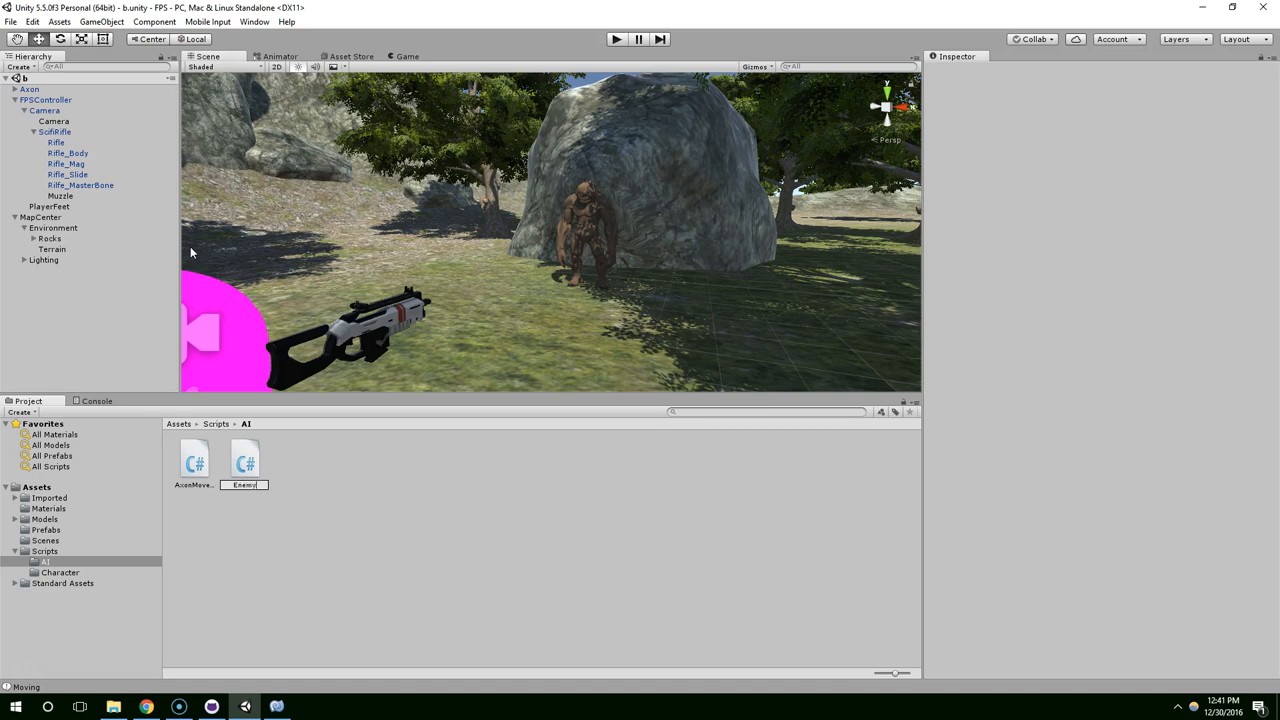
Attach the EnemyHealth script to Axon and open it in MonoDevelop.
{"action": "left_click", "coordinate": [245, 458]}
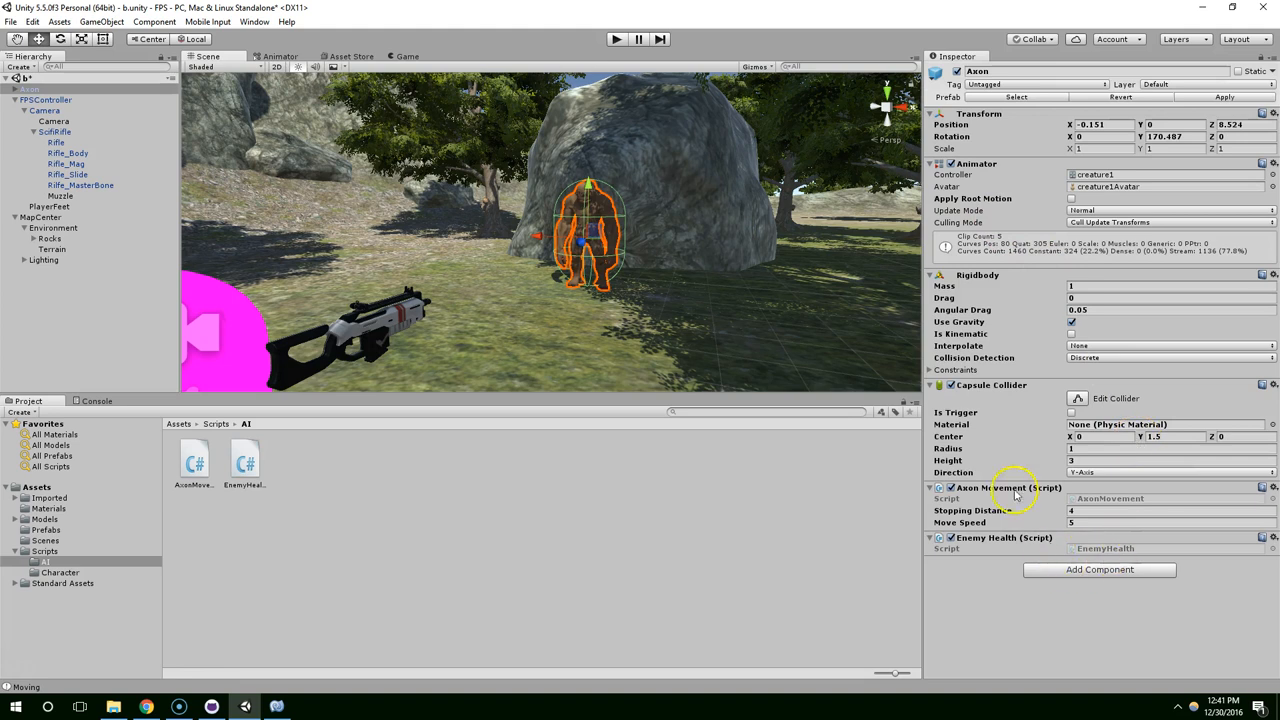
{"action": "left_click", "coordinate": [243, 458]}
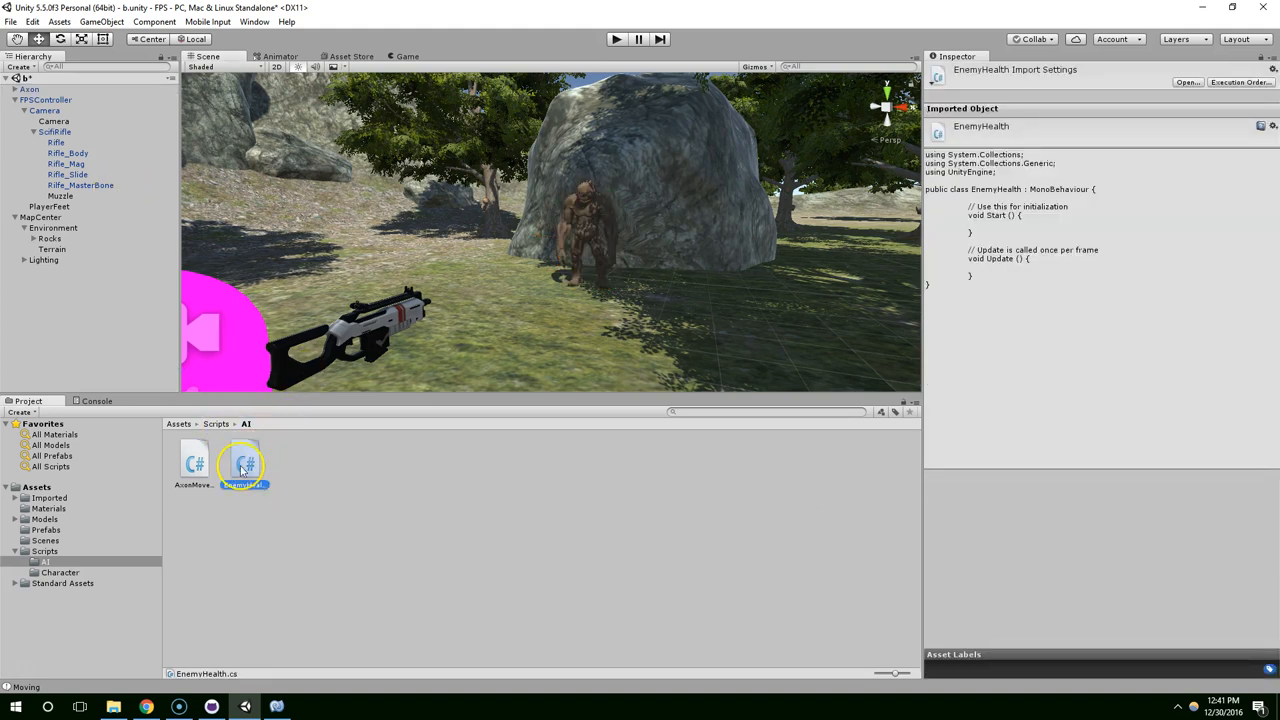
{"action": "double_click", "coordinate": [244, 463]}
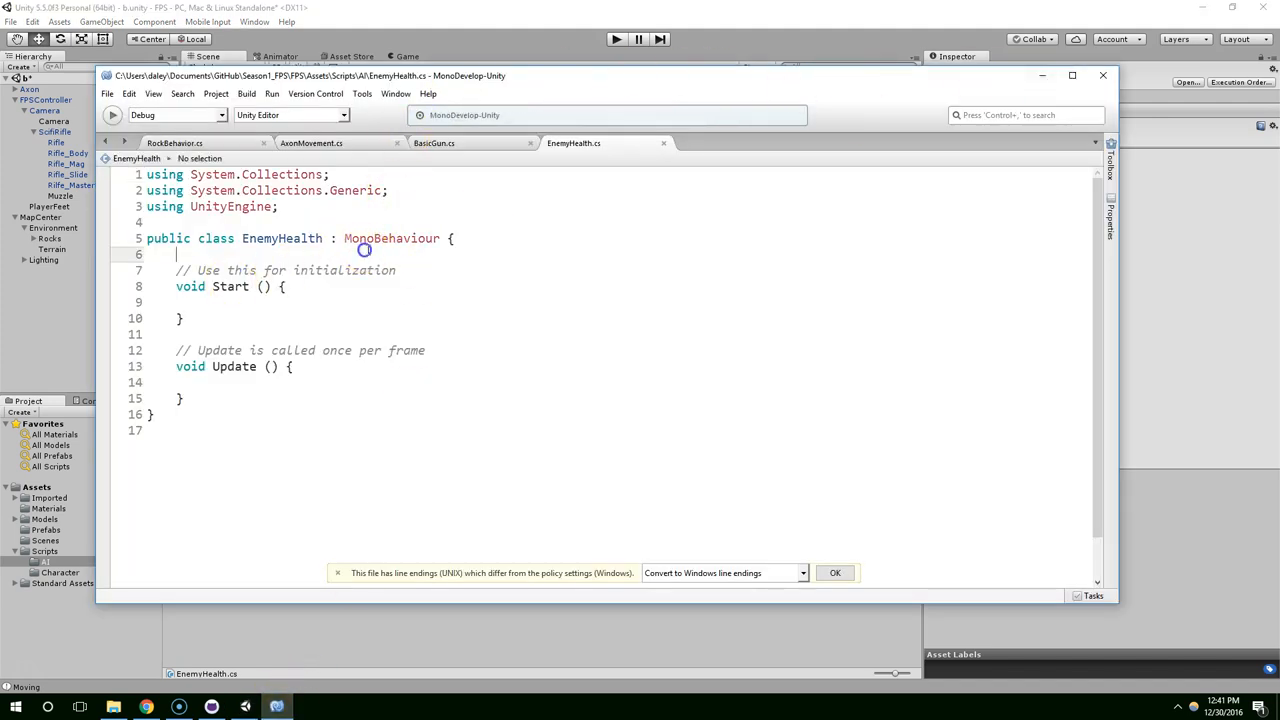
Declare 'public int health = 400;' on line 7 of EnemyHealth.cs.
{"action": "type", "text": "public health"}
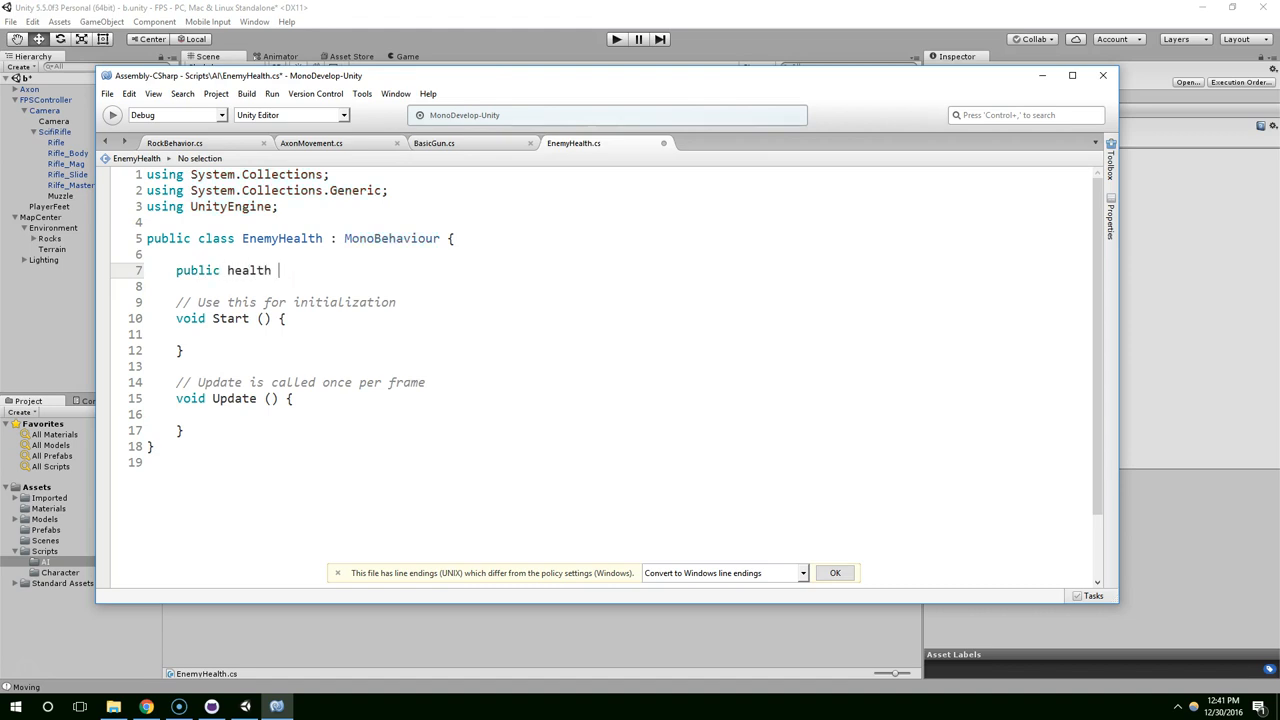
{"action": "key", "text": "backspace"}
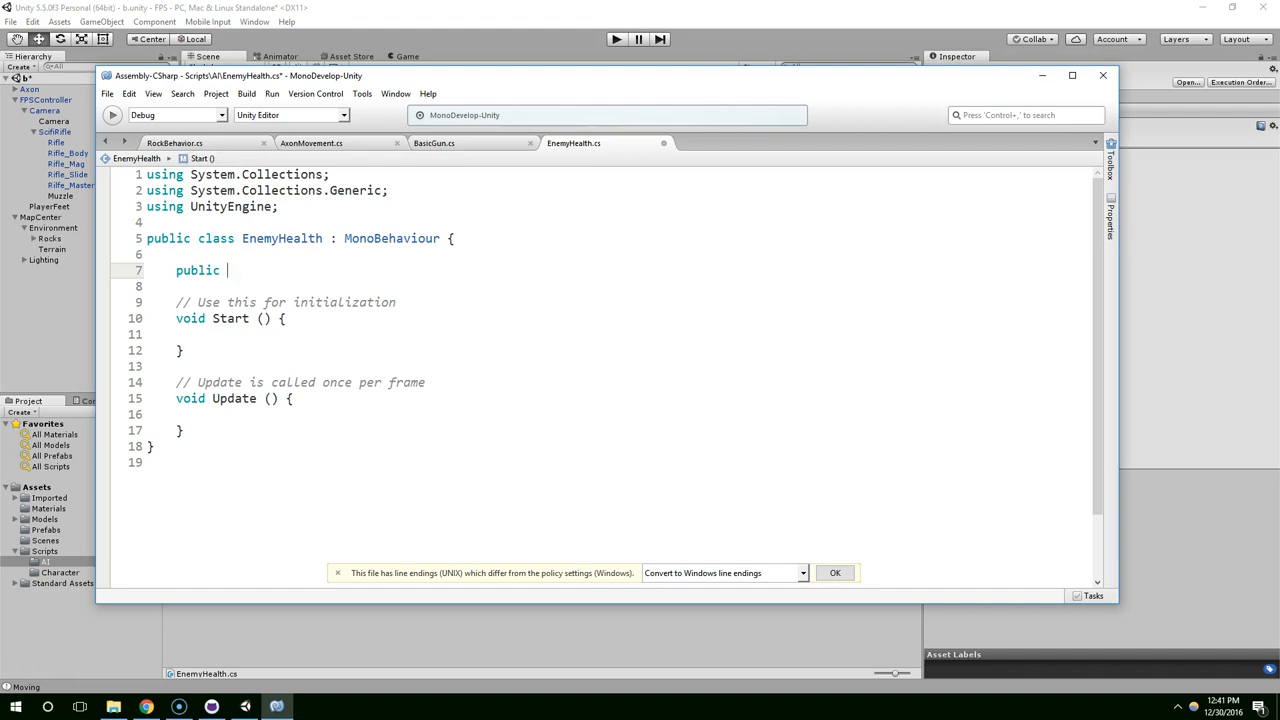
{"action": "type", "text": "int health"}
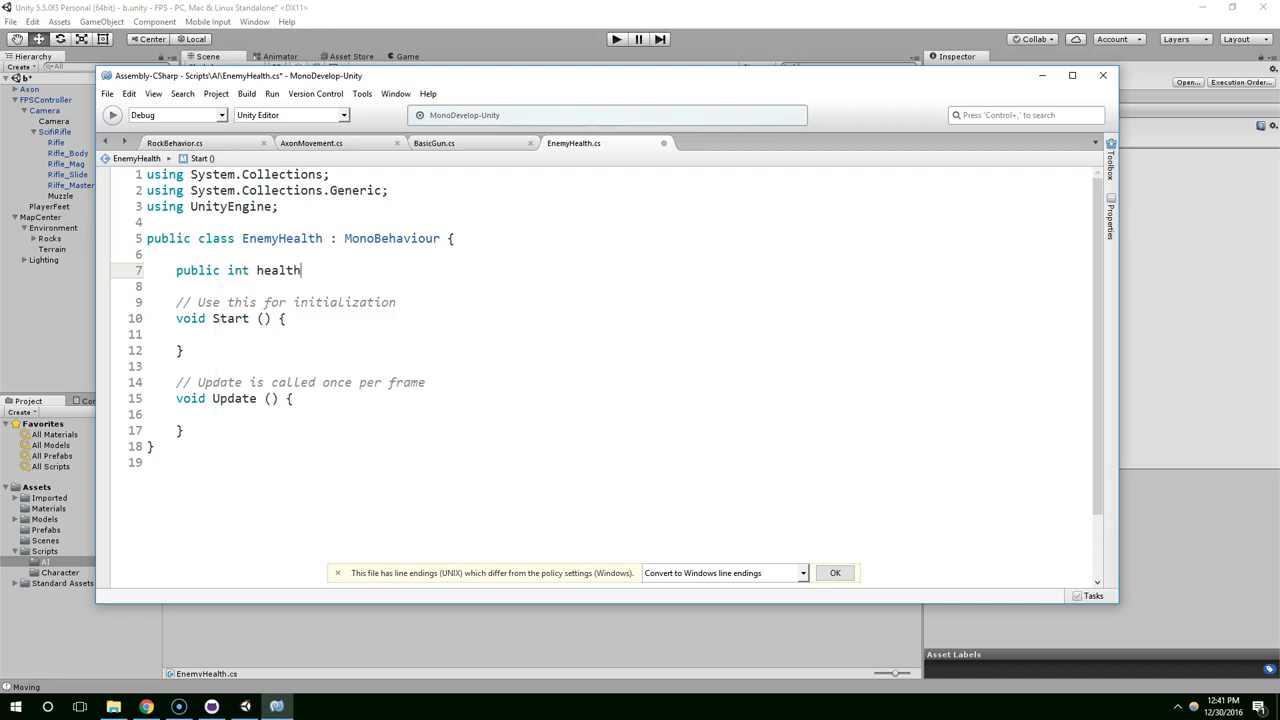
{"action": "type", "text": "="}
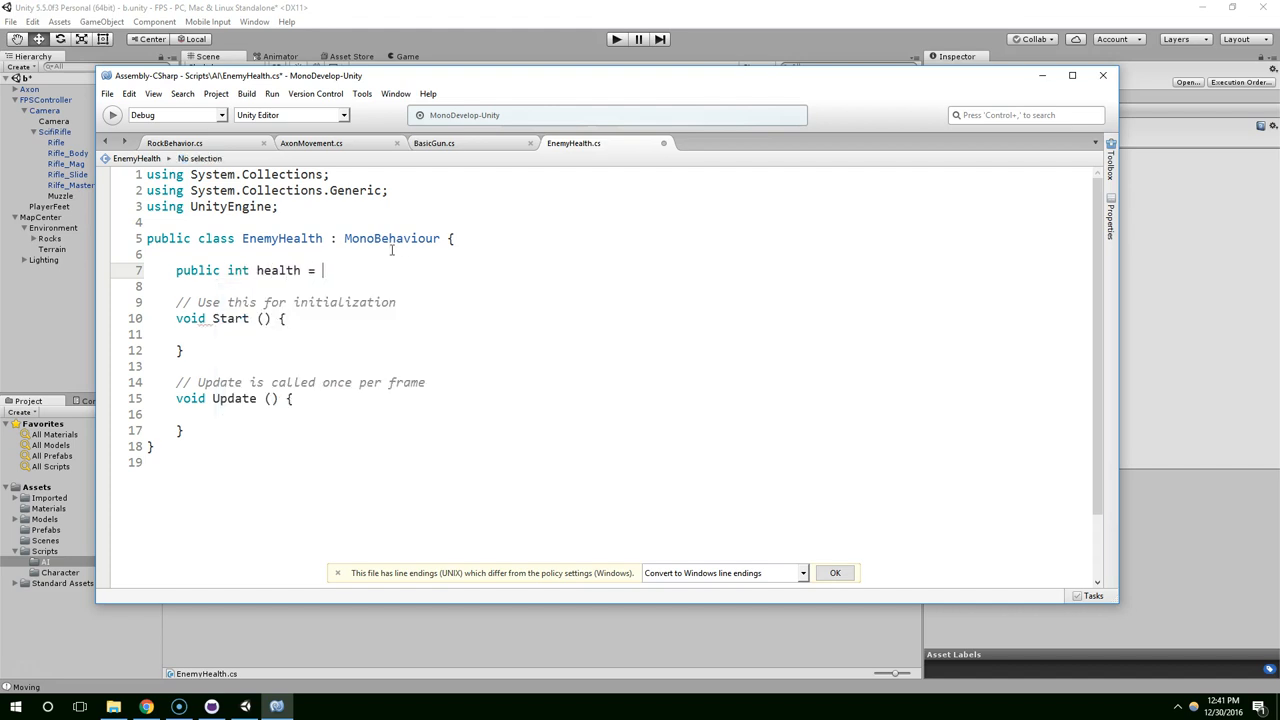
{"action": "type", "text": "2"}
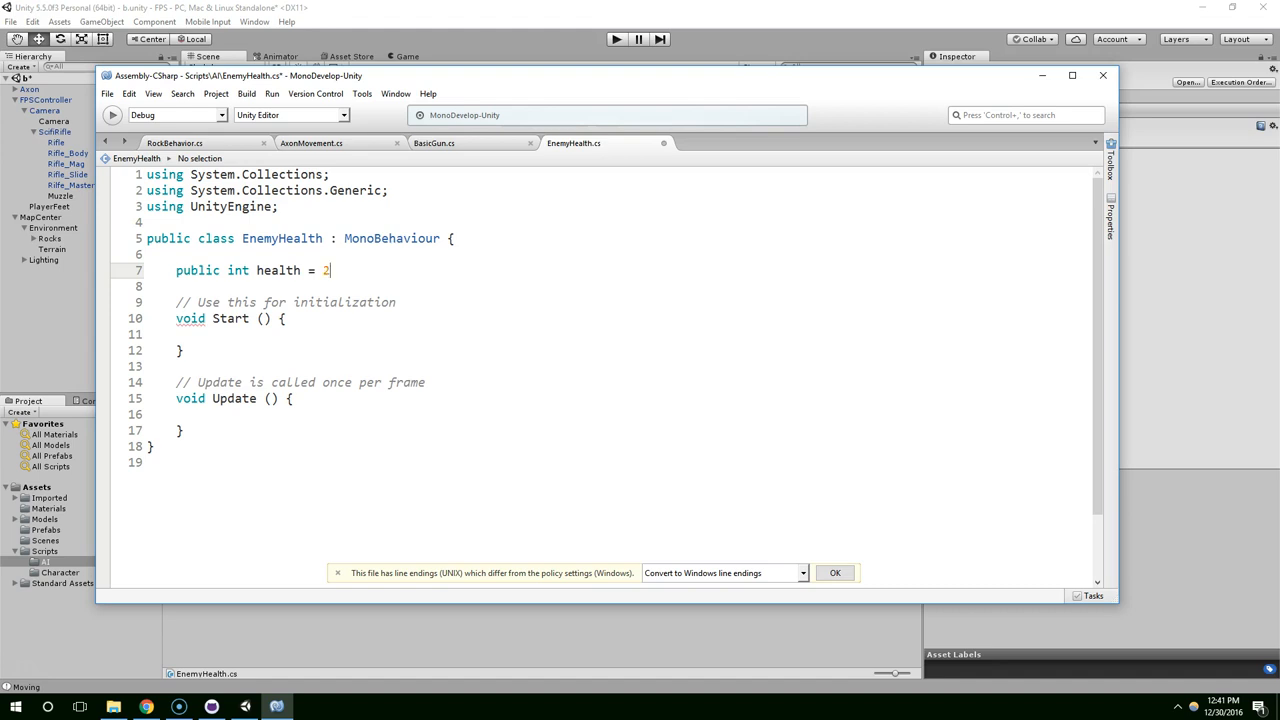
{"action": "type", "text": "00'"}
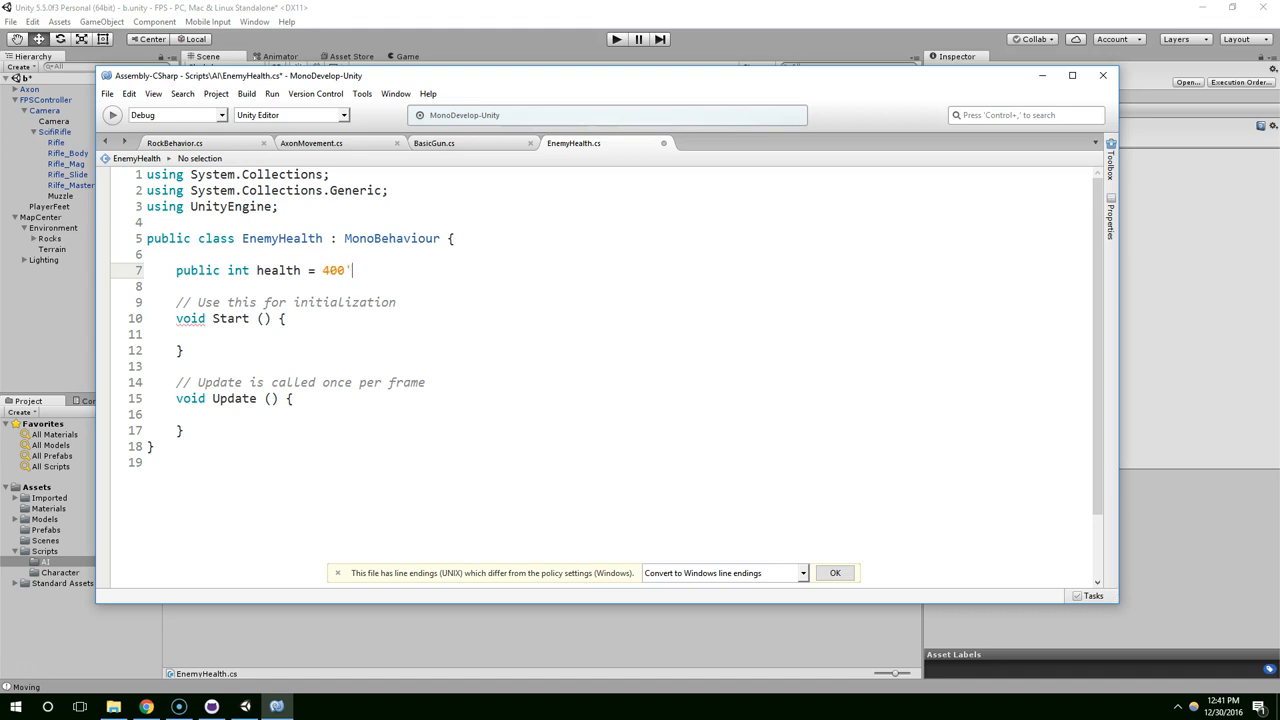
{"action": "double_click", "coordinate": [196, 270]}
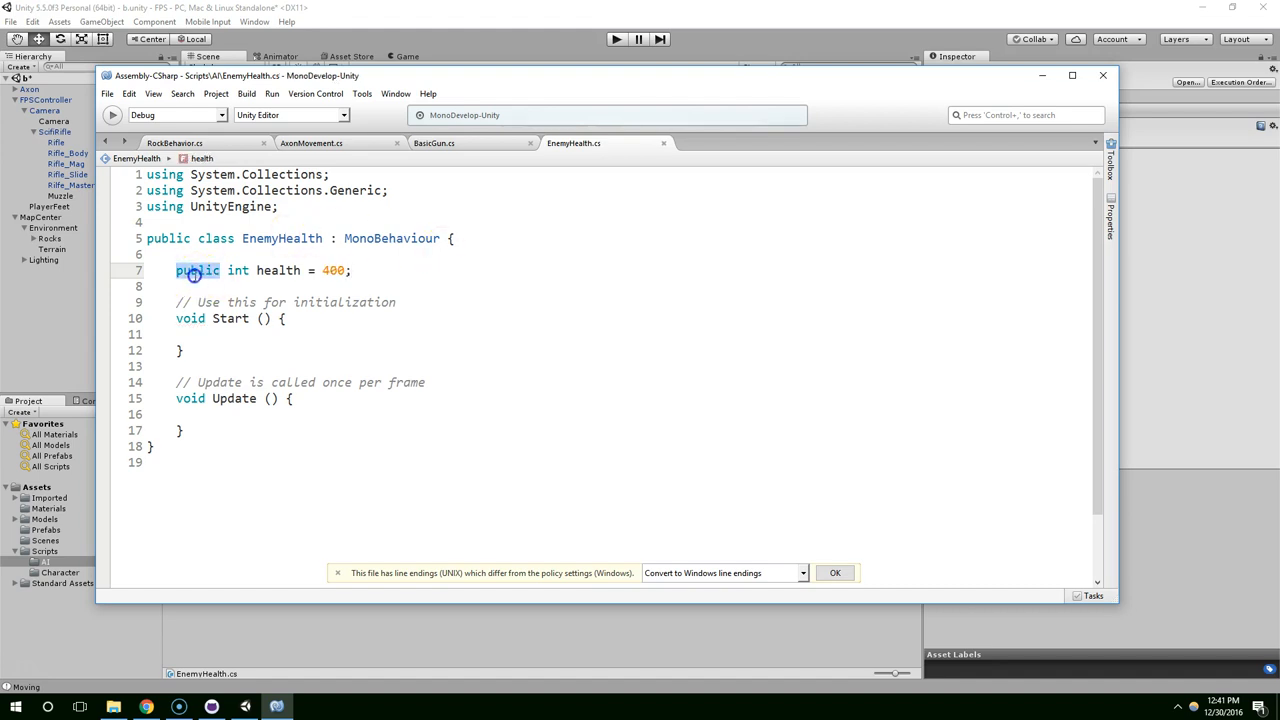
{"action": "mouse_move", "coordinate": [188, 315]}
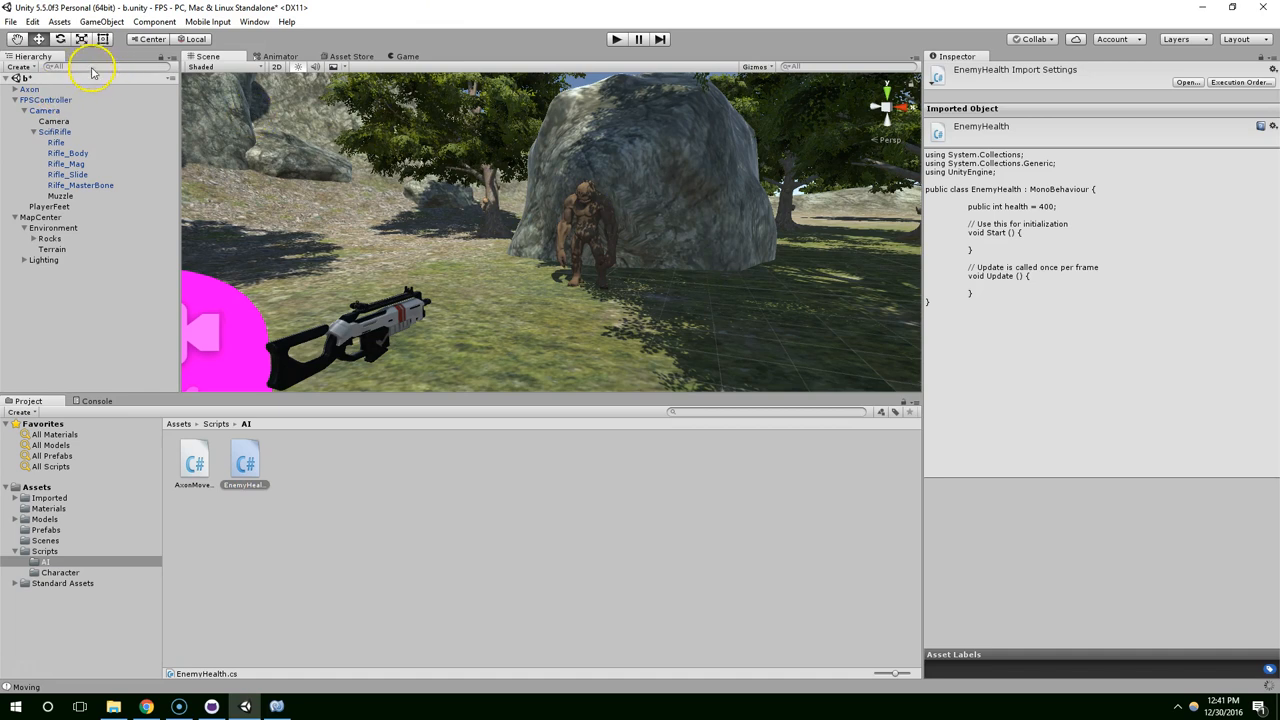
Select Axon in the Hierarchy to check its Enemy Health value of 400.
{"action": "left_click", "coordinate": [30, 89]}
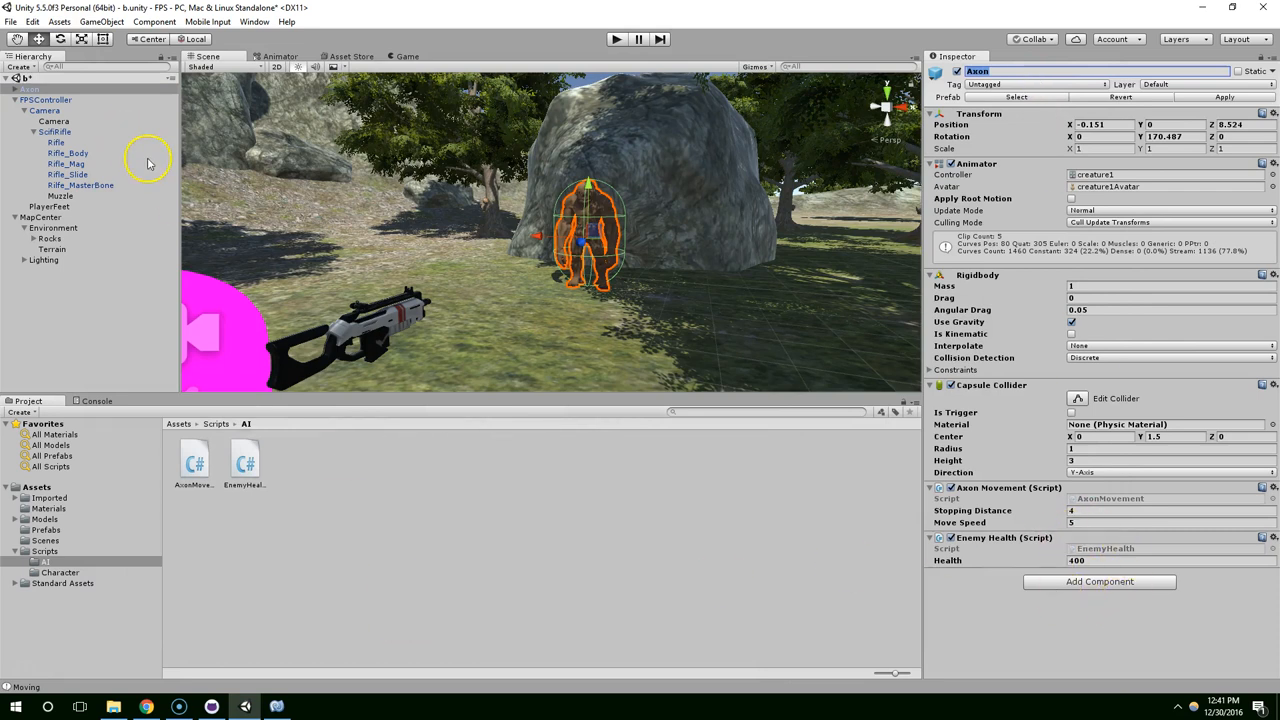
{"action": "mouse_move", "coordinate": [1035, 570]}
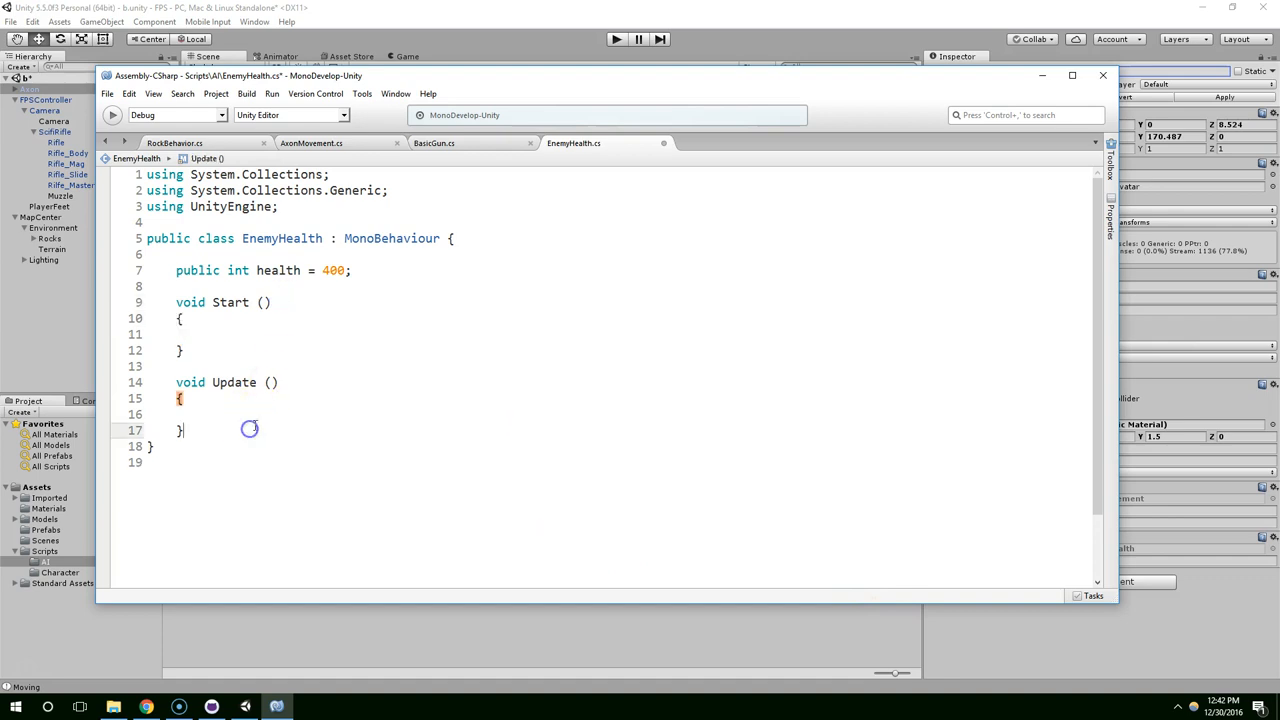
Add a 'void Damage(int amount)' method to EnemyHealth.
{"action": "type", "text": "void Damag"}
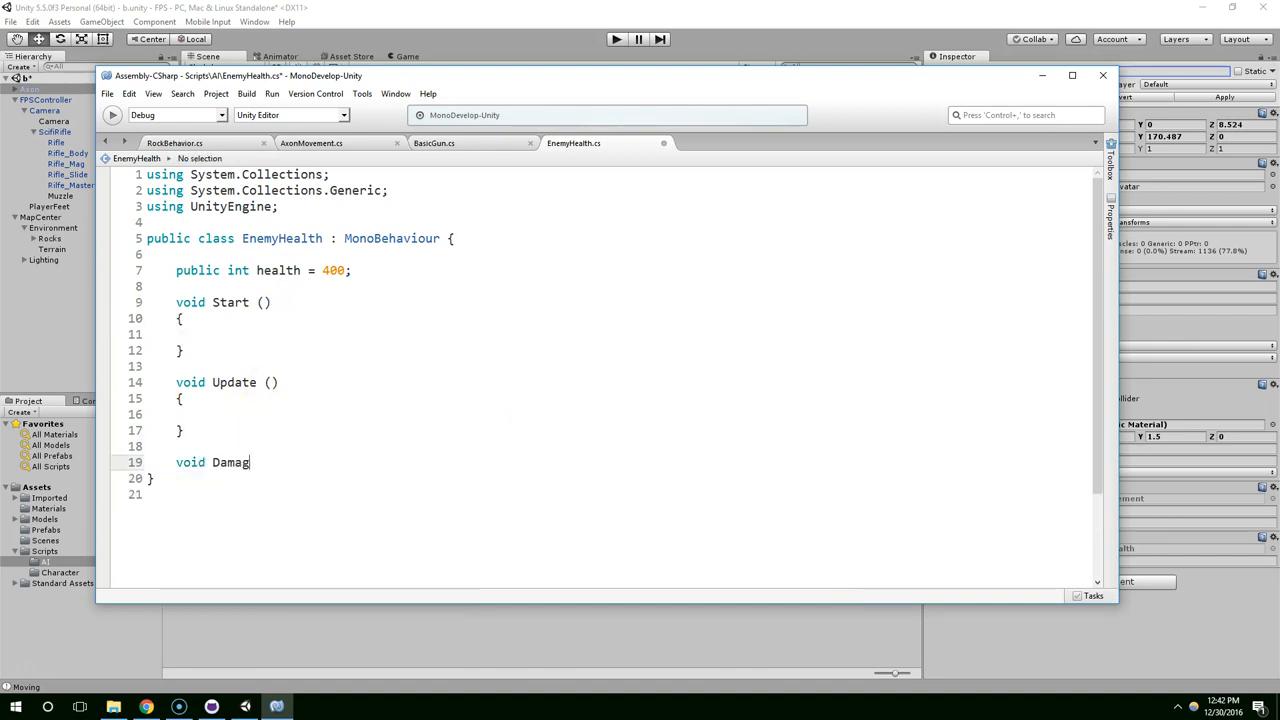
{"action": "type", "text": "e(int"}
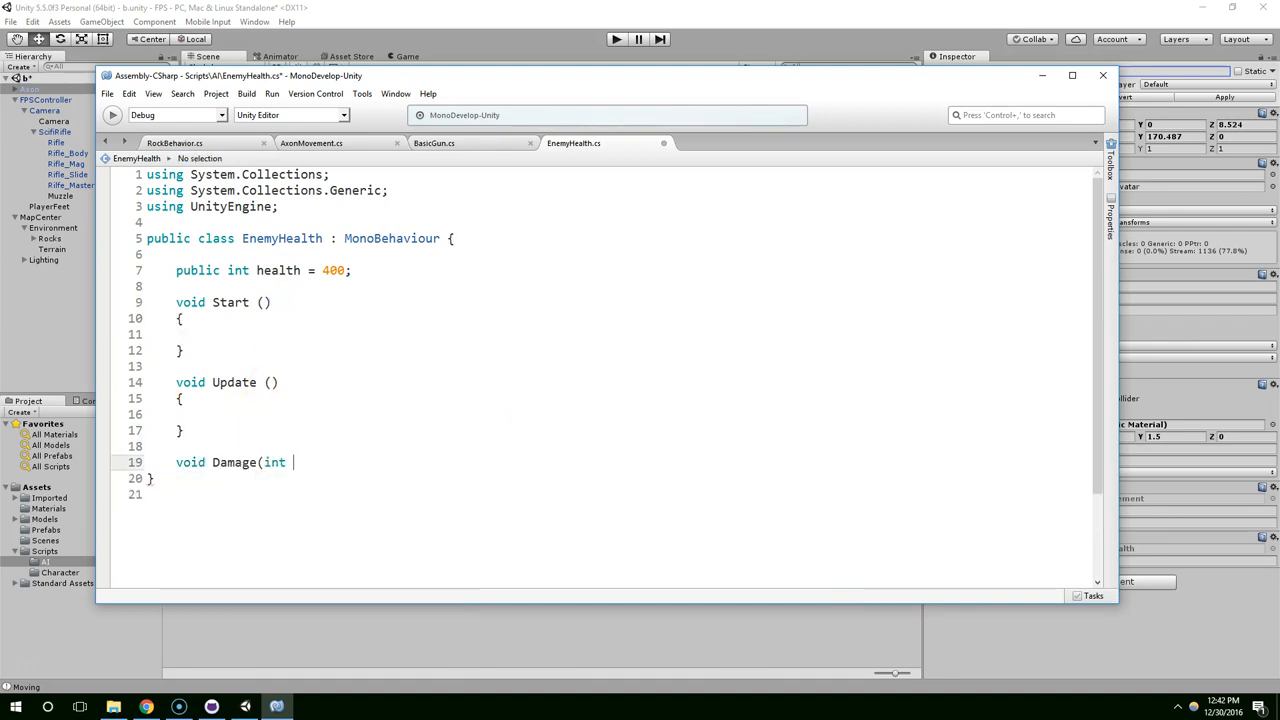
{"action": "type", "text": "amount)"}
{"action": "type", "text": "{"}
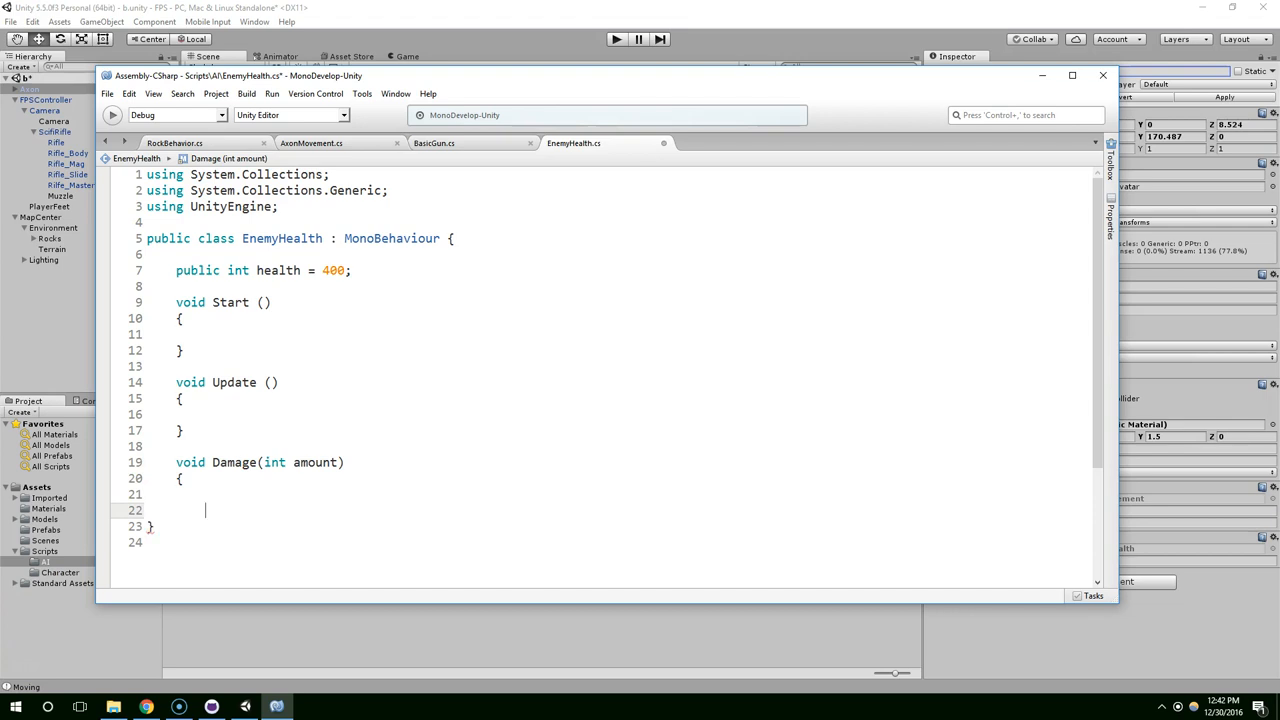
{"action": "key", "text": "Backspace"}
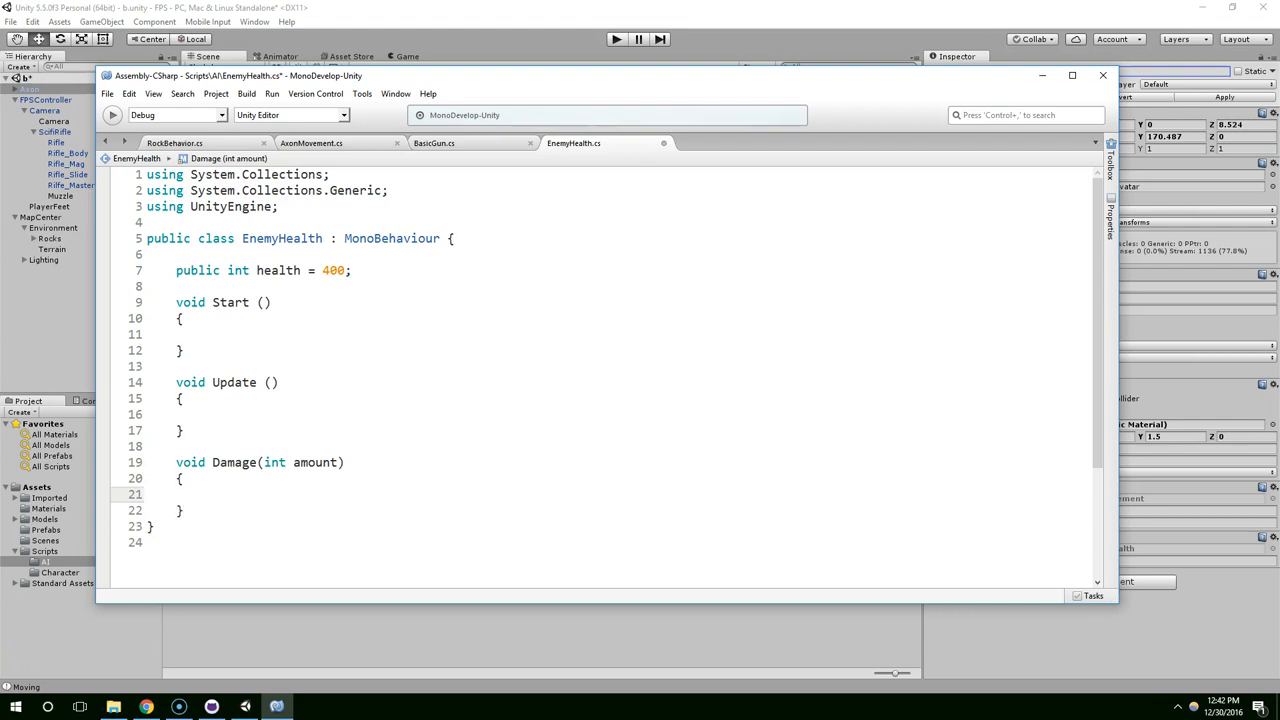
Write 'health -= amount;' inside the Damage method body.
{"action": "type", "text": "health"}
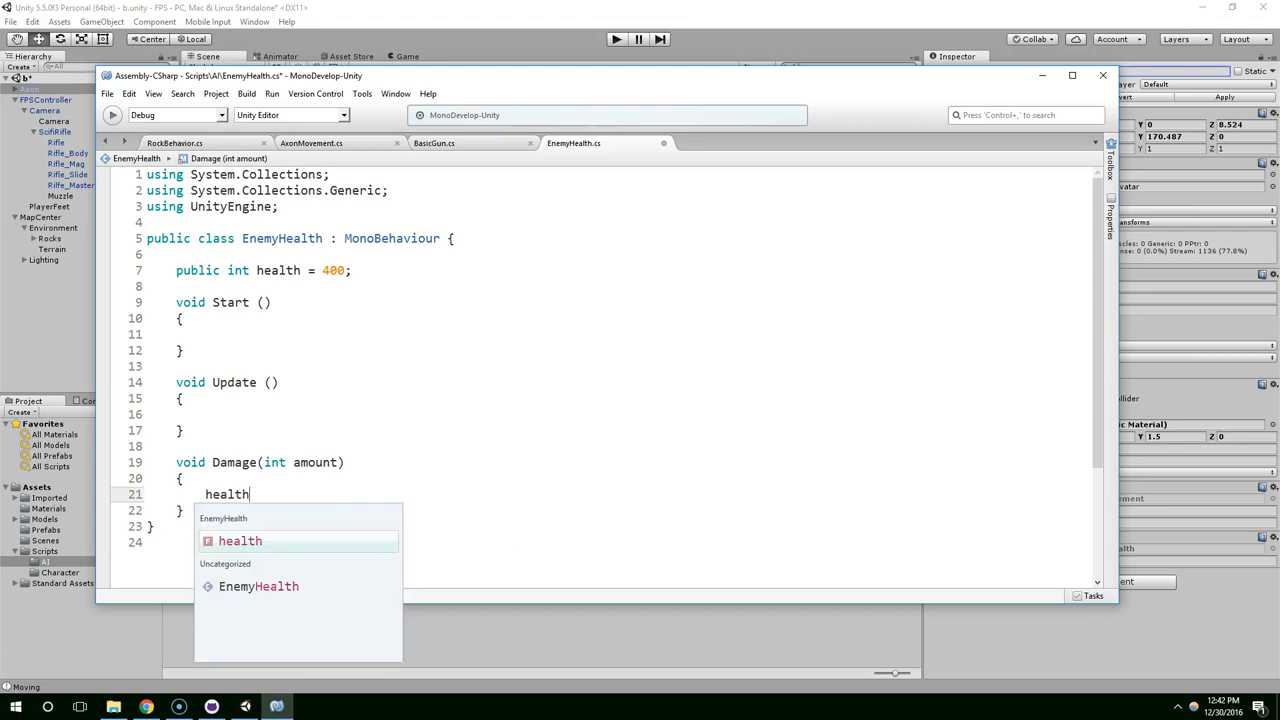
{"action": "type", "text": "-="}
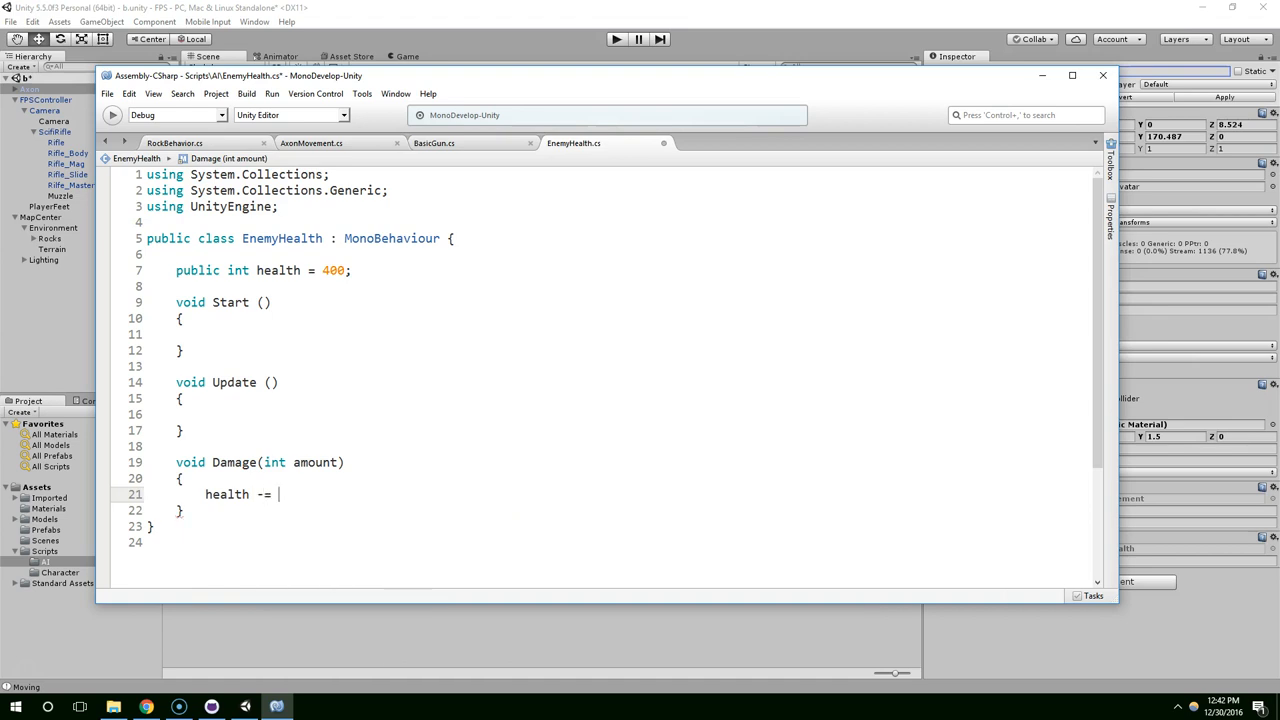
{"action": "type", "text": "amount;"}
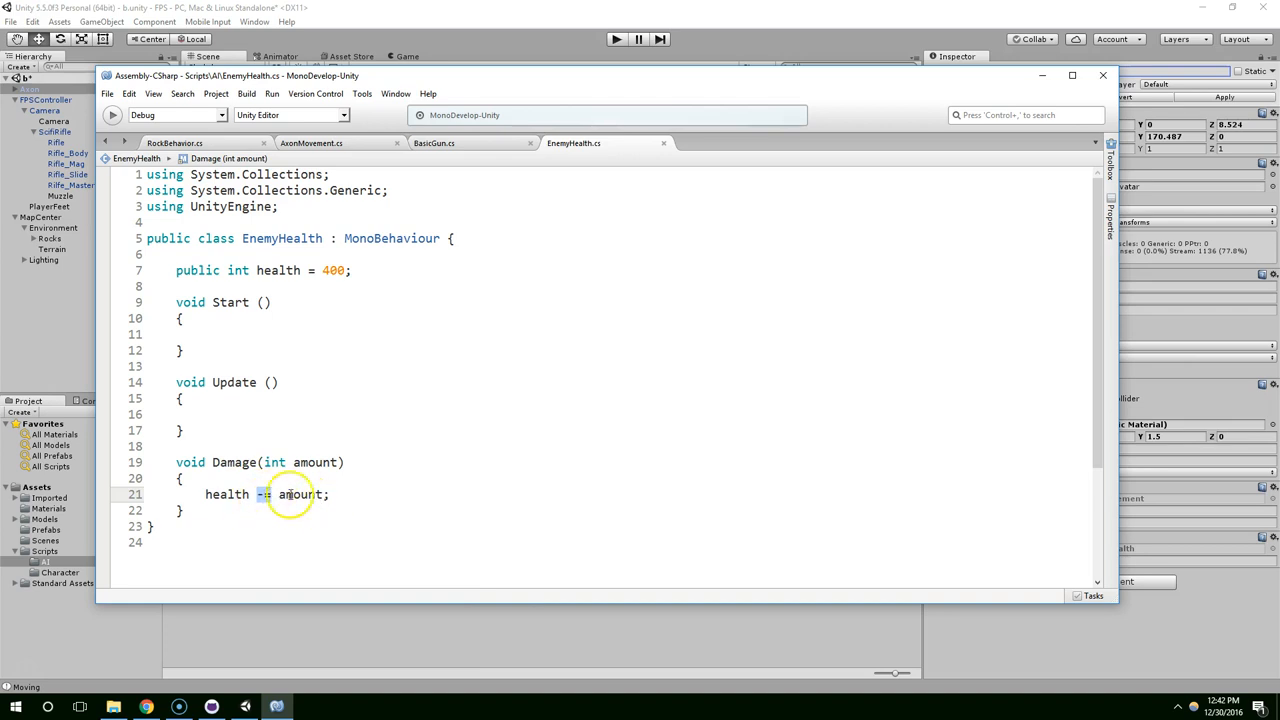
{"action": "double_click", "coordinate": [227, 494]}
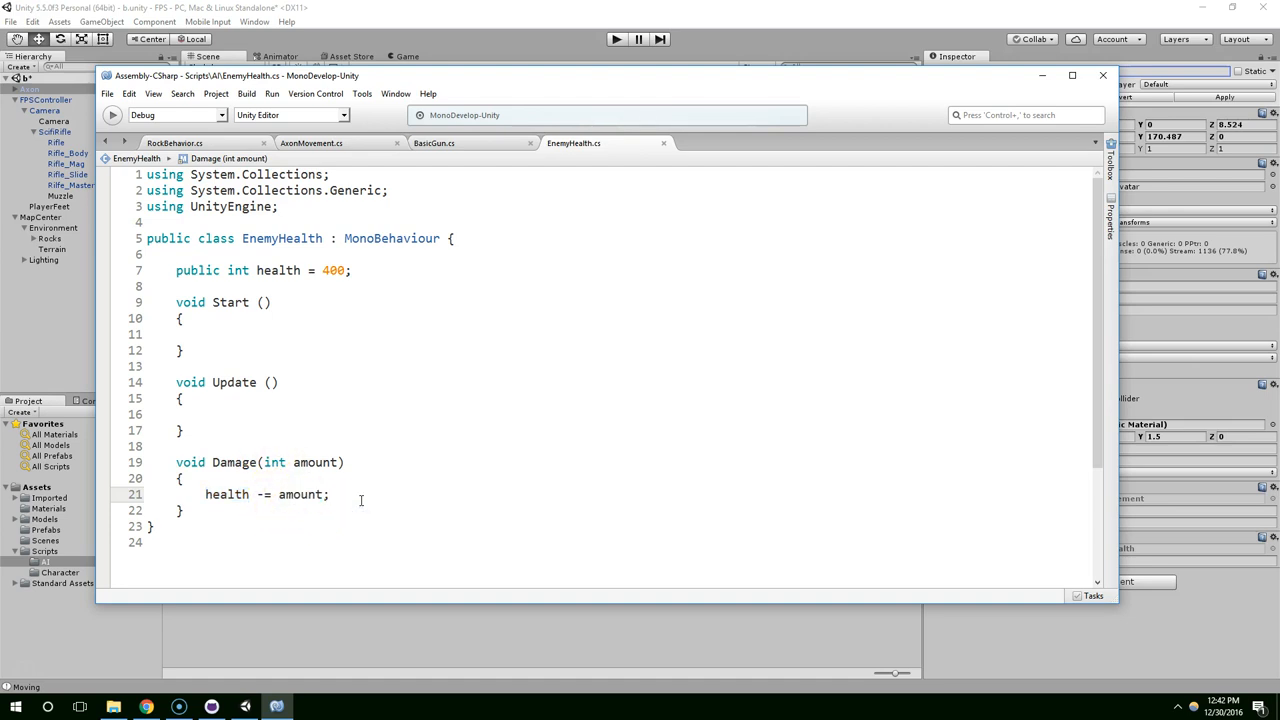
{"action": "type", "text": "health"}
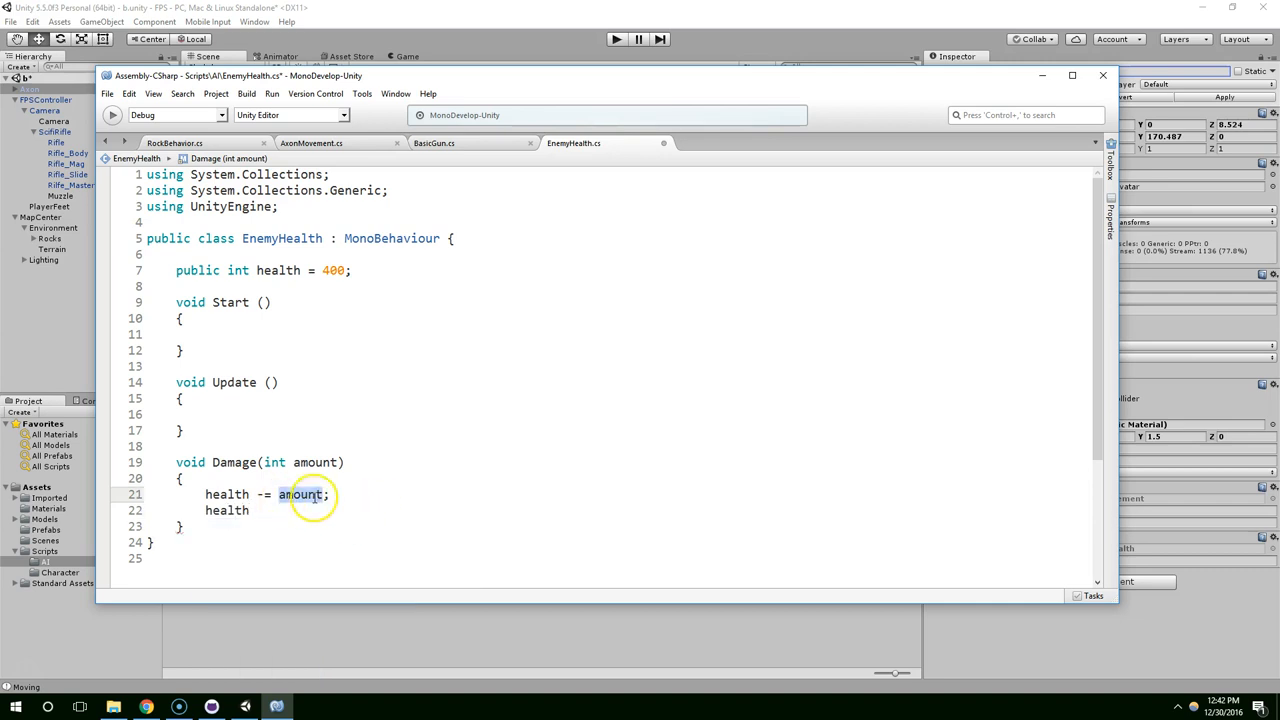
{"action": "type", "text": "|"}
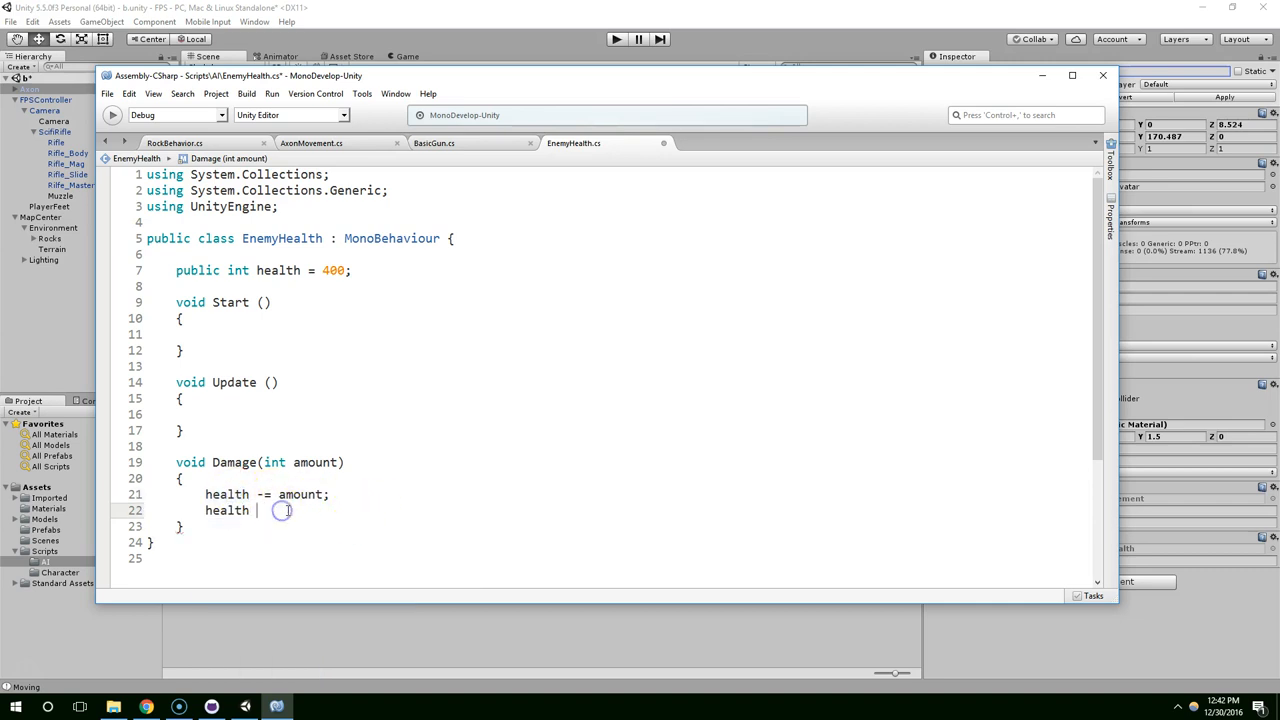
{"action": "type", "text": "- amount;"}
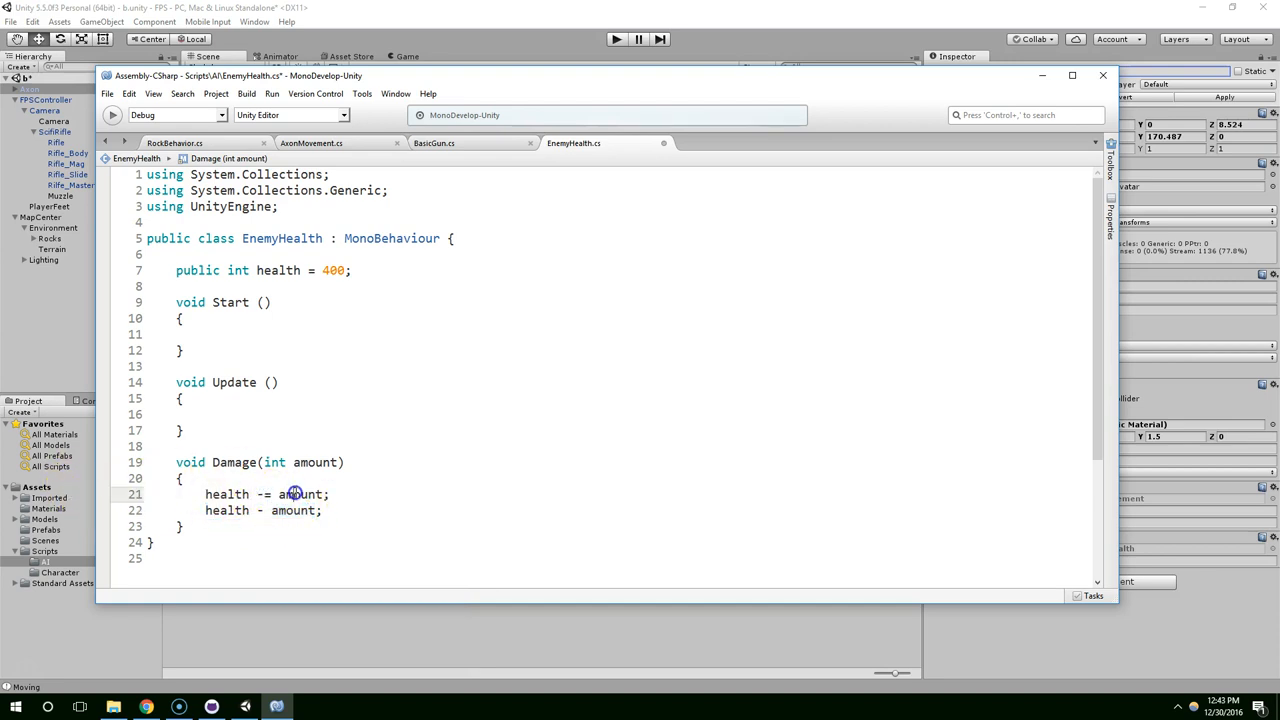
{"action": "double_click", "coordinate": [227, 494]}
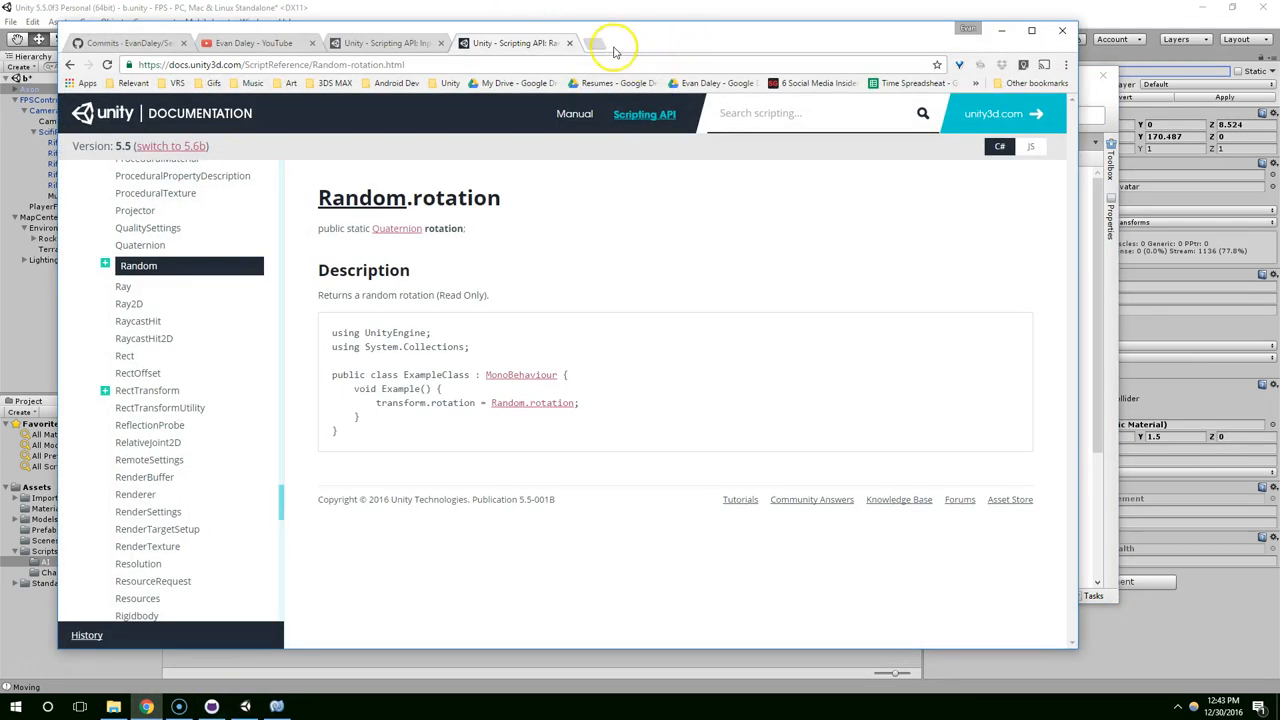
Search Google for 'unity collision' in a new tab.
{"action": "left_click", "coordinate": [614, 47]}
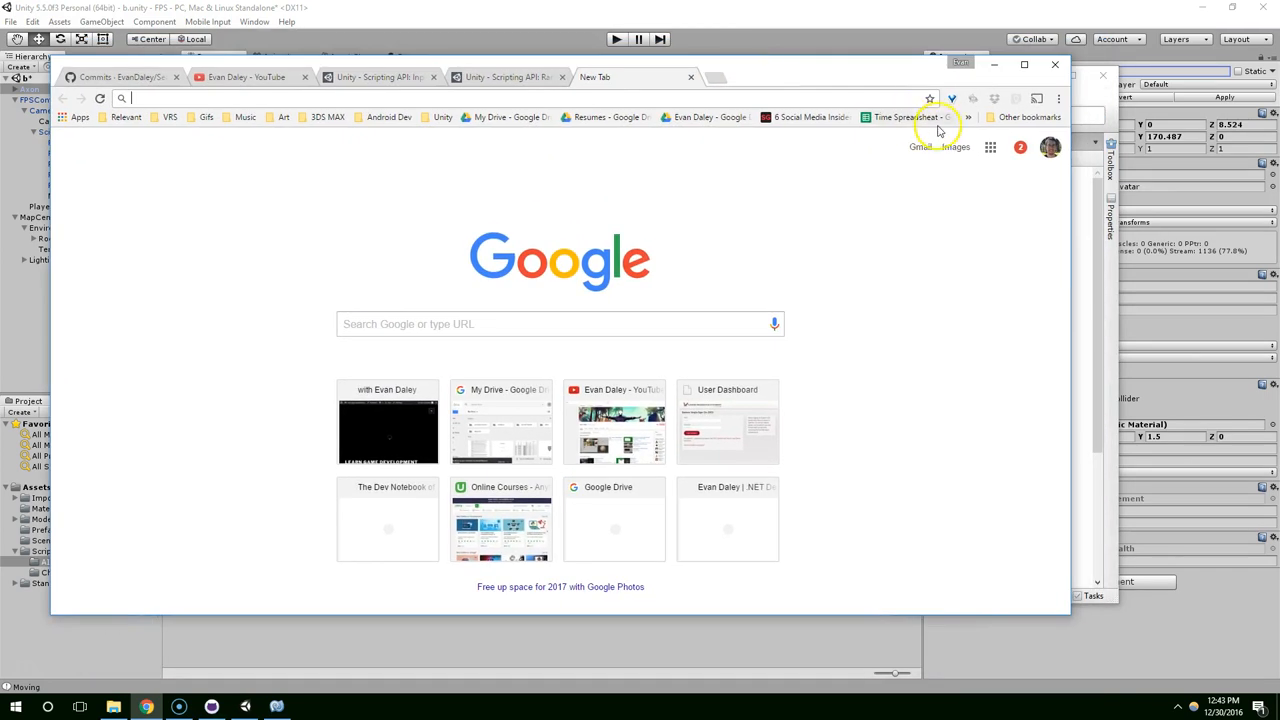
{"action": "mouse_move", "coordinate": [905, 117]}
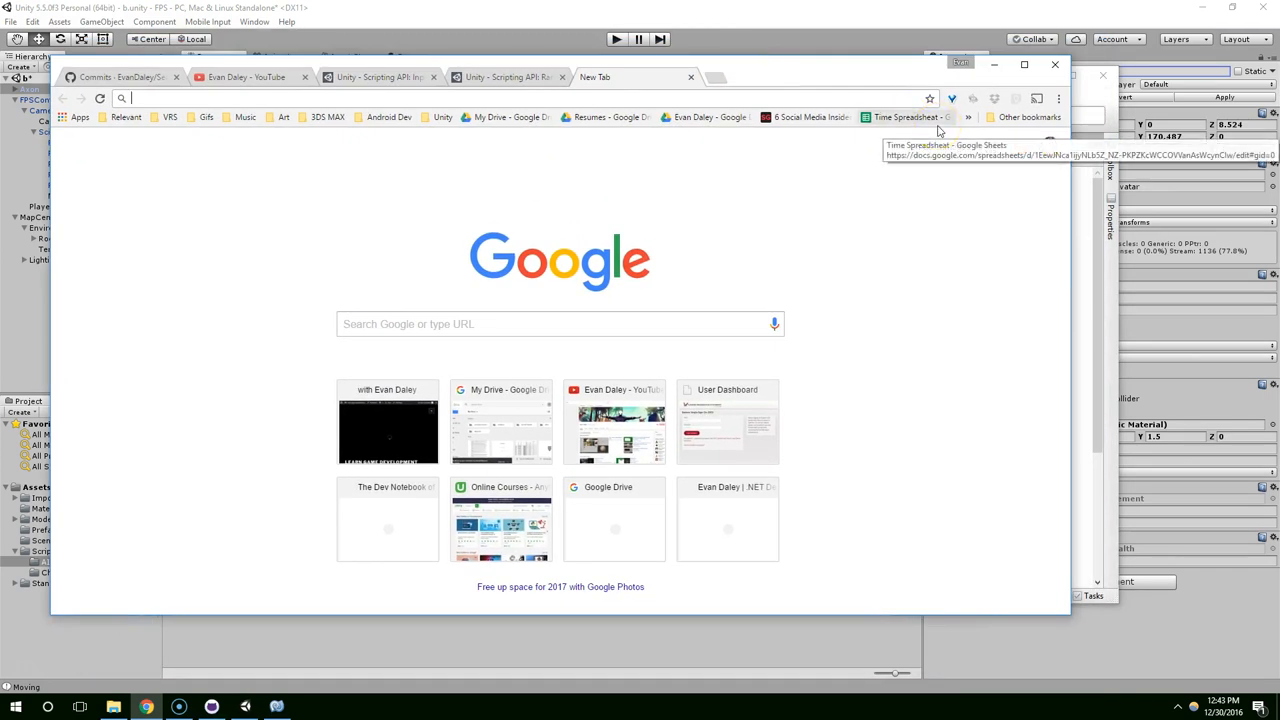
{"action": "type", "text": "unity fire bullet with mouse"}
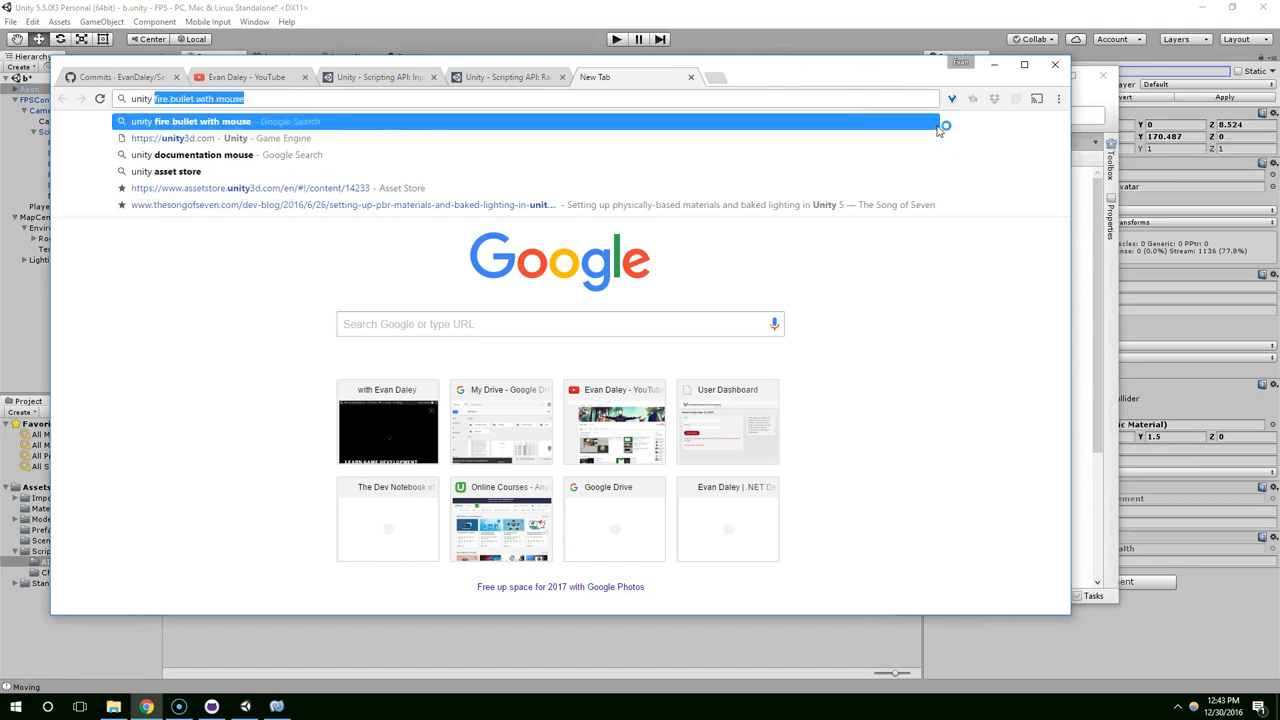
{"action": "type", "text": "unity collision"}
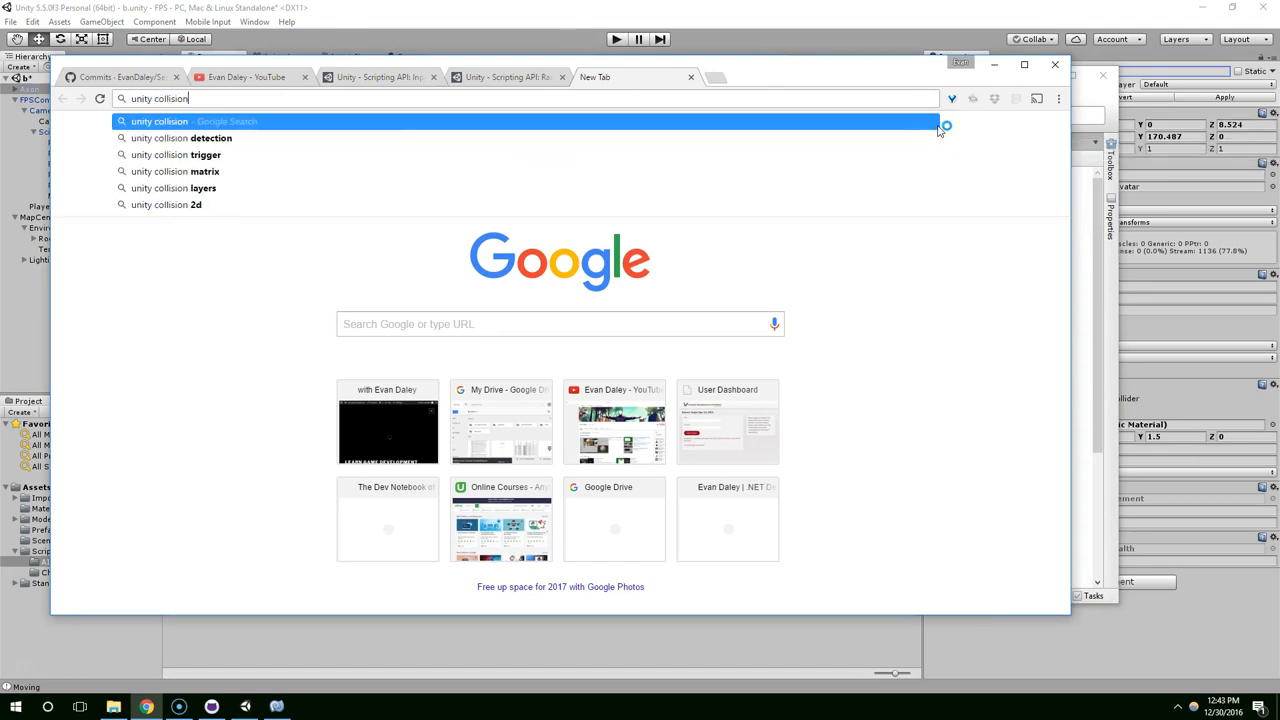
{"action": "mouse_move", "coordinate": [250, 120]}
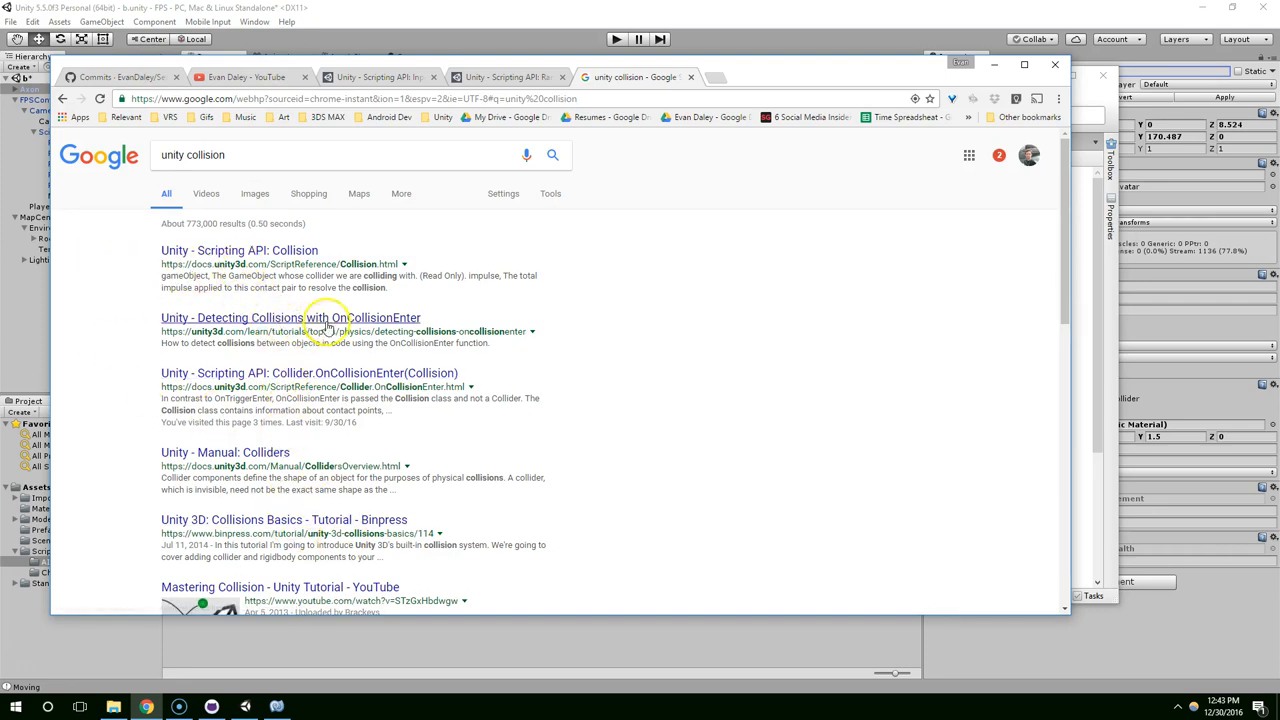
{"action": "mouse_move", "coordinate": [368, 318]}
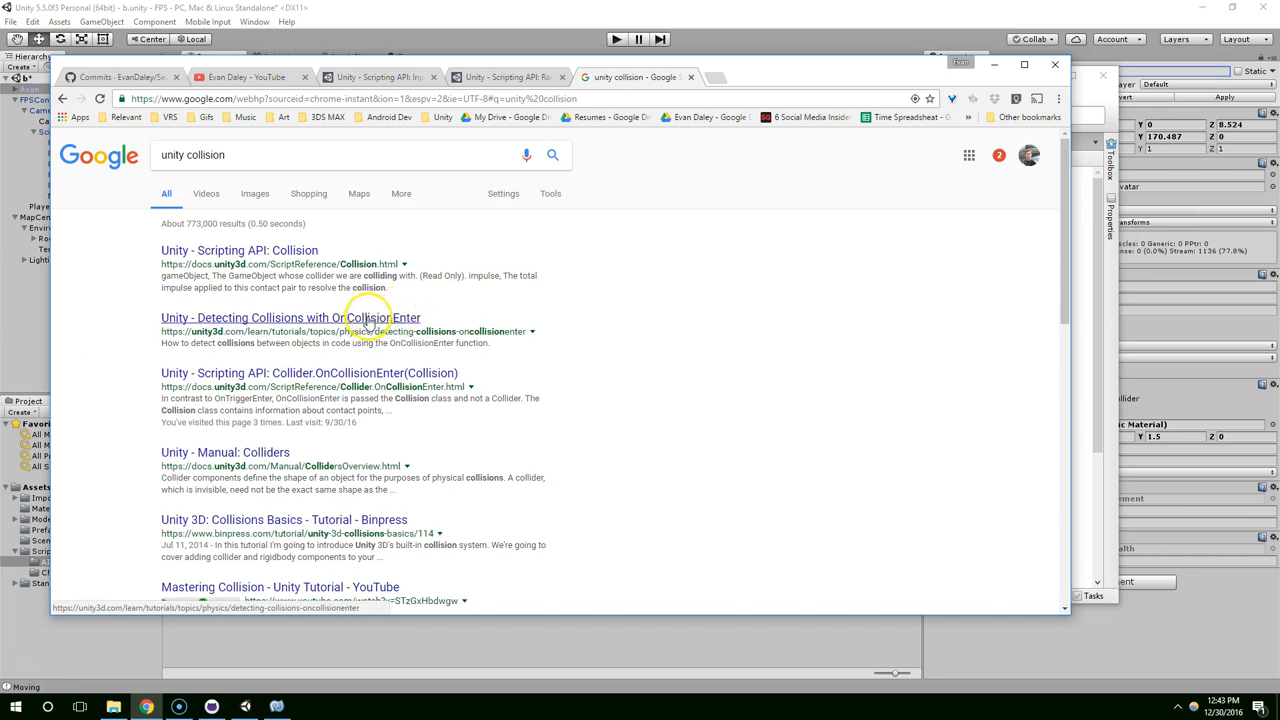
{"action": "left_click", "coordinate": [290, 317]}
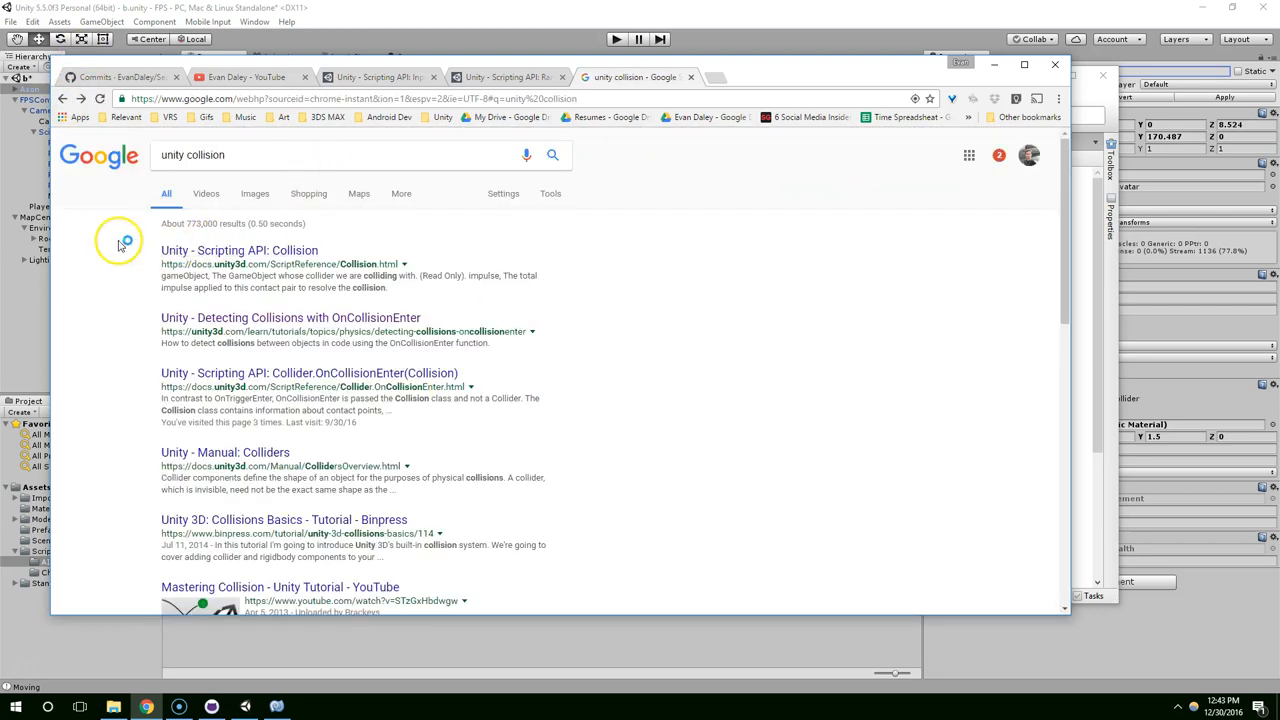
Go from the Collision API page to Collider, then read OnCollisionEnter.
{"action": "left_click", "coordinate": [239, 250]}
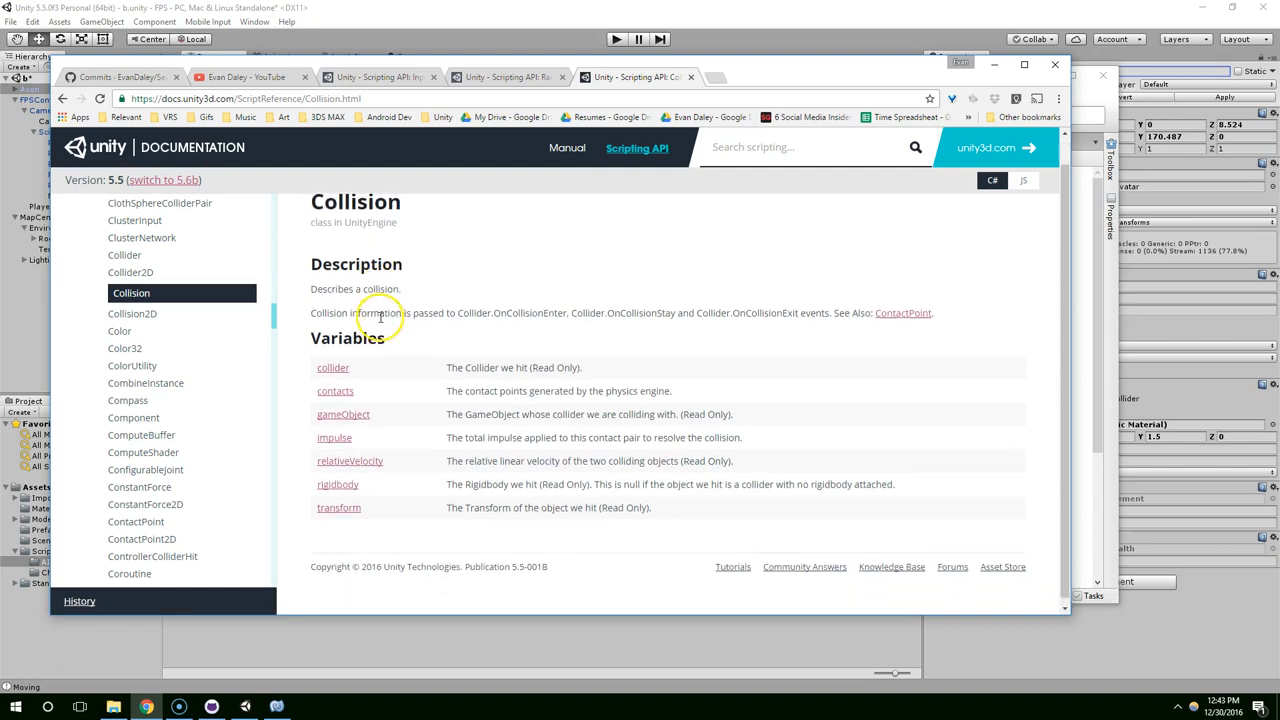
{"action": "scroll", "scroll_direction": "down", "scroll_amount": 3}
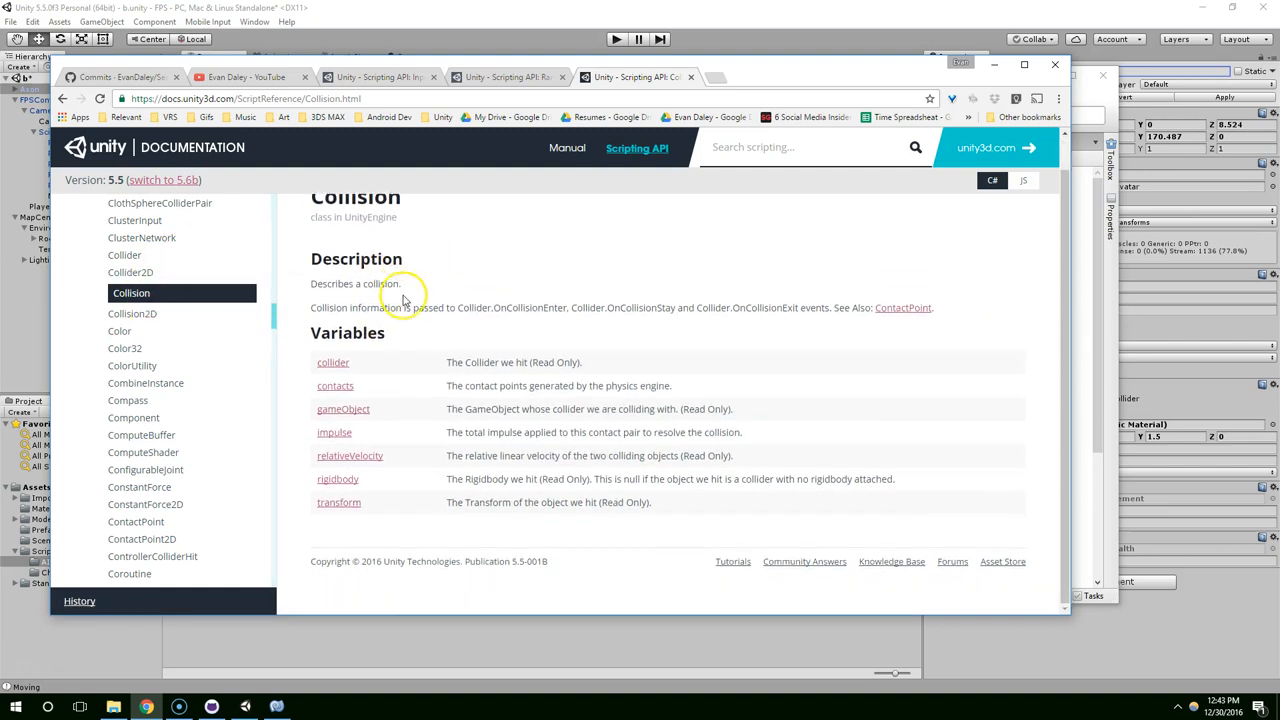
{"action": "left_click", "coordinate": [124, 255]}
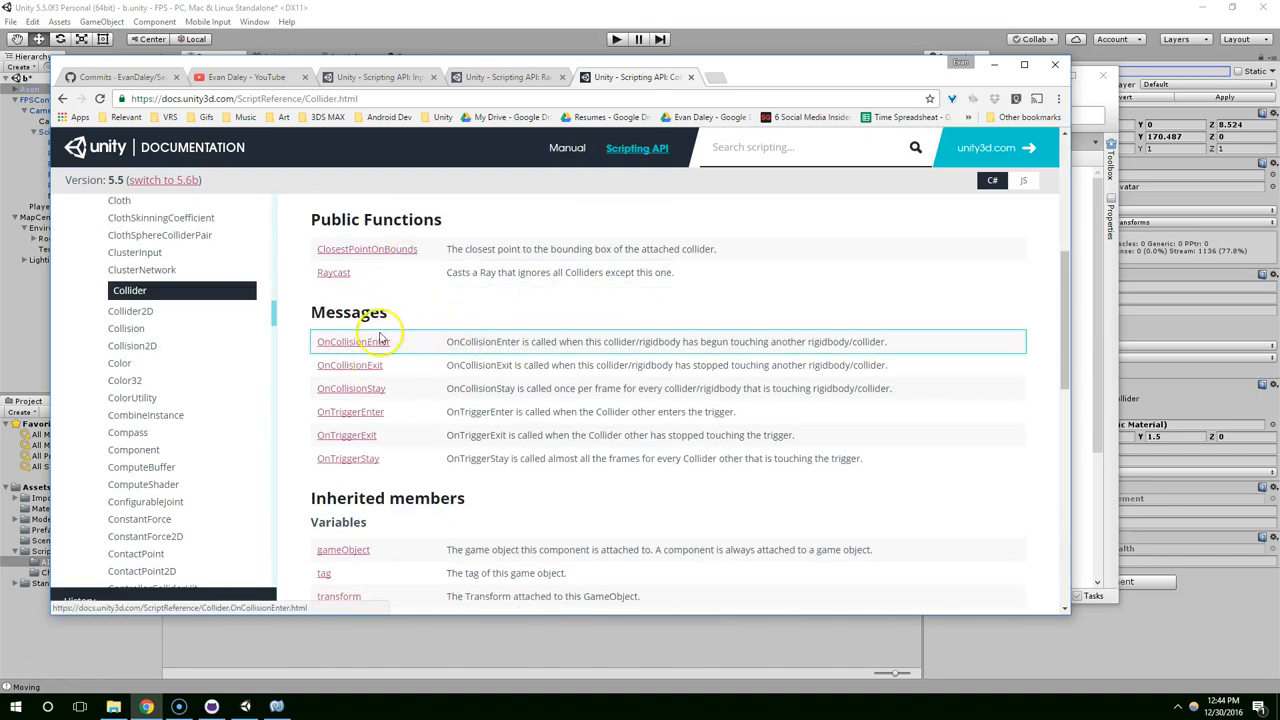
{"action": "left_click", "coordinate": [349, 341]}
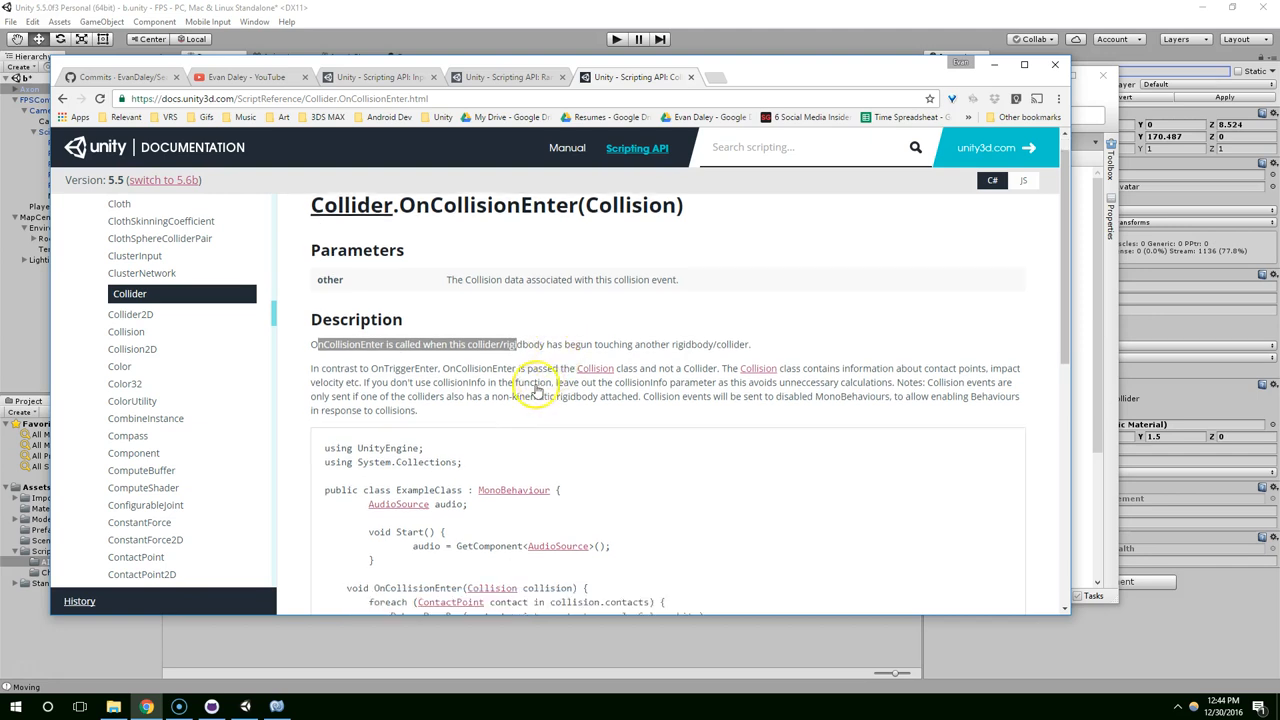
{"action": "scroll", "scroll_direction": "down", "scroll_amount": 3}
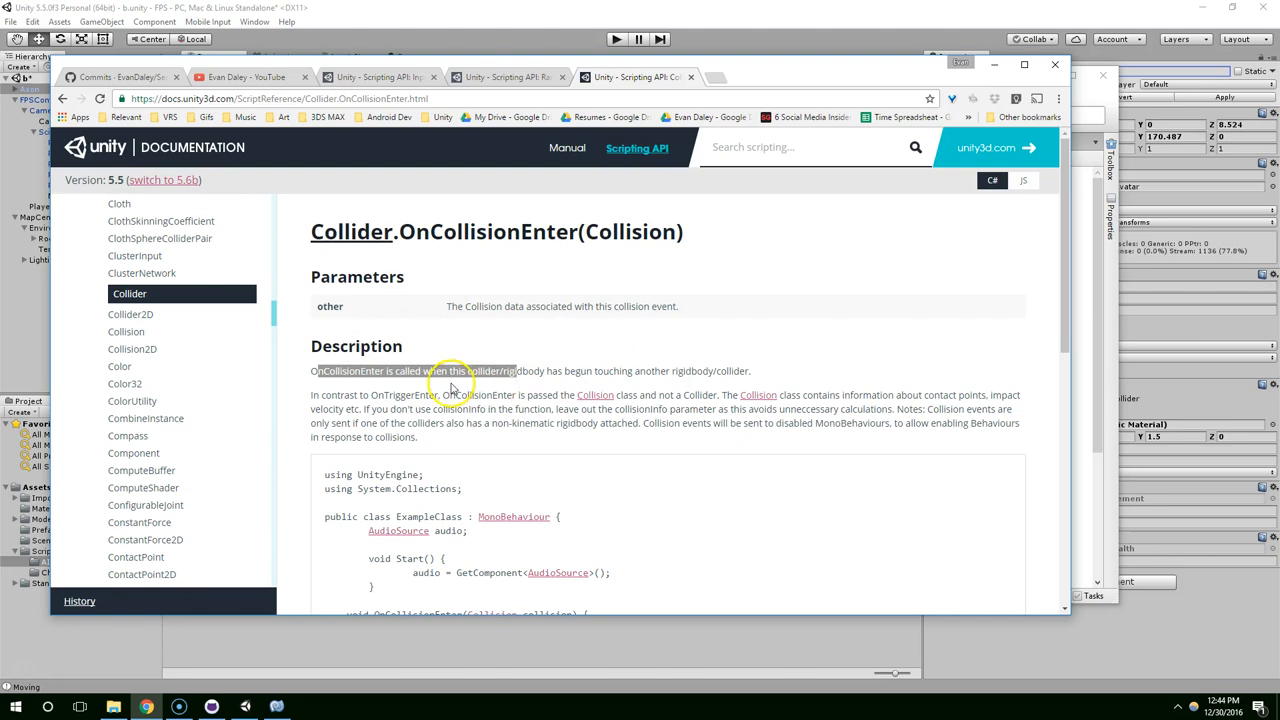
{"action": "scroll", "scroll_direction": "down", "scroll_amount": 3}
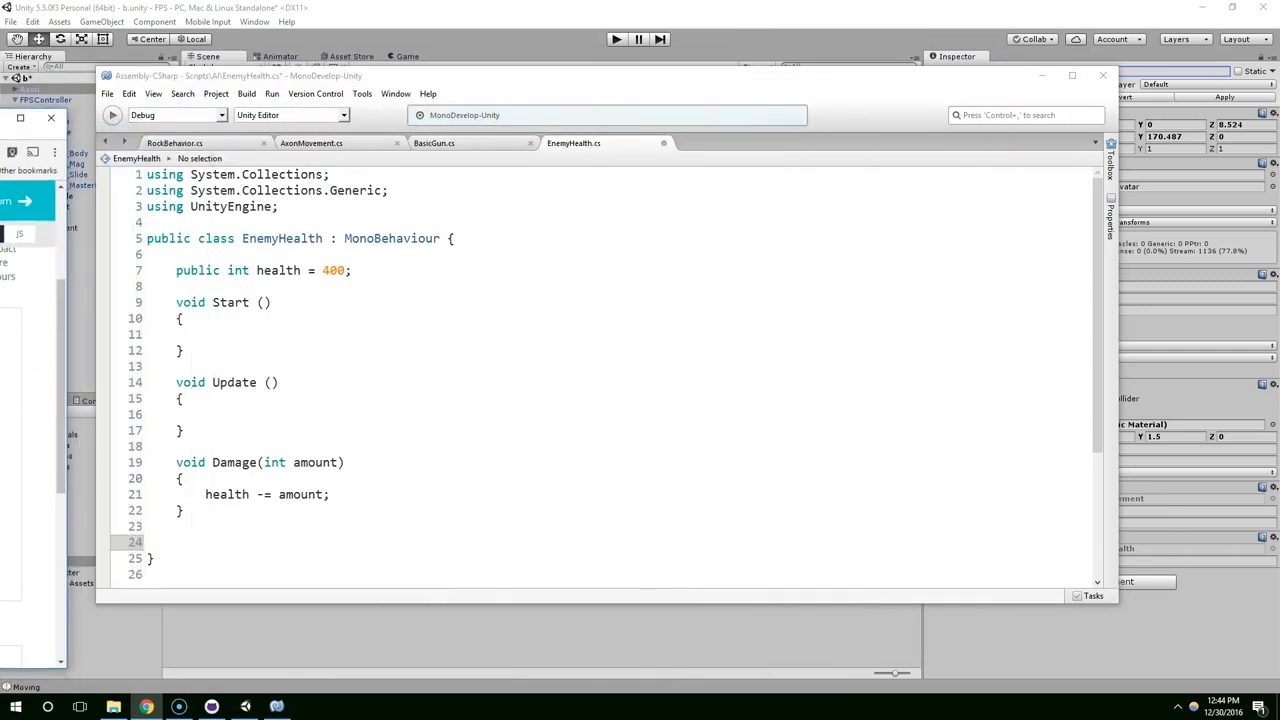
Declare an OnCollisionEnter(Collision collision) method in EnemyHealth.
{"action": "type", "text": "void OnC"}
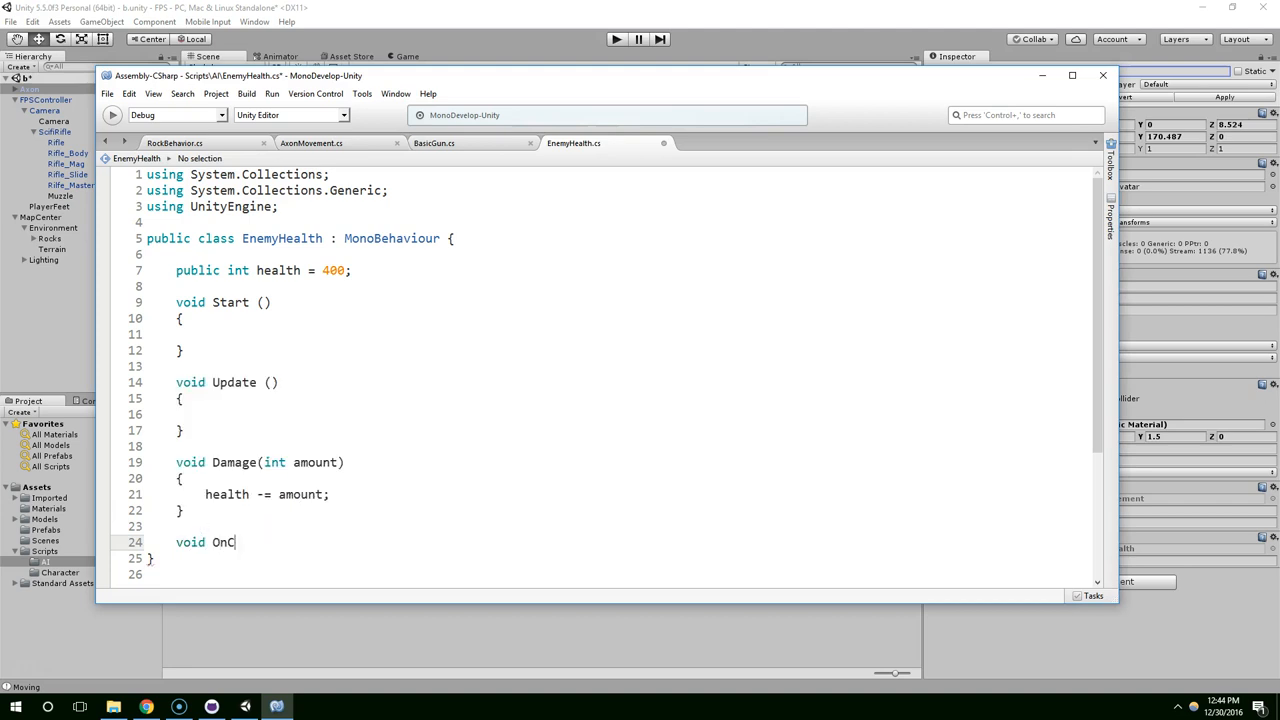
{"action": "type", "text": "ollisionEnter("}
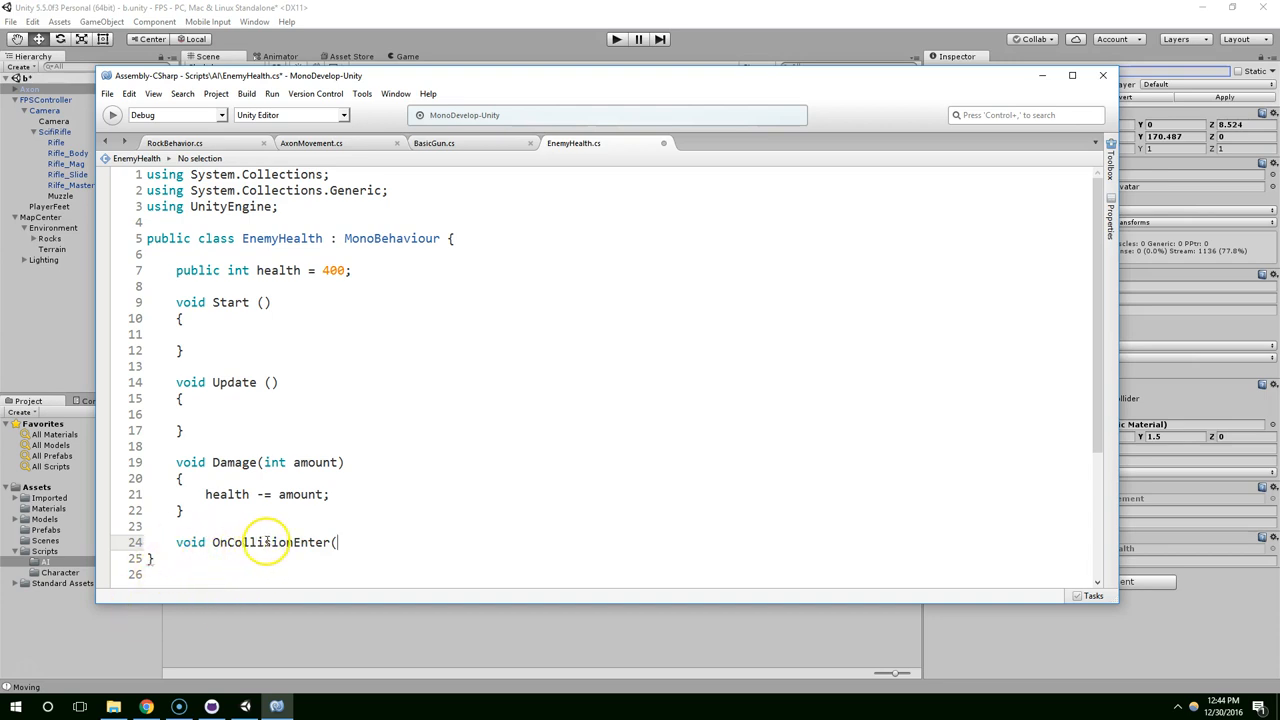
{"action": "type", "text": "("}
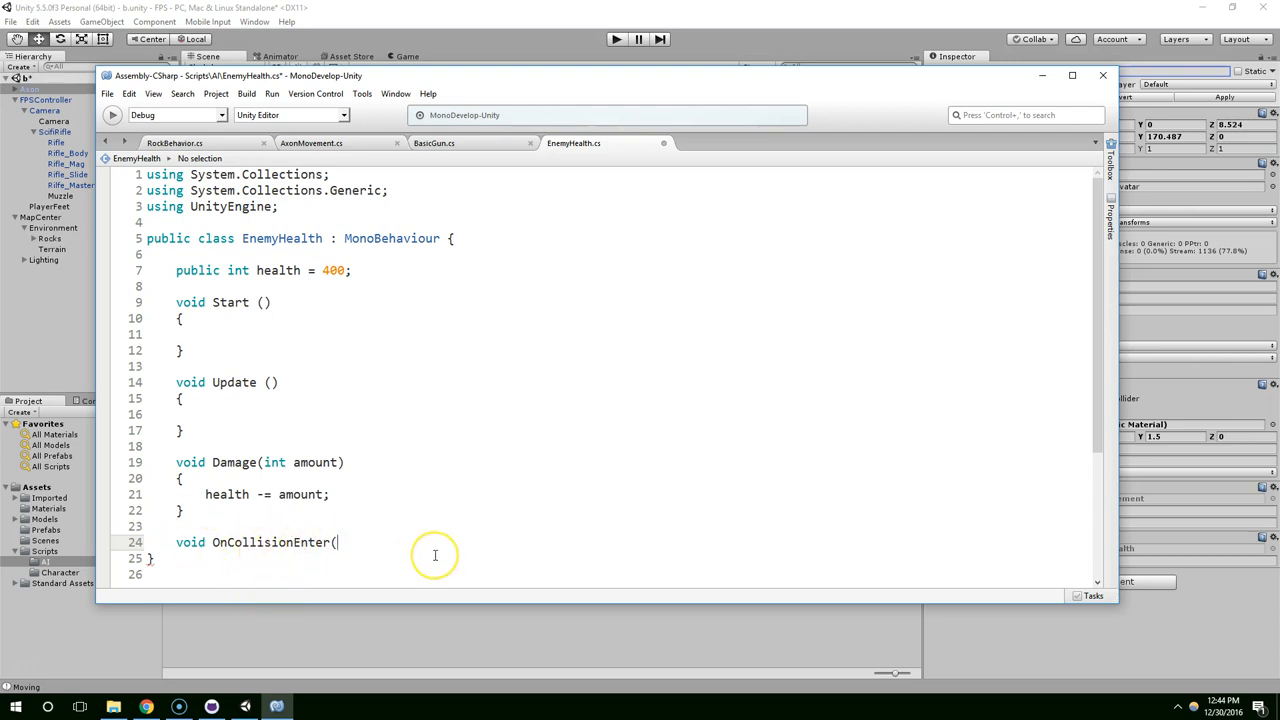
{"action": "type", "text": "Collision collision"}
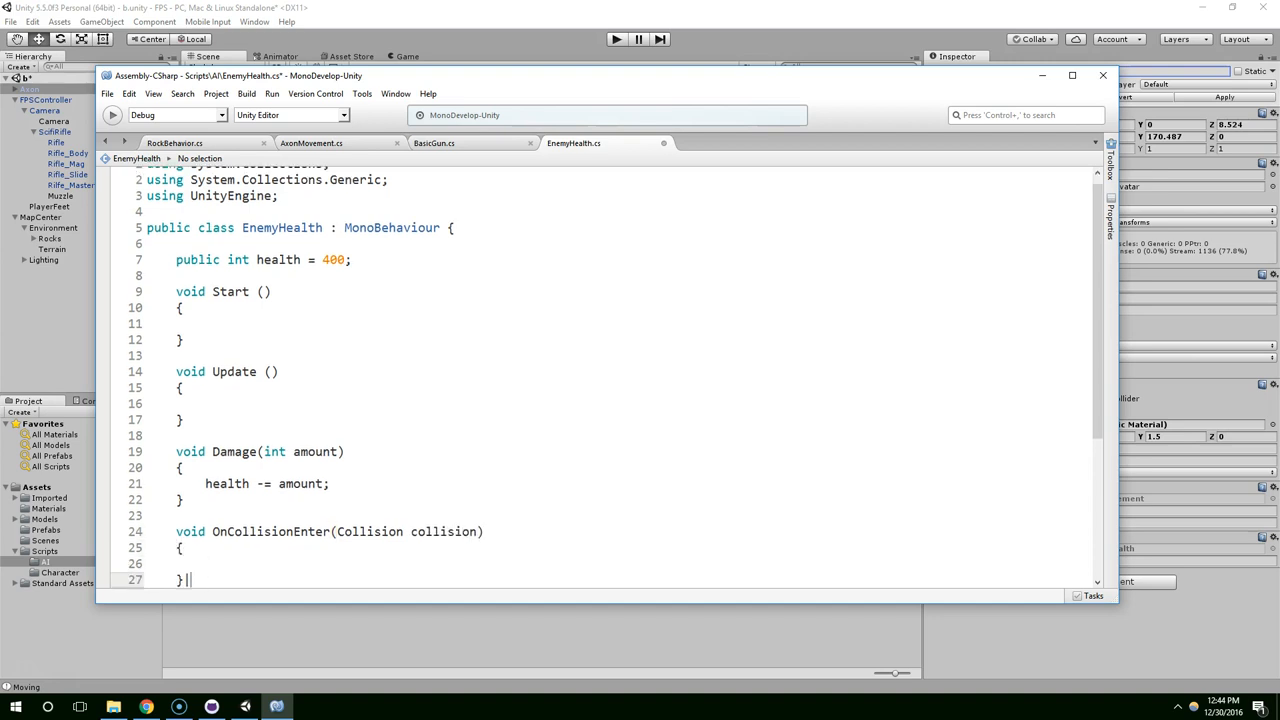
{"action": "double_click", "coordinate": [443, 482]}
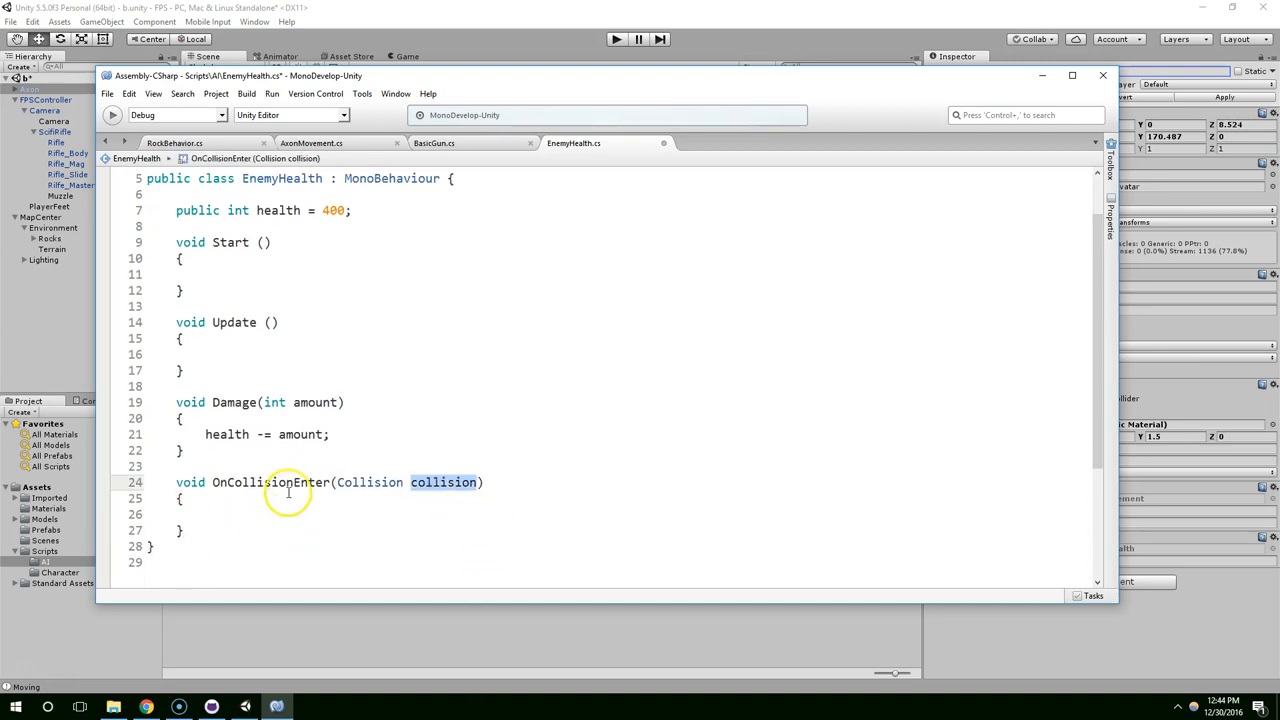
{"action": "double_click", "coordinate": [270, 482]}
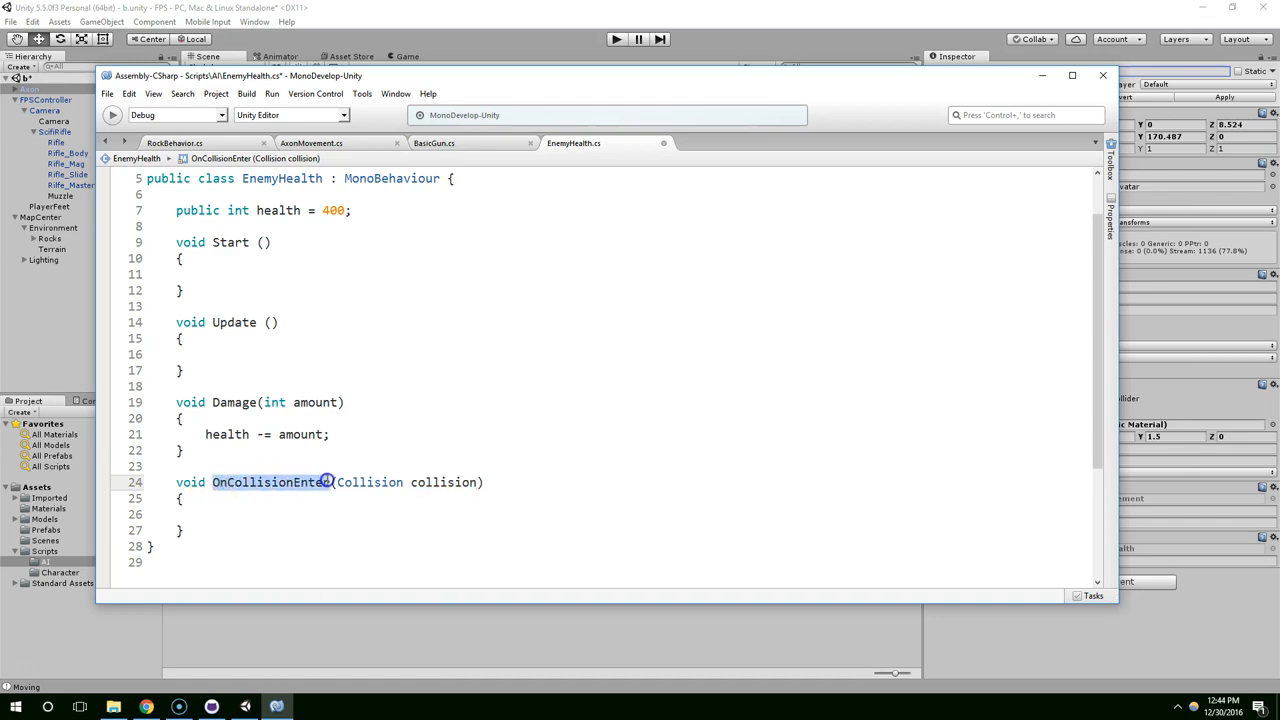
{"action": "double_click", "coordinate": [442, 482]}
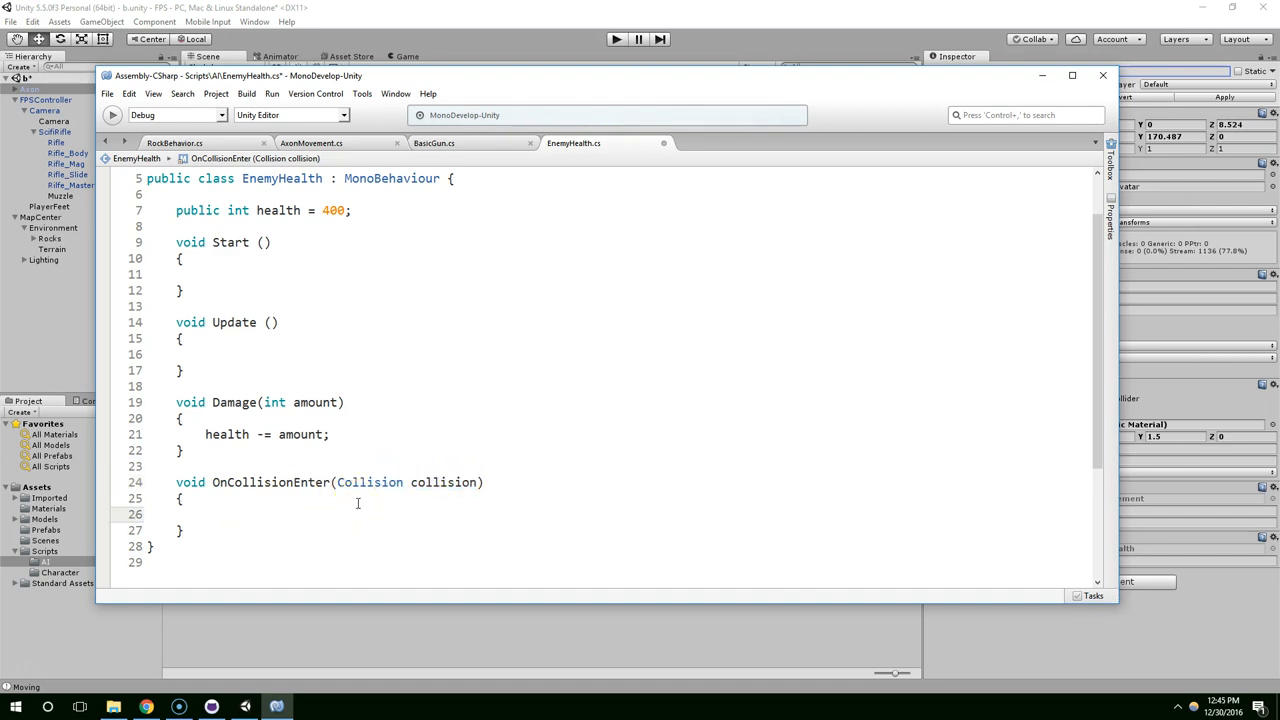
Add print("Collision detected"); inside OnCollisionEnter.
{"action": "type", "text": "p"}
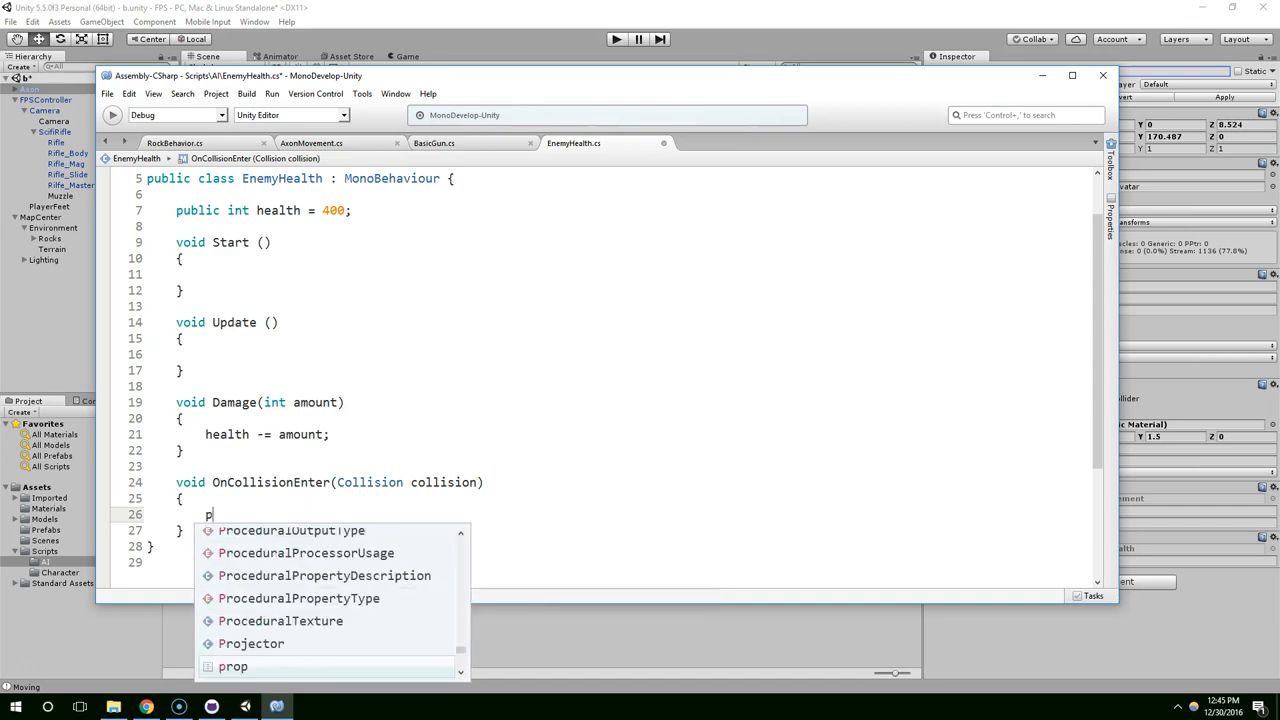
{"action": "type", "text": "rint(\"Co"}
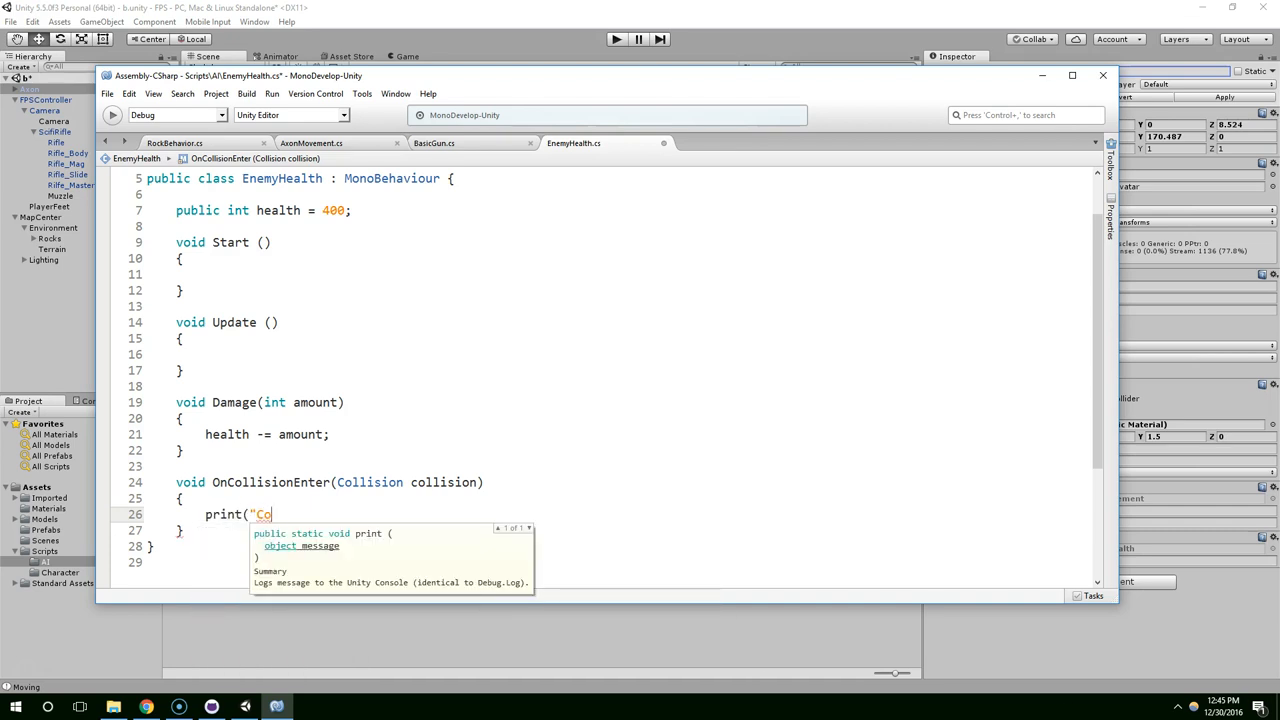
{"action": "type", "text": "llision dec"}
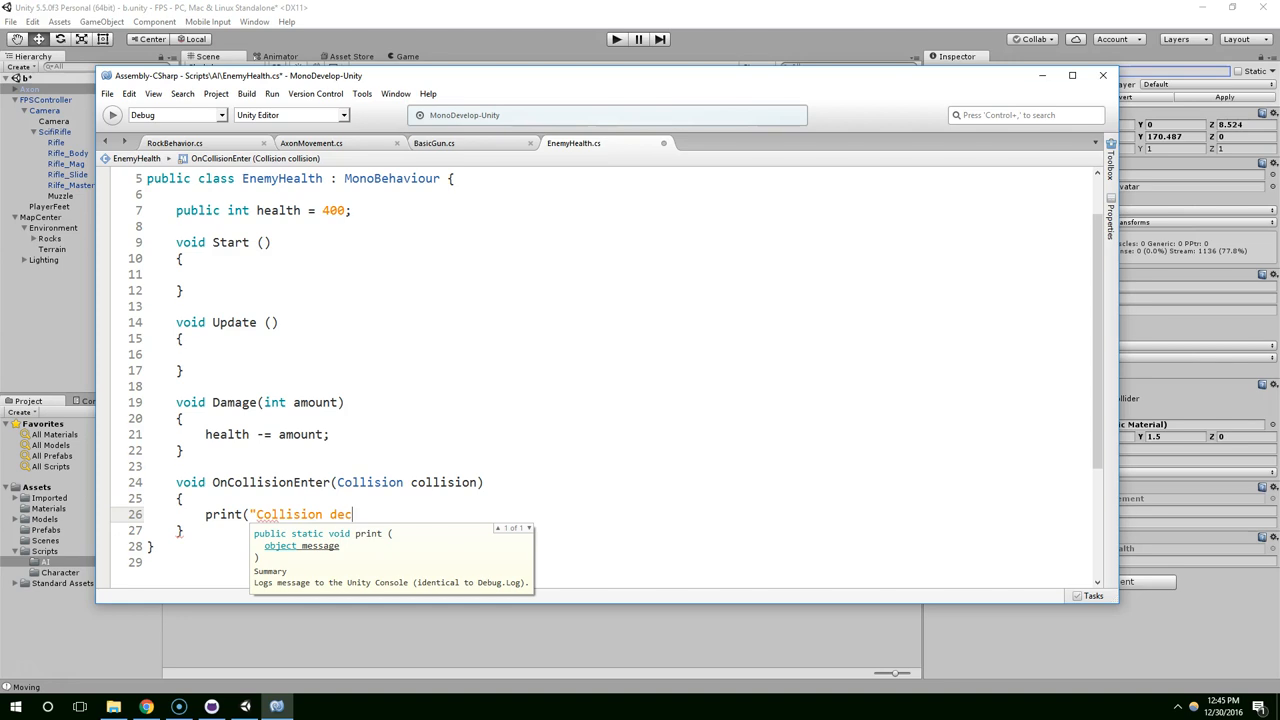
{"action": "type", "text": "tected\""}
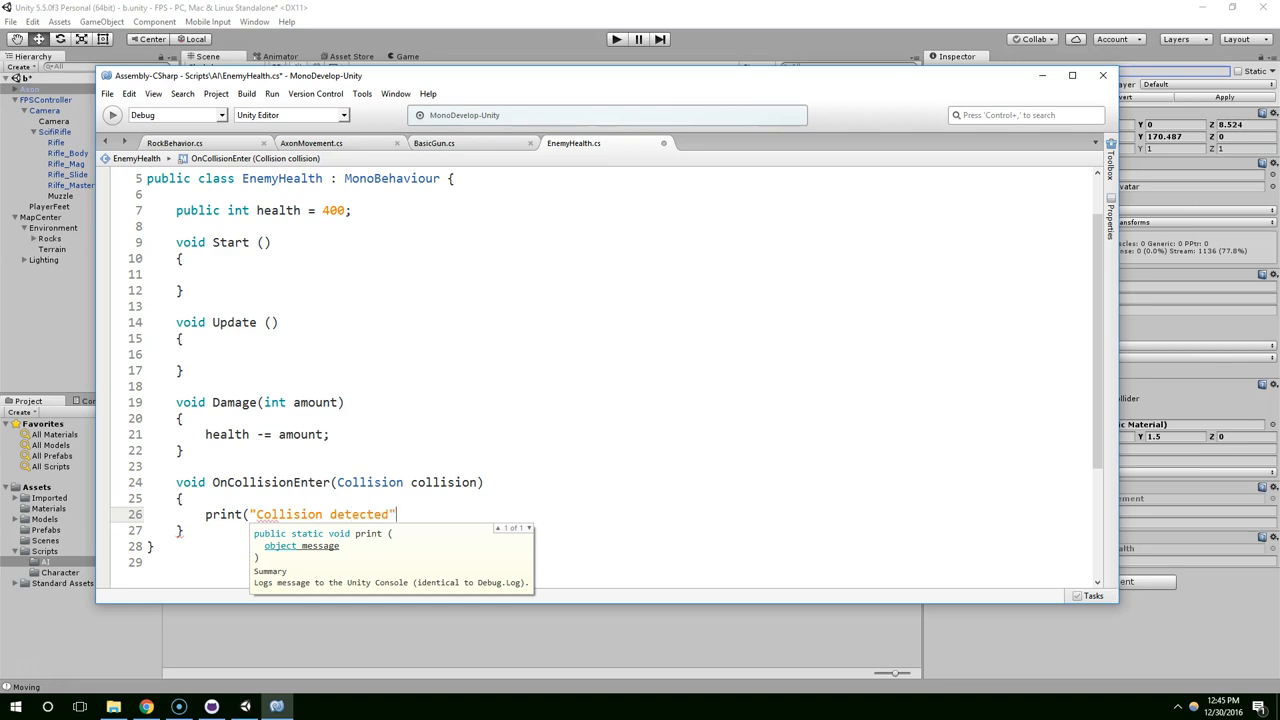
{"action": "type", "text": ");"}
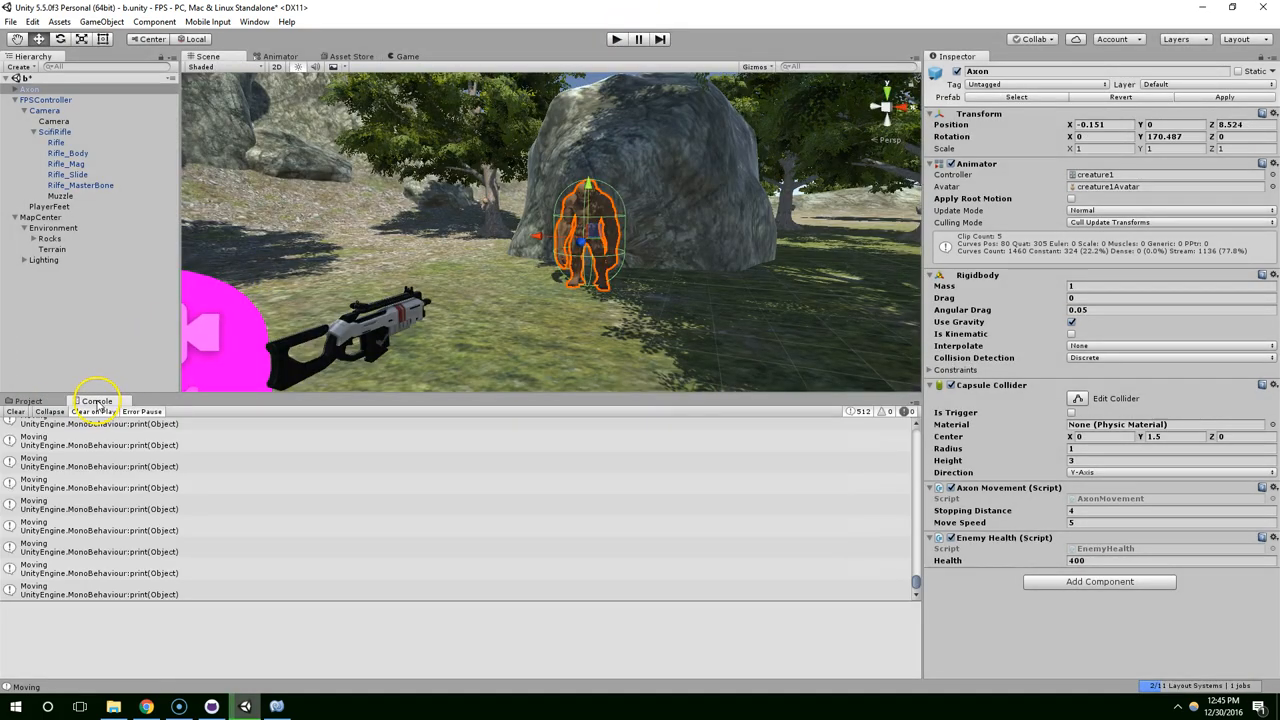
Show the Console, play the game and shoot Axon to see 'Collision detected', then replay.
{"action": "left_click", "coordinate": [98, 496]}
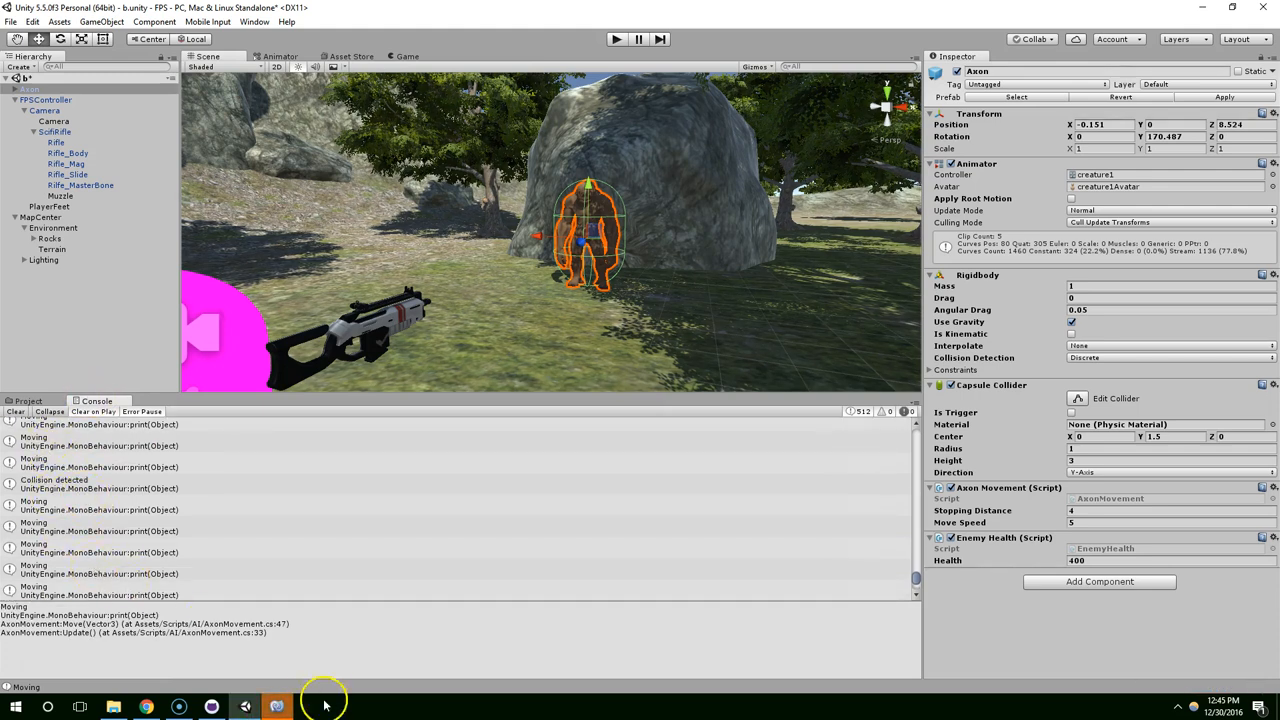
{"action": "left_click", "coordinate": [245, 707]}
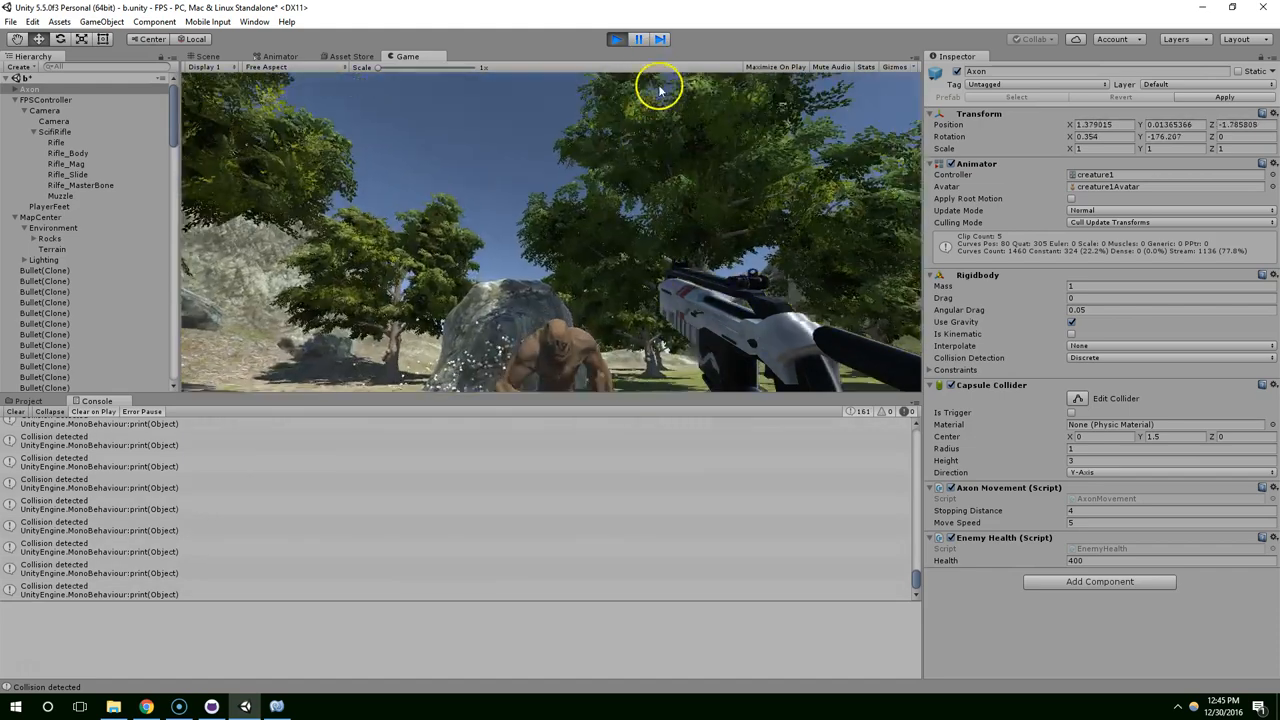
{"action": "left_click", "coordinate": [207, 56]}
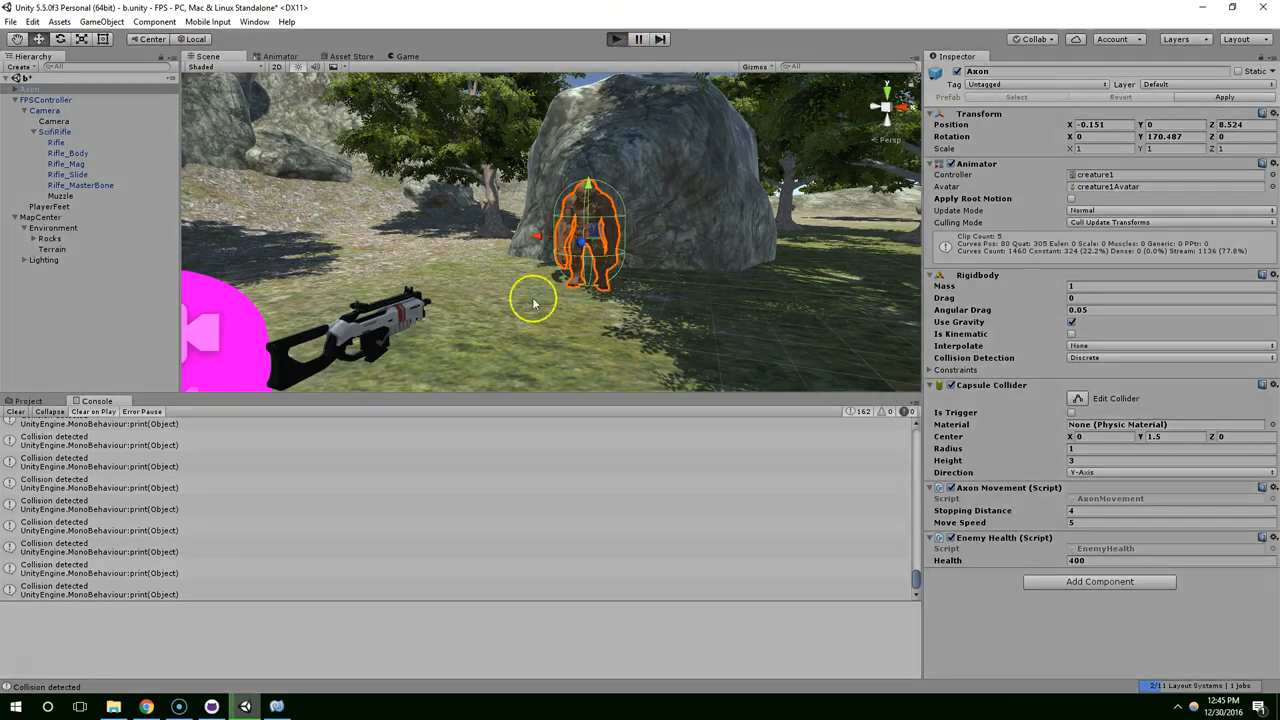
{"action": "left_click", "coordinate": [406, 56]}
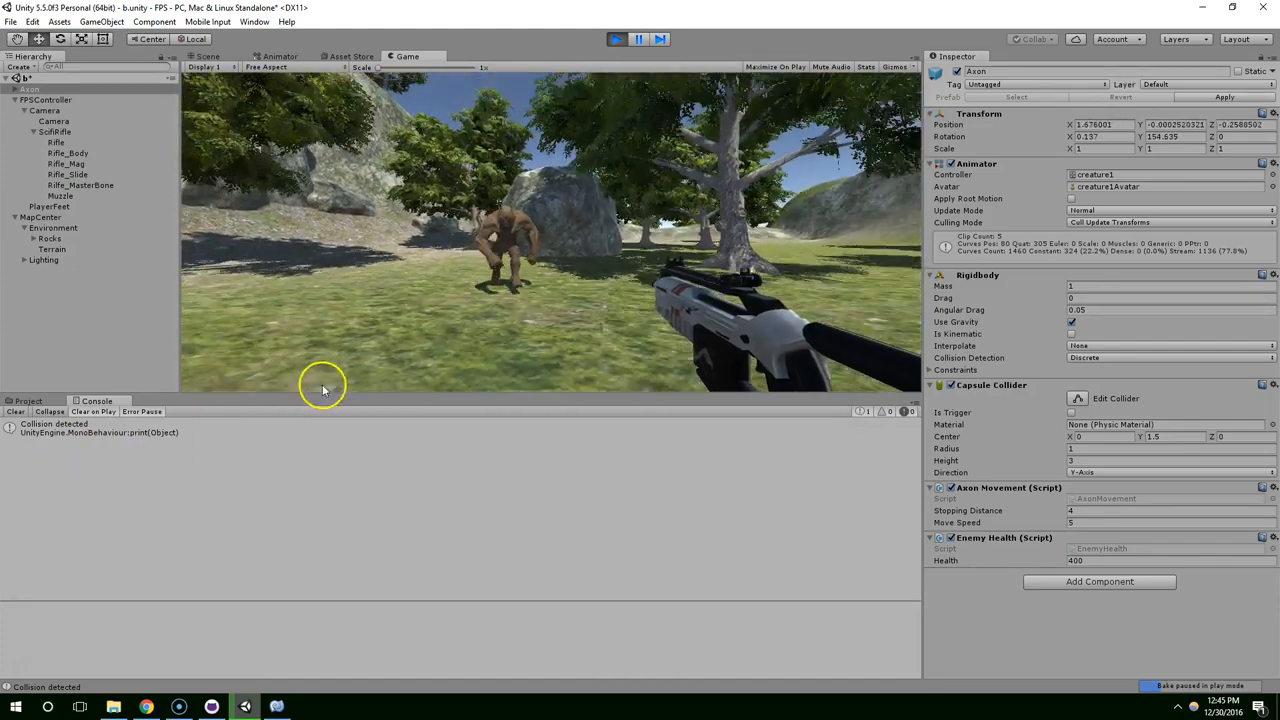
{"action": "left_click", "coordinate": [615, 39]}
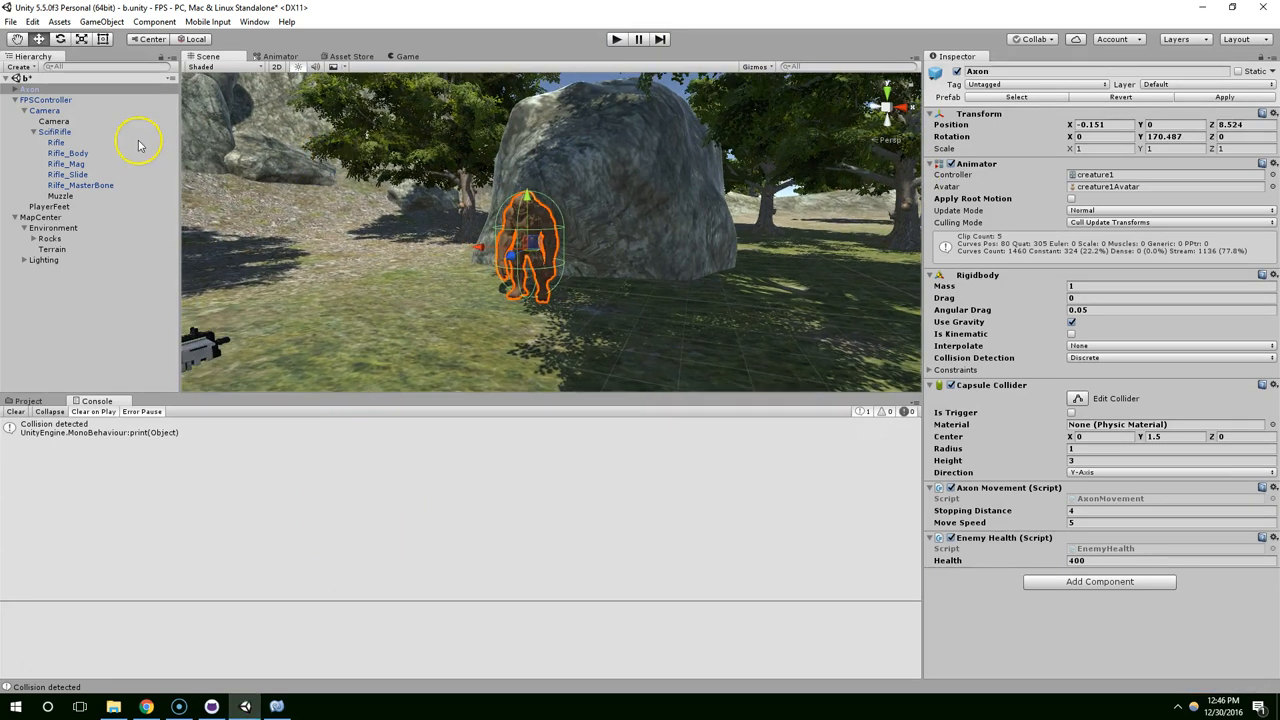
Add a new user layer named 'Projectiles'.
{"action": "left_click", "coordinate": [27, 401]}
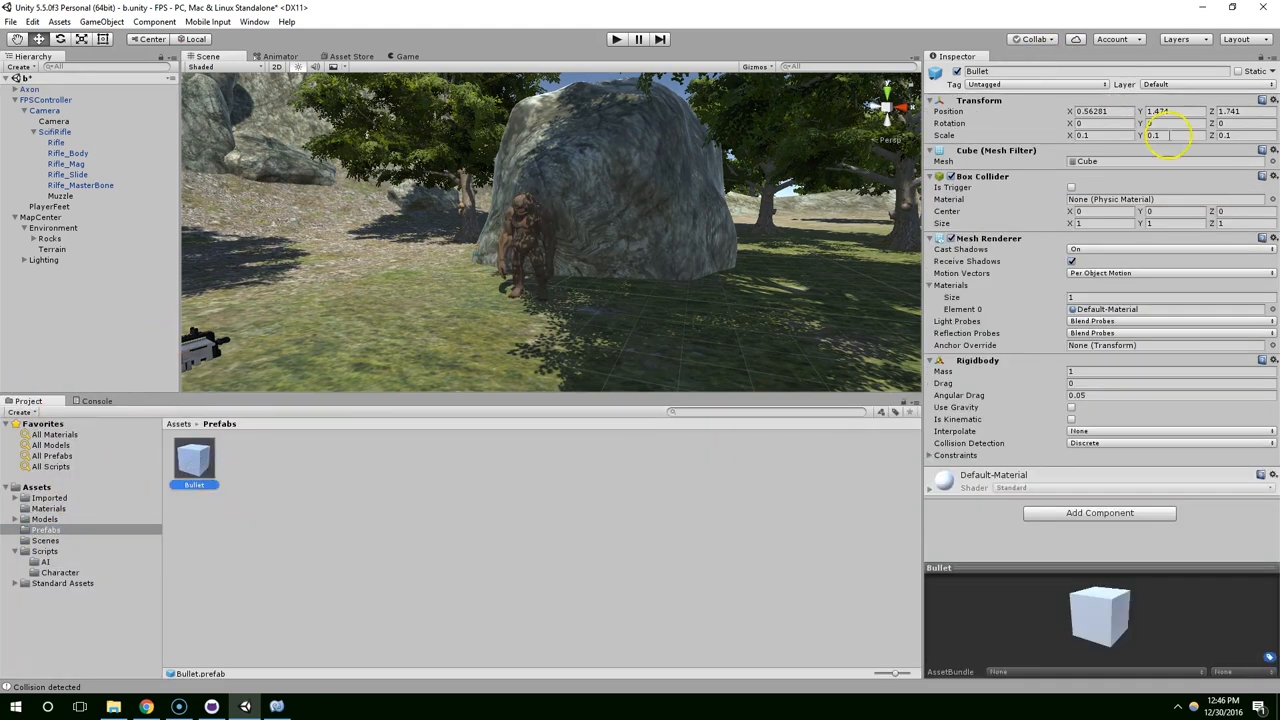
{"action": "left_click", "coordinate": [1200, 84]}
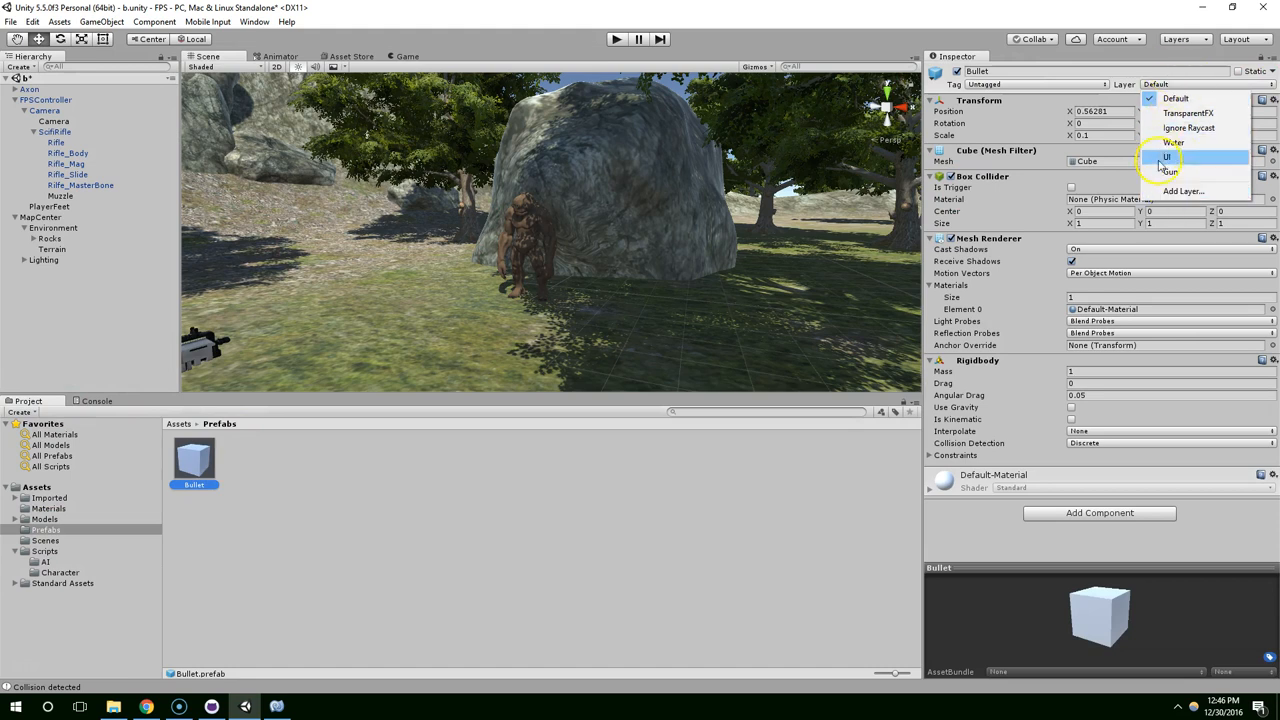
{"action": "mouse_move", "coordinate": [1180, 191]}
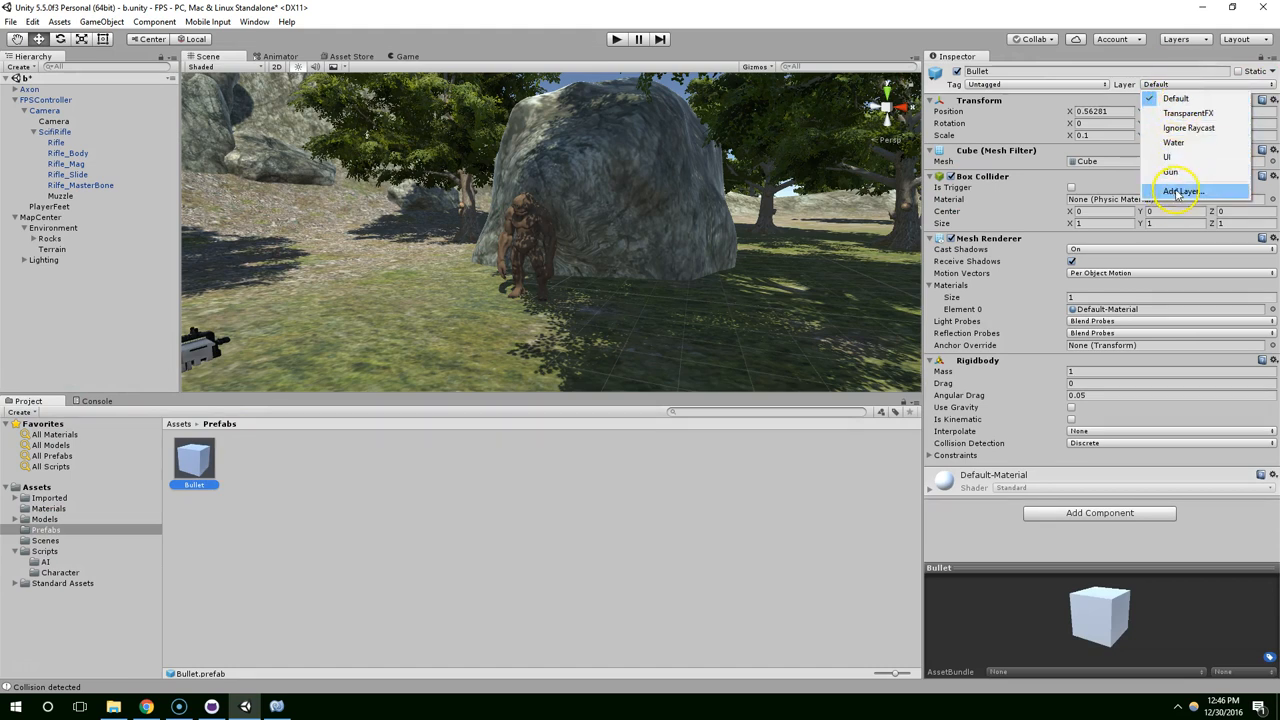
{"action": "left_click", "coordinate": [68, 153]}
{"action": "type", "text": "B"}
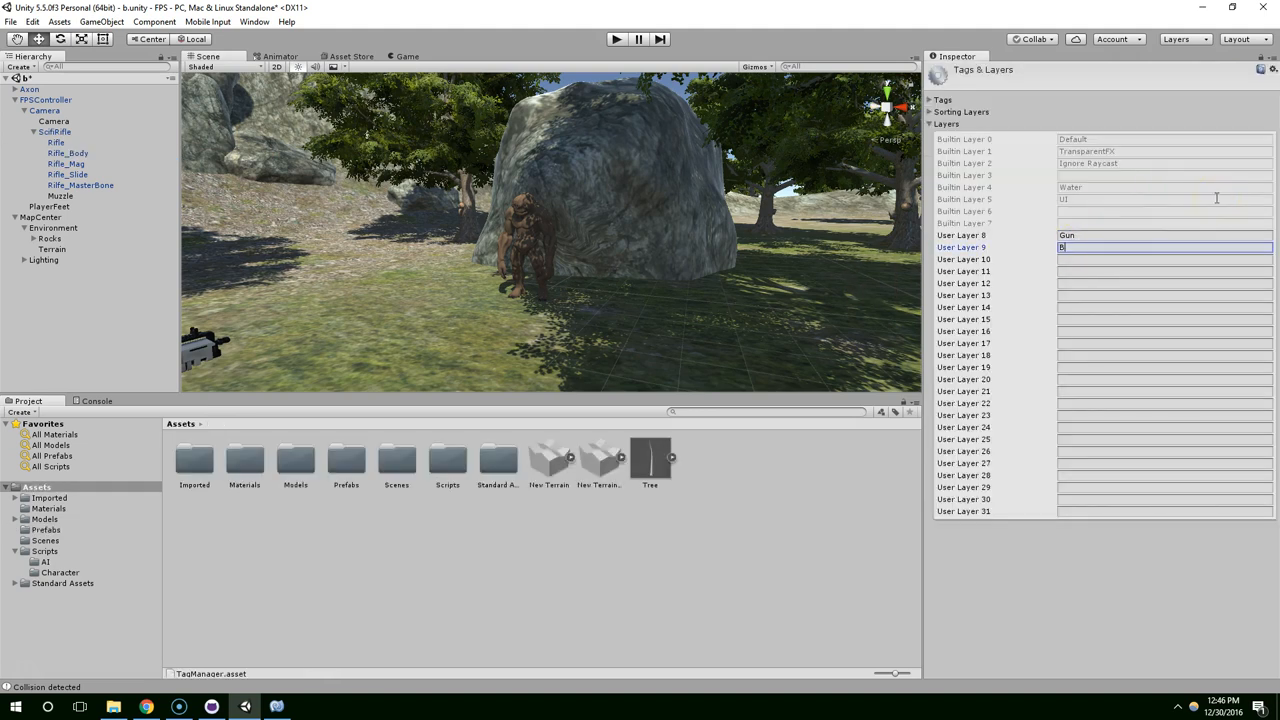
{"action": "type", "text": "ullet"}
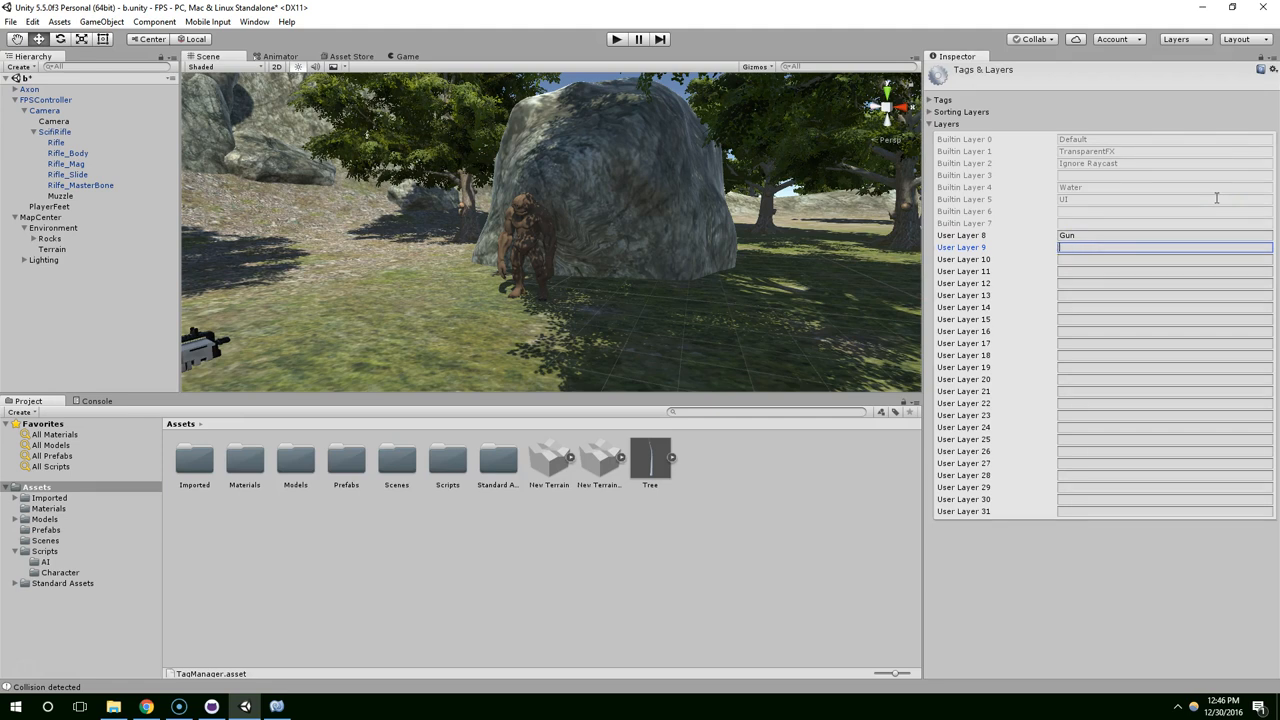
{"action": "type", "text": "Projectiles"}
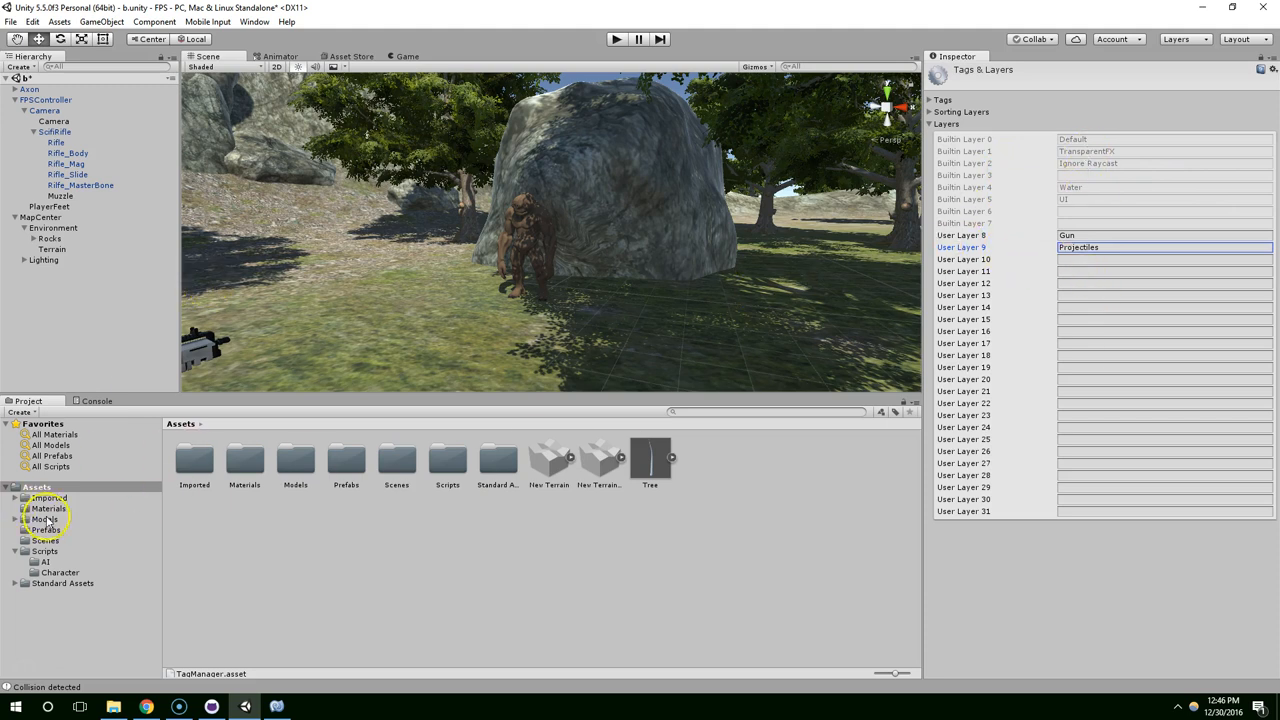
Set the Bullet prefab's layer to Projectiles.
{"action": "left_click", "coordinate": [45, 529]}
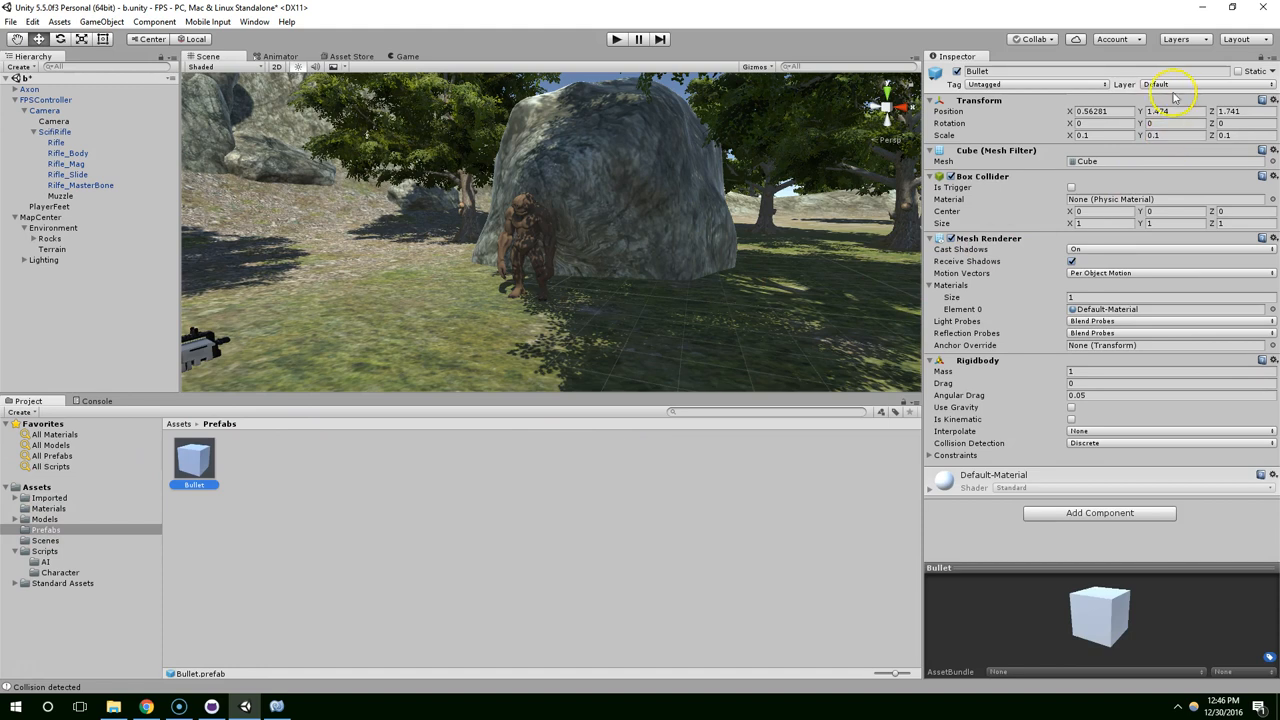
{"action": "left_click", "coordinate": [1155, 84]}
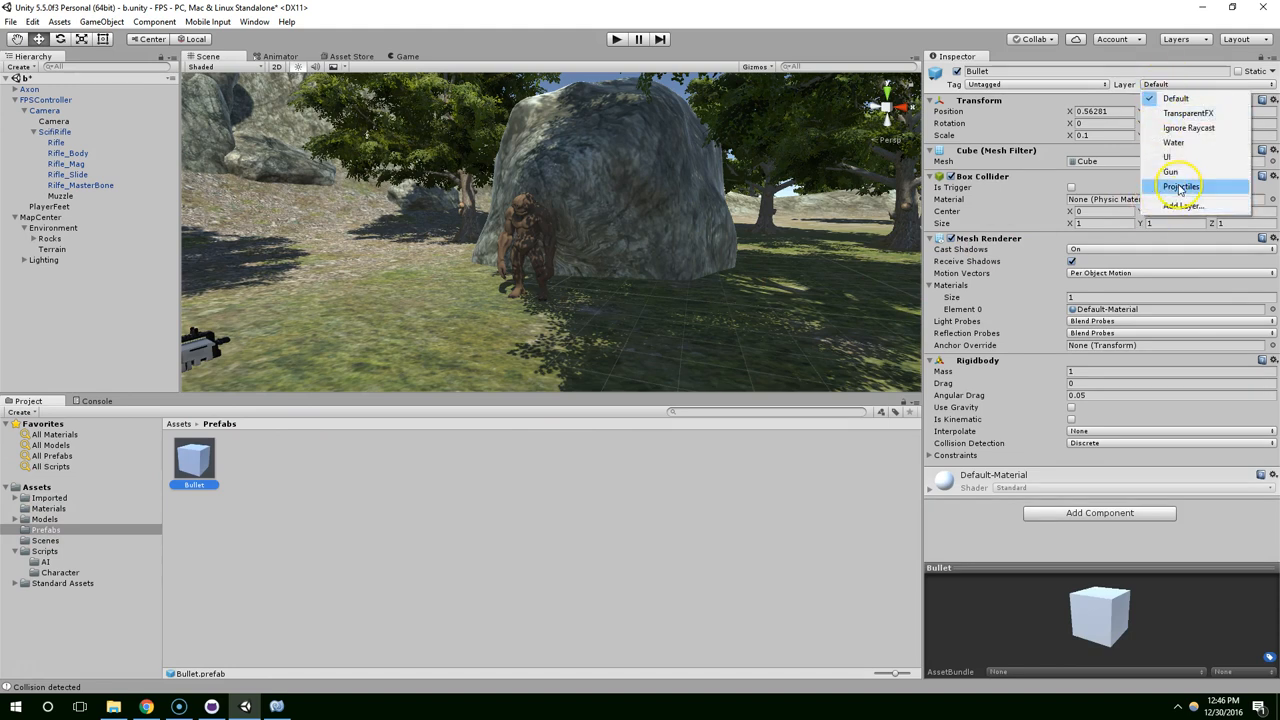
{"action": "left_click", "coordinate": [1181, 186]}
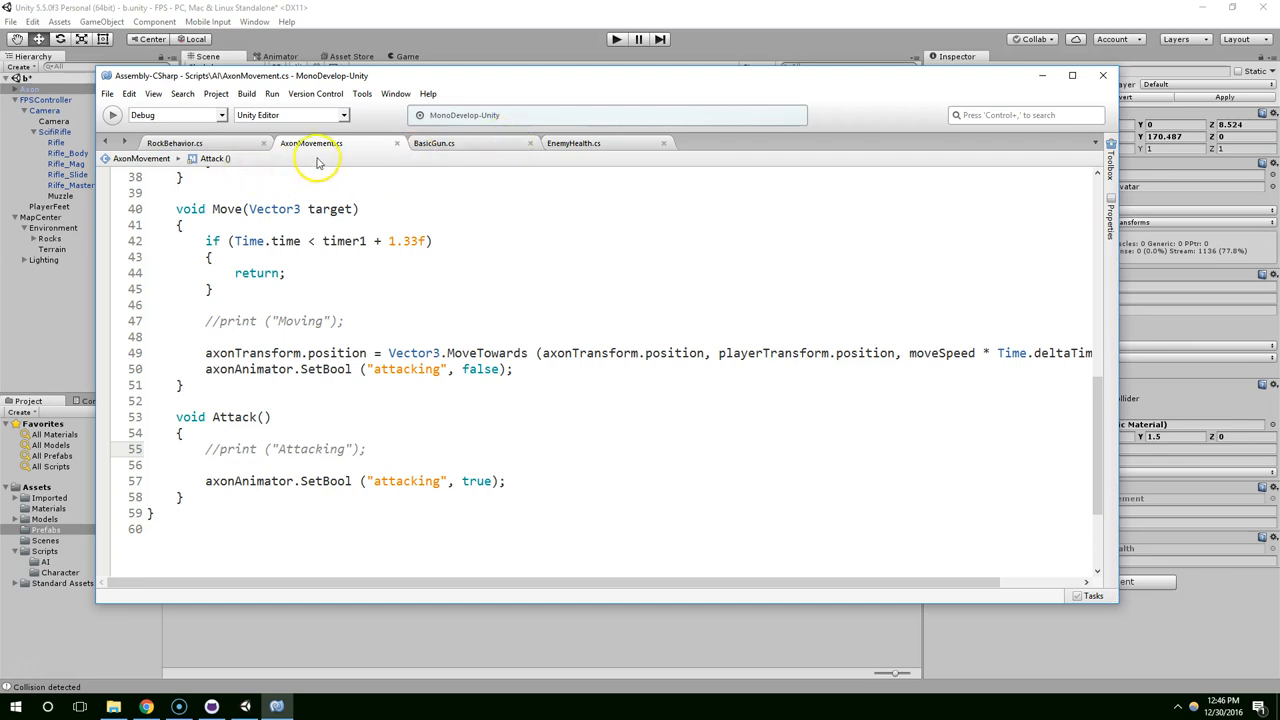
Wrap the print in 'if(collision.gameObject.layer == 9)' in EnemyHealth.cs.
{"action": "left_click", "coordinate": [573, 143]}
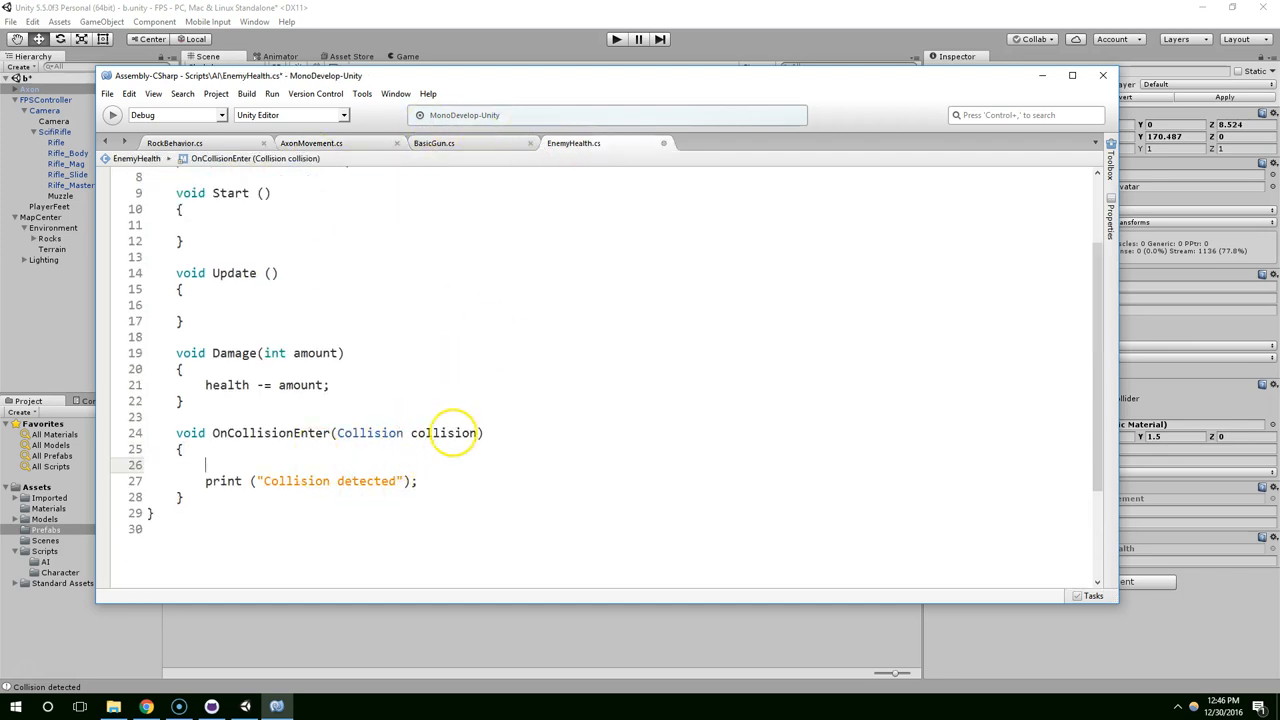
{"action": "type", "text": "if(collision.la"}
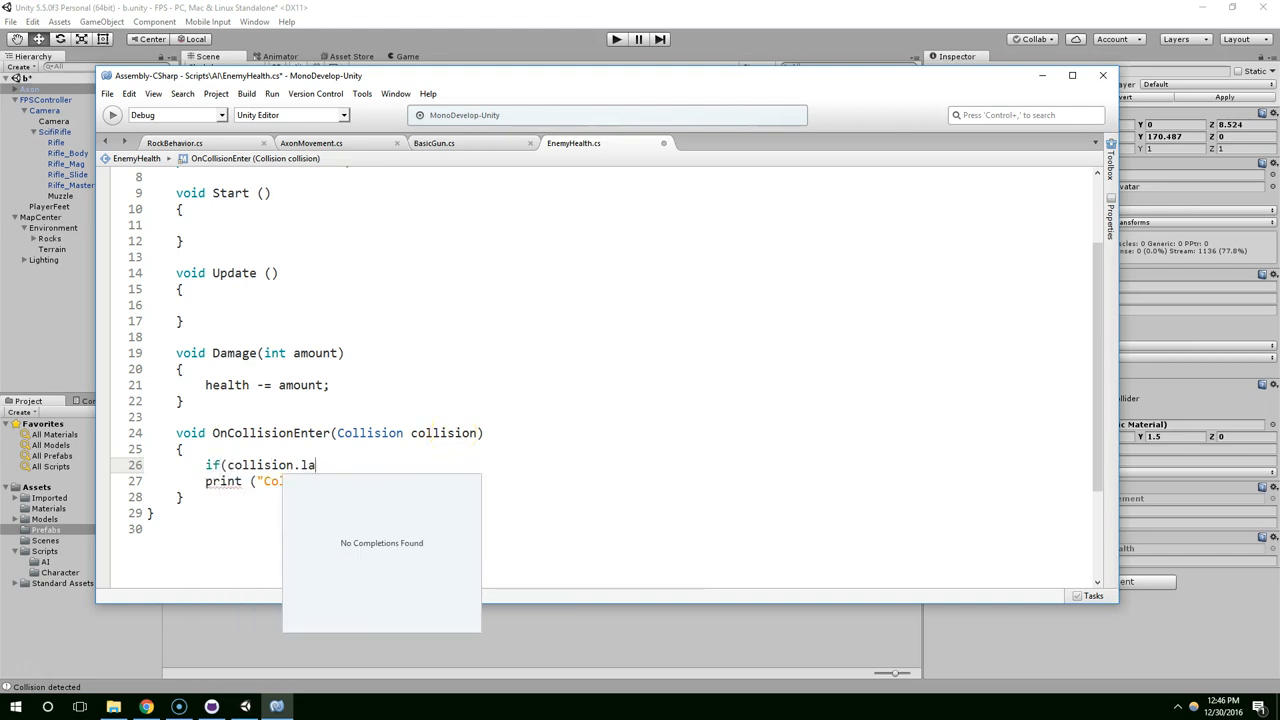
{"action": "type", "text": "co"}
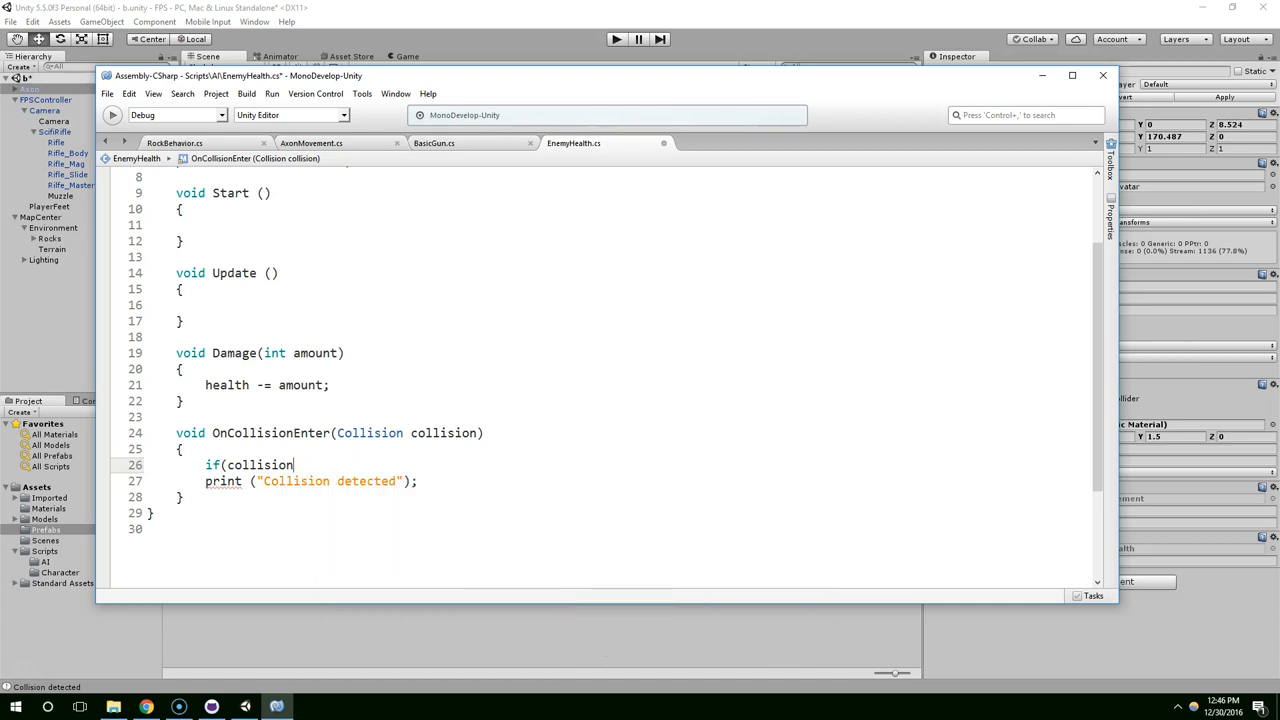
{"action": "type", "text": ".gameObject.layer =="}
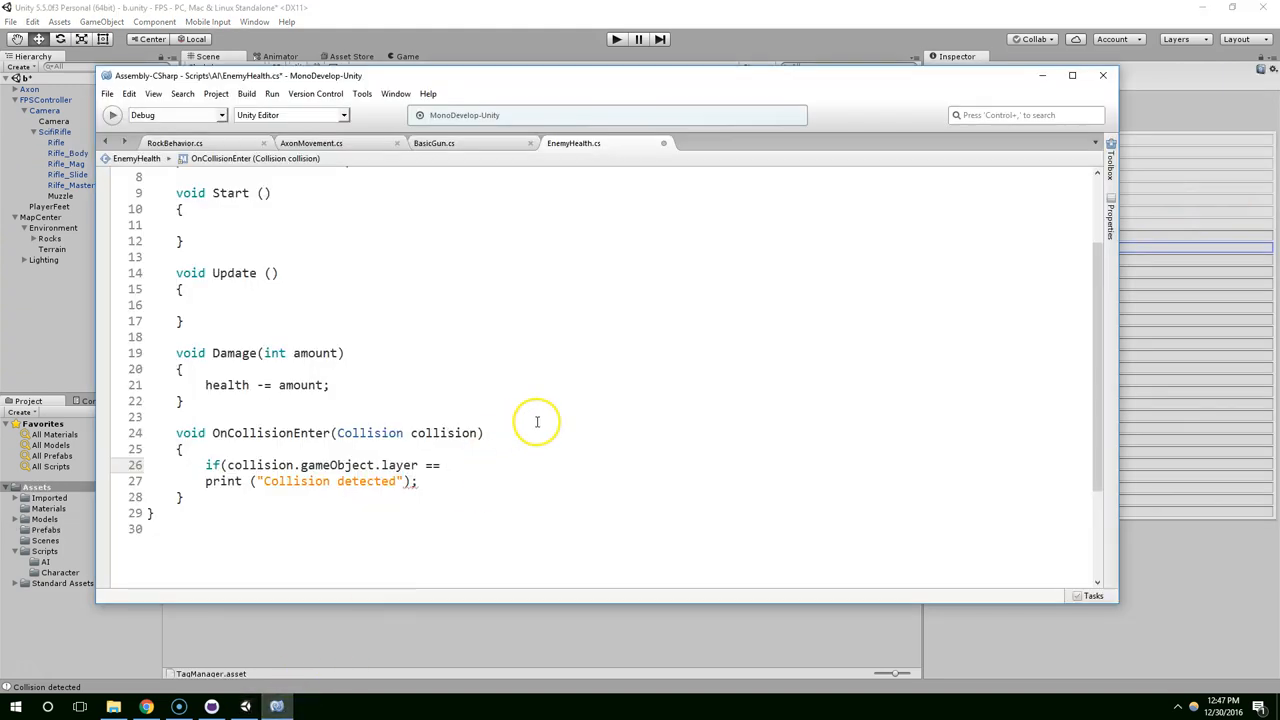
{"action": "type", "text": "9)"}
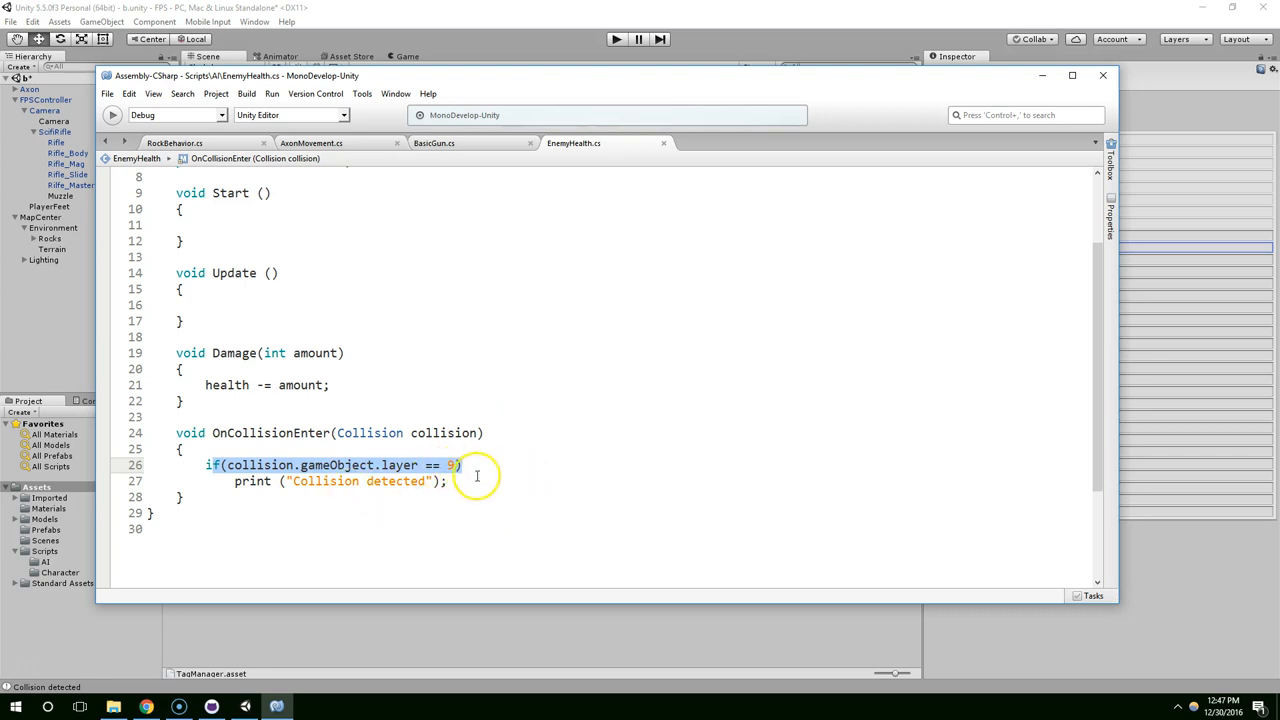
{"action": "left_click", "coordinate": [615, 39]}
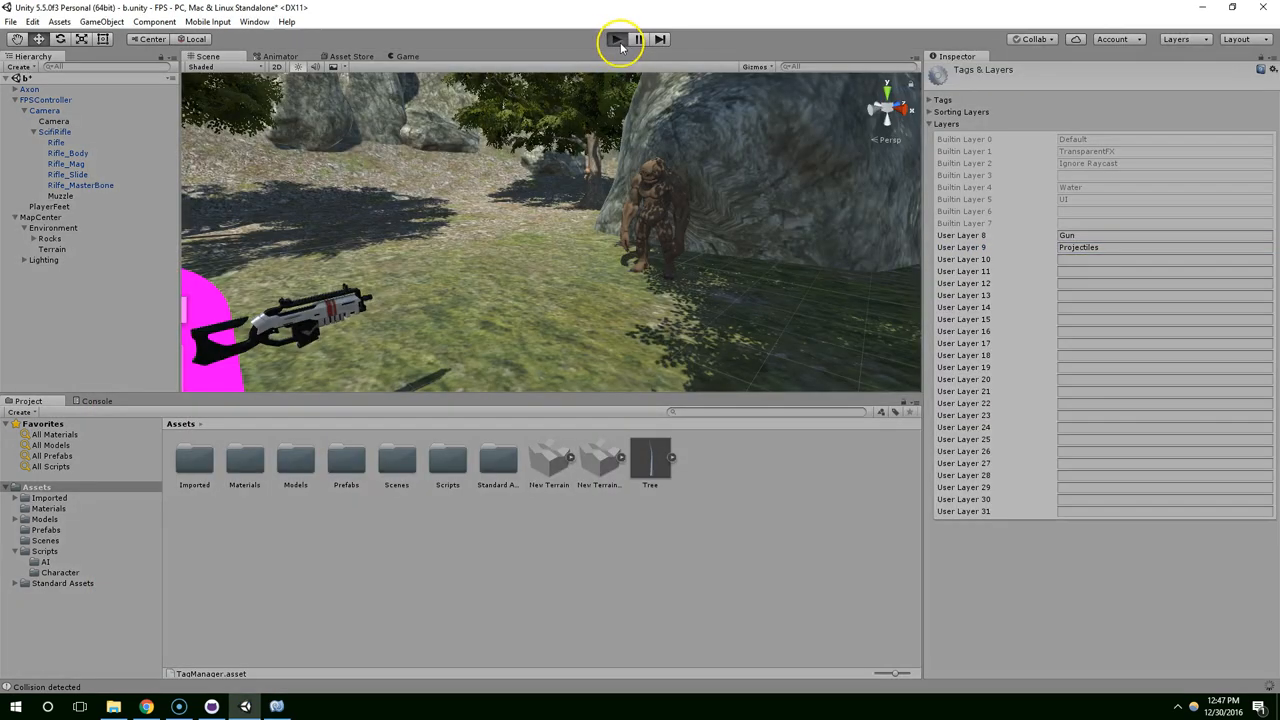
Play-test the game and confirm the Console logs 'Collision detected' as bullets hit the Axon.
{"action": "left_click", "coordinate": [616, 39]}
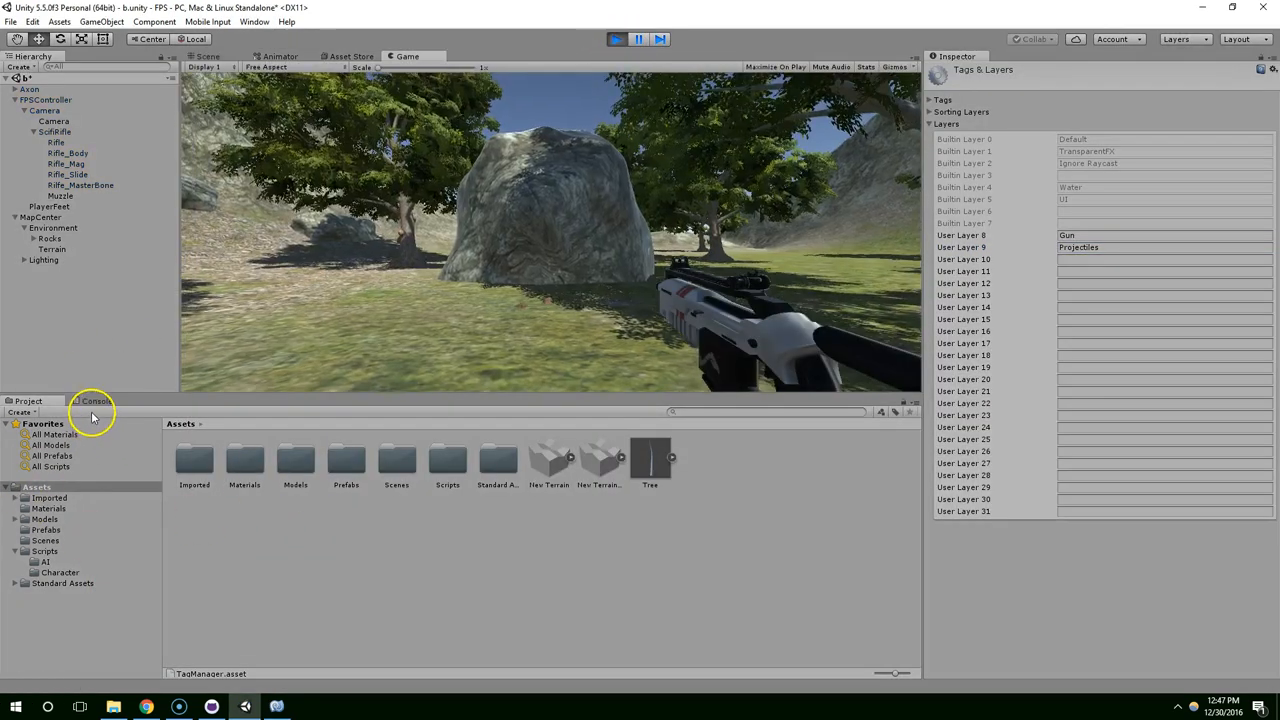
{"action": "left_click", "coordinate": [97, 400]}
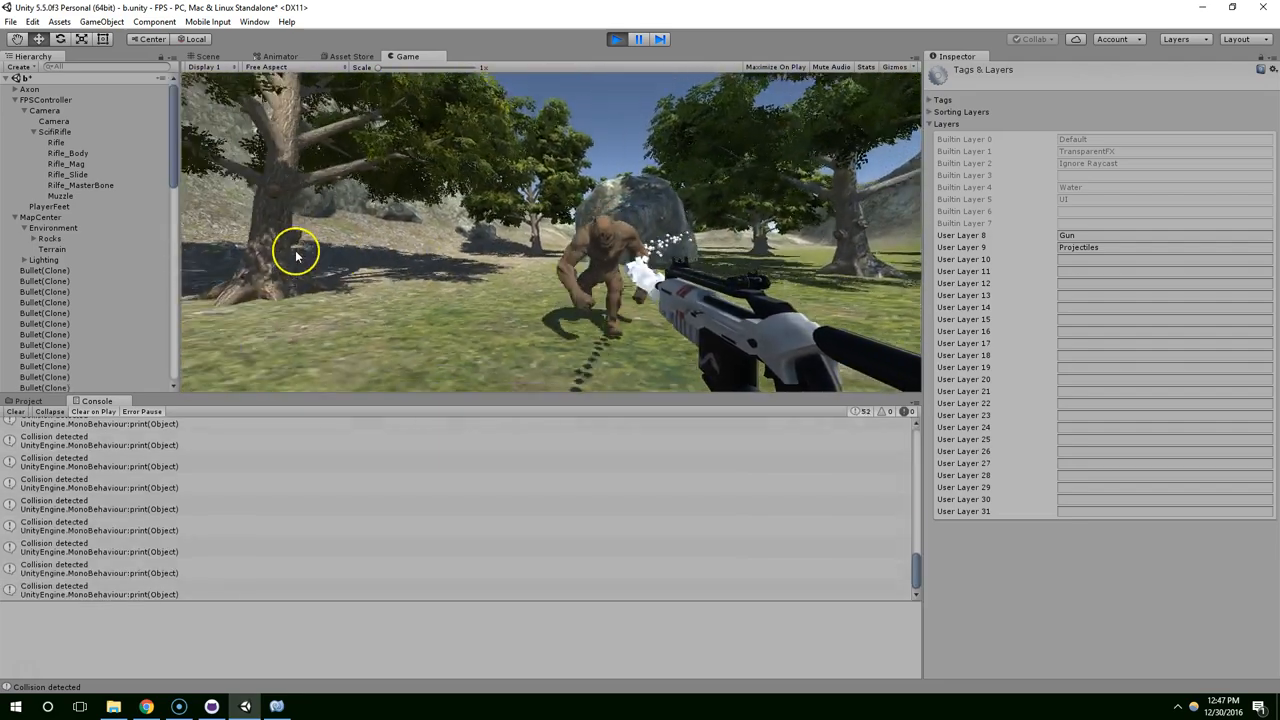
{"action": "left_click", "coordinate": [638, 39]}
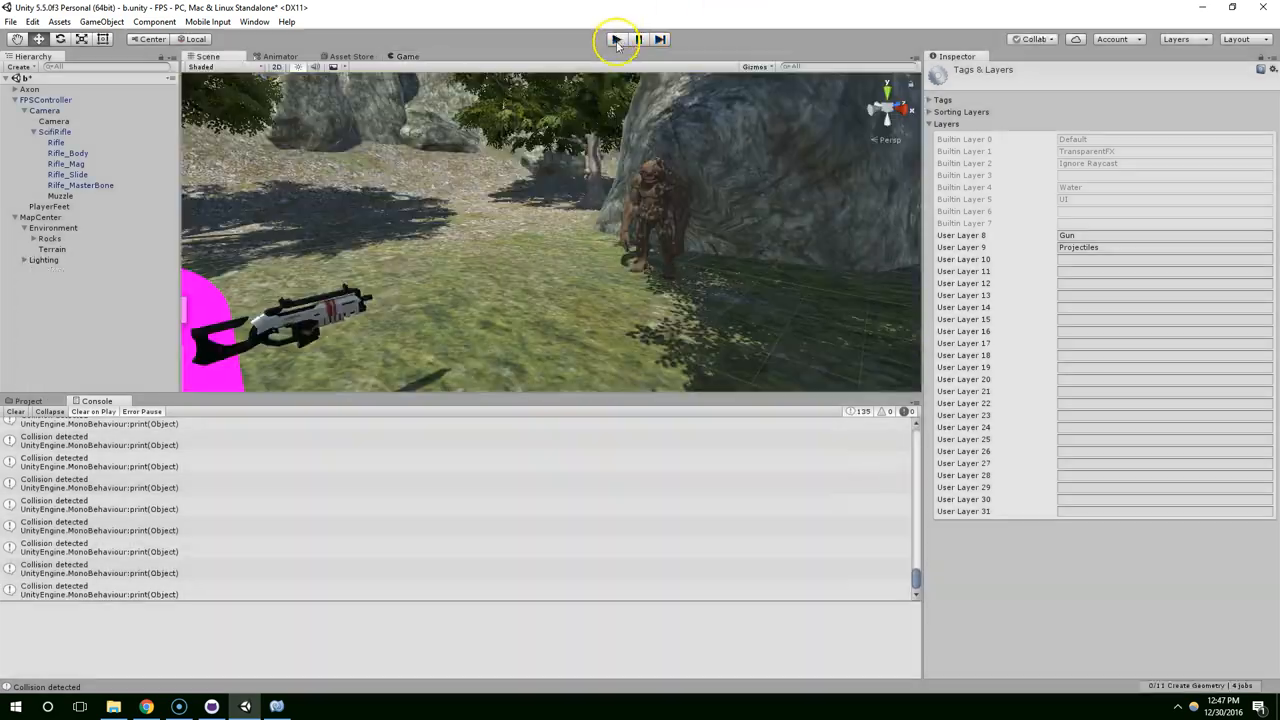
Replace the layer-9 debug print in OnCollisionEnter with a Destroy(collision.gameObject) call.
{"action": "left_click", "coordinate": [616, 38]}
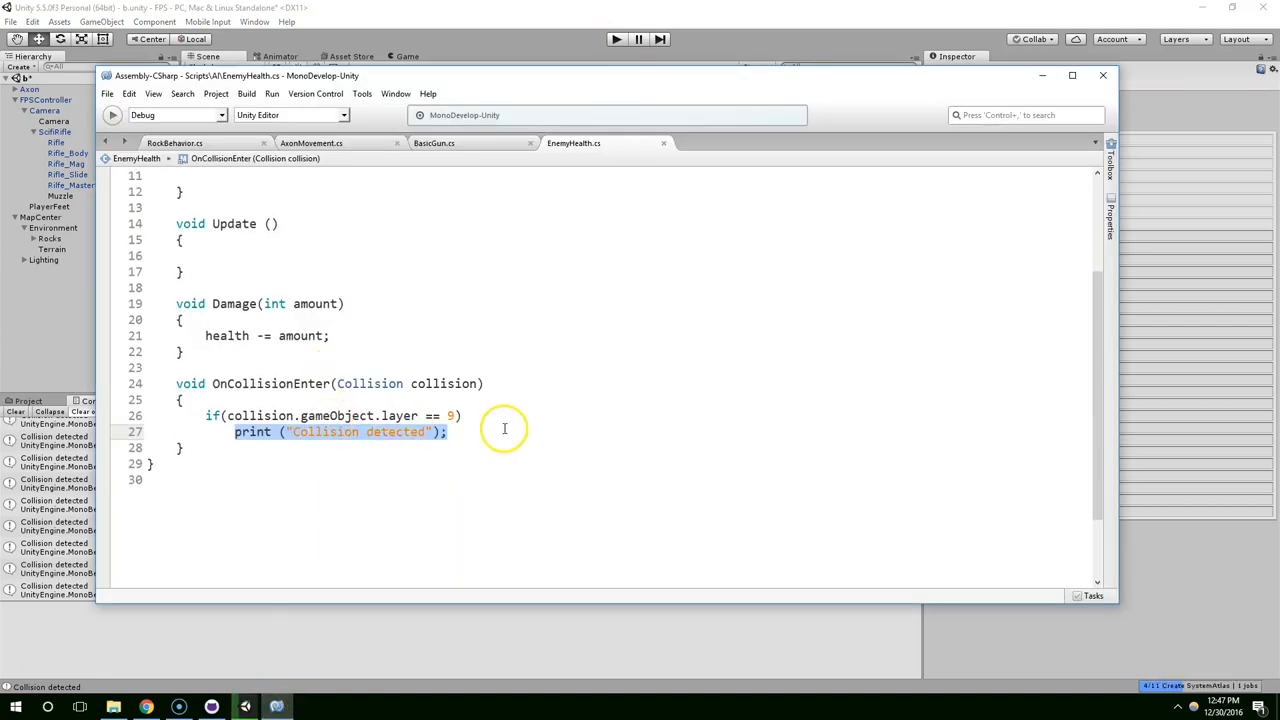
{"action": "key", "text": "Delete"}
{"action": "type", "text": "{"}
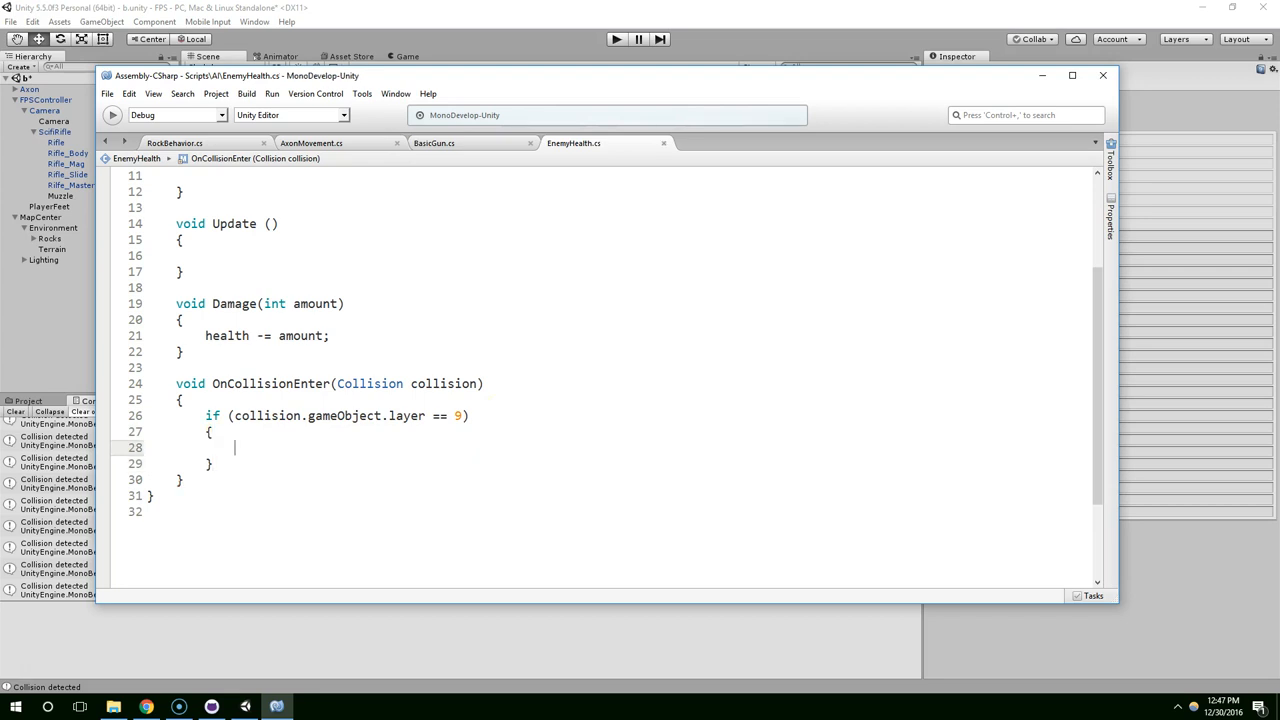
{"action": "type", "text": "Game"}
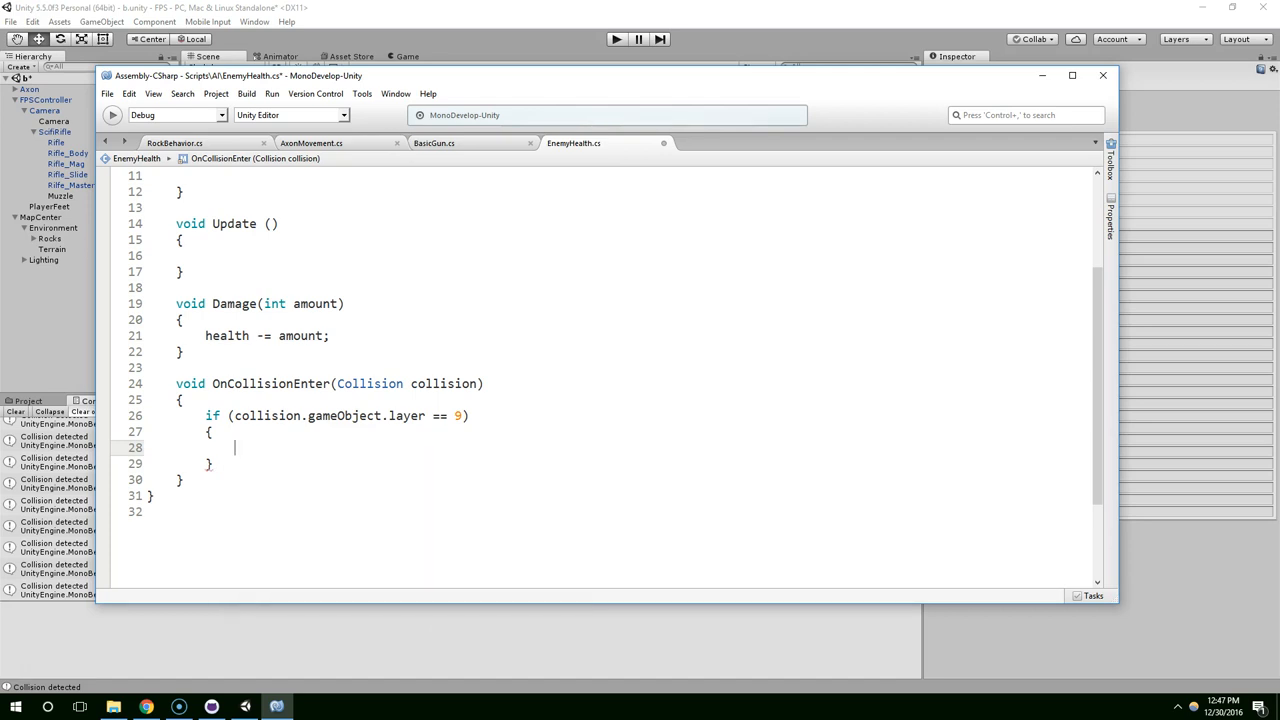
{"action": "type", "text": "Destroy(game"}
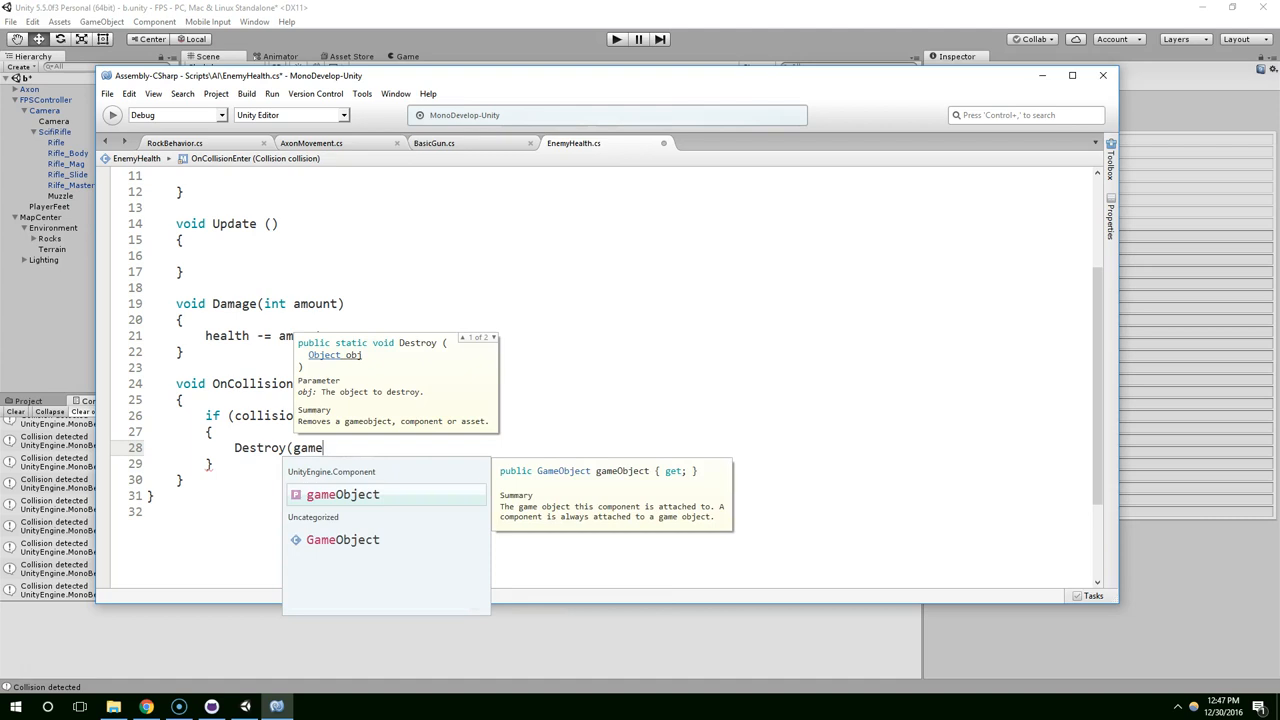
{"action": "type", "text": ".co"}
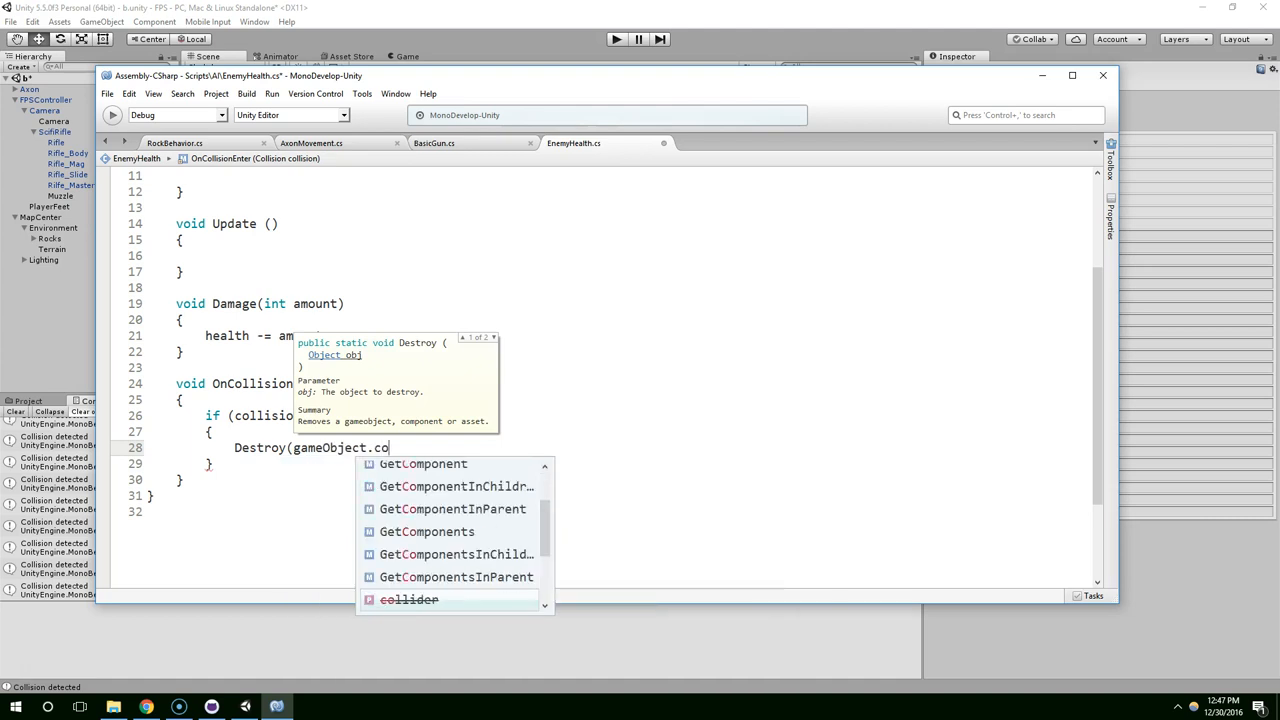
{"action": "type", "text": "lli"}
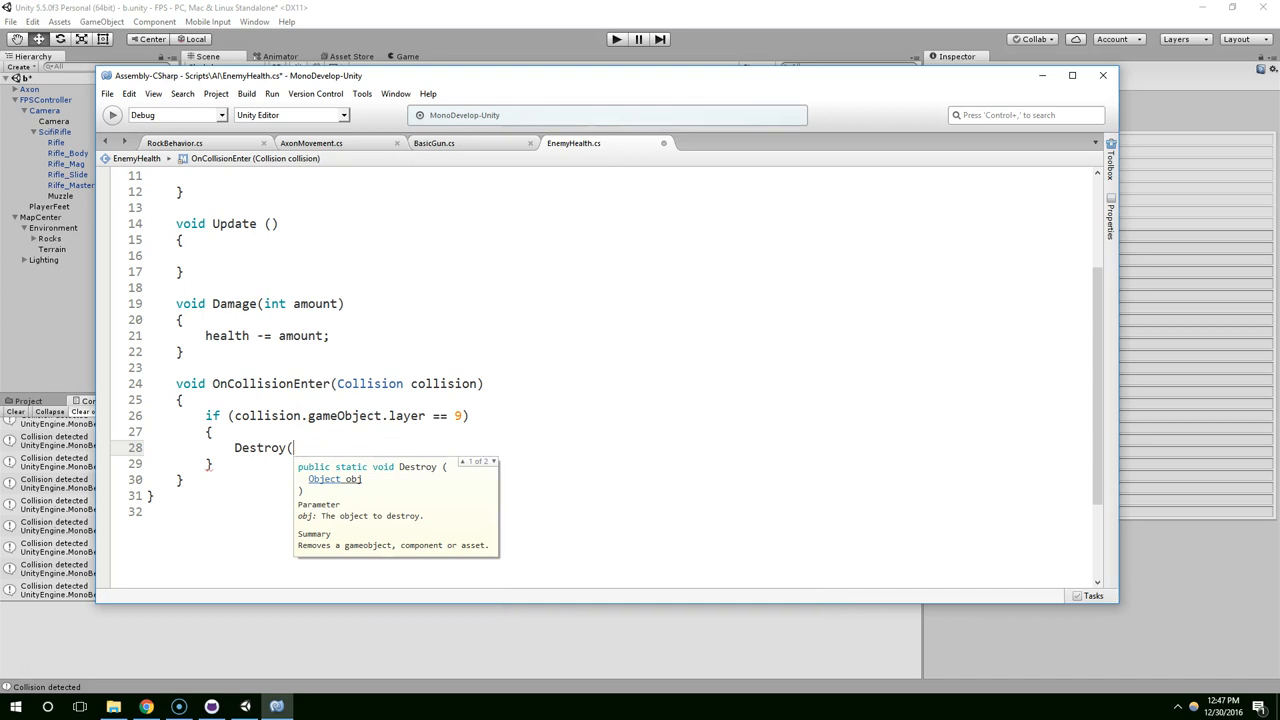
{"action": "type", "text": "collider."}
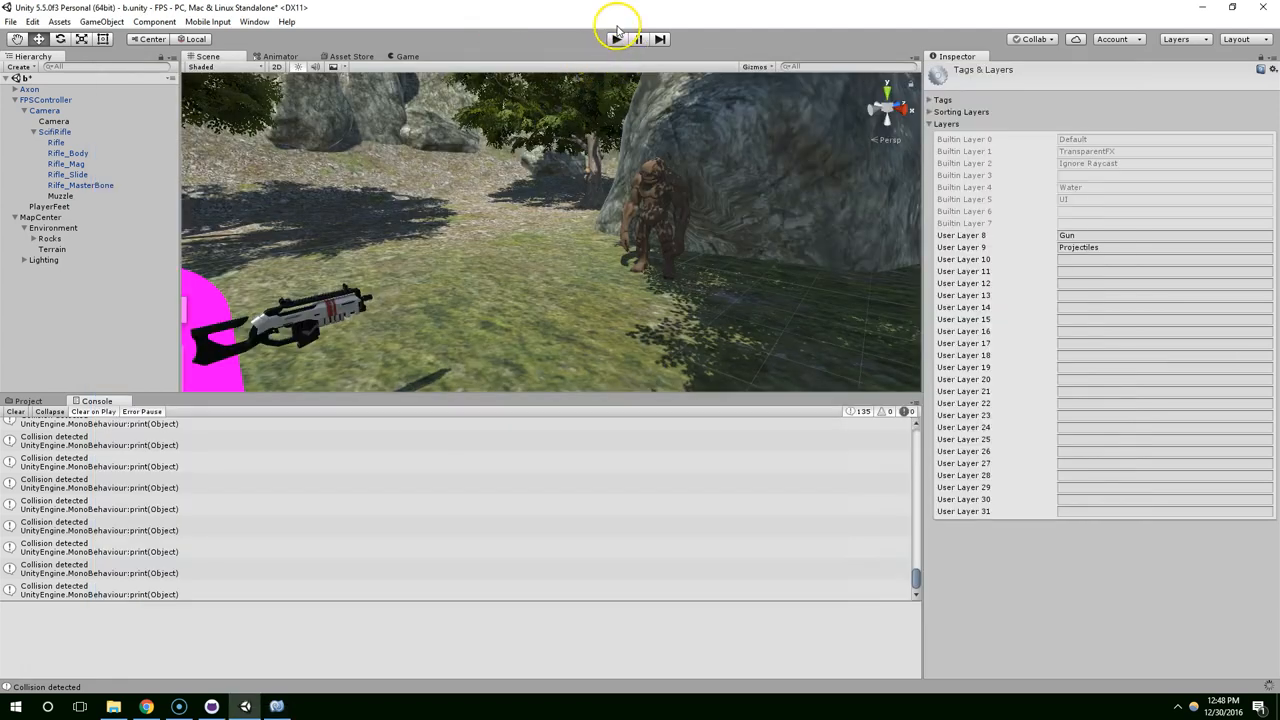
Play the scene and fire the rifle at the Axon to check bullets vanish on impact.
{"action": "left_click", "coordinate": [617, 38]}
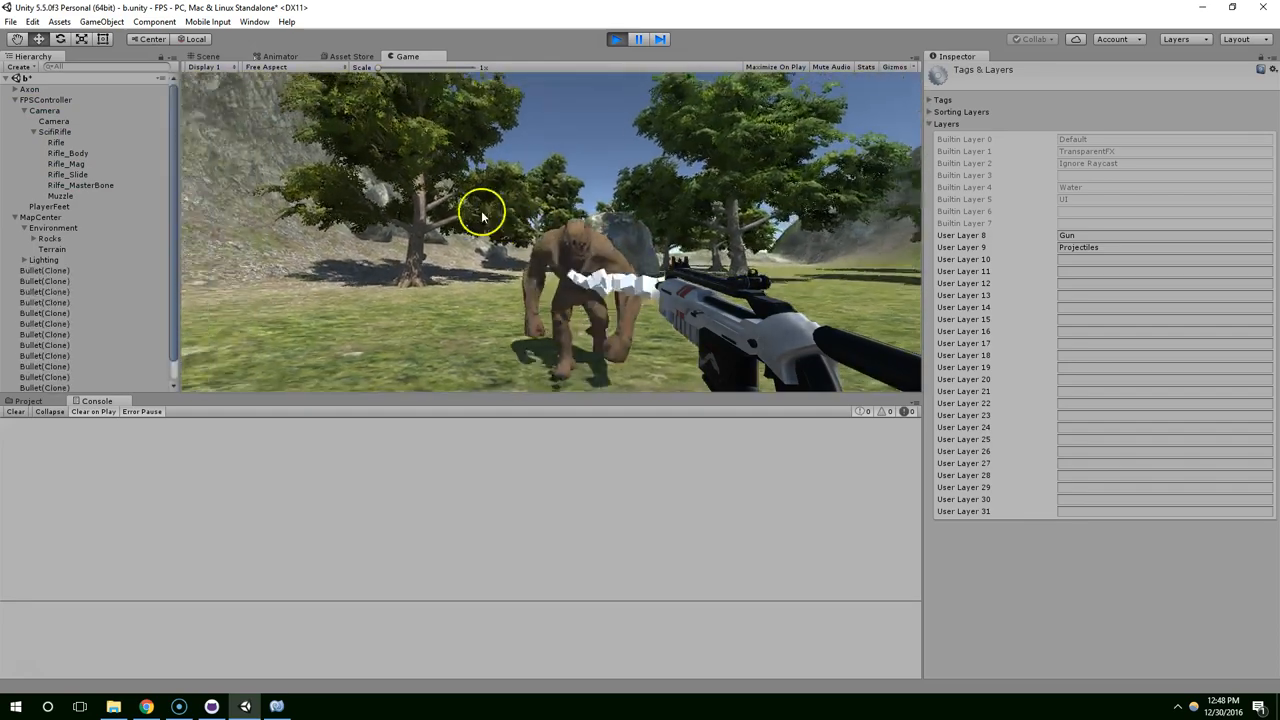
{"action": "left_click", "coordinate": [616, 38]}
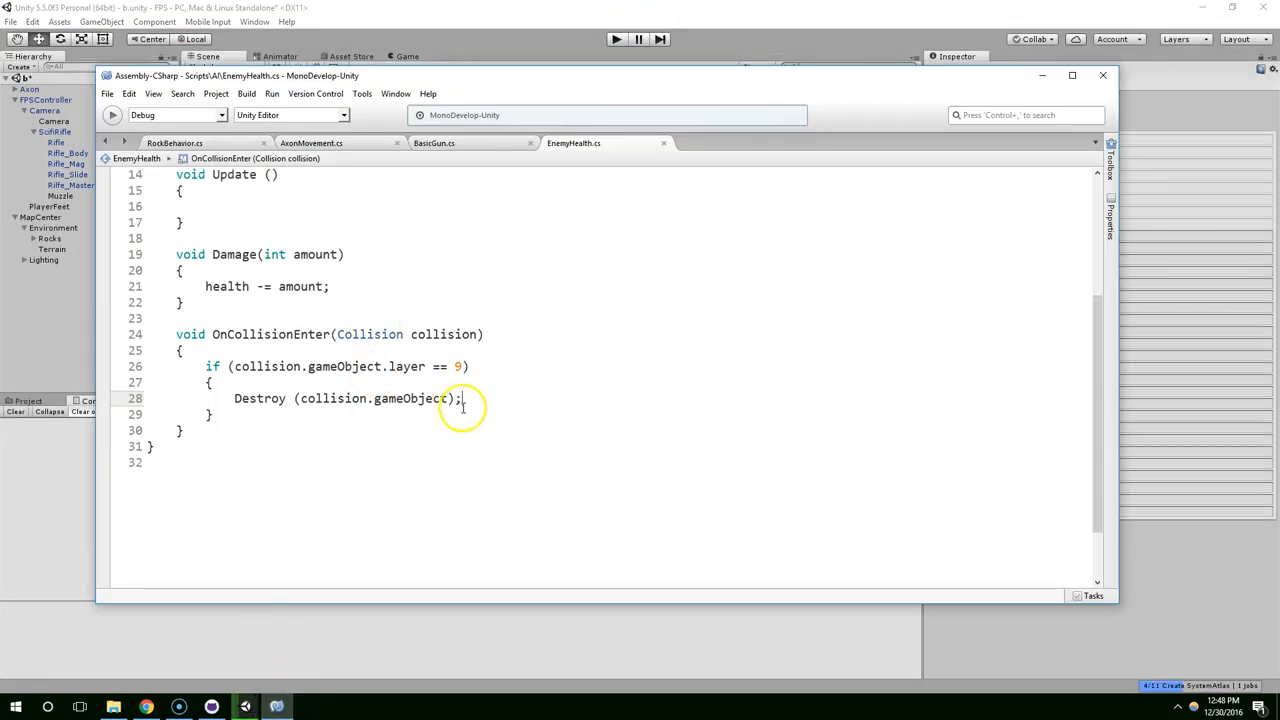
Call Damage(12) on layer-9 hits and add print(health) inside the Damage method.
{"action": "type", "text": "Damage("}
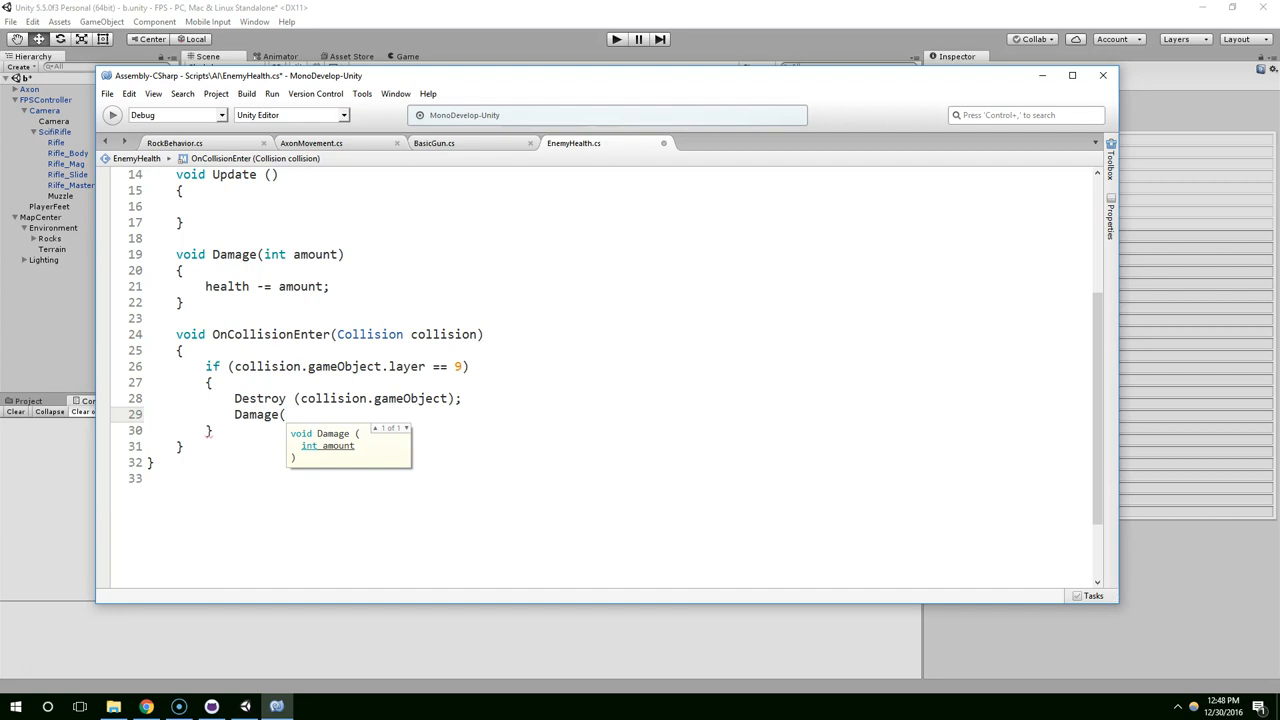
{"action": "type", "text": "12);"}
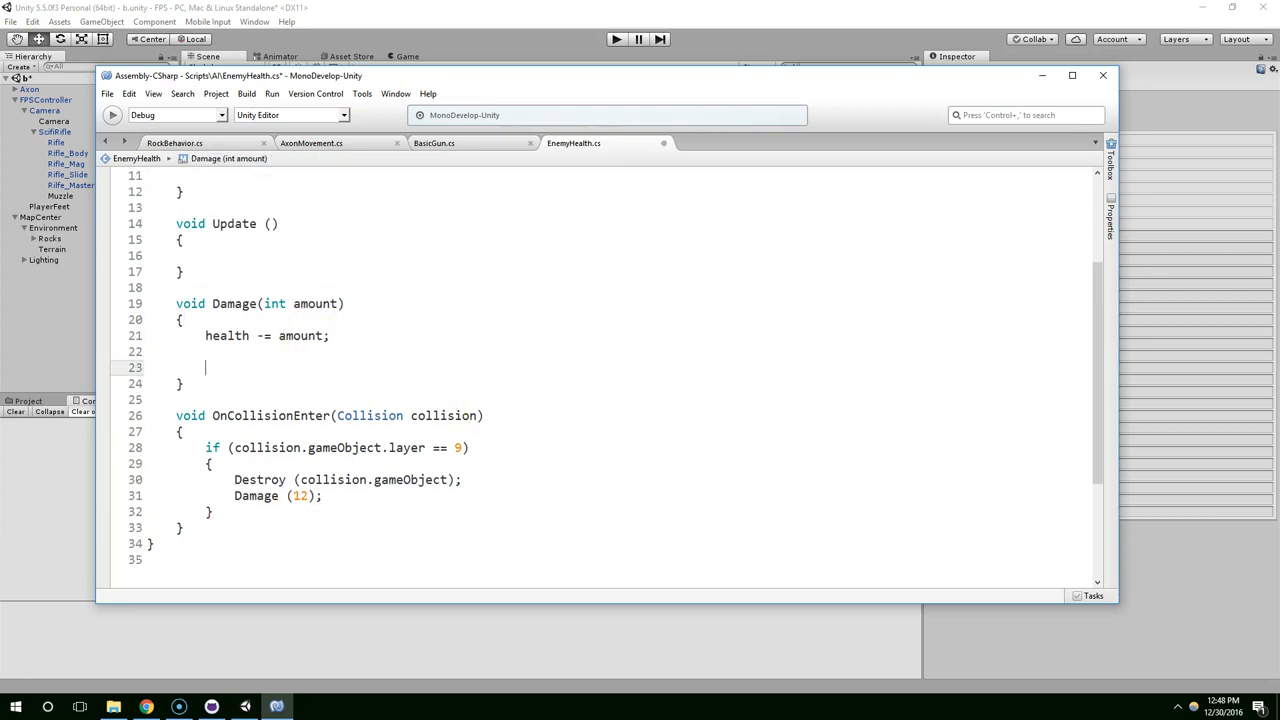
{"action": "type", "text": "print("}
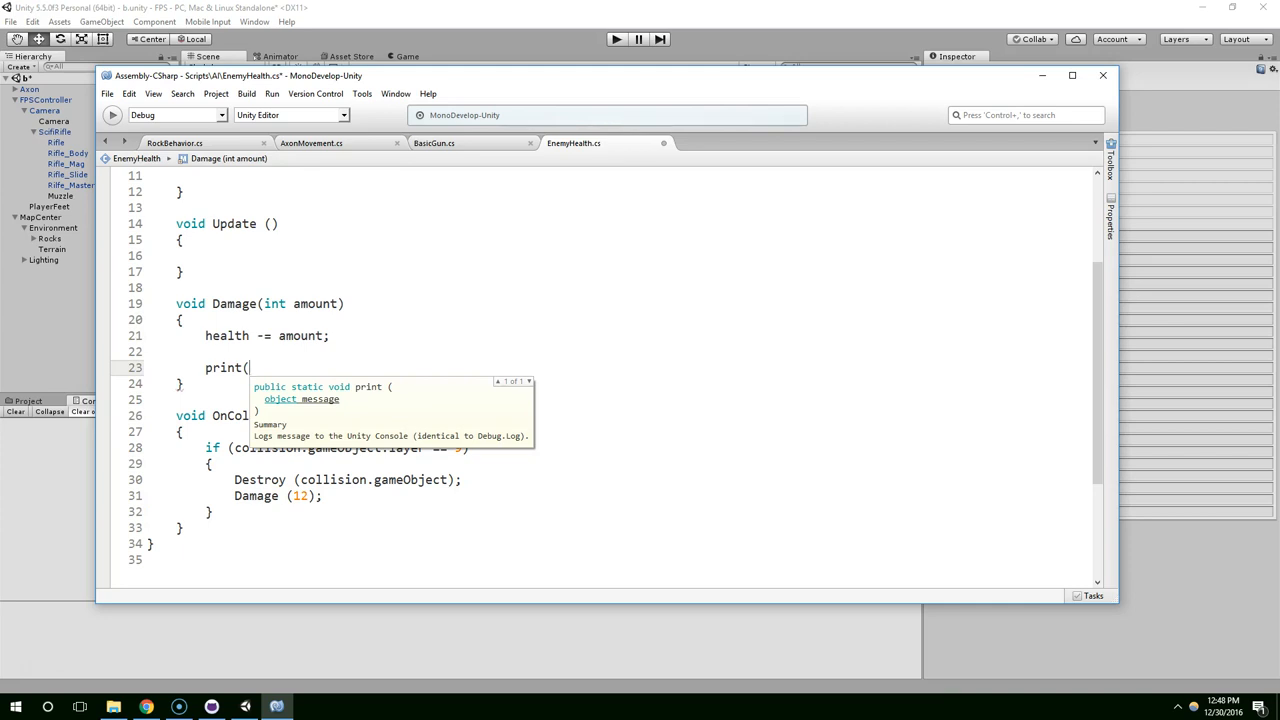
{"action": "type", "text": "health);"}
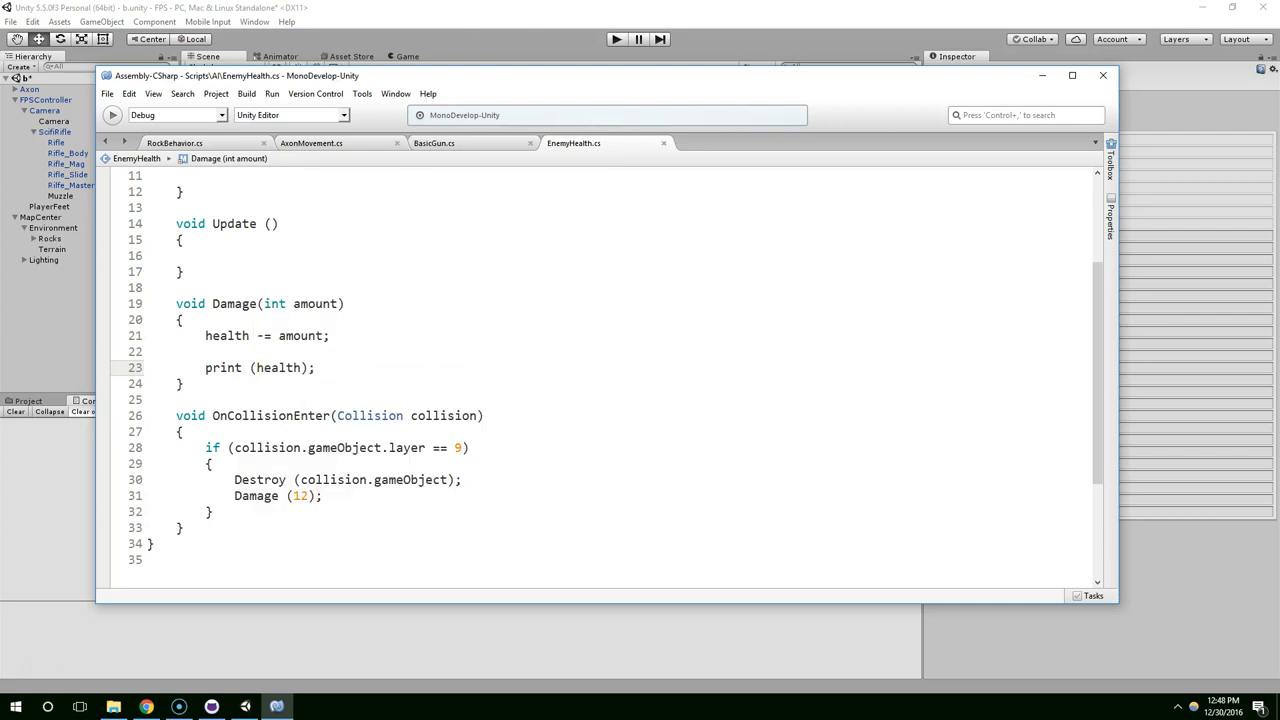
{"action": "left_click", "coordinate": [616, 39]}
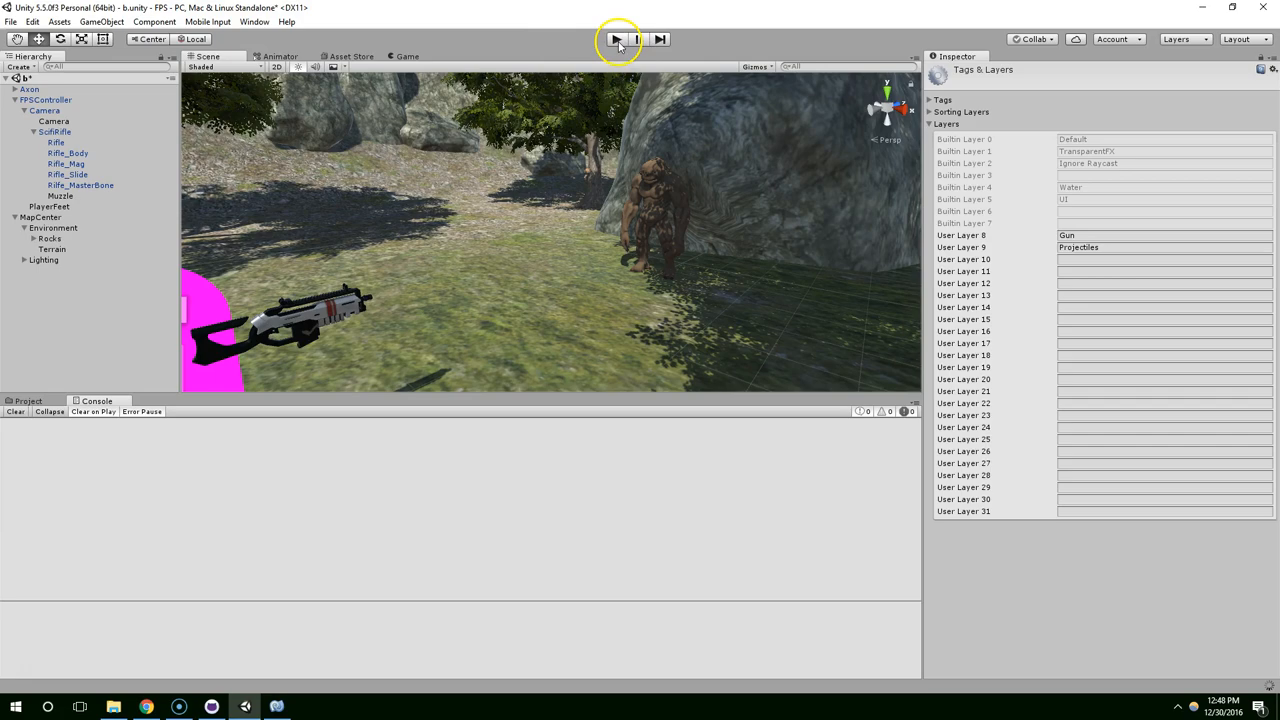
Play-test to watch Axon's health go negative, then retest with hit damage reduced to Damage(1).
{"action": "left_click", "coordinate": [616, 39]}
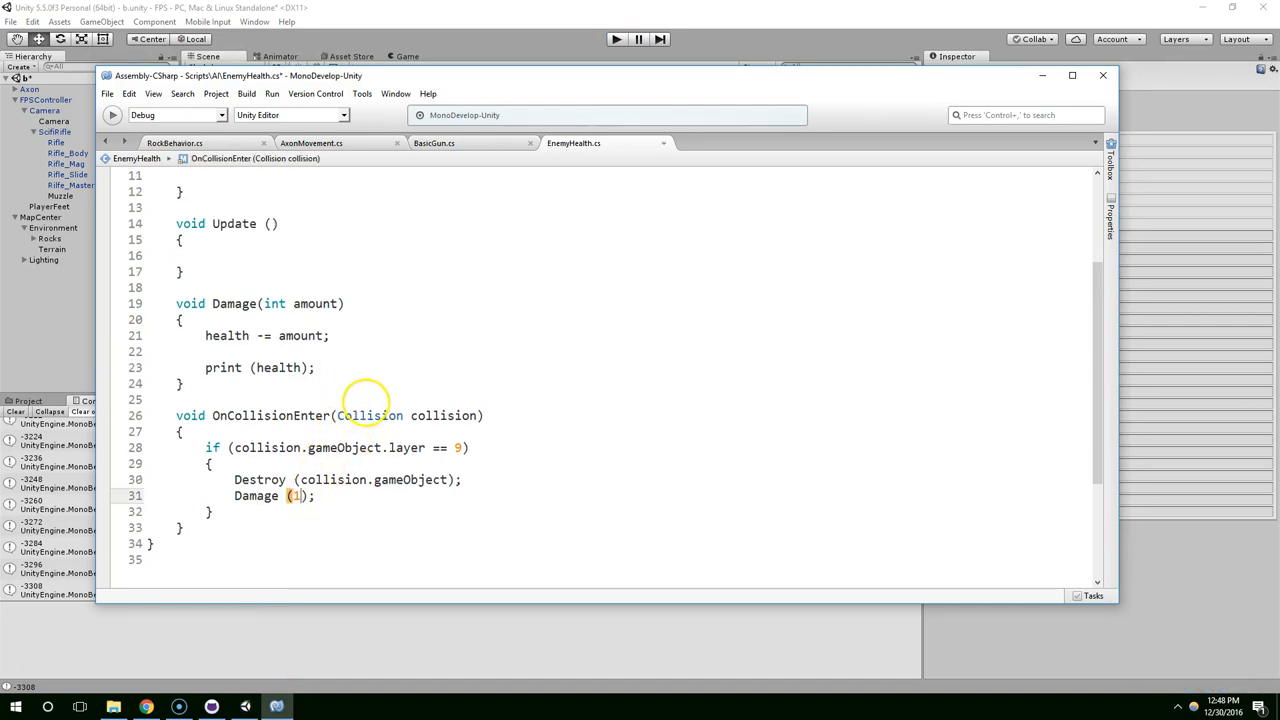
{"action": "left_click", "coordinate": [612, 39]}
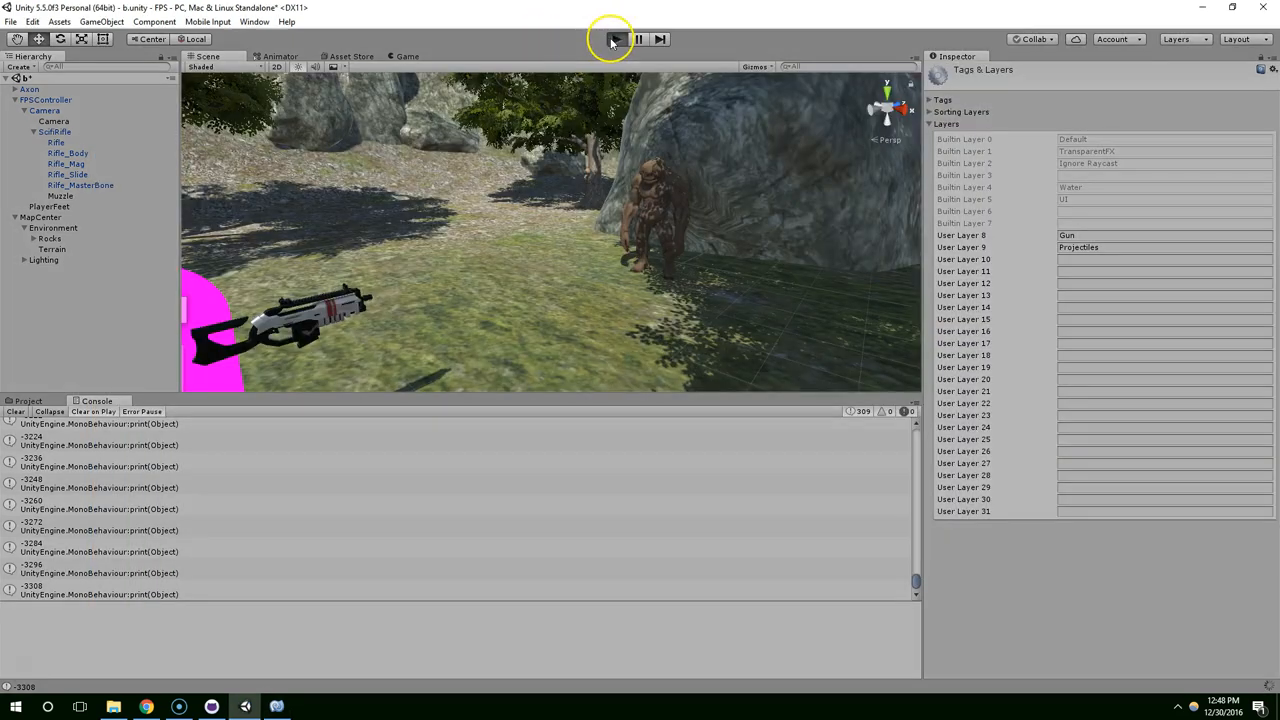
{"action": "left_click", "coordinate": [611, 39]}
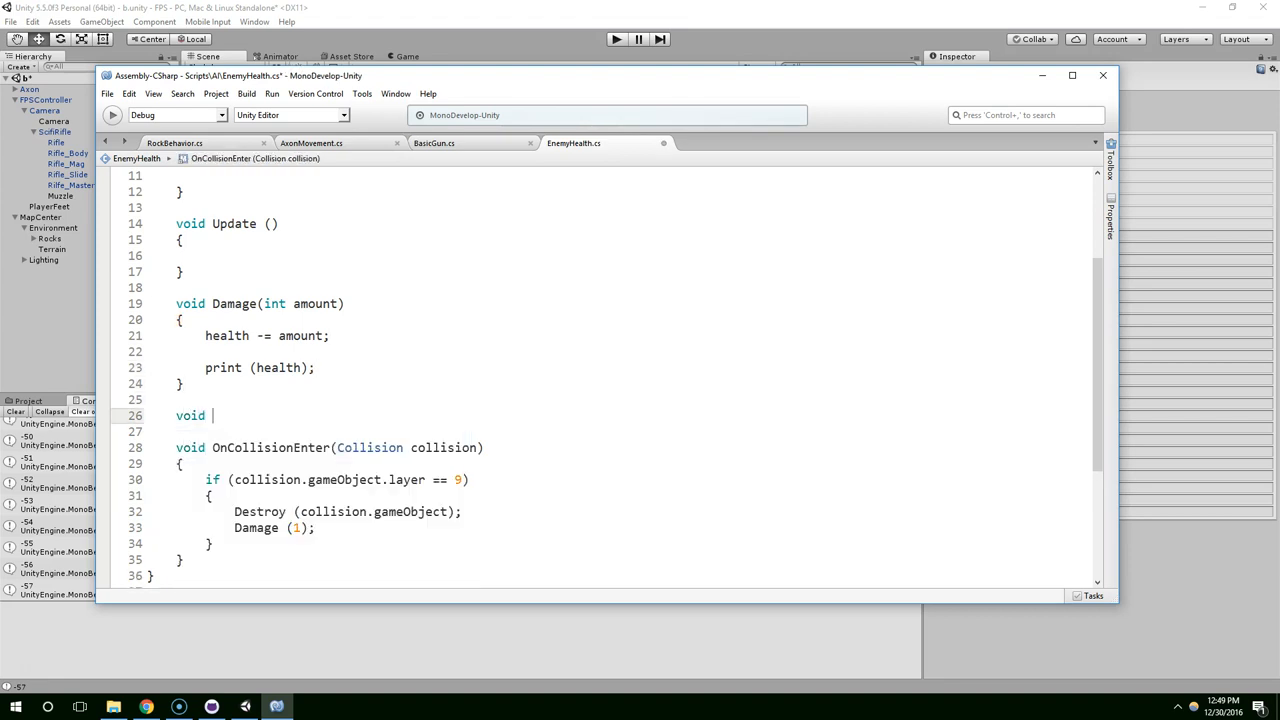
Add an empty Die() method and call it from Damage when health < 1.
{"action": "type", "text": "Die()"}
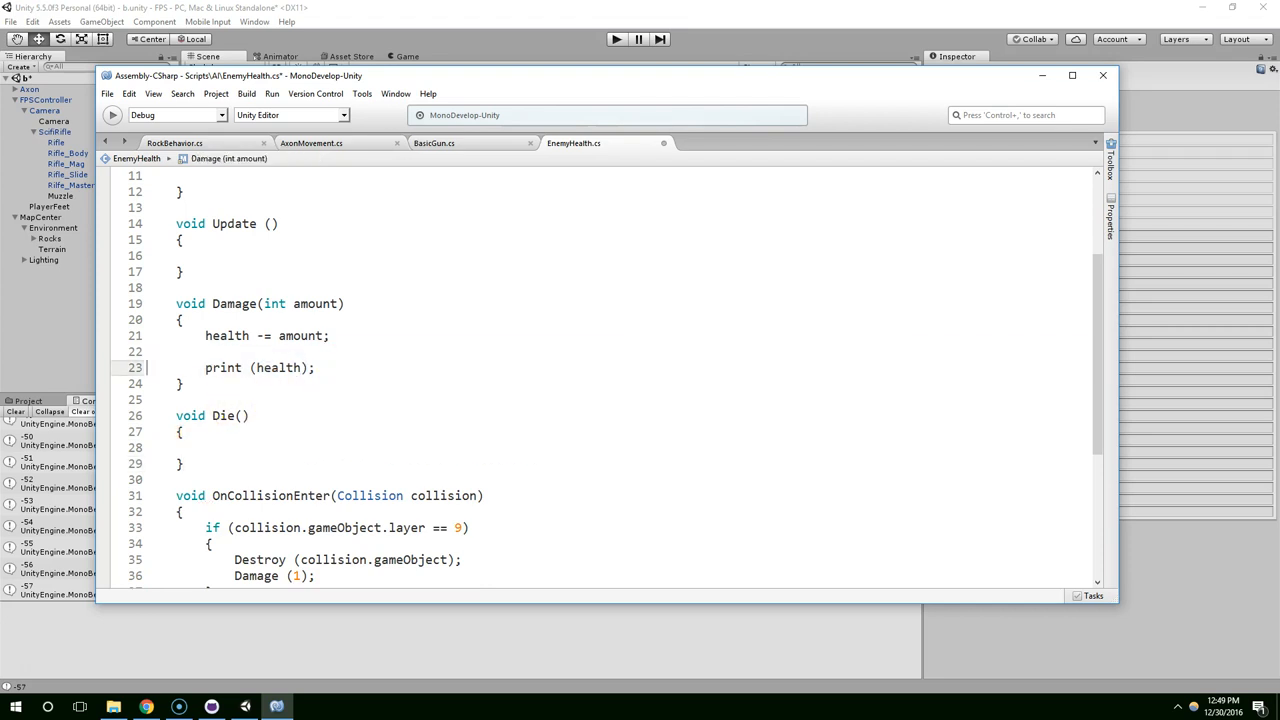
{"action": "type", "text": "doe"}
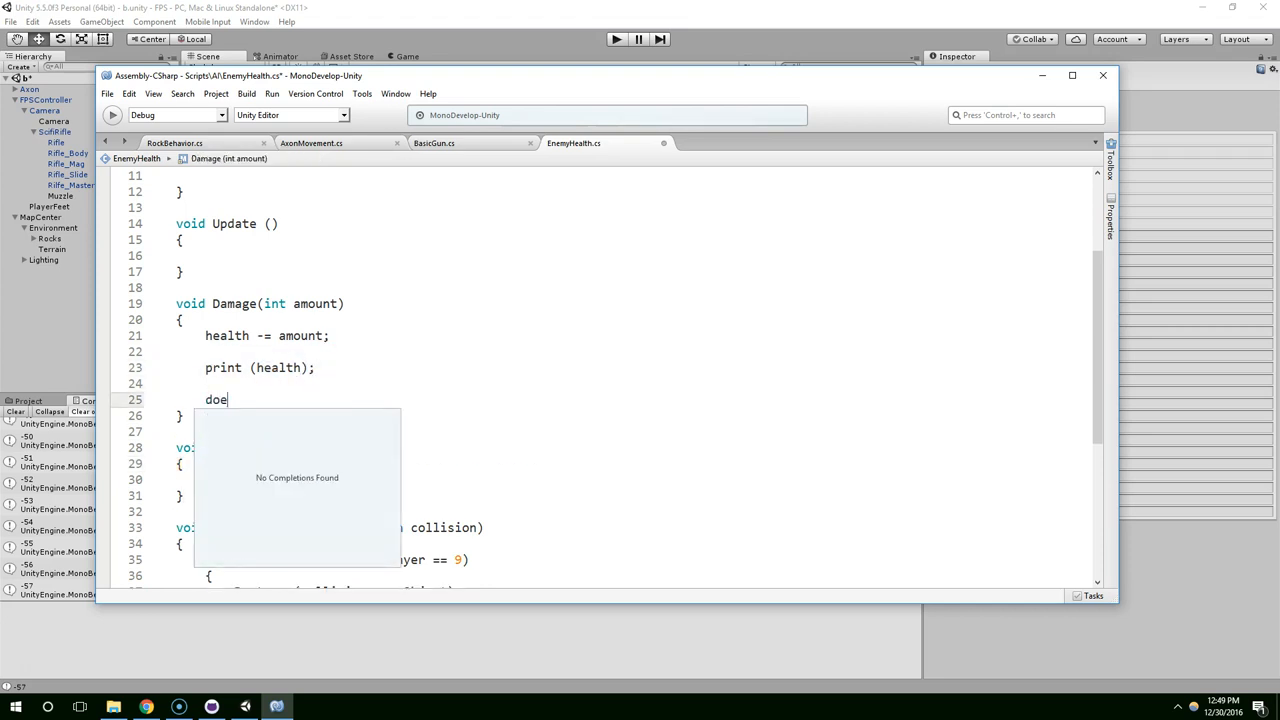
{"action": "type", "text": "Die()"}
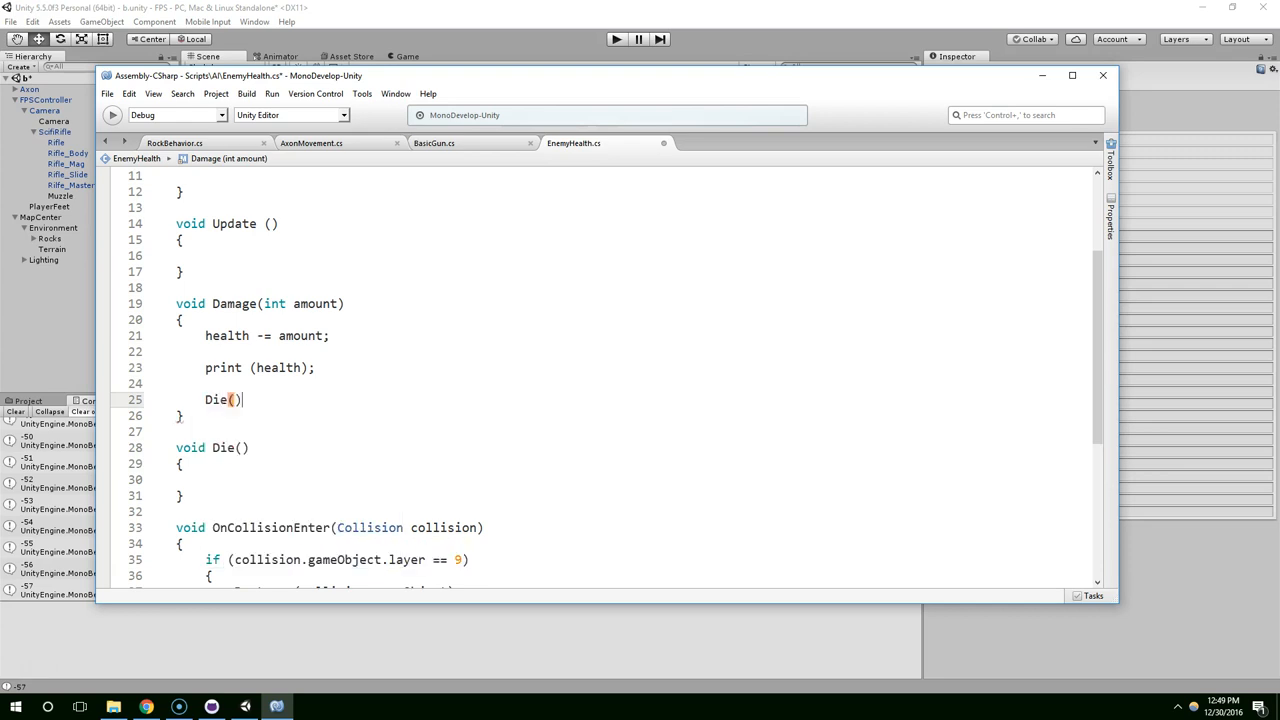
{"action": "type", "text": "if(health <"}
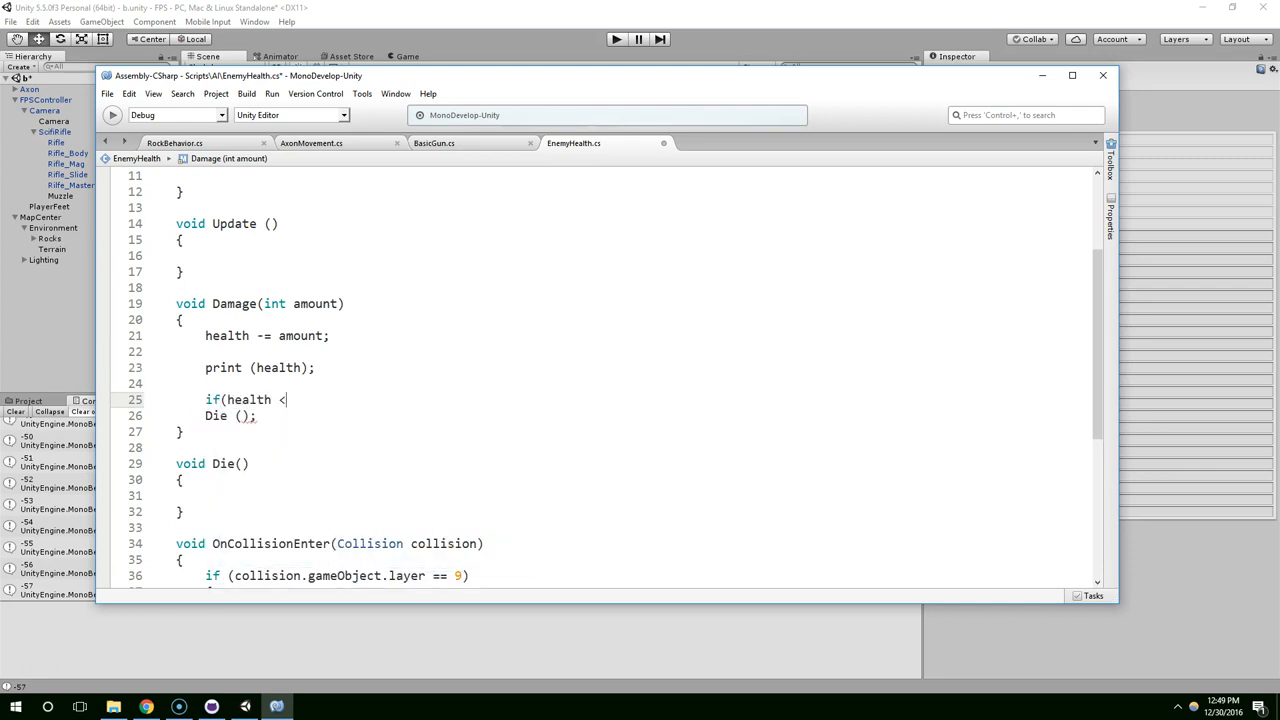
{"action": "type", "text": "1)"}
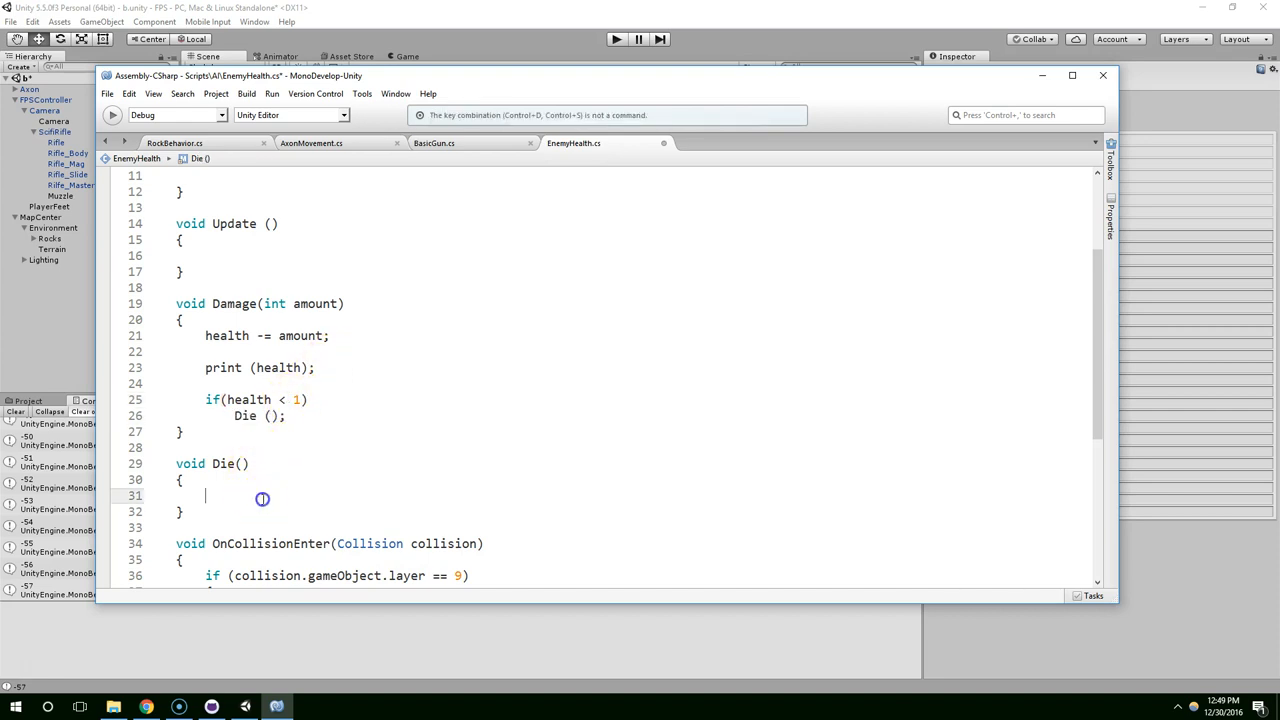
{"action": "scroll", "scroll_direction": "down", "scroll_amount": 3}
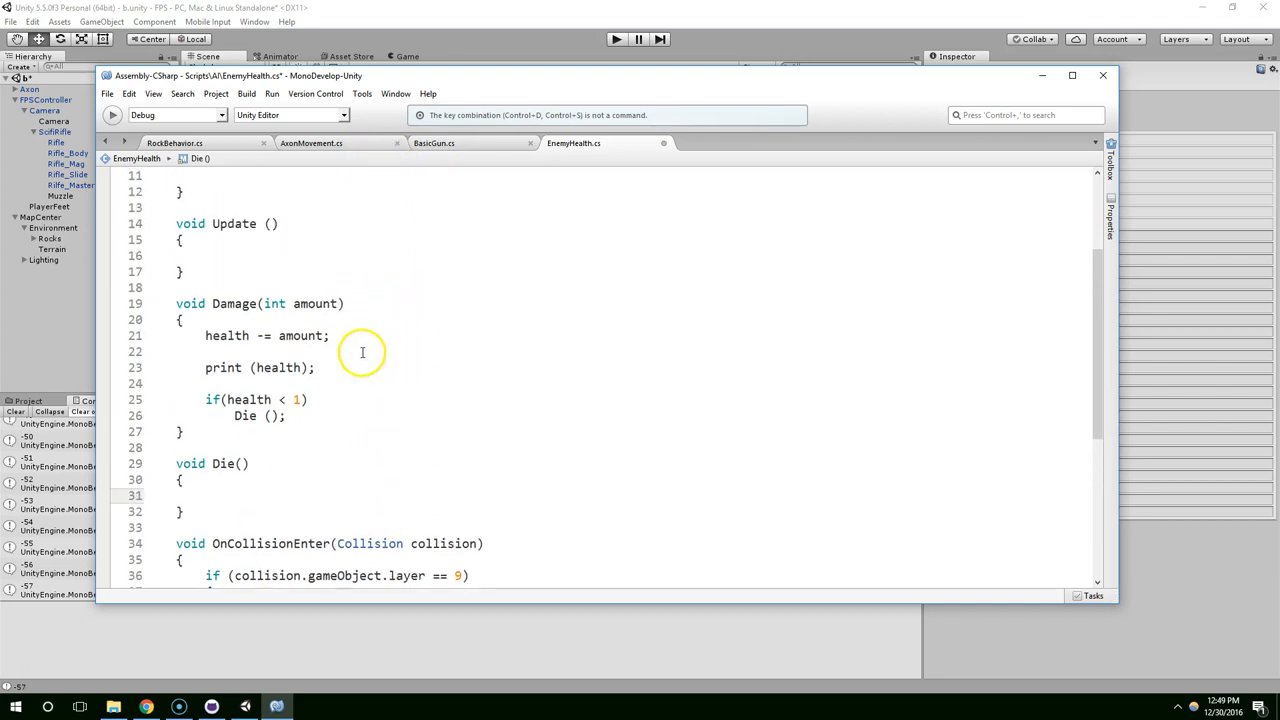
{"action": "mouse_move", "coordinate": [434, 202]}
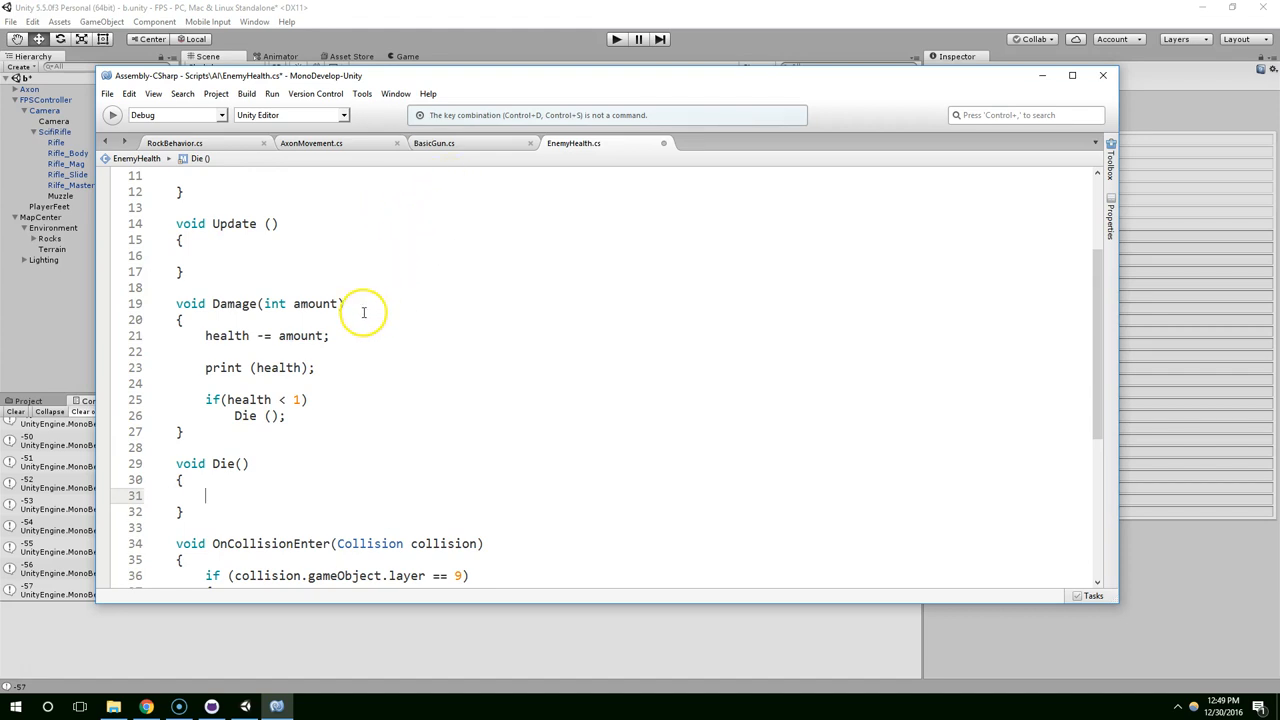
{"action": "mouse_move", "coordinate": [396, 158]}
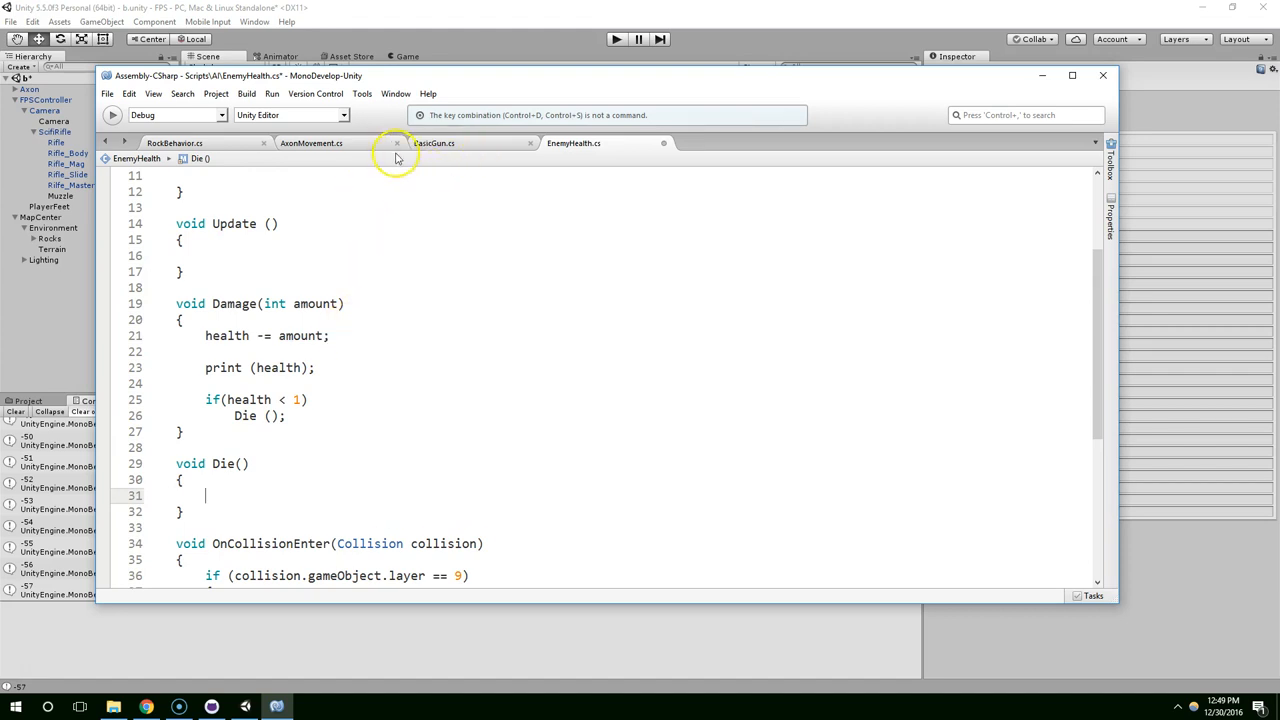
Cut the empty Die method from EnemyHealth and paste it into AxonMovement as public.
{"action": "left_click", "coordinate": [310, 143]}
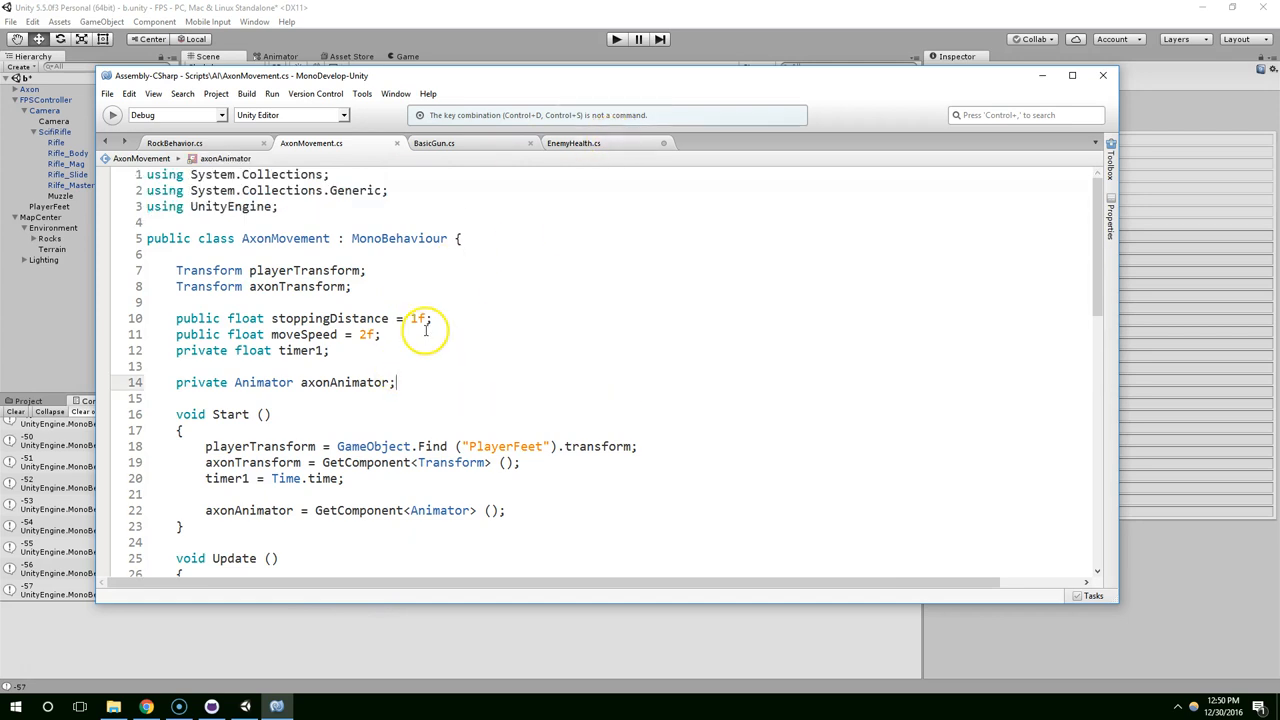
{"action": "key", "text": "enter"}
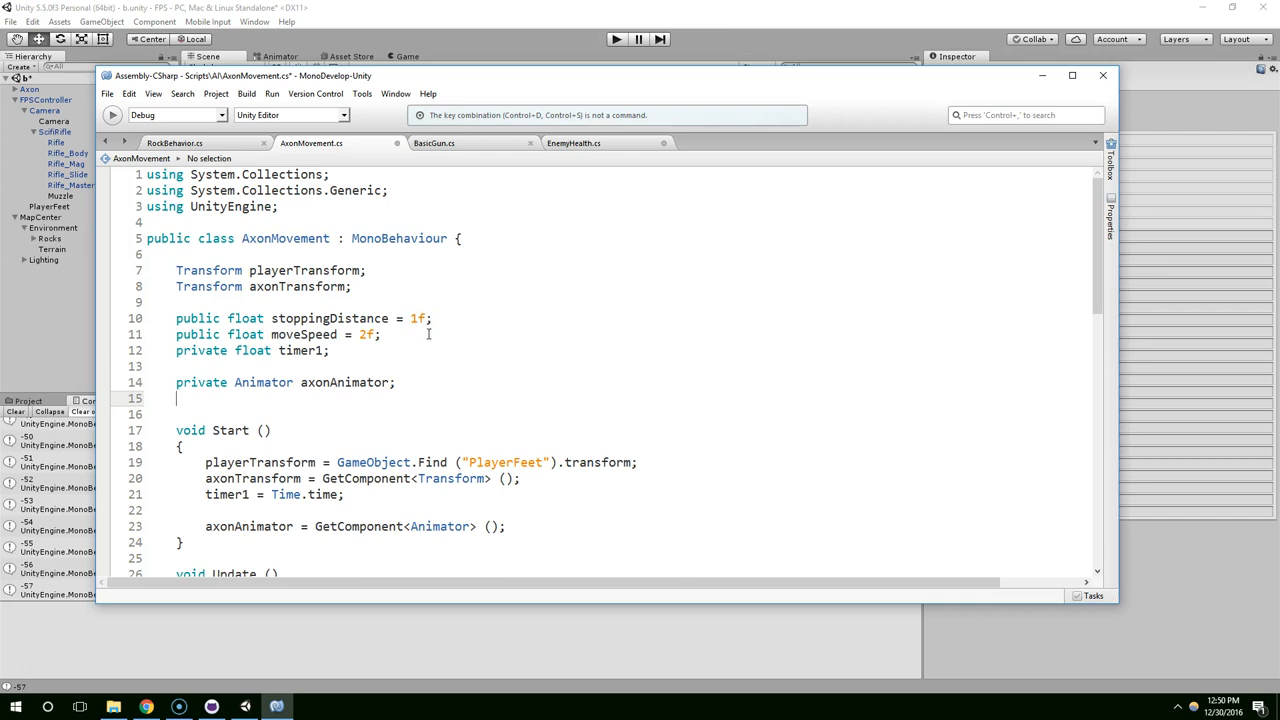
{"action": "left_click", "coordinate": [573, 143]}
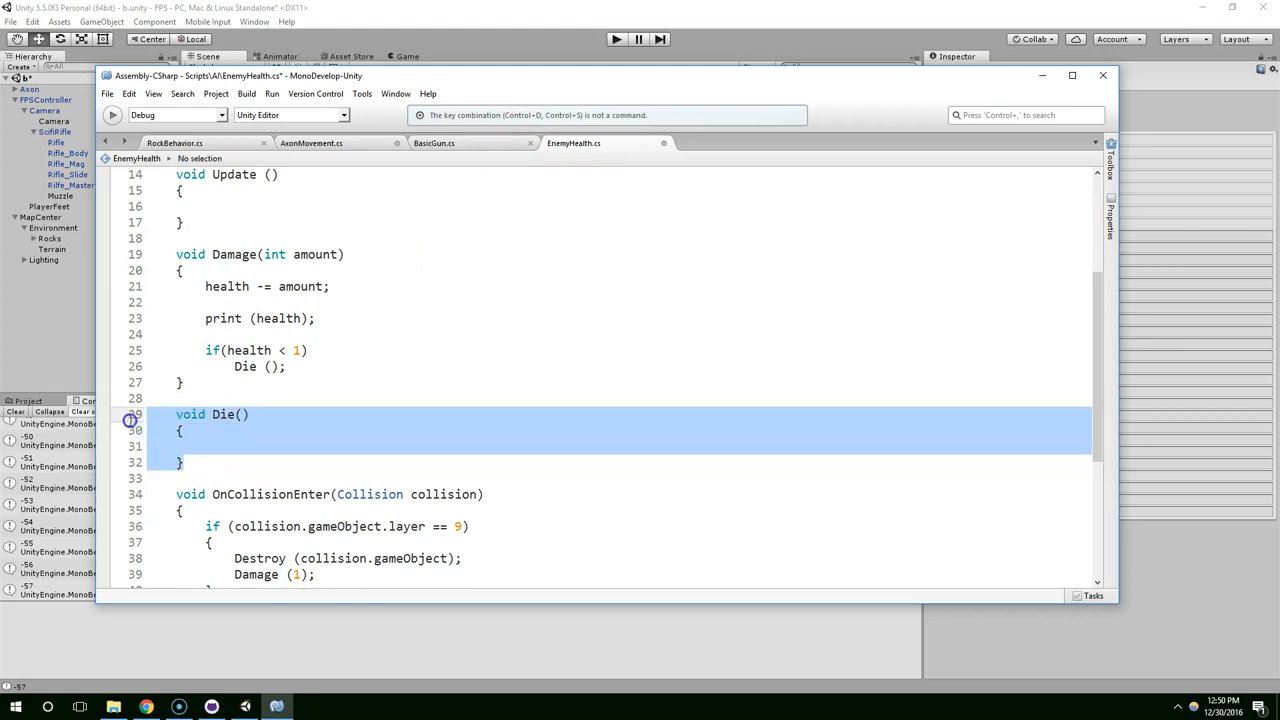
{"action": "key", "text": "Delete"}
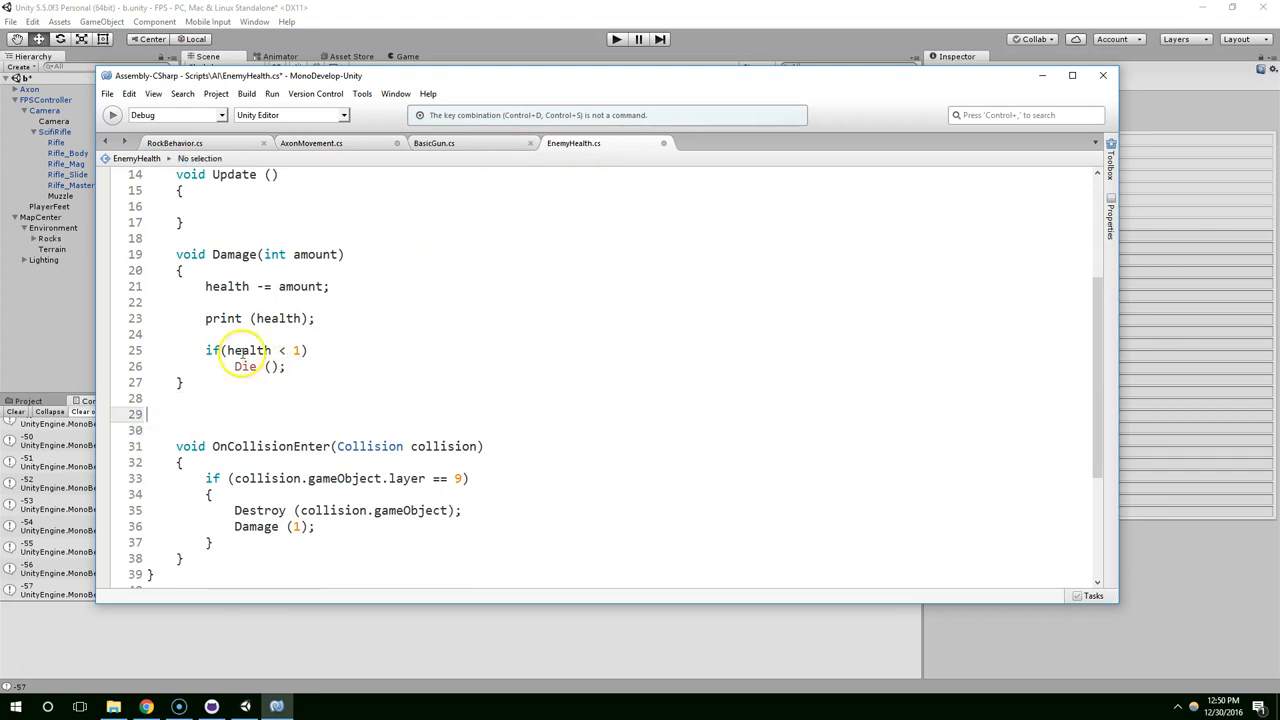
{"action": "left_click", "coordinate": [311, 143]}
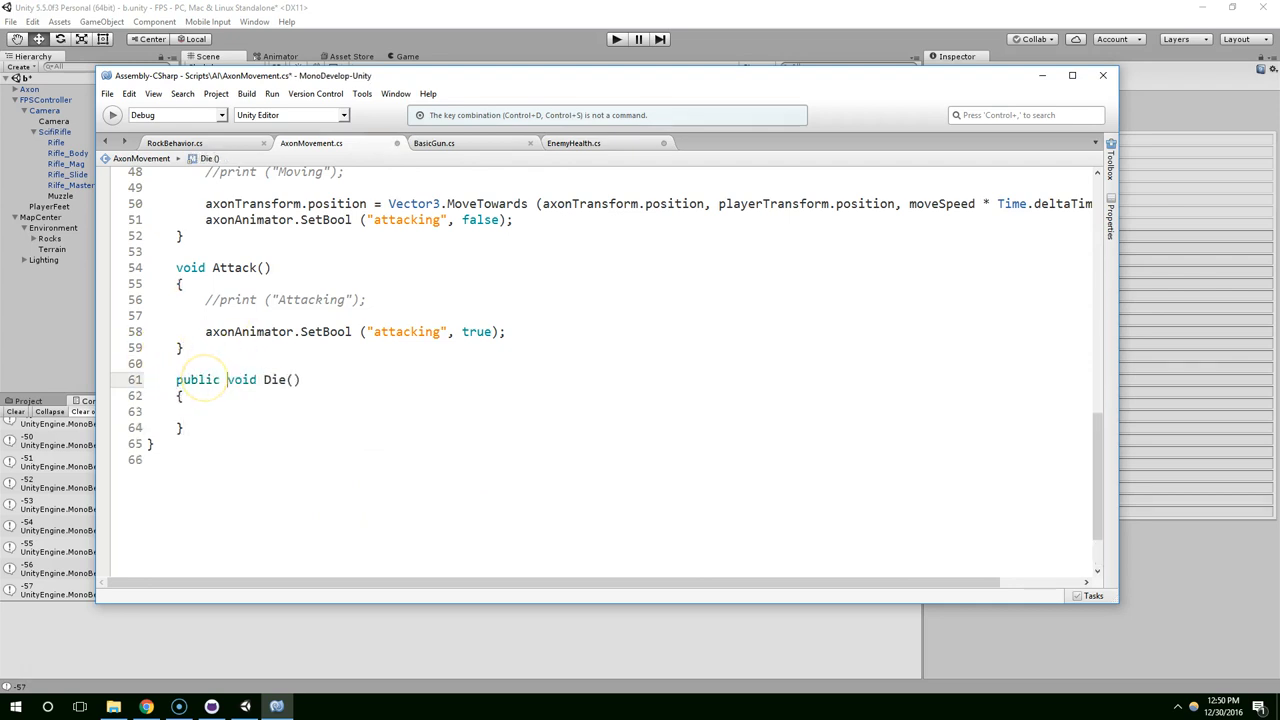
{"action": "left_click", "coordinate": [573, 143]}
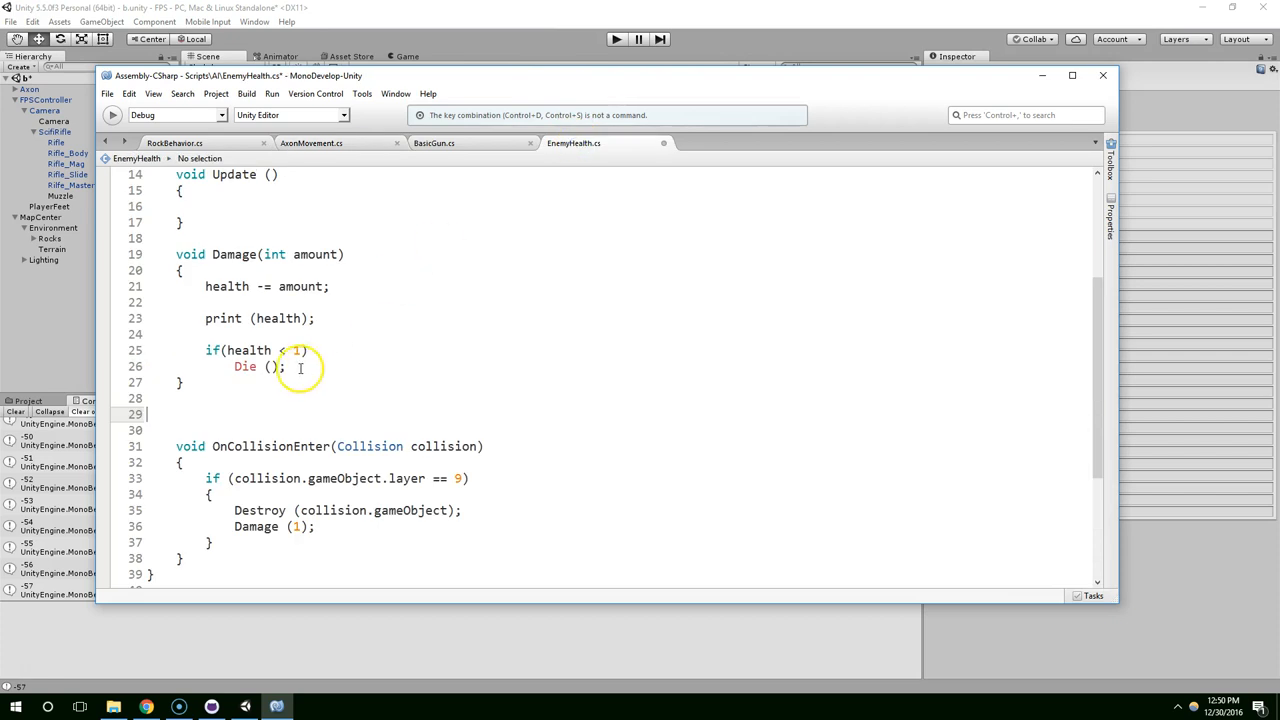
Clear the Unity console and replace the Die() call in Damage with BroadcastMessage("Die").
{"action": "double_click", "coordinate": [245, 366]}
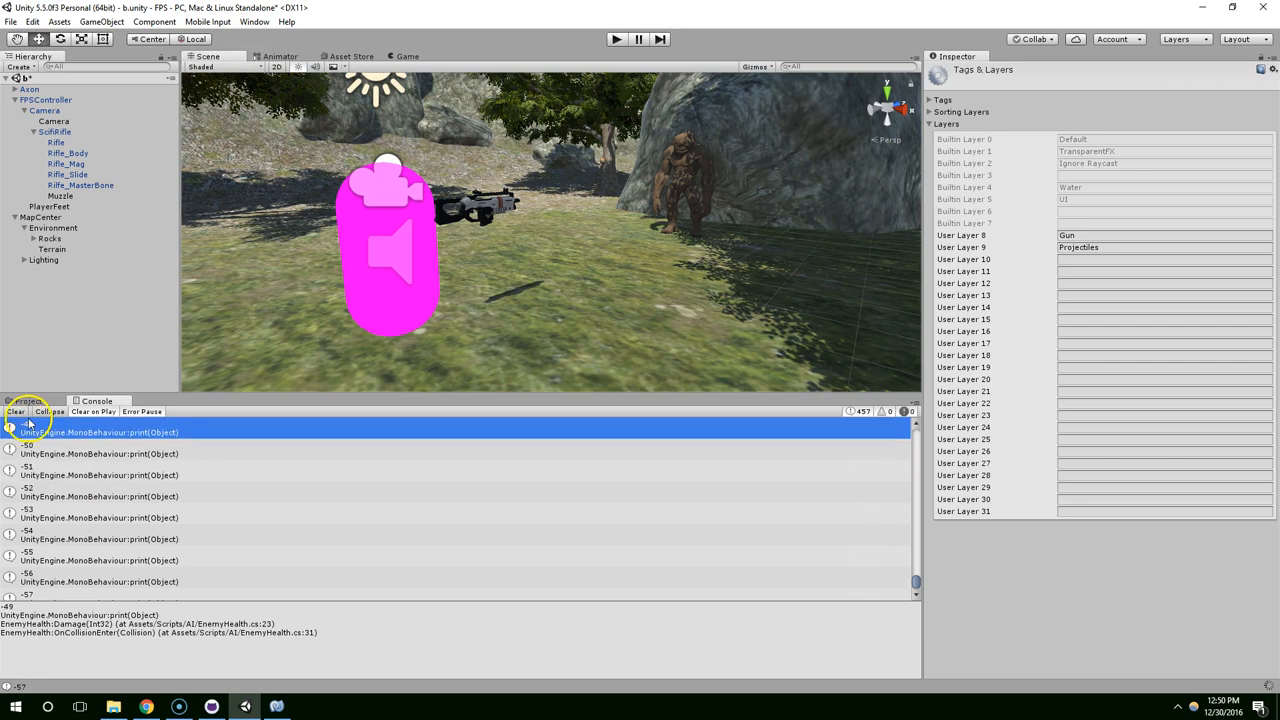
{"action": "left_click", "coordinate": [16, 411]}
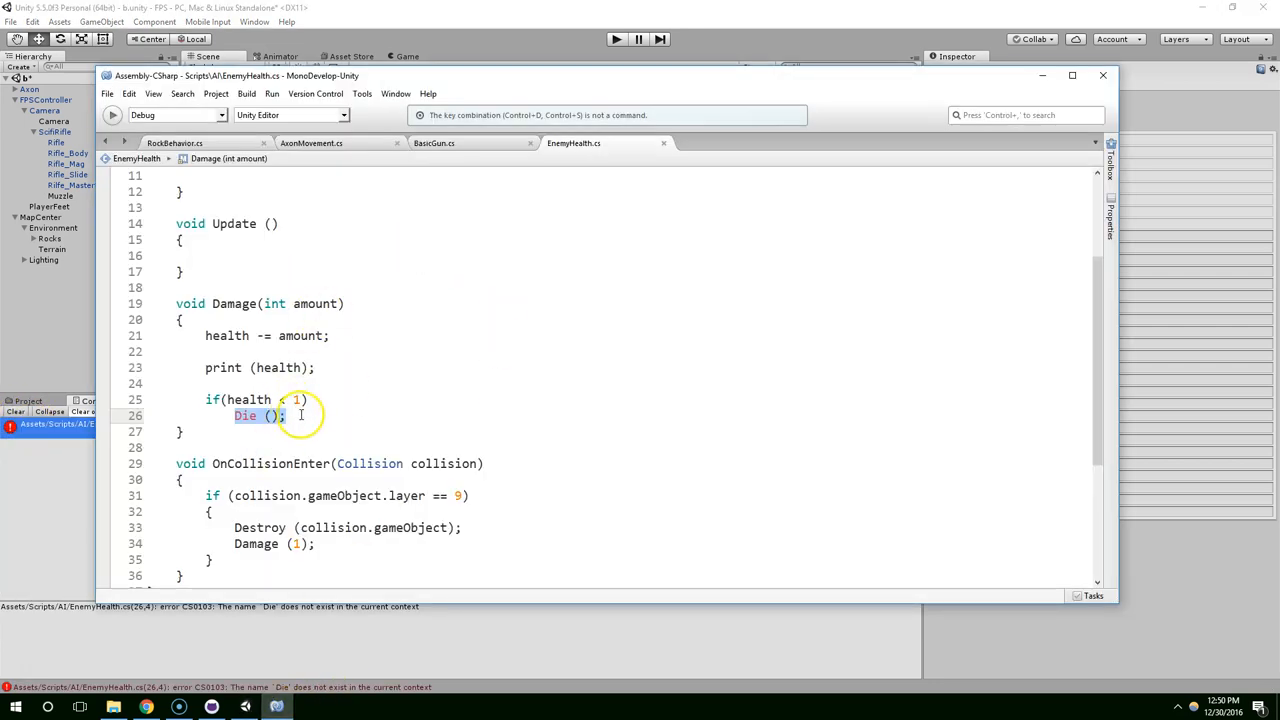
{"action": "type", "text": "BroadcastMessage("}
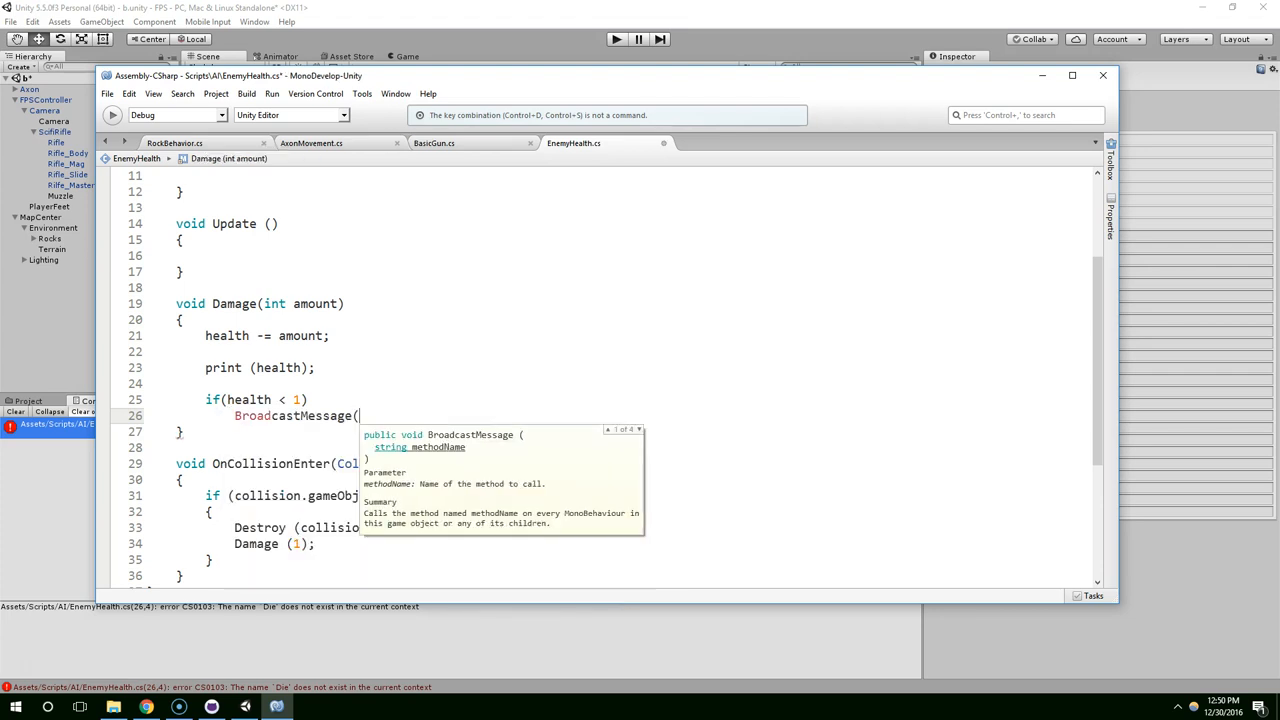
{"action": "type", "text": "\"Die\""}
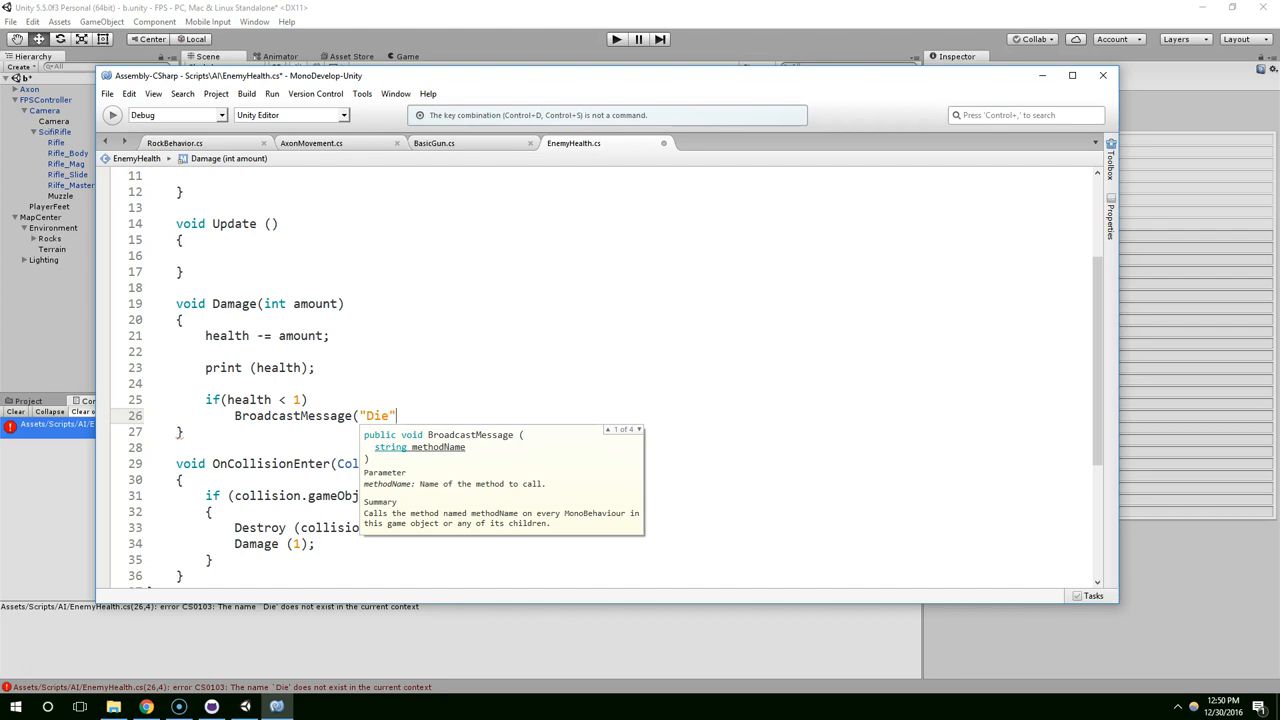
{"action": "type", "text": ")"}
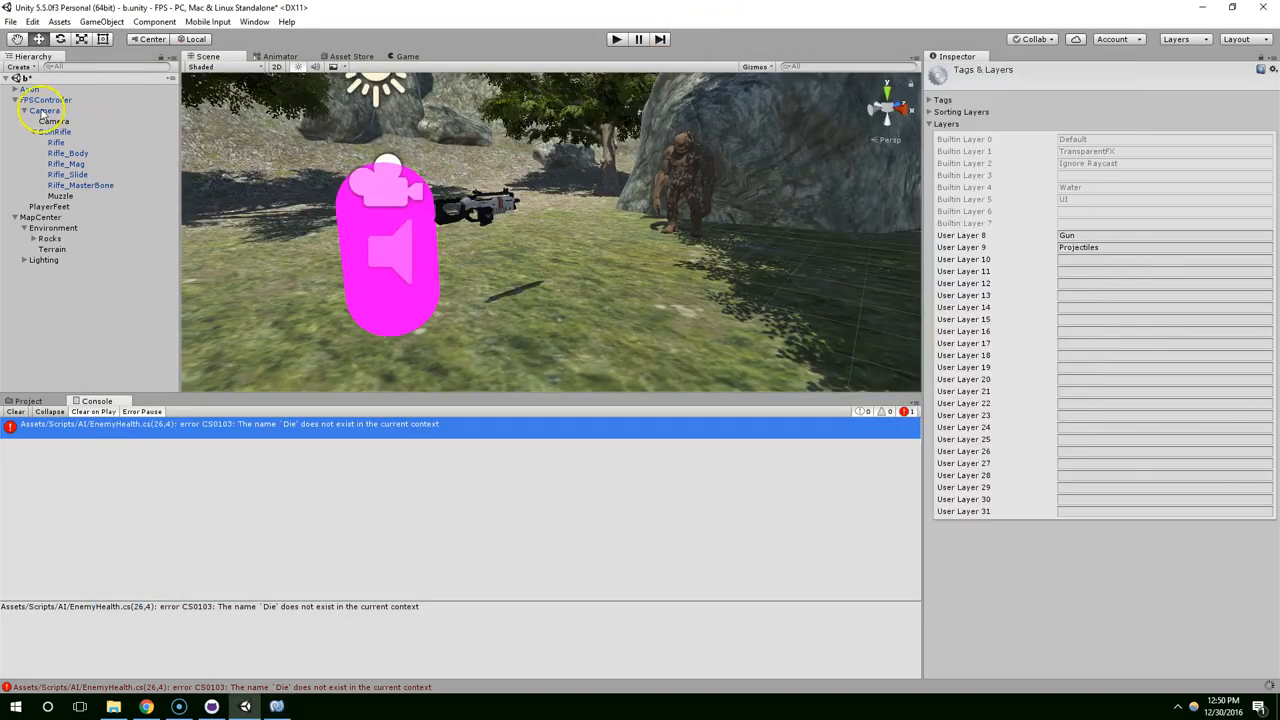
Select Axon in the Hierarchy to inspect its components, then return to MonoDevelop.
{"action": "left_click", "coordinate": [33, 89]}
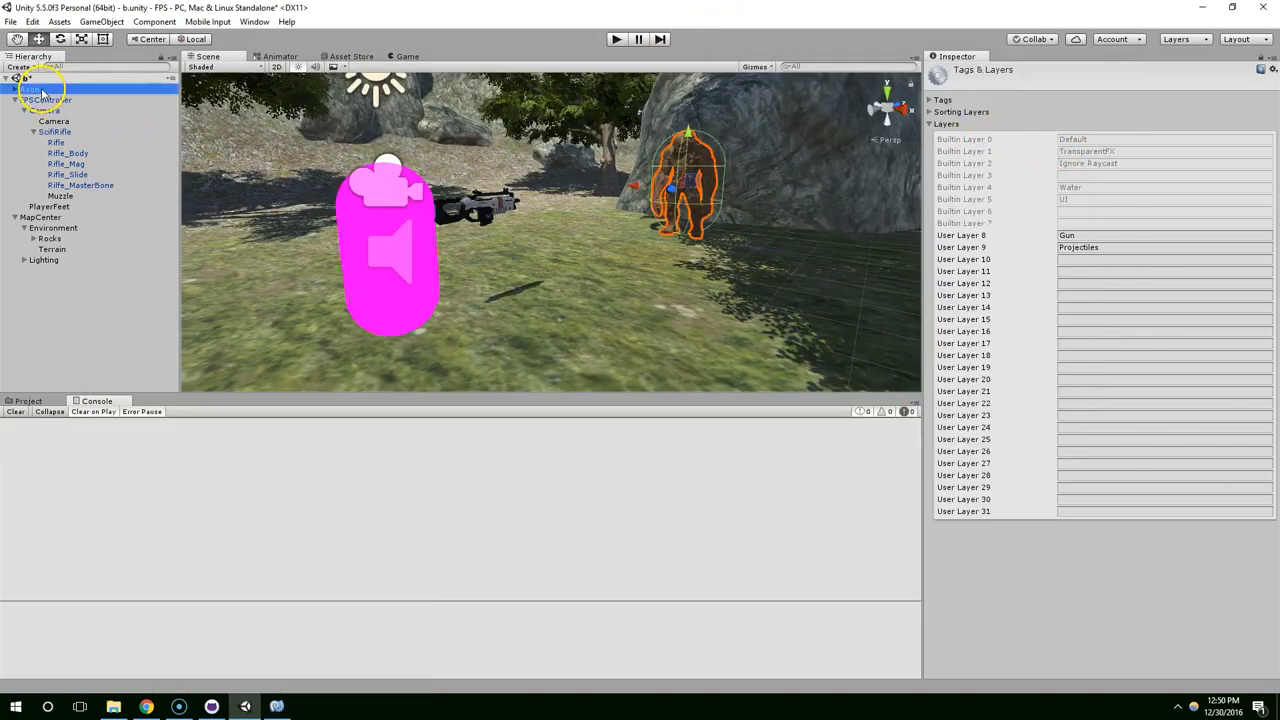
{"action": "left_click", "coordinate": [30, 89]}
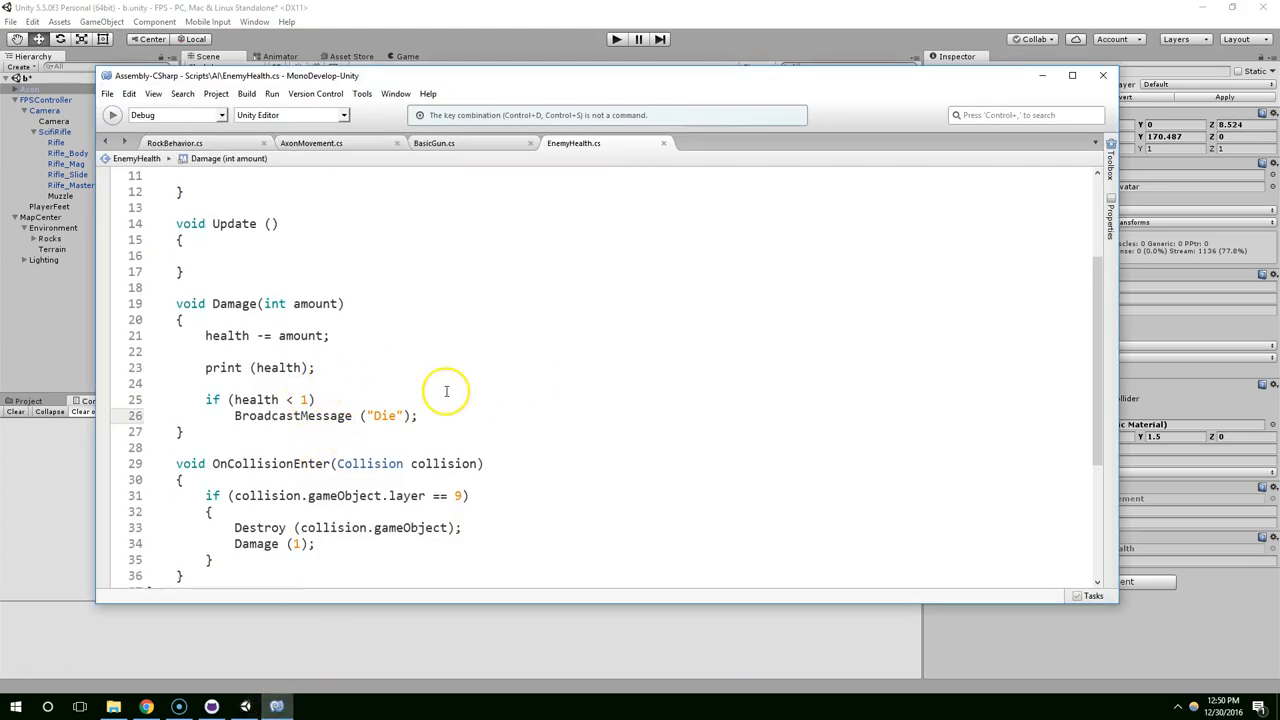
{"action": "mouse_move", "coordinate": [655, 83]}
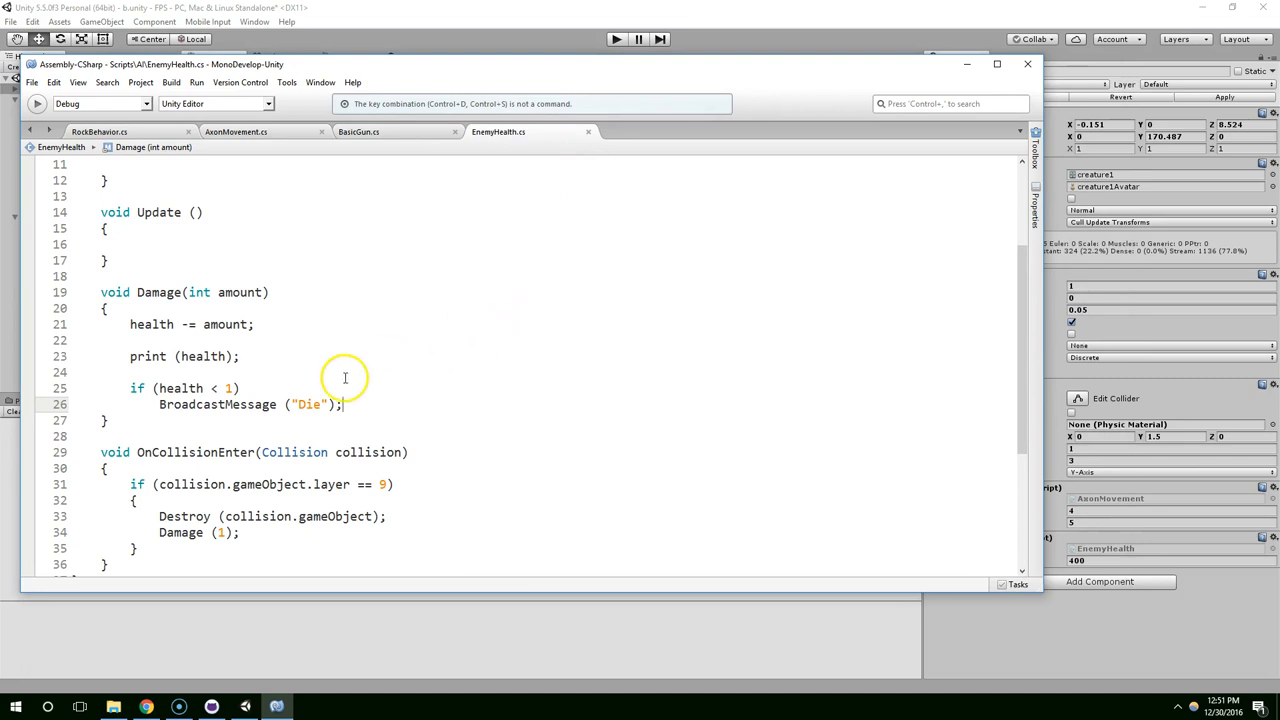
Add SendMessageOptions.DontRequireReceiver to the Die broadcast, then bring up AxonMovement.cs.
{"action": "type", "text": ","}
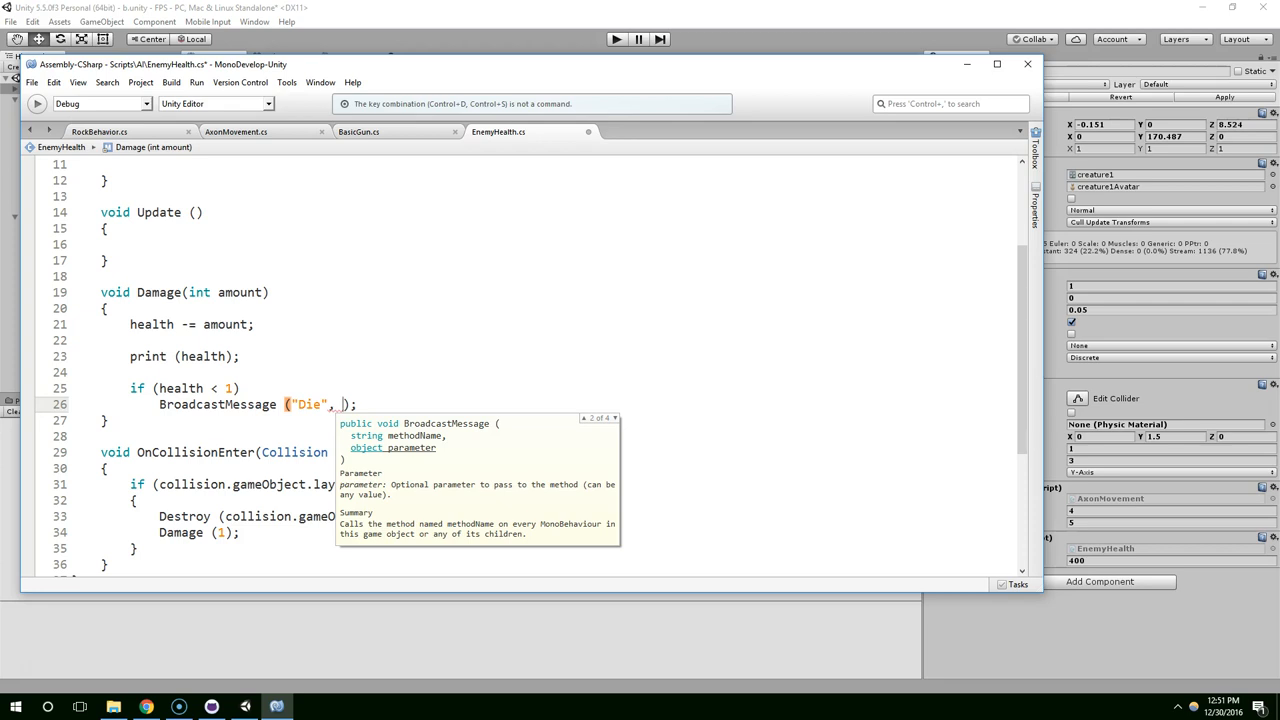
{"action": "type", "text": "don"}
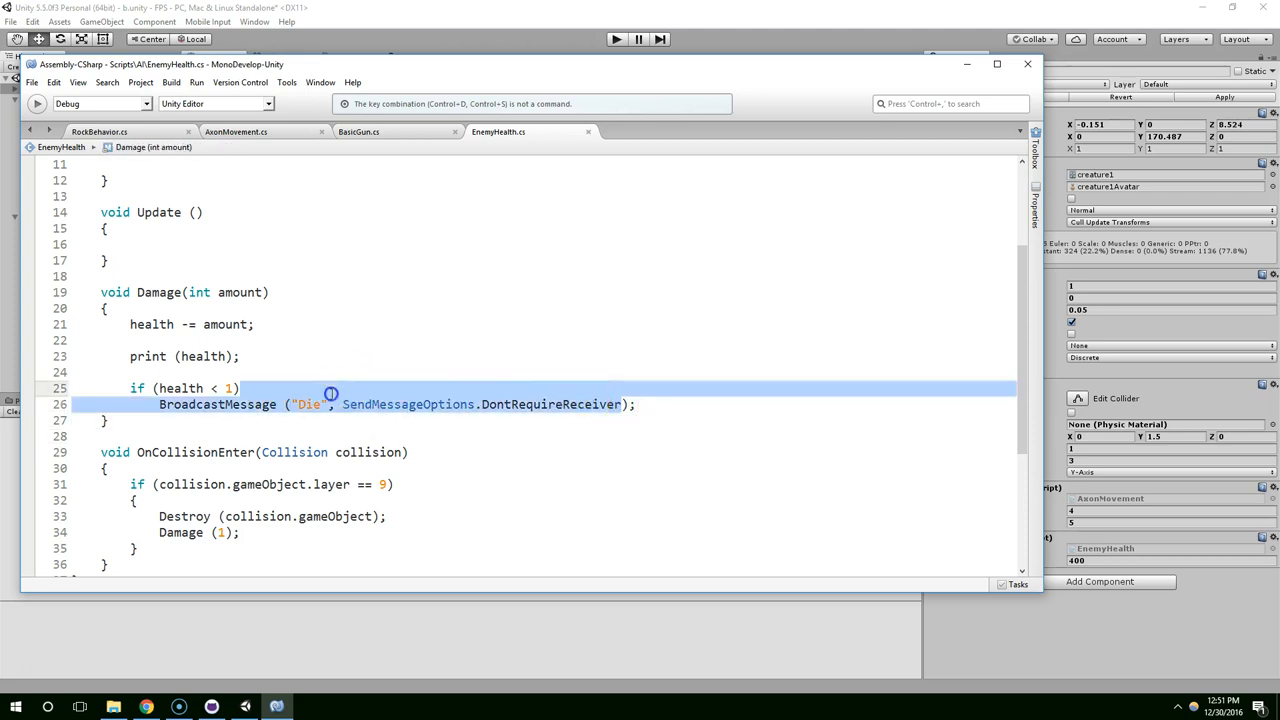
{"action": "left_click", "coordinate": [235, 131]}
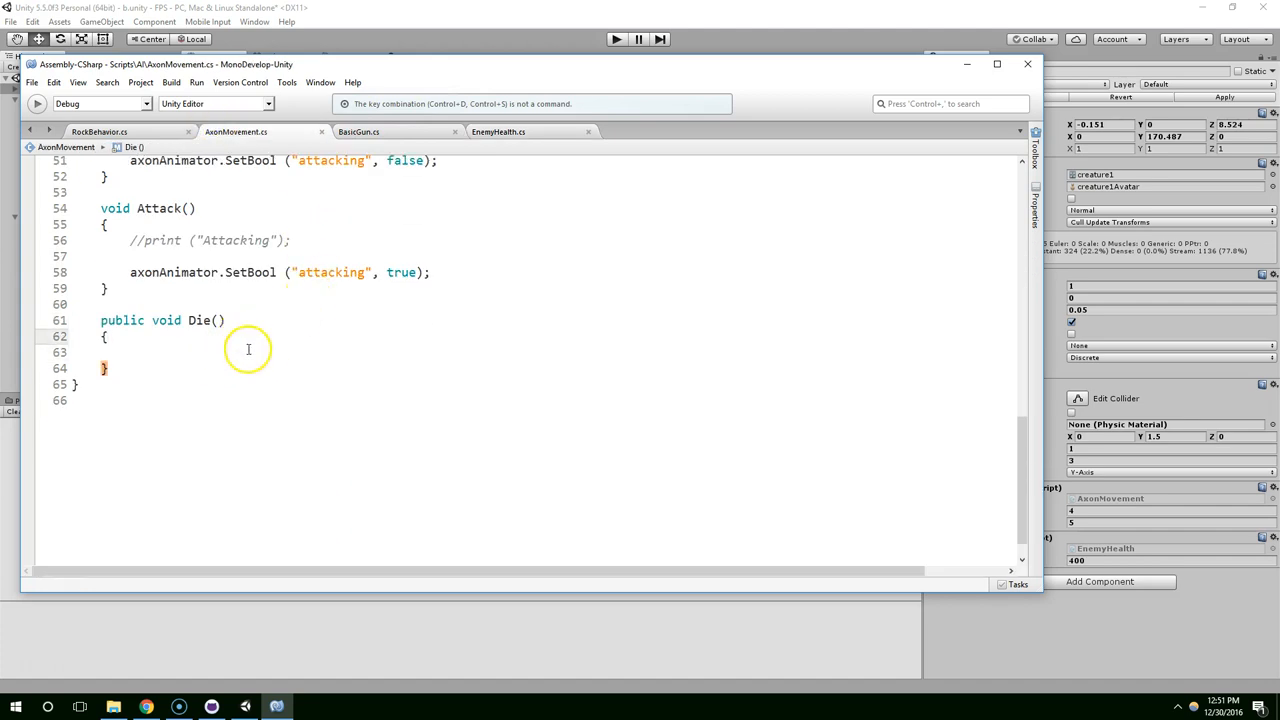
Add a print("dying") call inside Die() in AxonMovement.cs.
{"action": "type", "text": "print"}
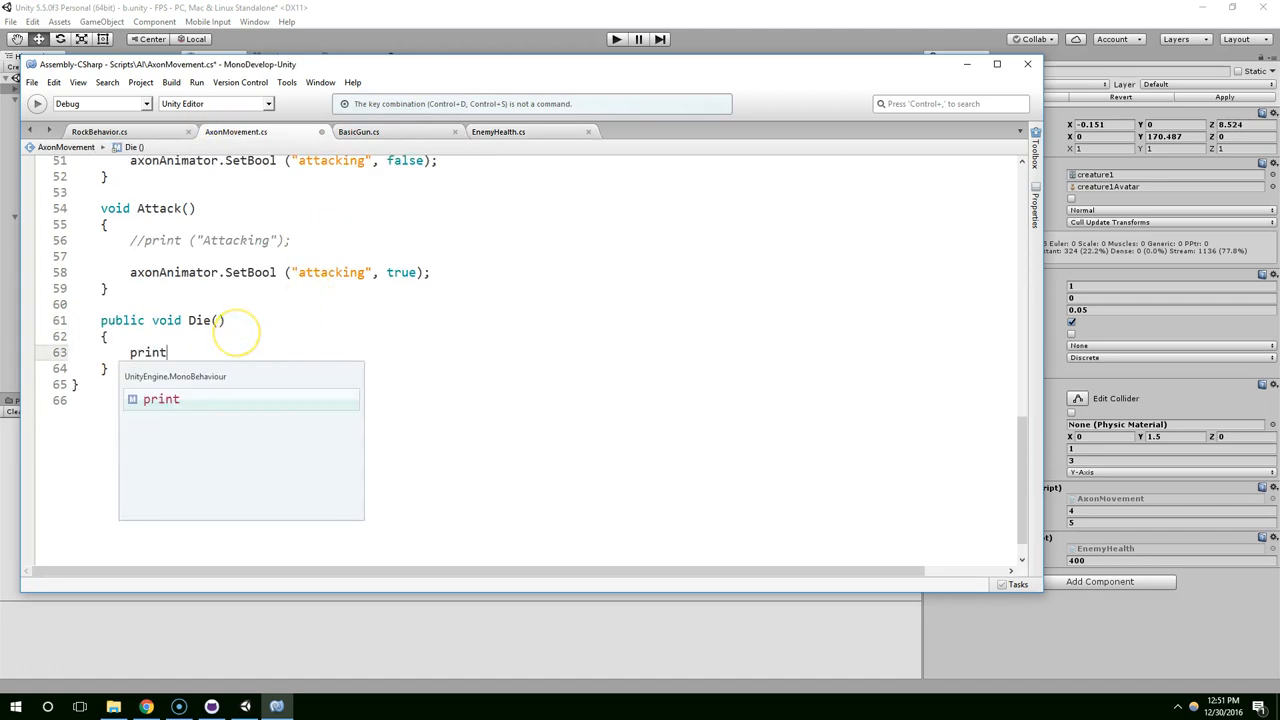
{"action": "type", "text": "(\"d"}
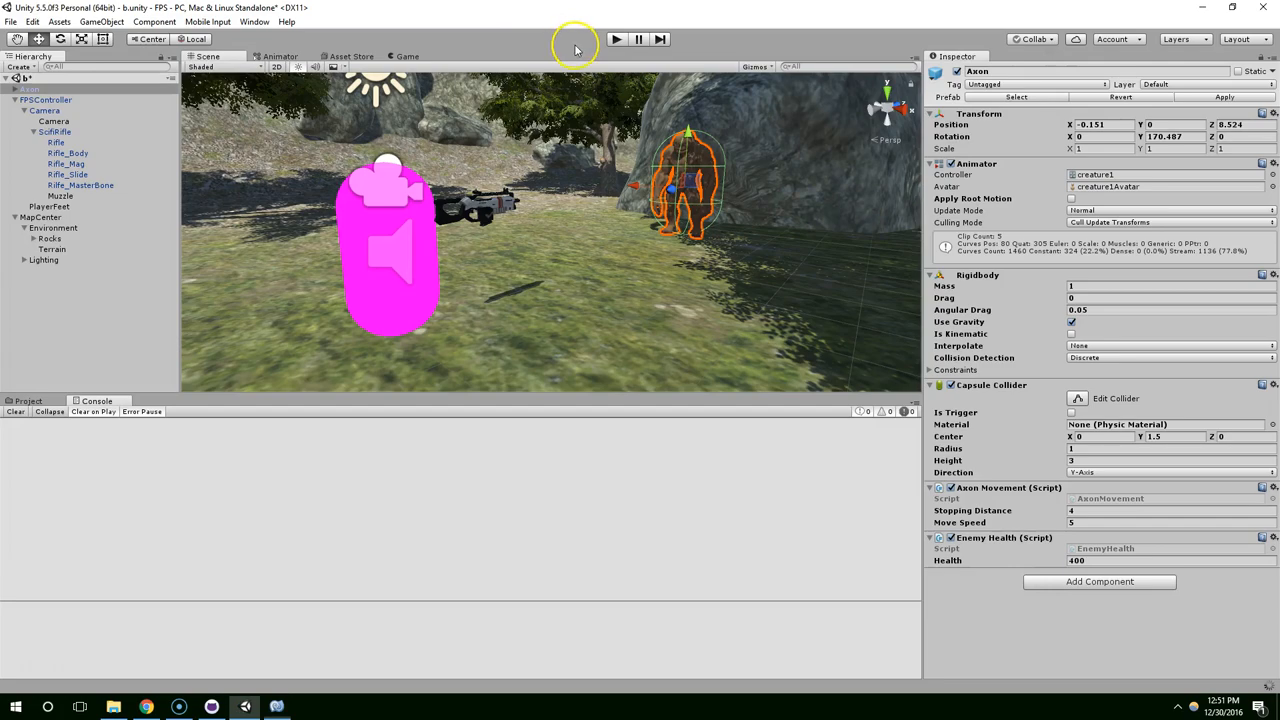
Play-test shooting the Axon to confirm the console logs 'dying', then stop the game.
{"action": "left_click", "coordinate": [615, 39]}
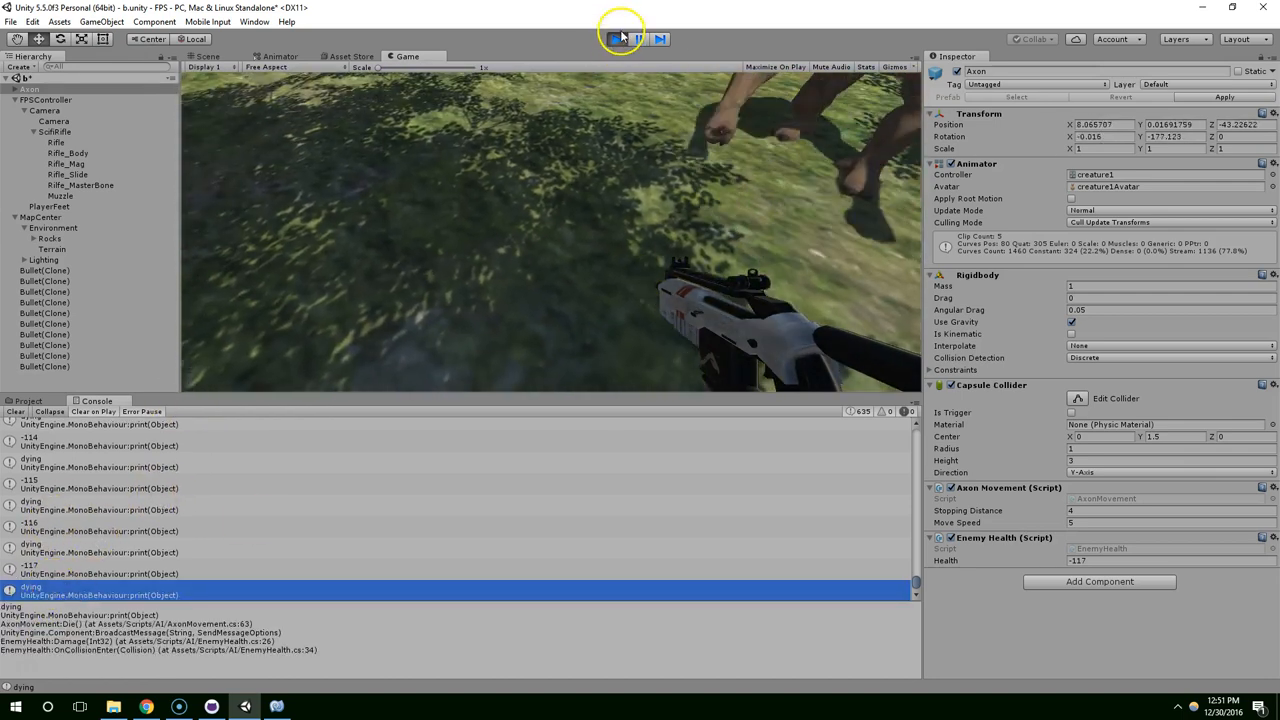
{"action": "left_click", "coordinate": [616, 38]}
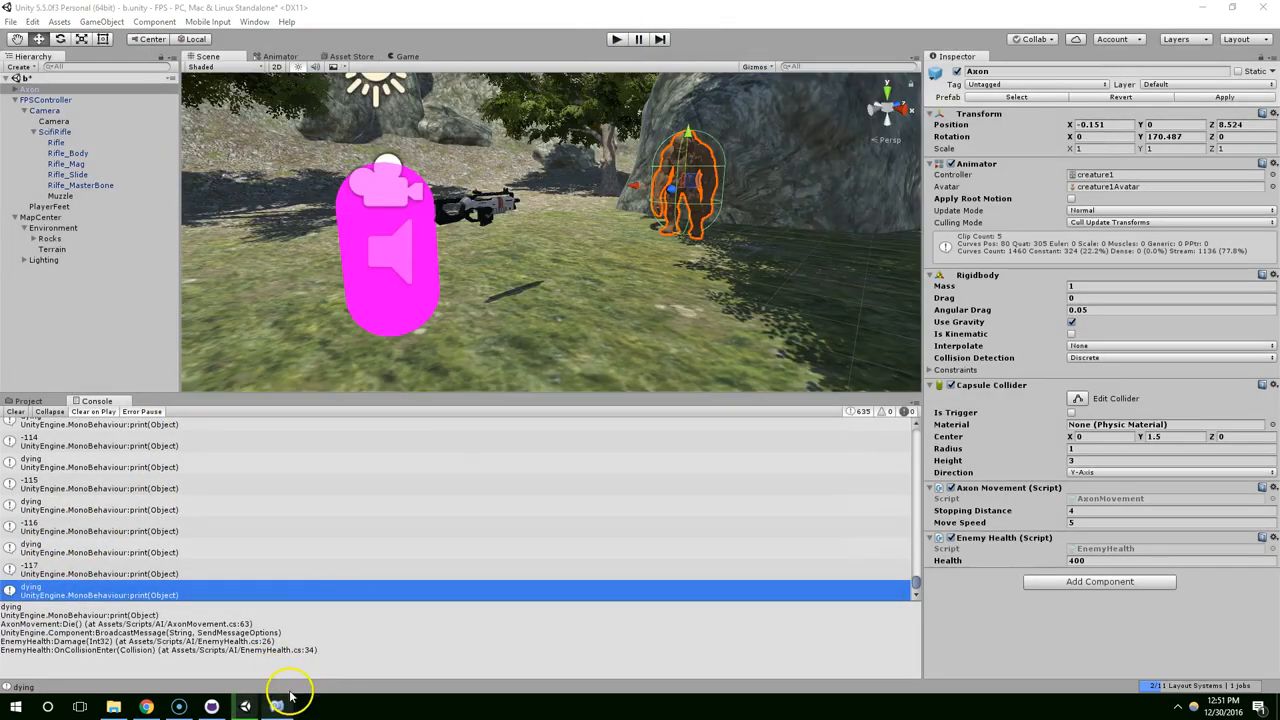
{"action": "left_click", "coordinate": [244, 707]}
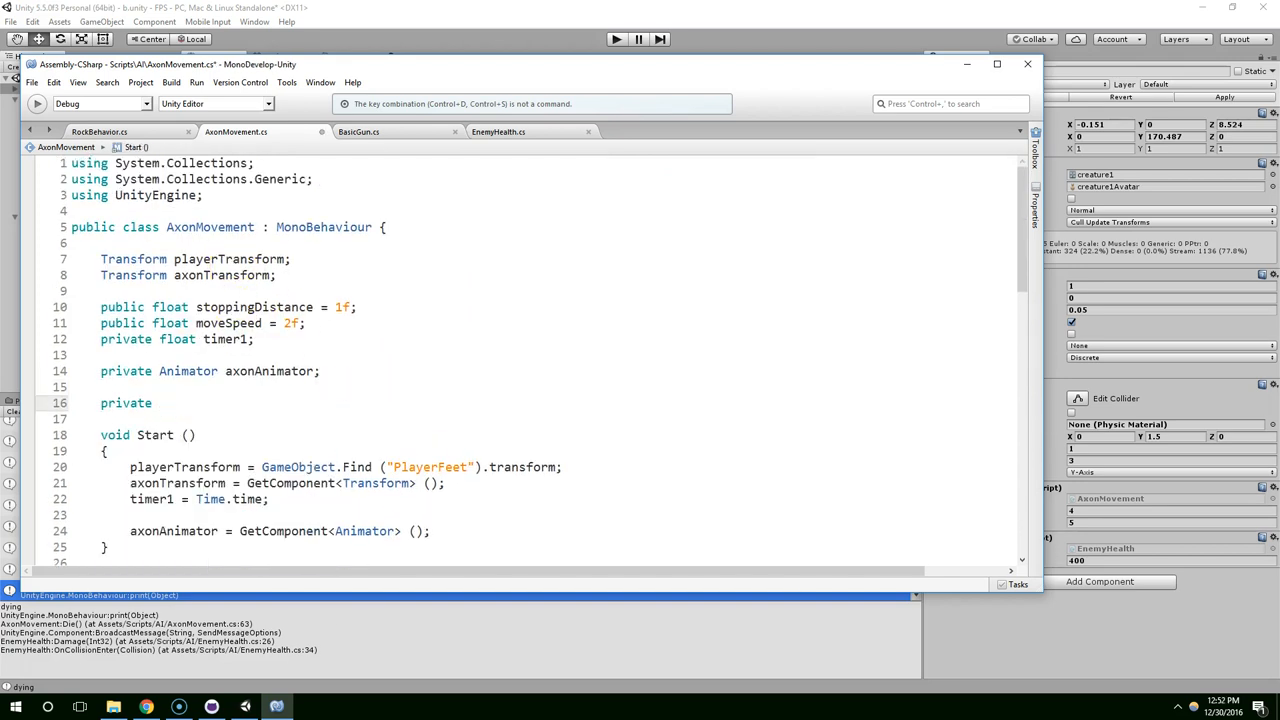
Declare a private bool dead = false field in AxonMovement.
{"action": "type", "text": "bool dead"}
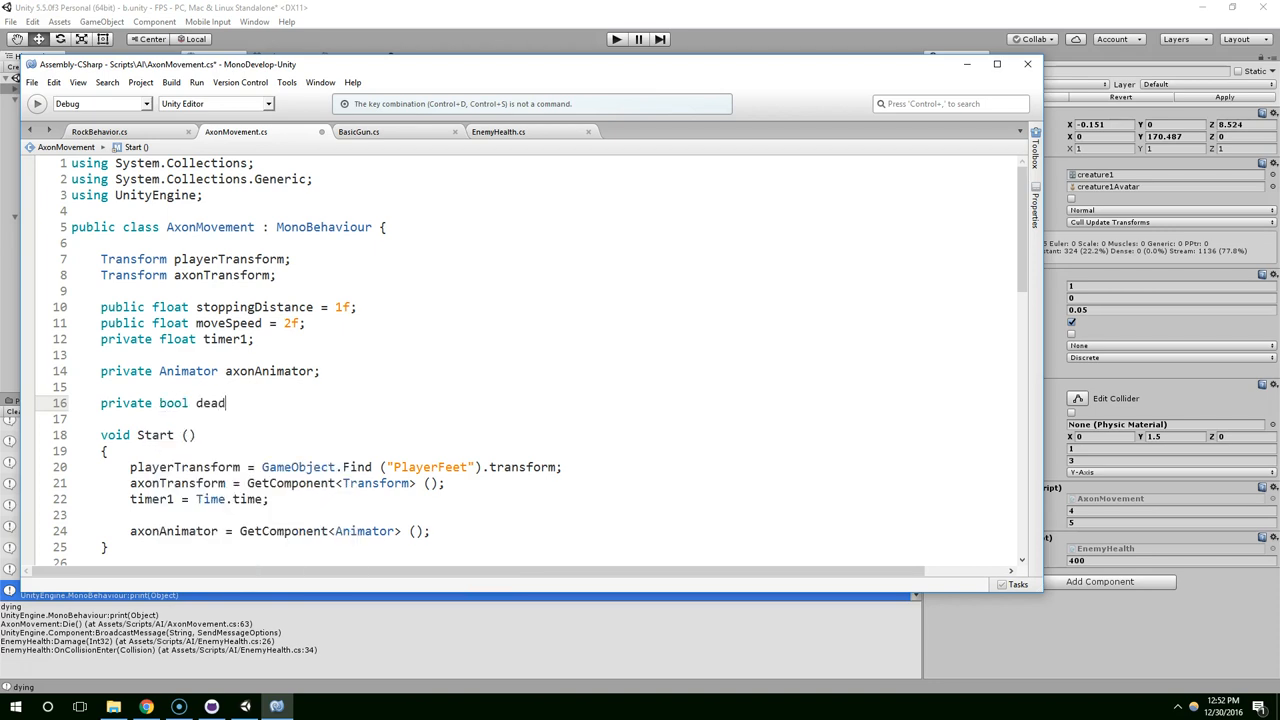
{"action": "type", "text": "= false;"}
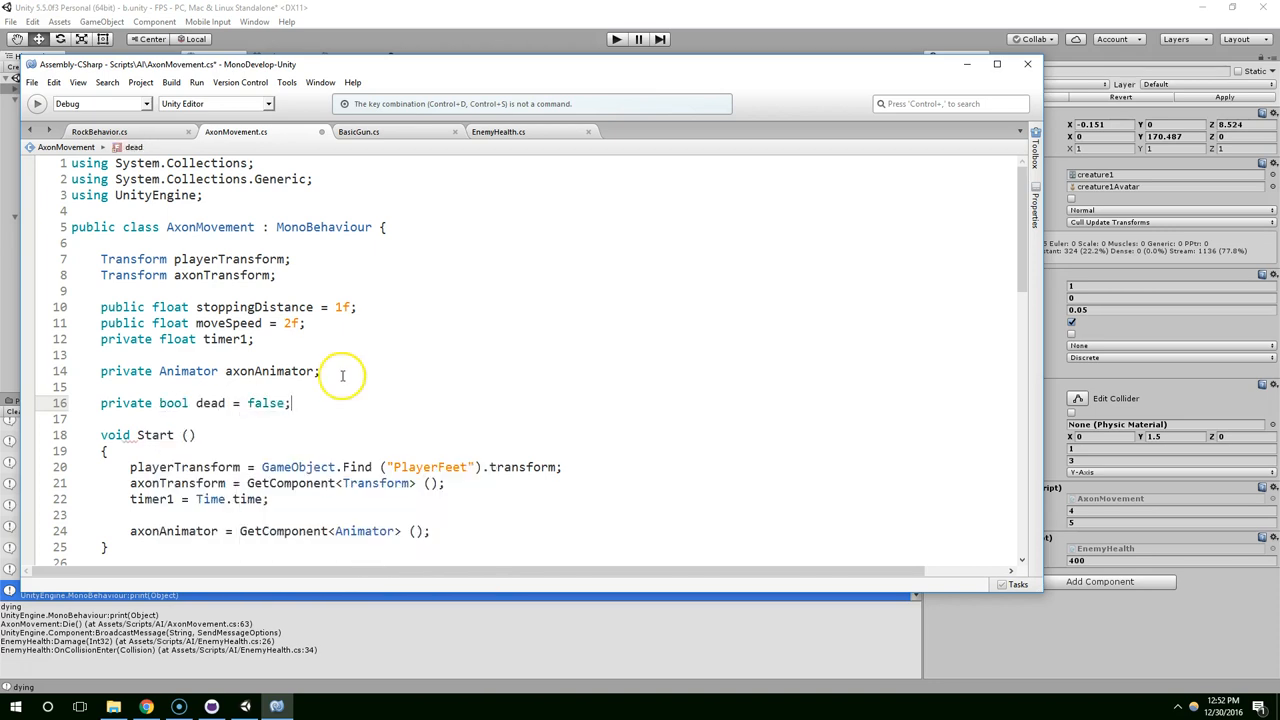
{"action": "scroll", "scroll_direction": "down", "scroll_amount": 3}
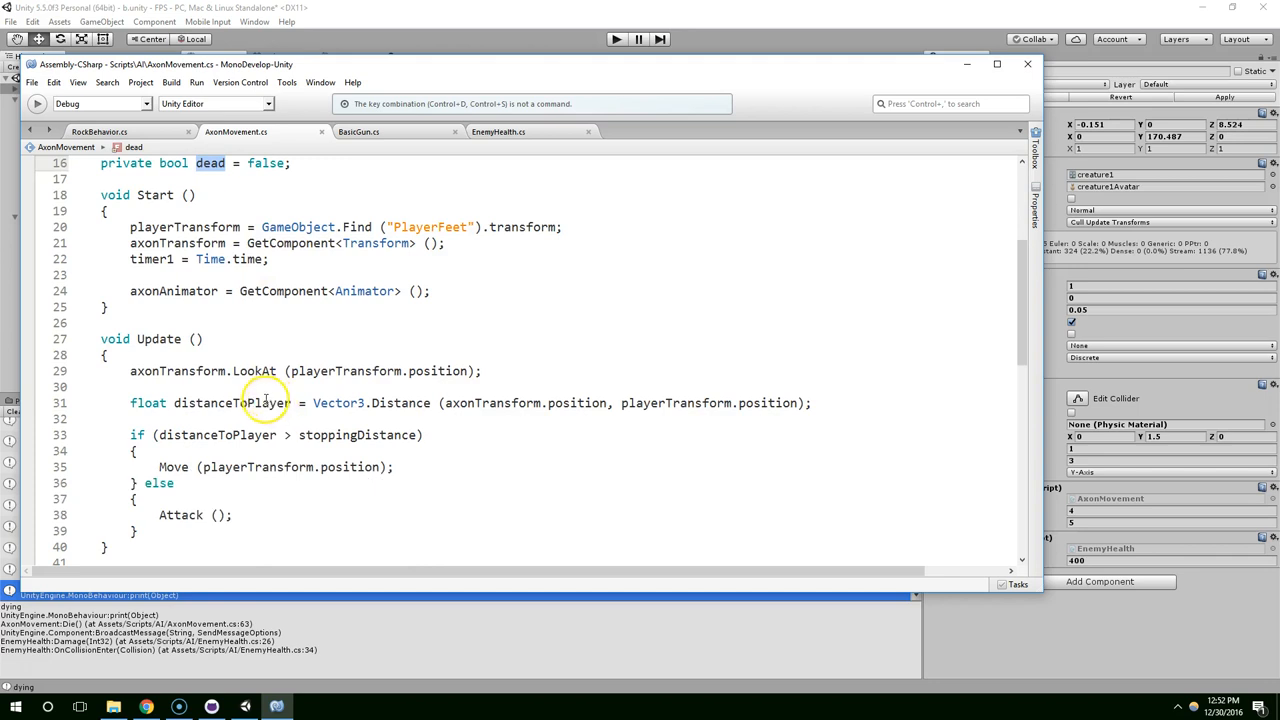
At the top of Update(), add if (dead == true) { return; }.
{"action": "scroll", "scroll_direction": "down", "scroll_amount": 3}
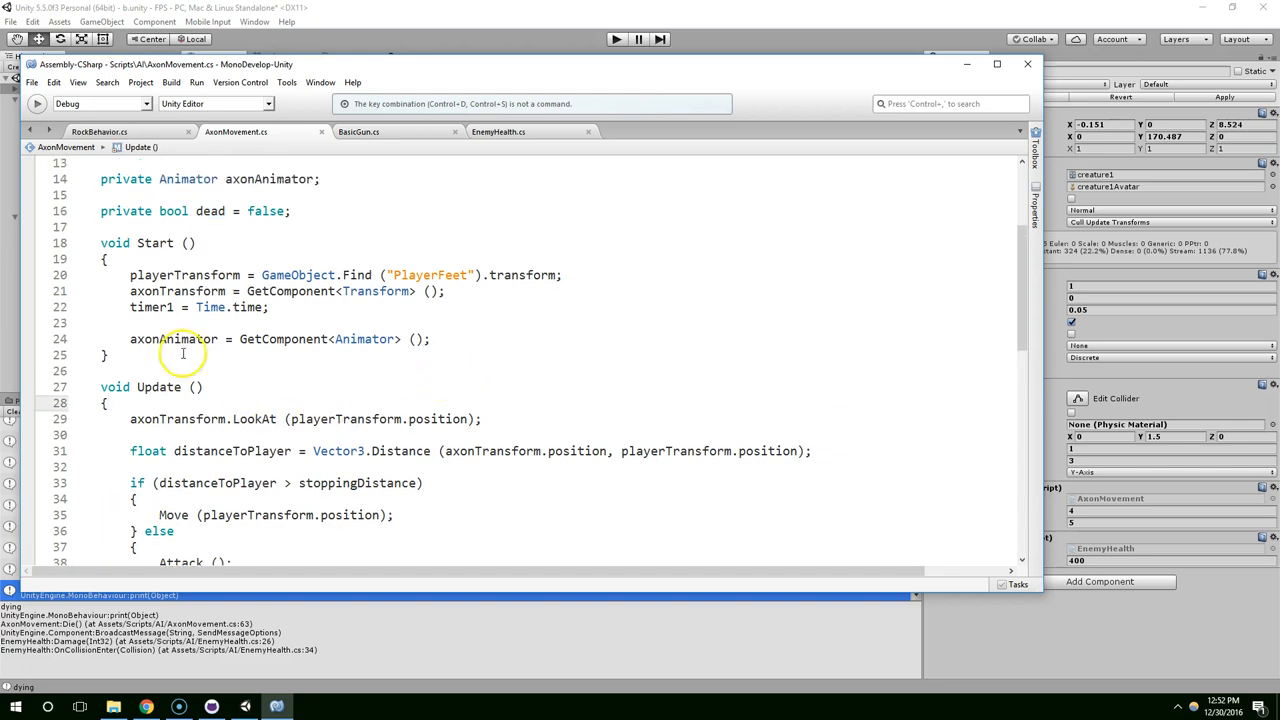
{"action": "scroll", "scroll_direction": "down", "scroll_amount": 3}
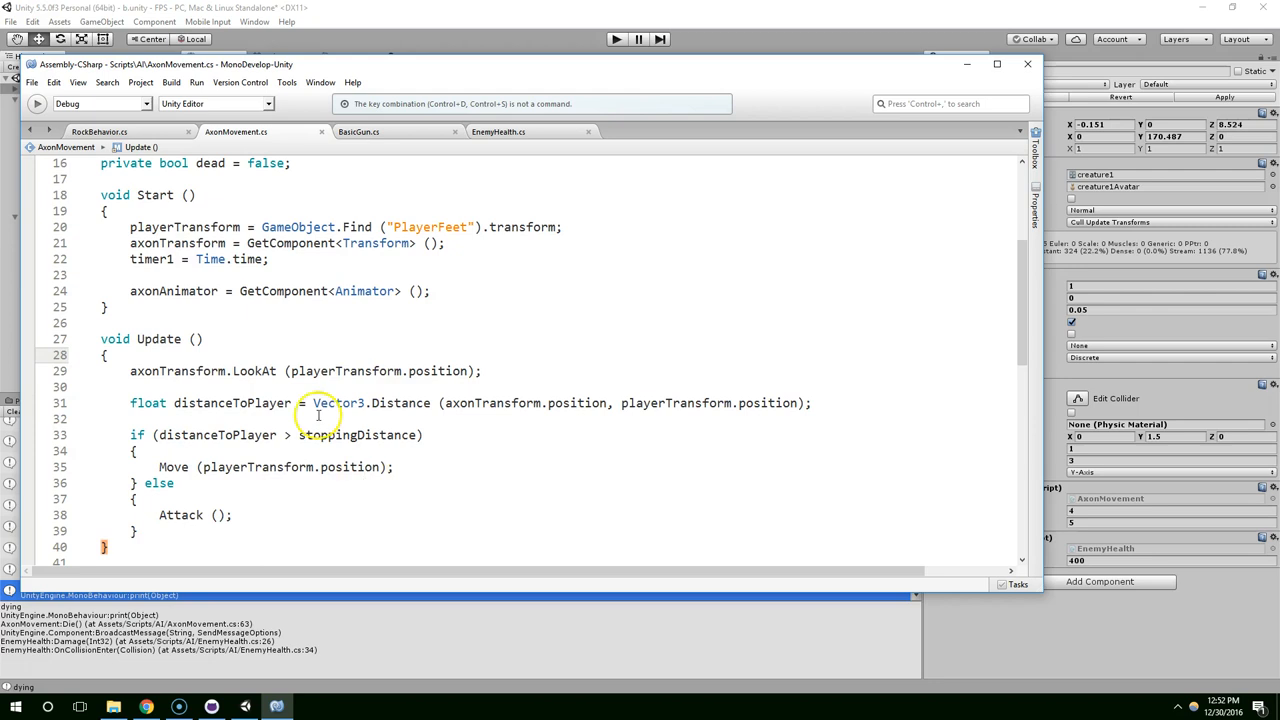
{"action": "scroll", "scroll_direction": "down", "scroll_amount": 3}
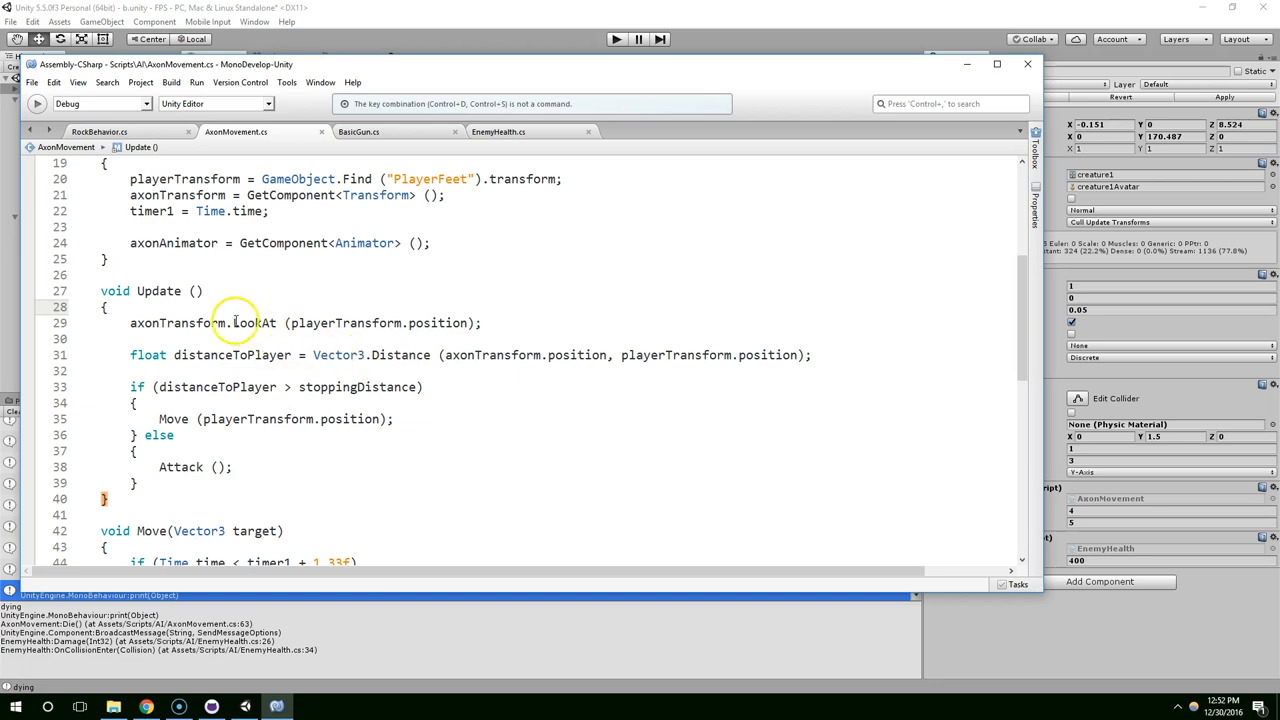
{"action": "mouse_move", "coordinate": [503, 380]}
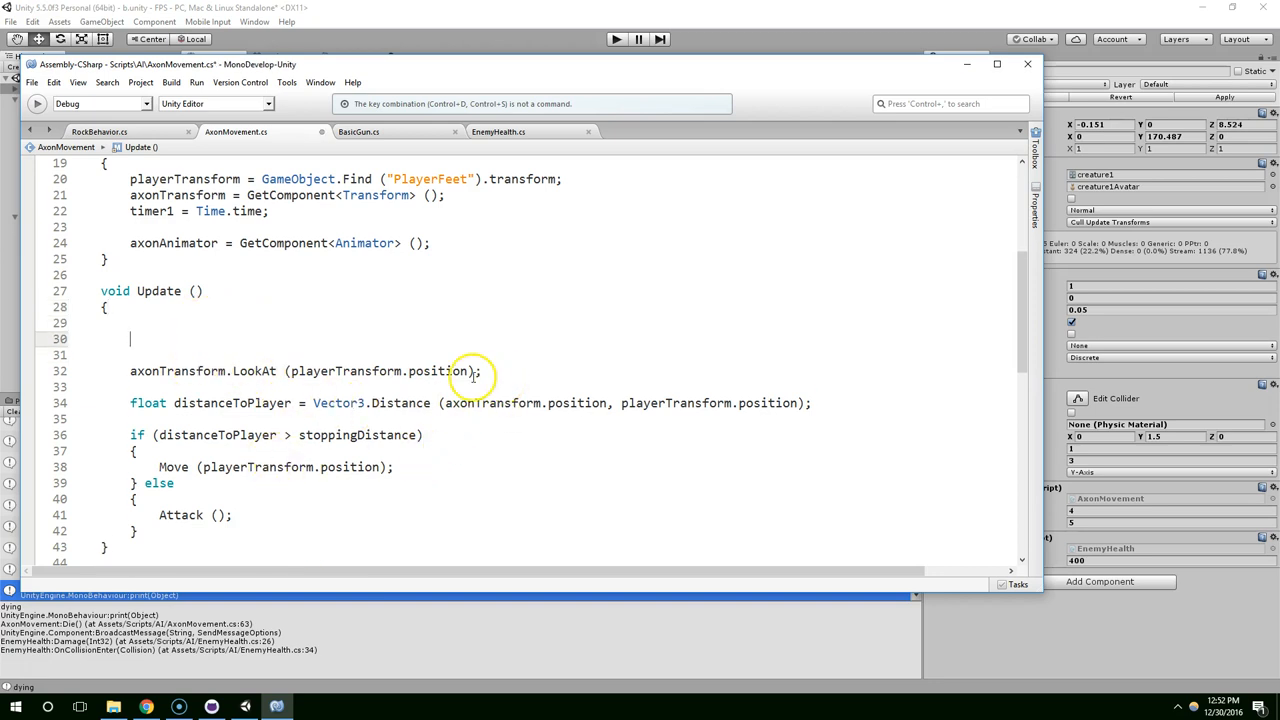
{"action": "type", "text": "if(dead == true"}
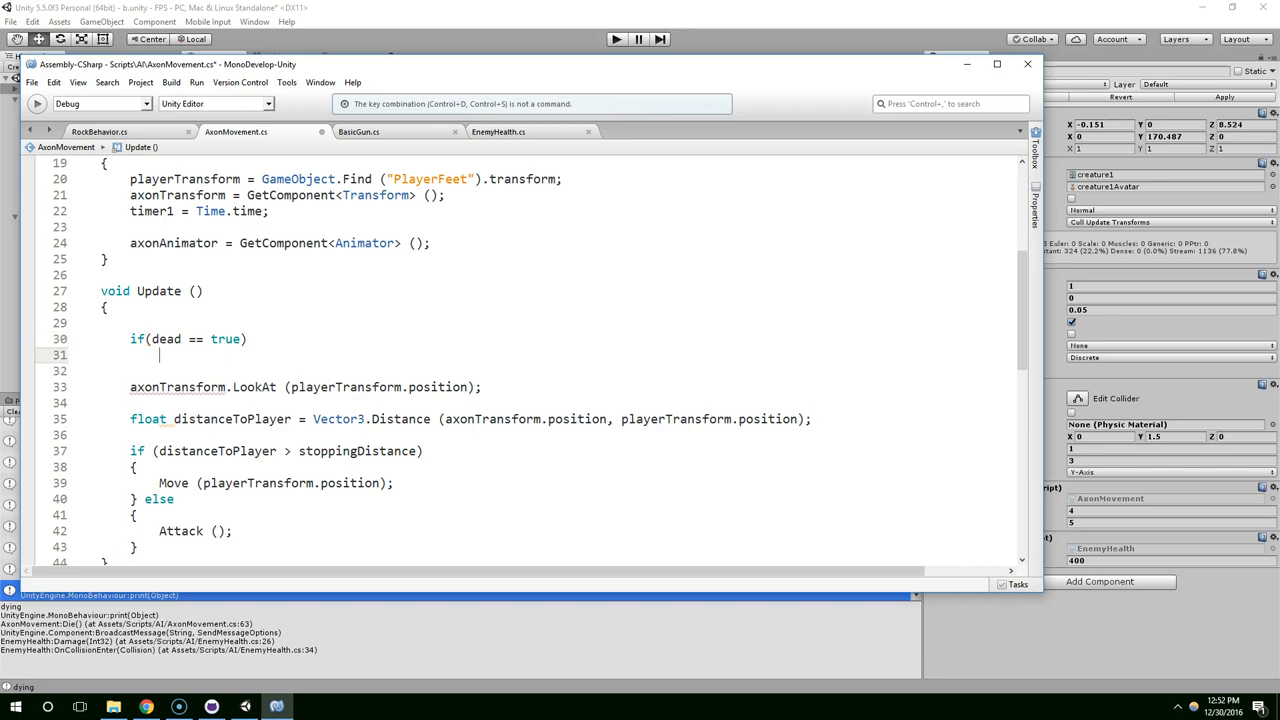
{"action": "type", "text": "return;"}
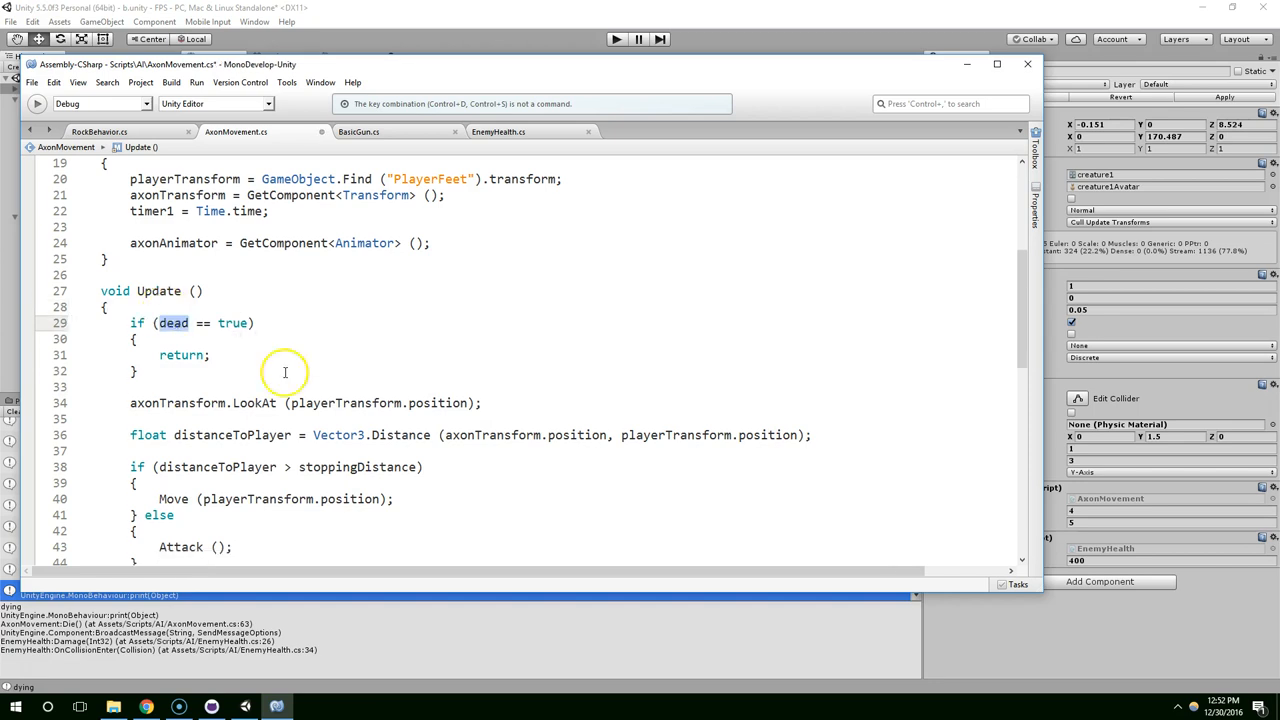
{"action": "scroll", "scroll_direction": "down", "scroll_amount": 3}
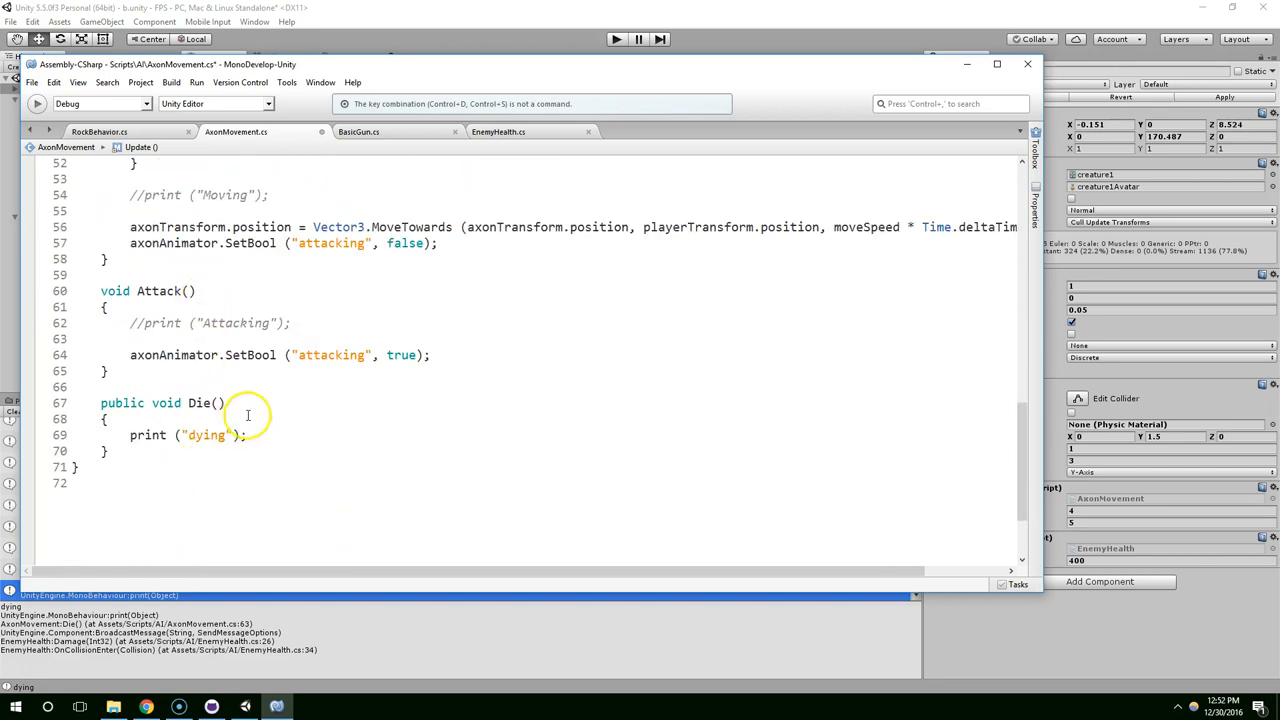
In Die(), set dead = true and call axonAnimator.SetBool("dying", true).
{"action": "type", "text": "dead =t"}
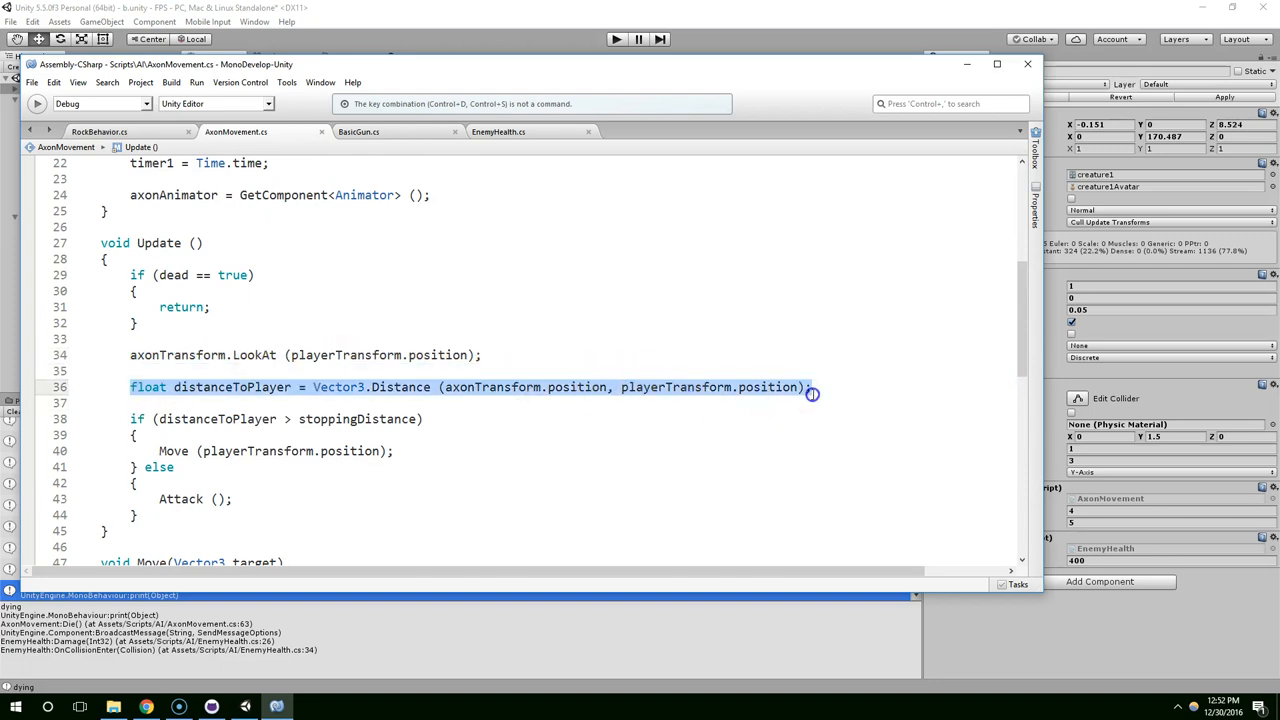
{"action": "scroll", "scroll_direction": "down", "scroll_amount": 3}
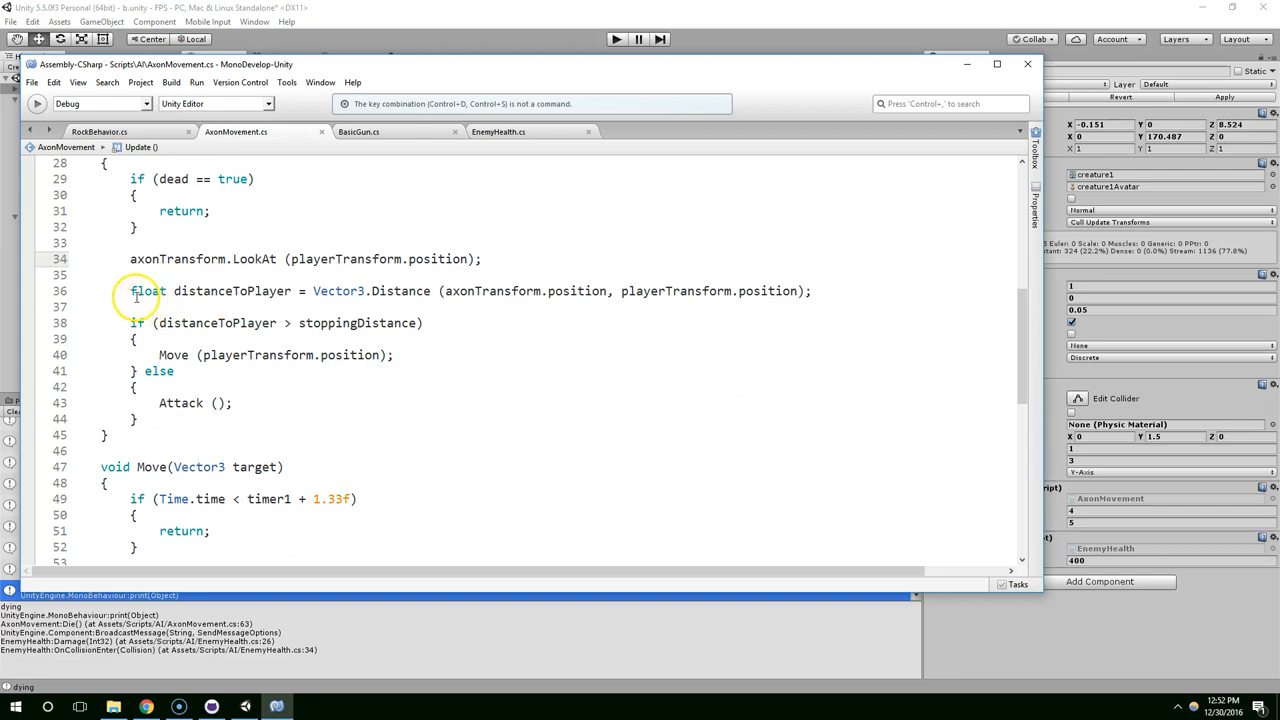
{"action": "scroll", "scroll_direction": "down", "scroll_amount": 3}
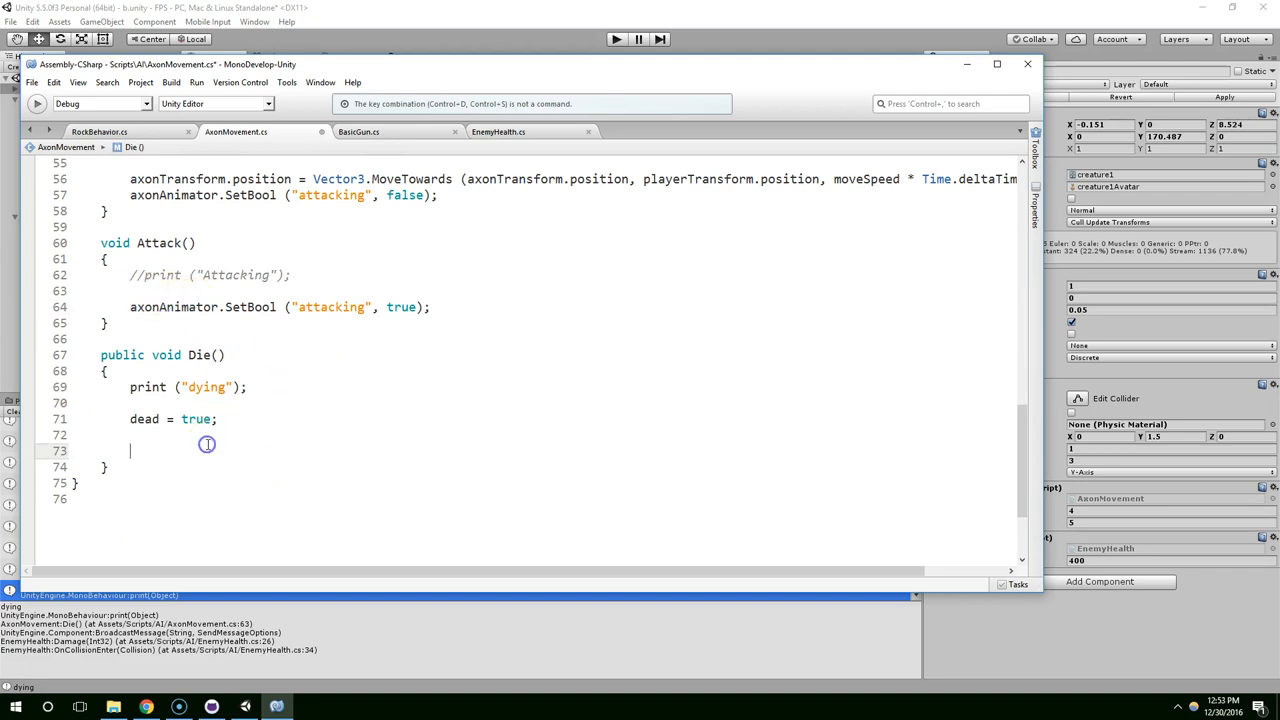
{"action": "type", "text": "axonAnimator.setBool"}
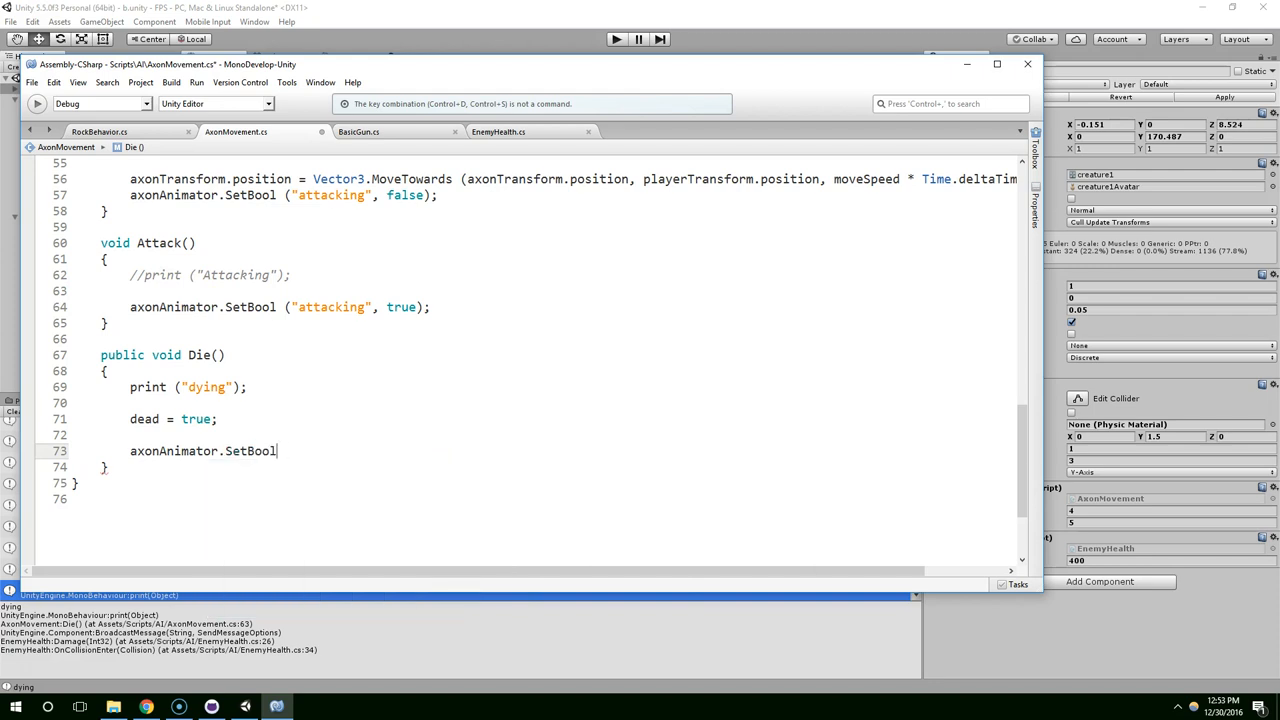
{"action": "type", "text": "(\"dyi"}
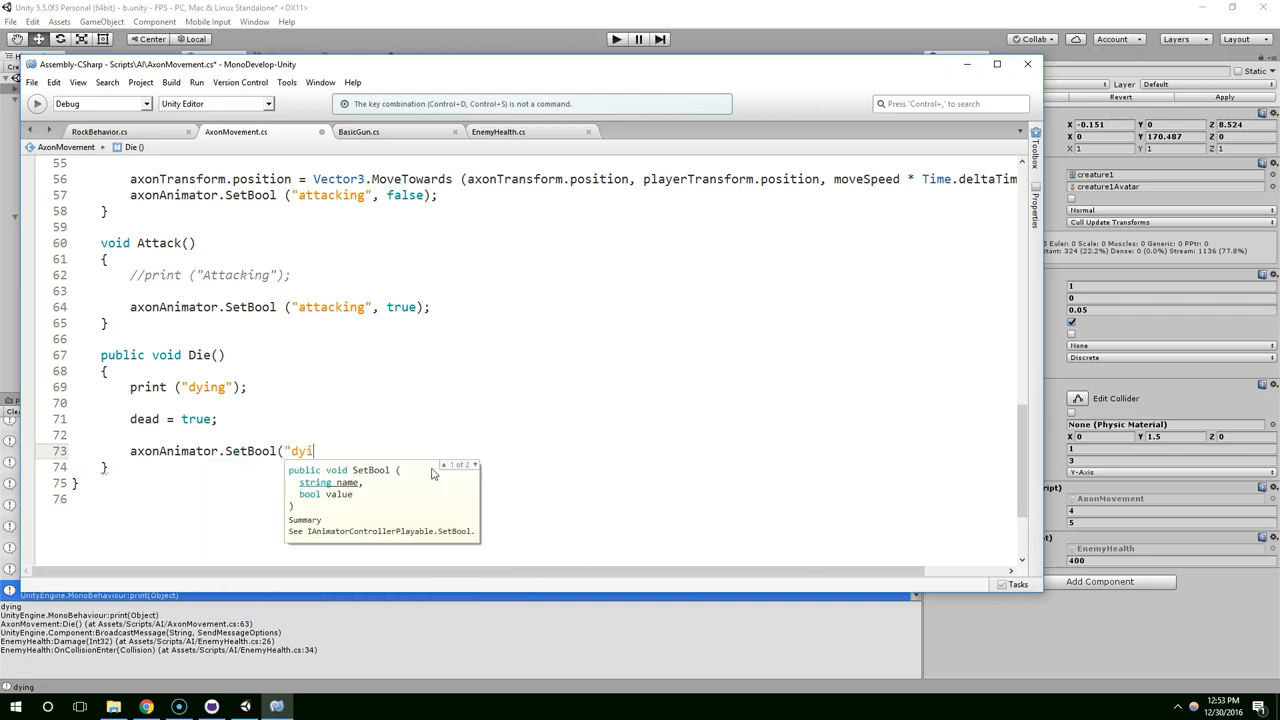
{"action": "type", "text": "ng\", t"}
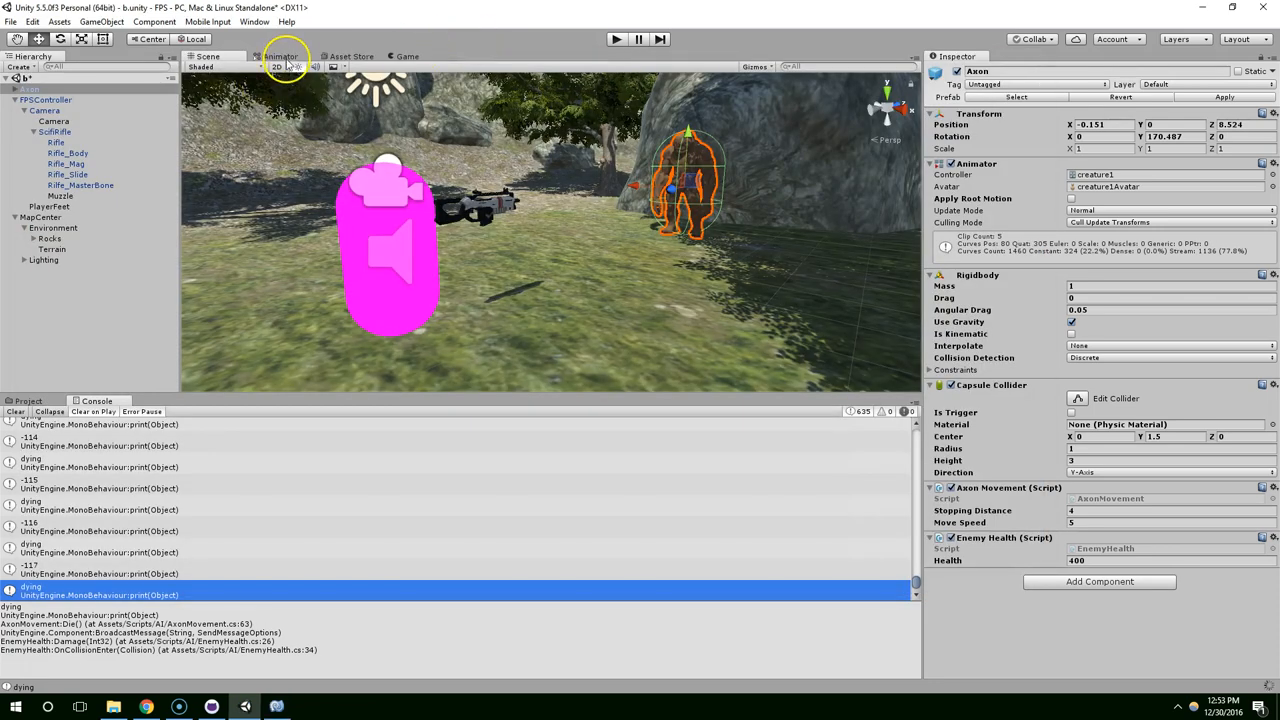
Add a Bool parameter named dead to the creature1 animator controller.
{"action": "left_click", "coordinate": [283, 56]}
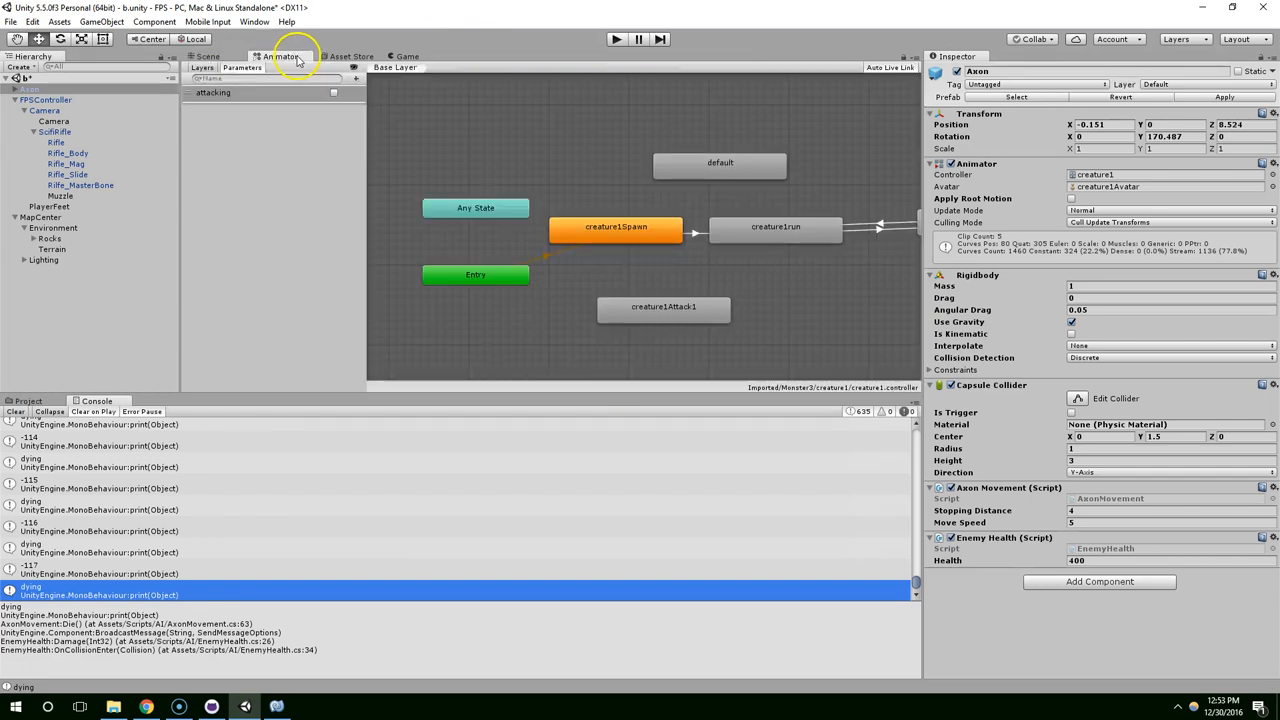
{"action": "left_click", "coordinate": [355, 78]}
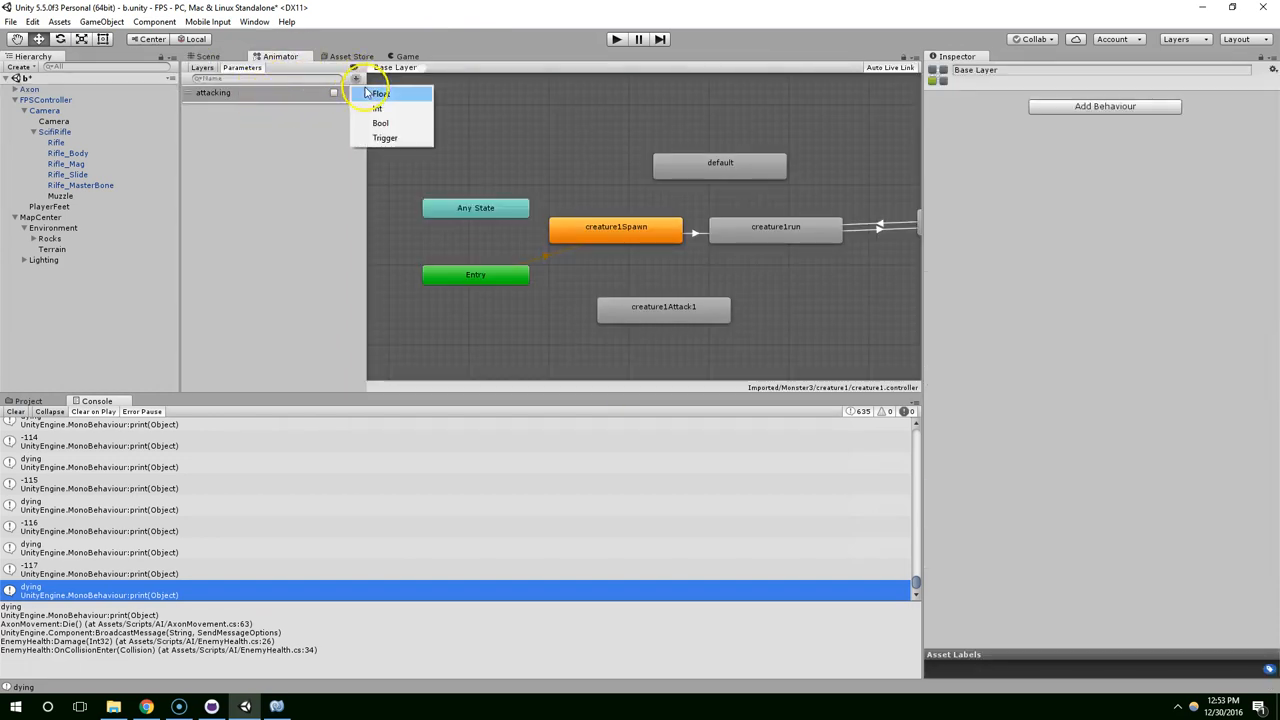
{"action": "left_click", "coordinate": [380, 122]}
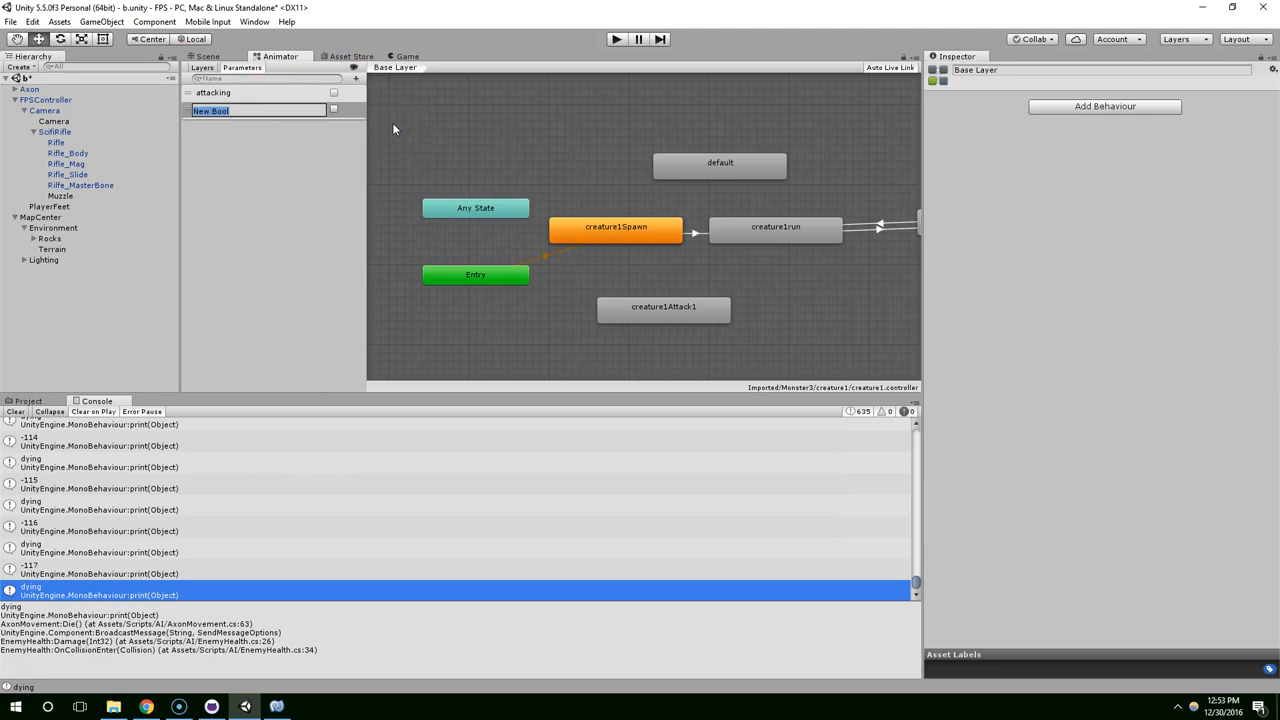
{"action": "type", "text": "dead"}
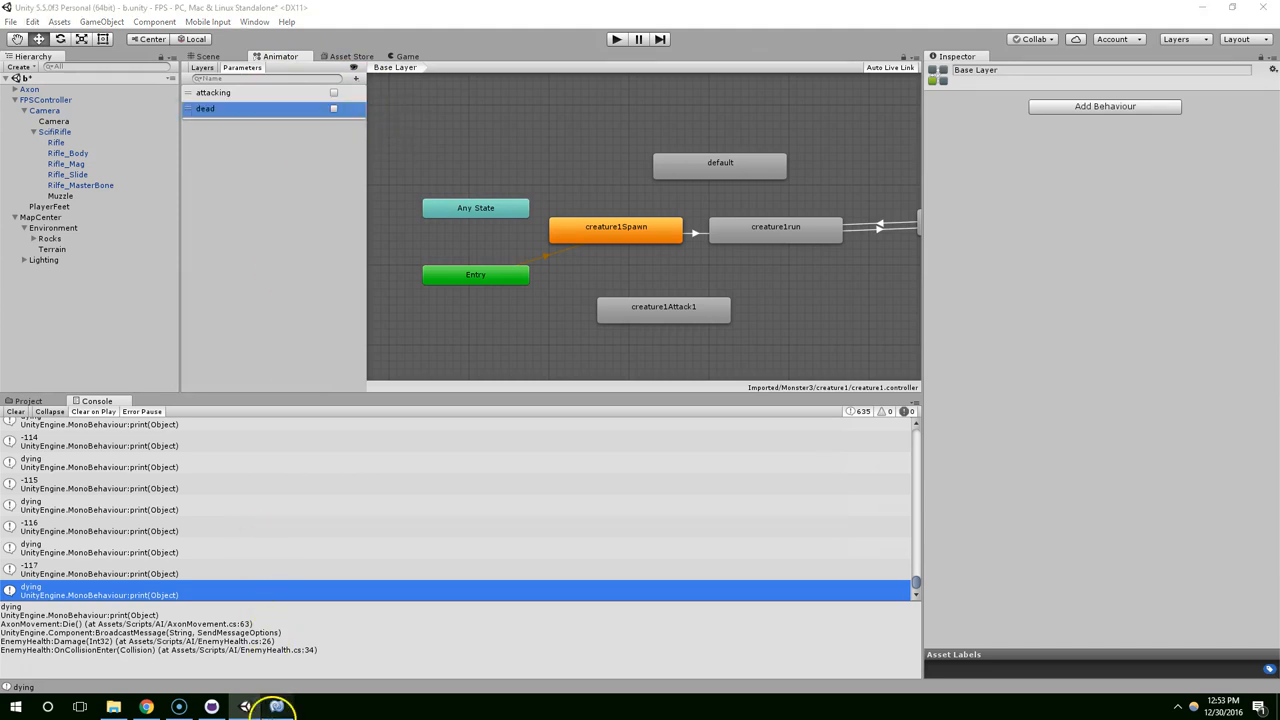
{"action": "left_click", "coordinate": [245, 707]}
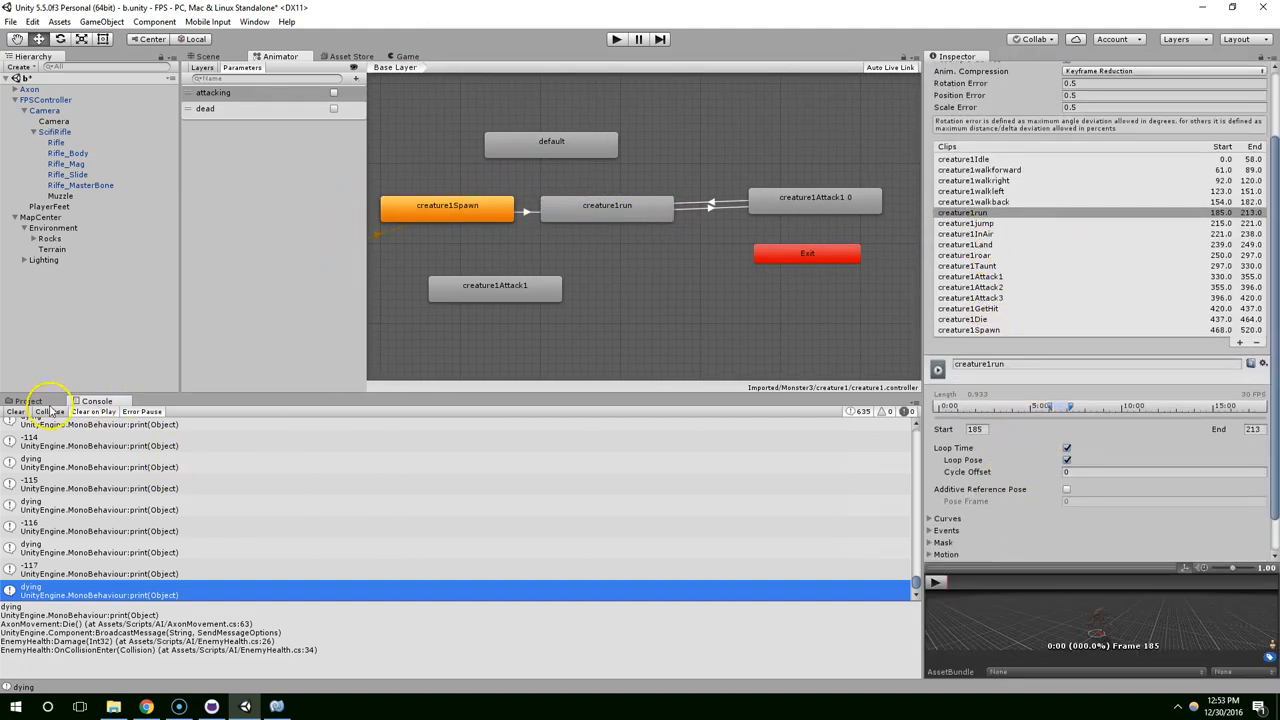
Preview the Monster3/creature1 clips and add creature1Die as an animator state.
{"action": "left_click", "coordinate": [28, 401]}
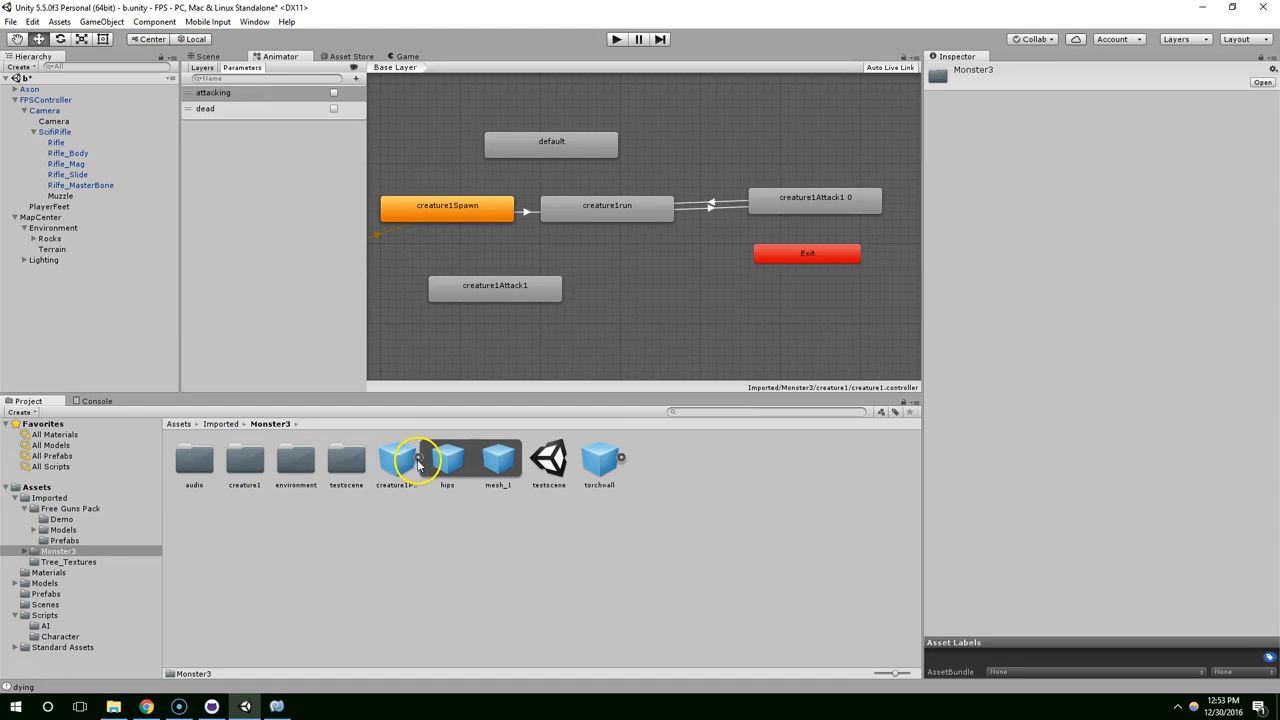
{"action": "left_click", "coordinate": [245, 458]}
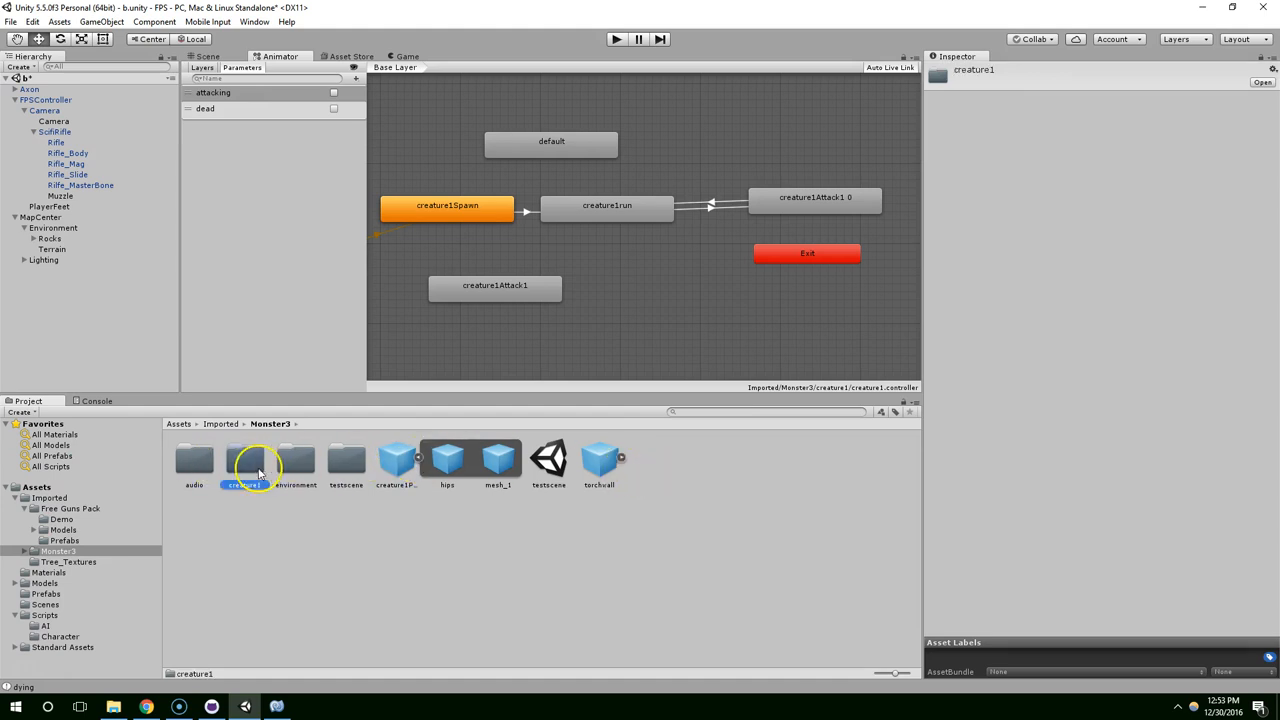
{"action": "double_click", "coordinate": [247, 462]}
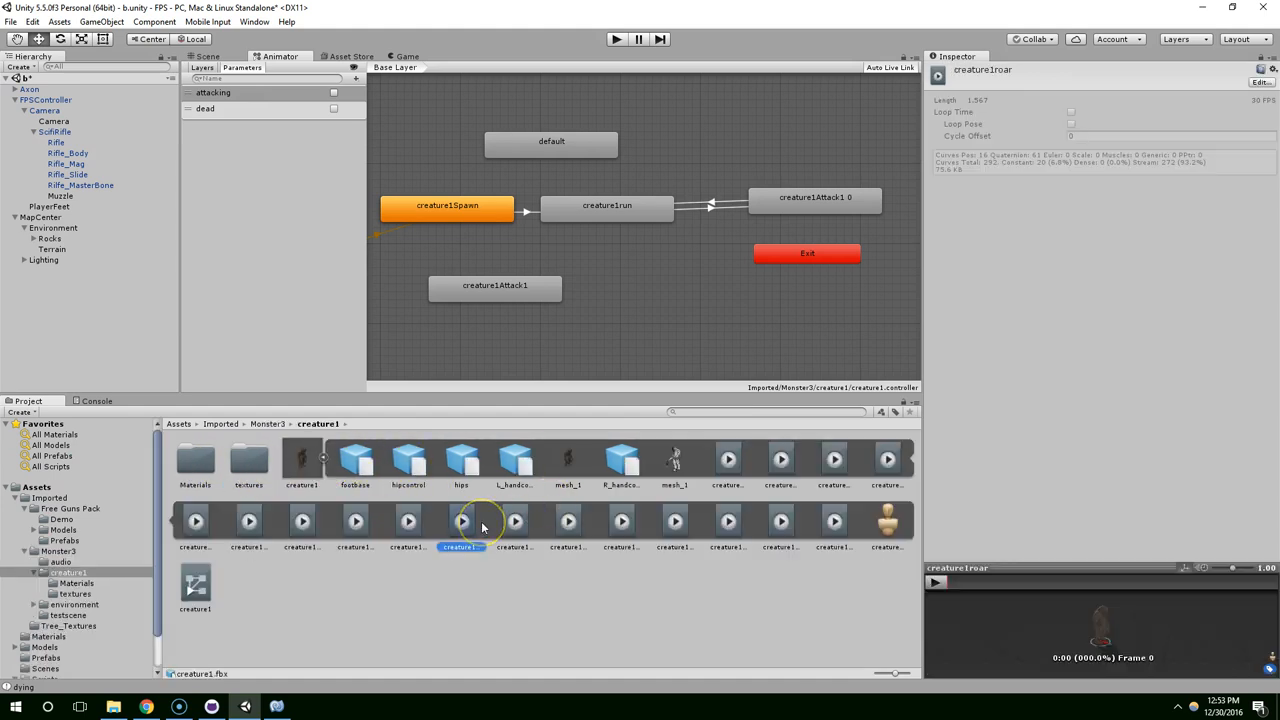
{"action": "left_click", "coordinate": [727, 520]}
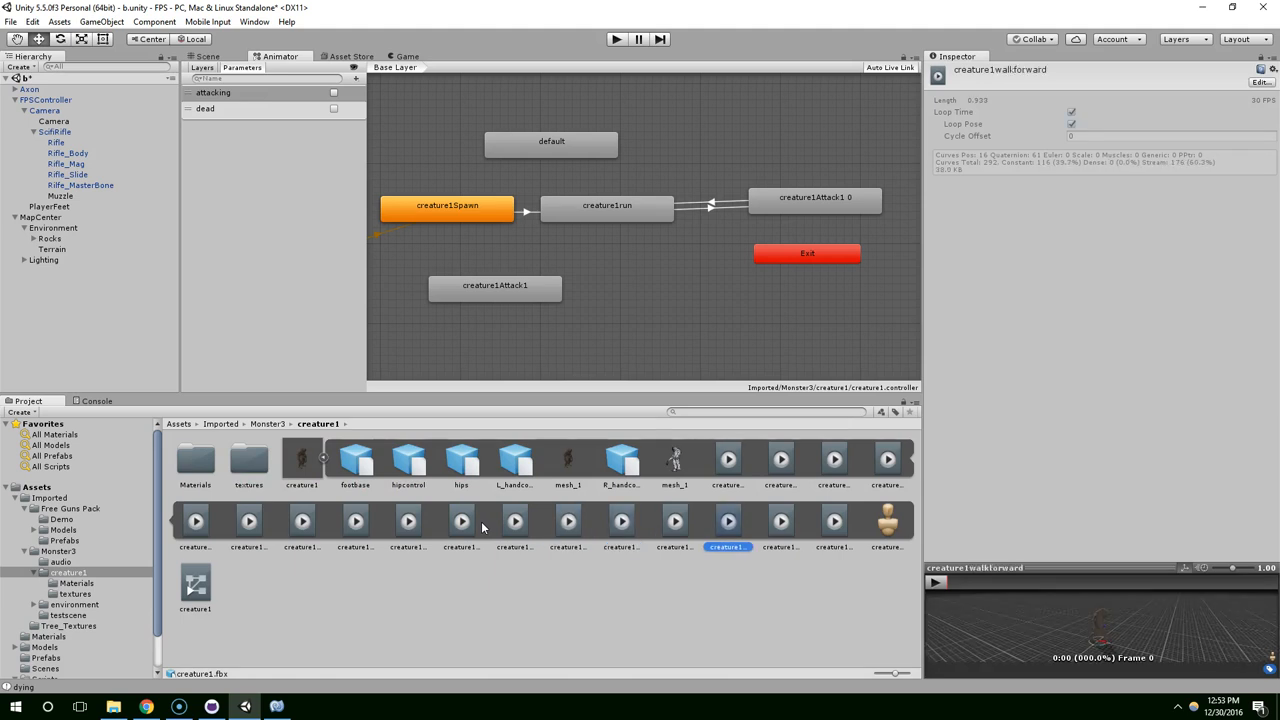
{"action": "left_click", "coordinate": [674, 520]}
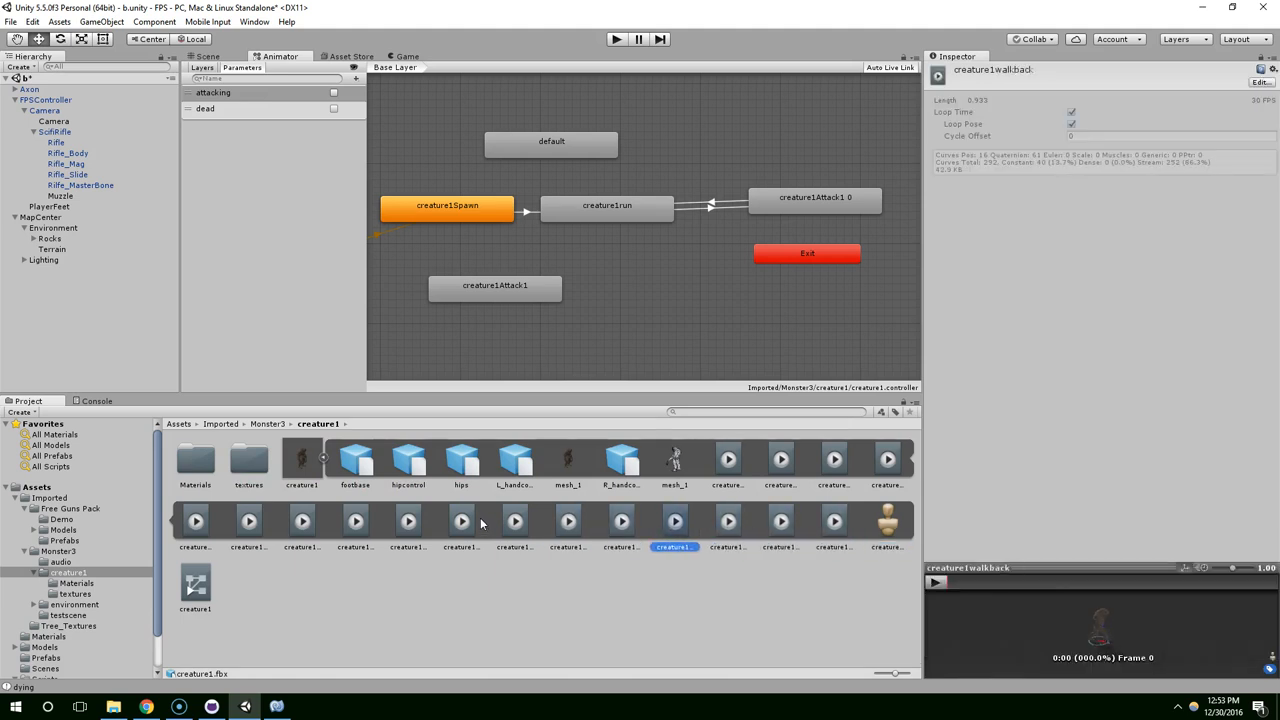
{"action": "left_click", "coordinate": [248, 520]}
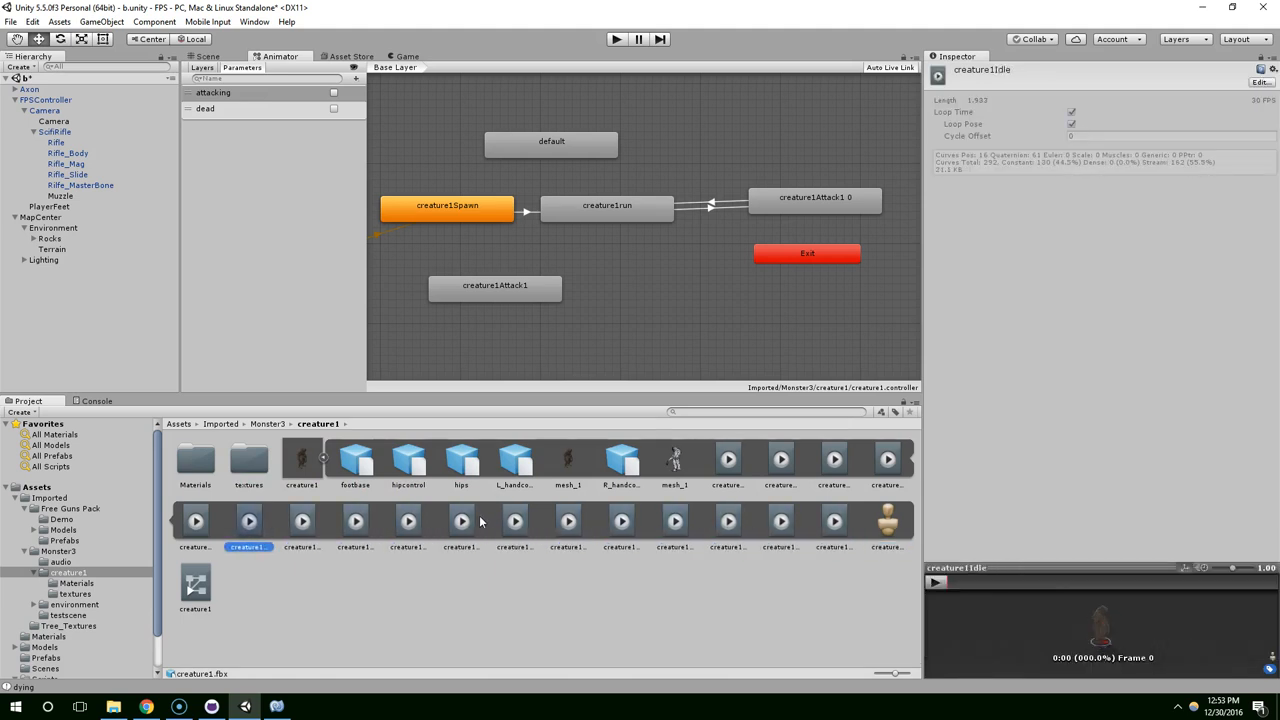
{"action": "left_click", "coordinate": [887, 460]}
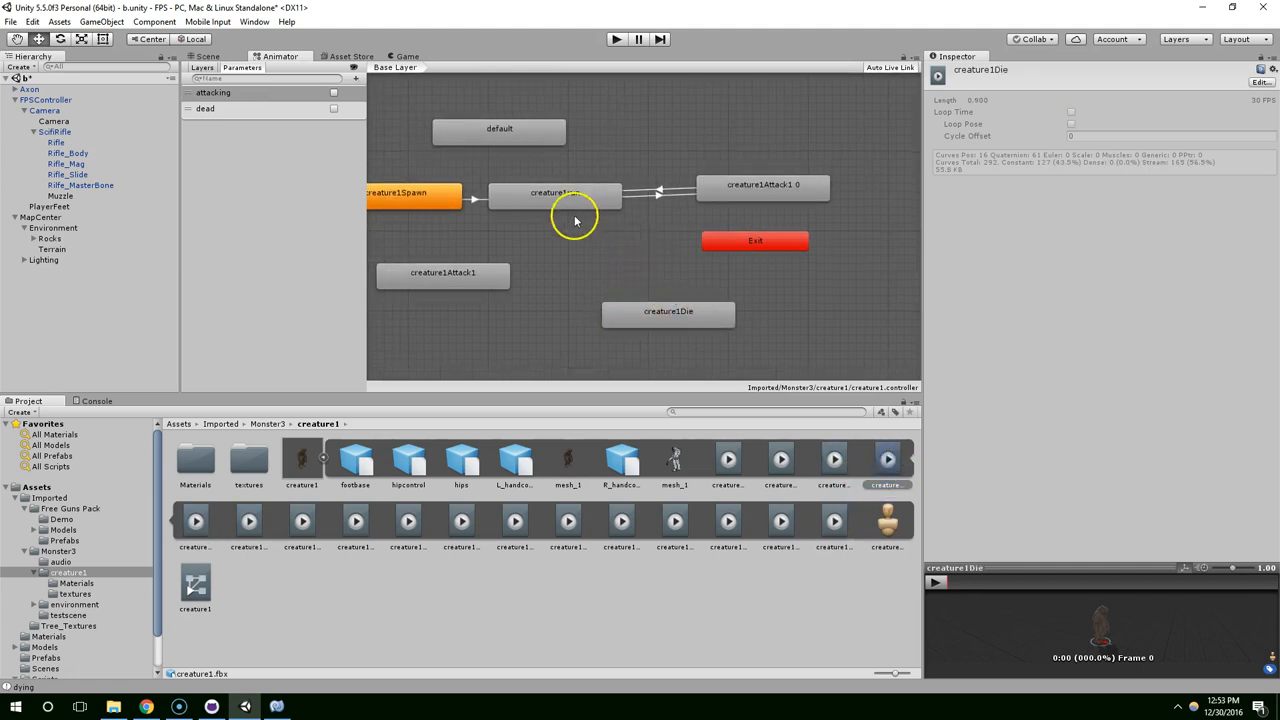
Create transitions from creature1run and creature1Attack1 0 into creature1Die.
{"action": "left_click", "coordinate": [555, 193]}
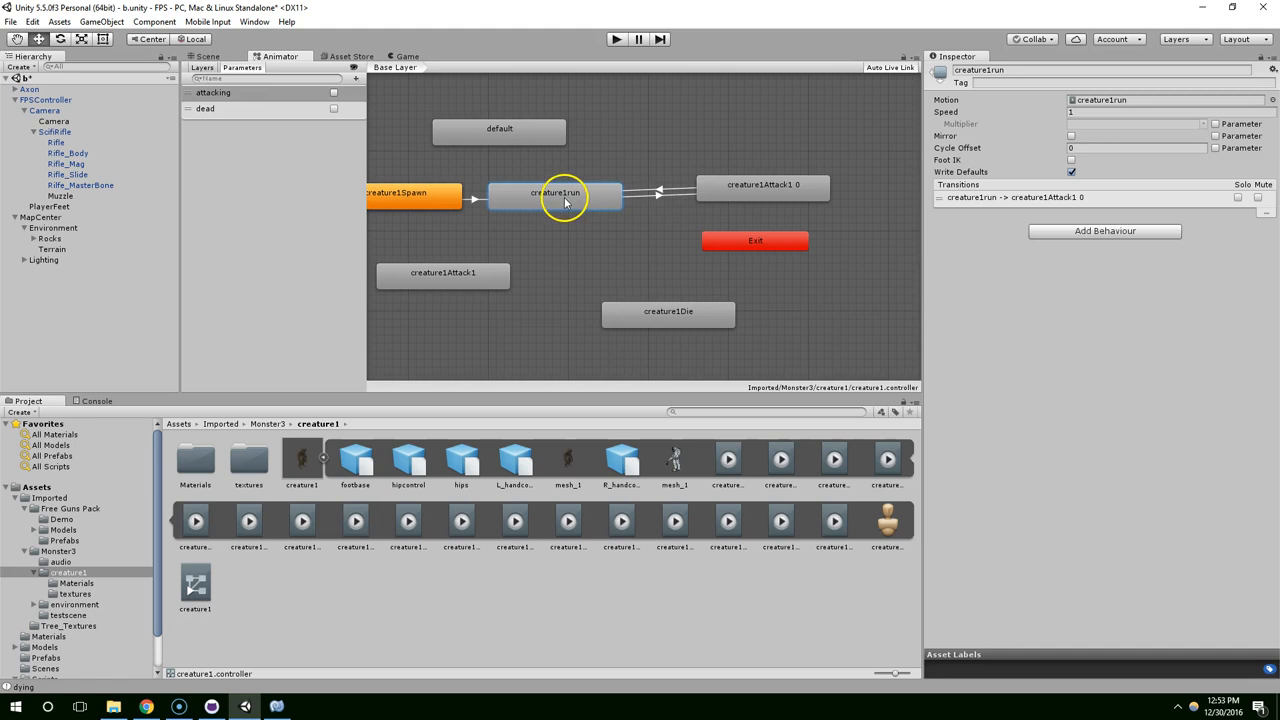
{"action": "left_click_drag", "start_coordinate": [755, 240], "coordinate": [895, 257]}
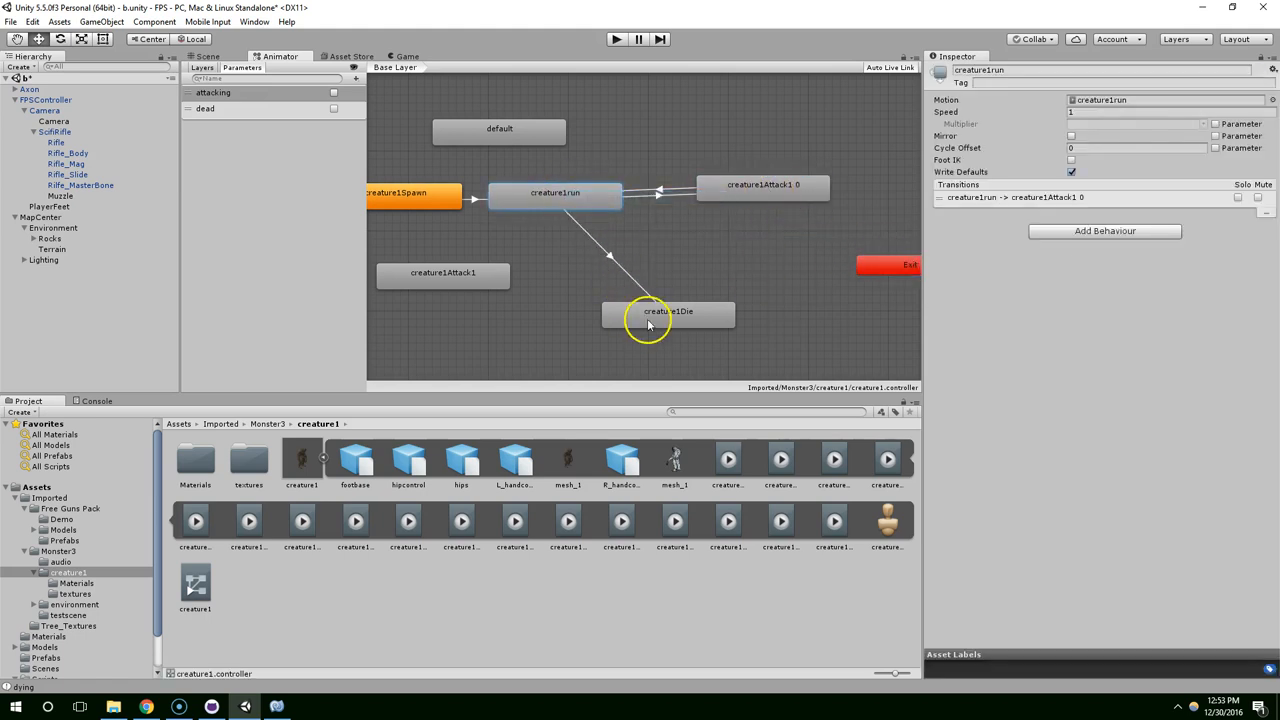
{"action": "left_click", "coordinate": [762, 185]}
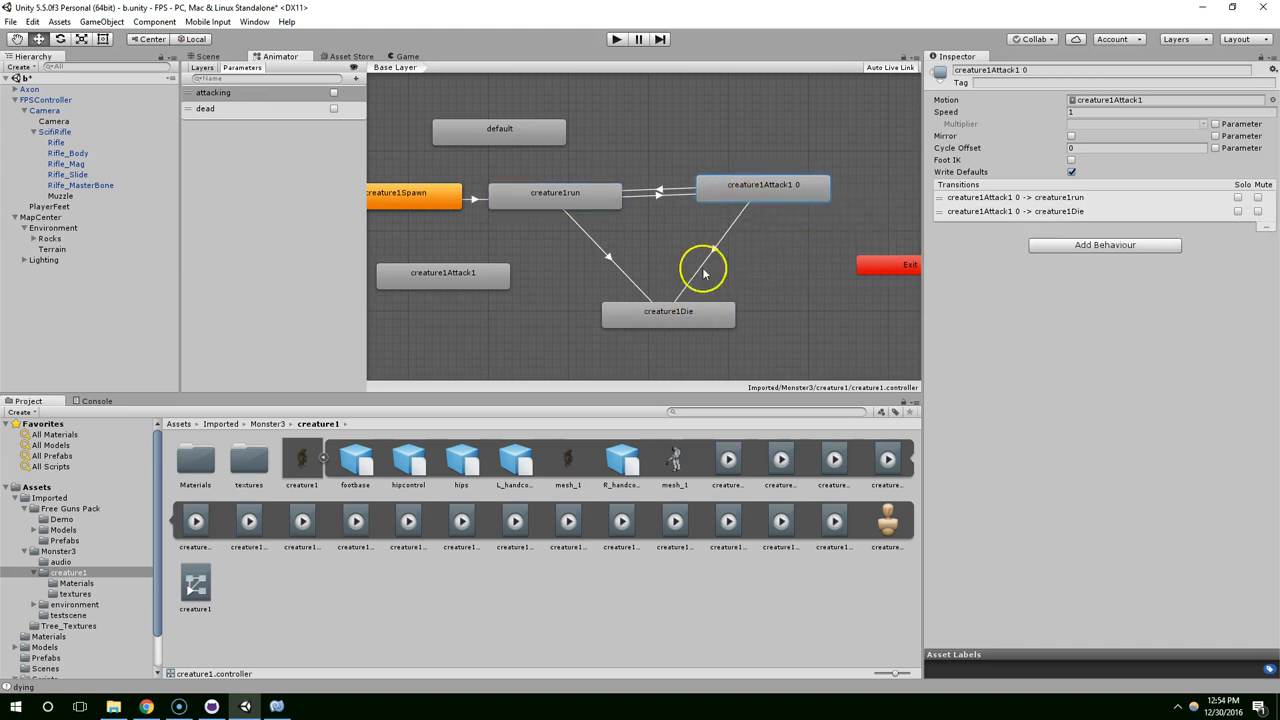
Give both the attack-to-die and run-to-die transitions a dead = true condition.
{"action": "left_click", "coordinate": [705, 270]}
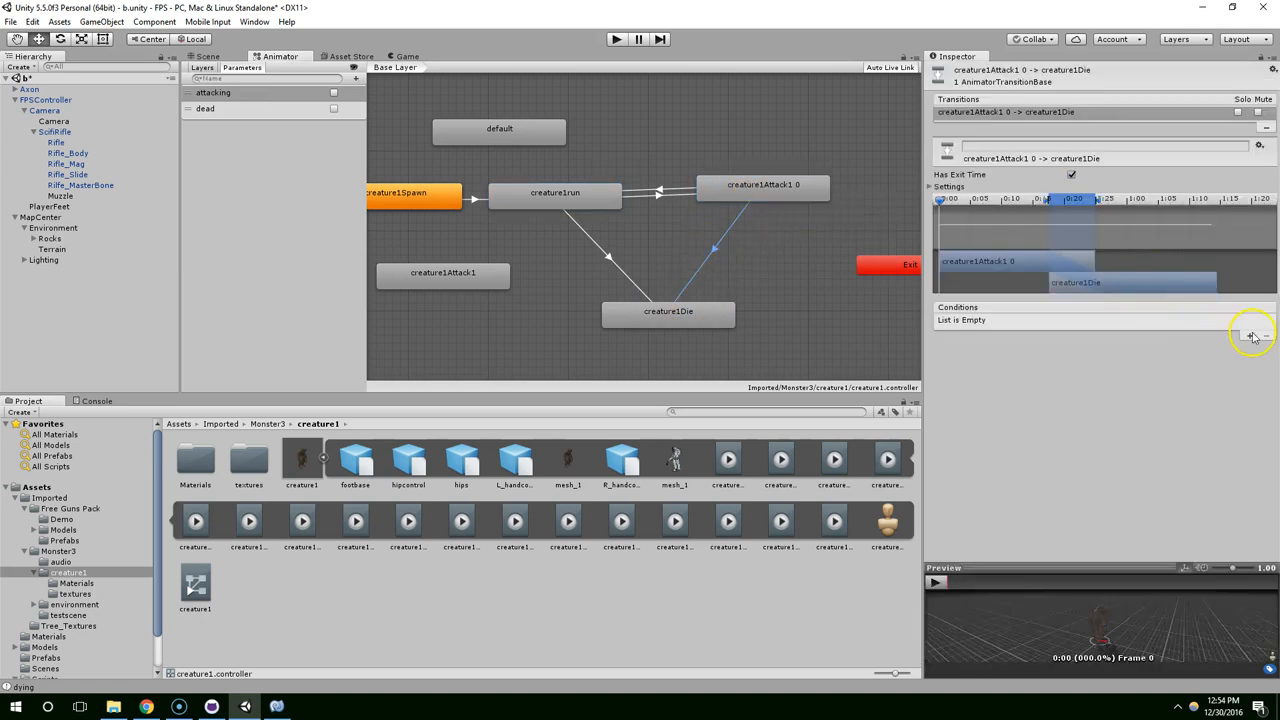
{"action": "left_click", "coordinate": [1249, 336]}
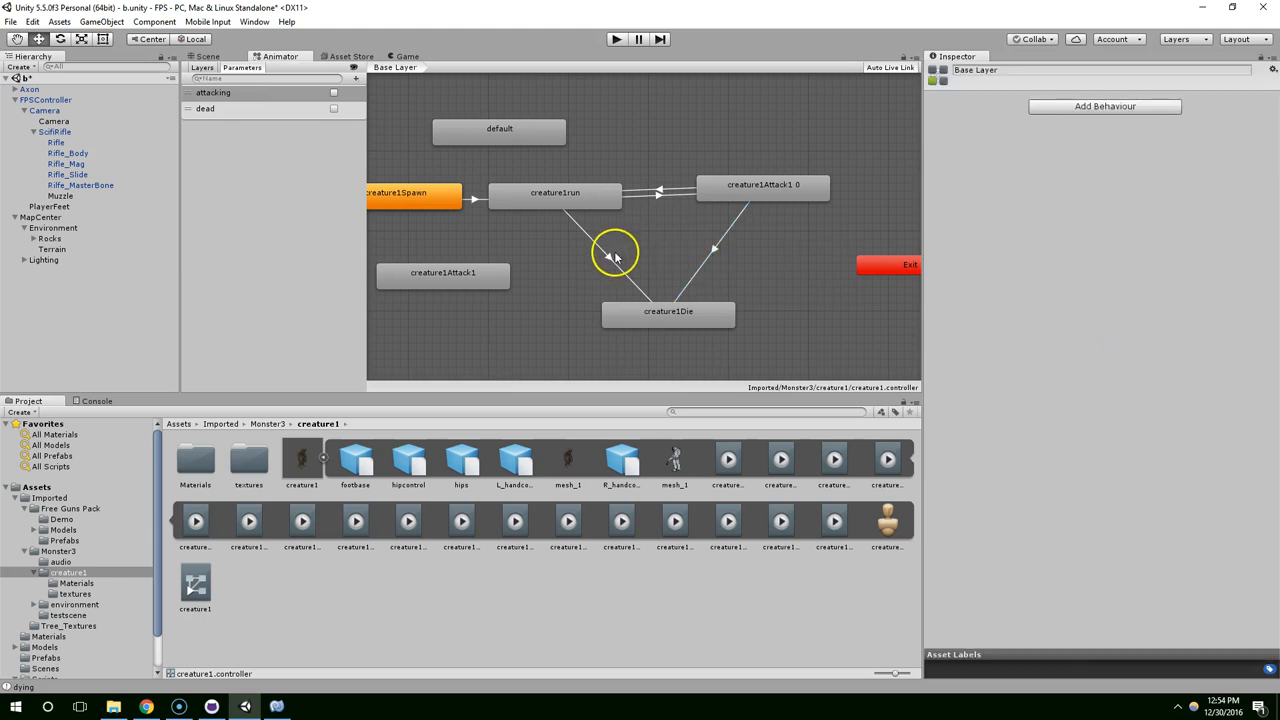
{"action": "left_click", "coordinate": [615, 253]}
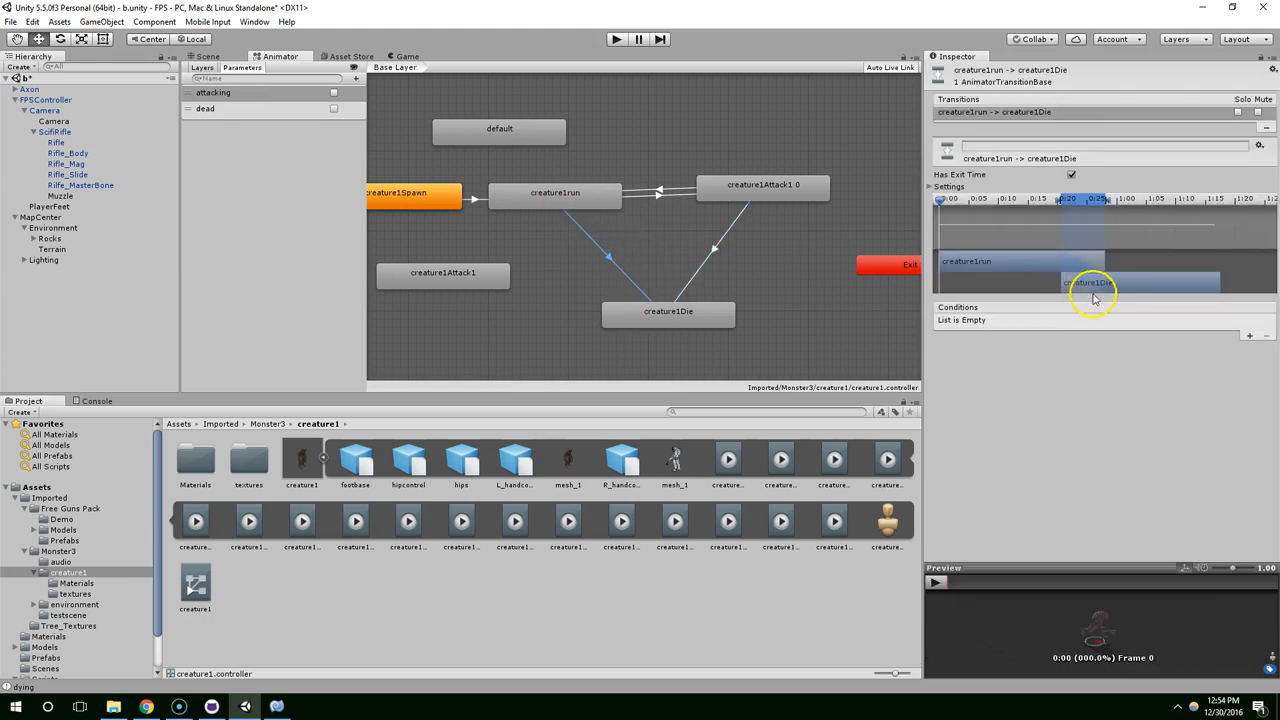
{"action": "left_click", "coordinate": [1249, 335]}
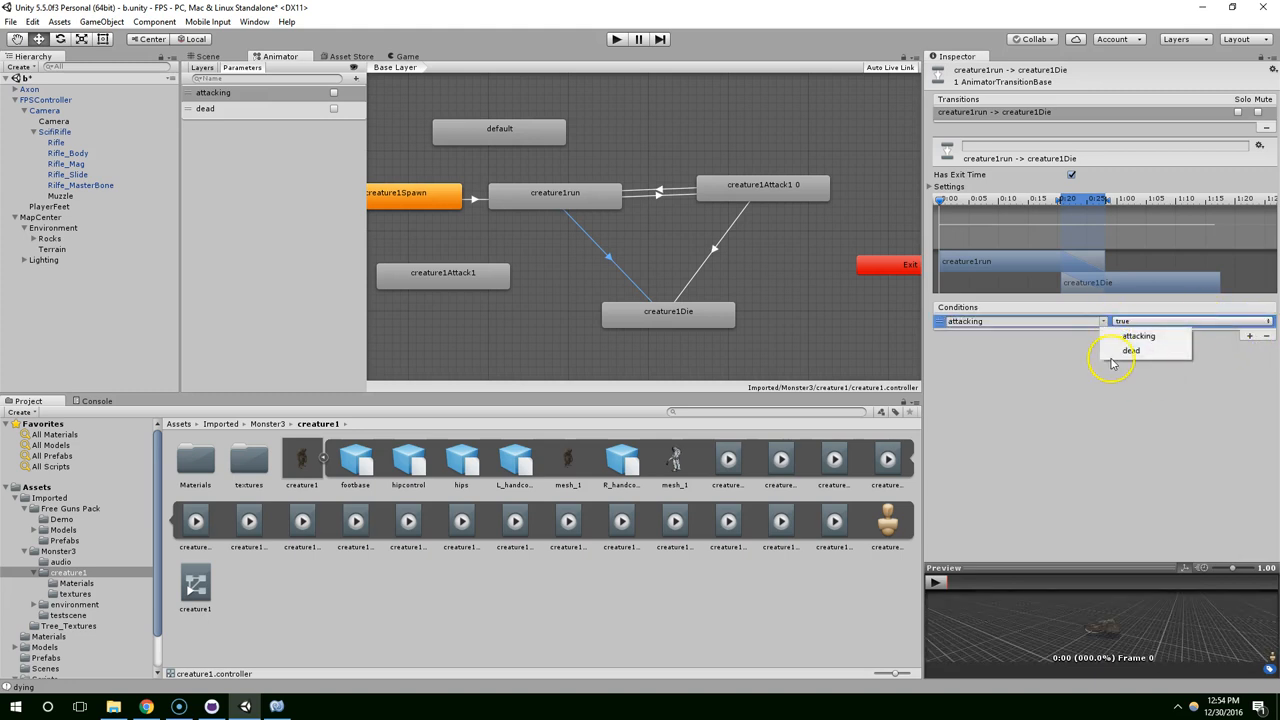
{"action": "left_click", "coordinate": [1130, 350]}
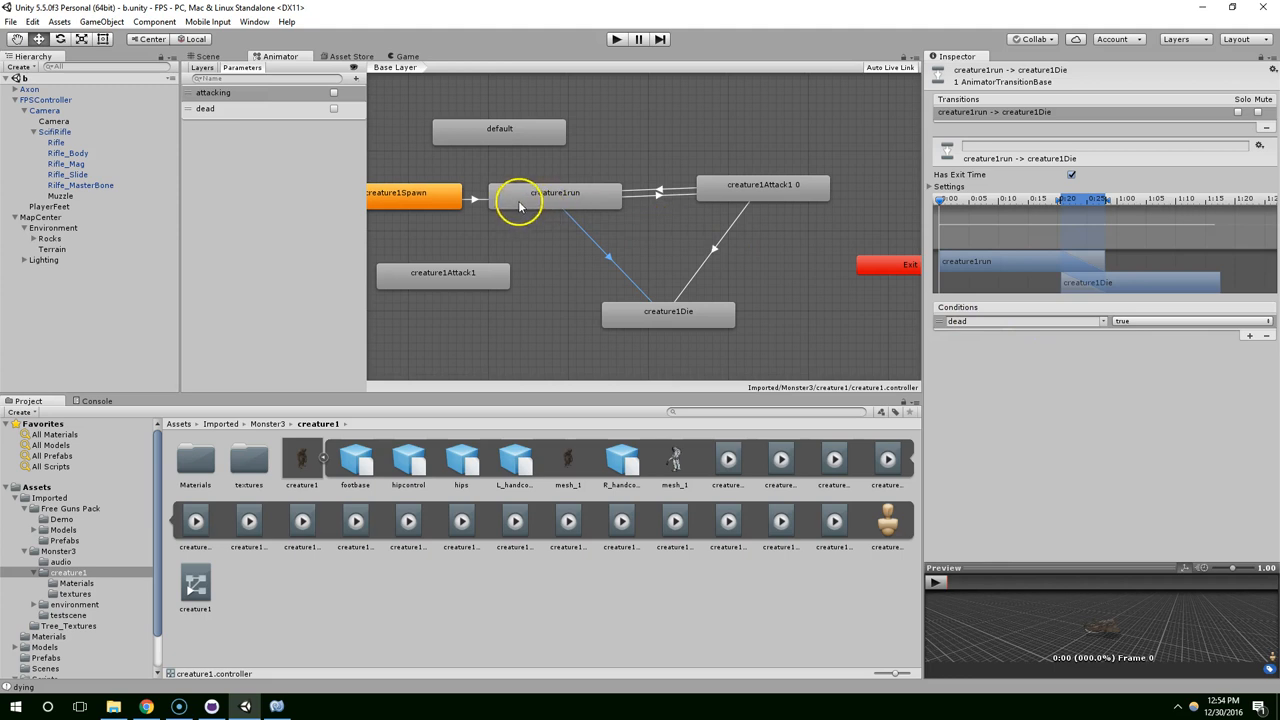
{"action": "left_click", "coordinate": [555, 192]}
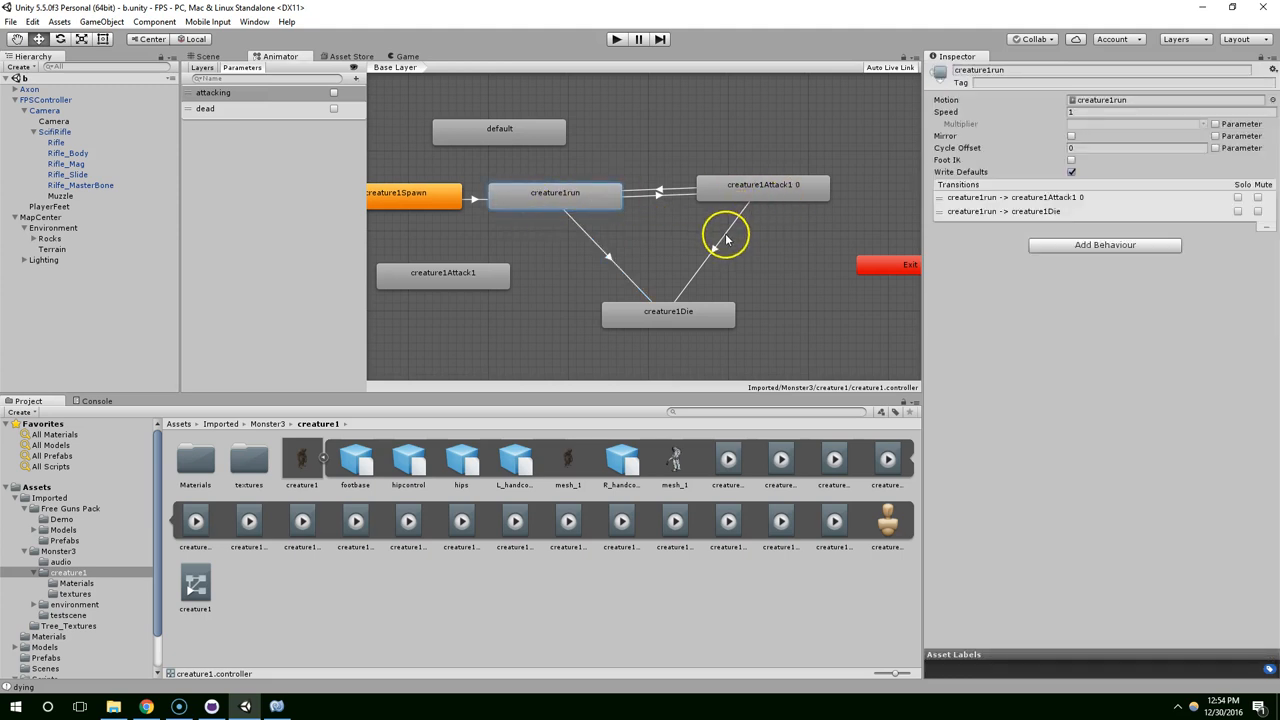
{"action": "left_click", "coordinate": [725, 235]}
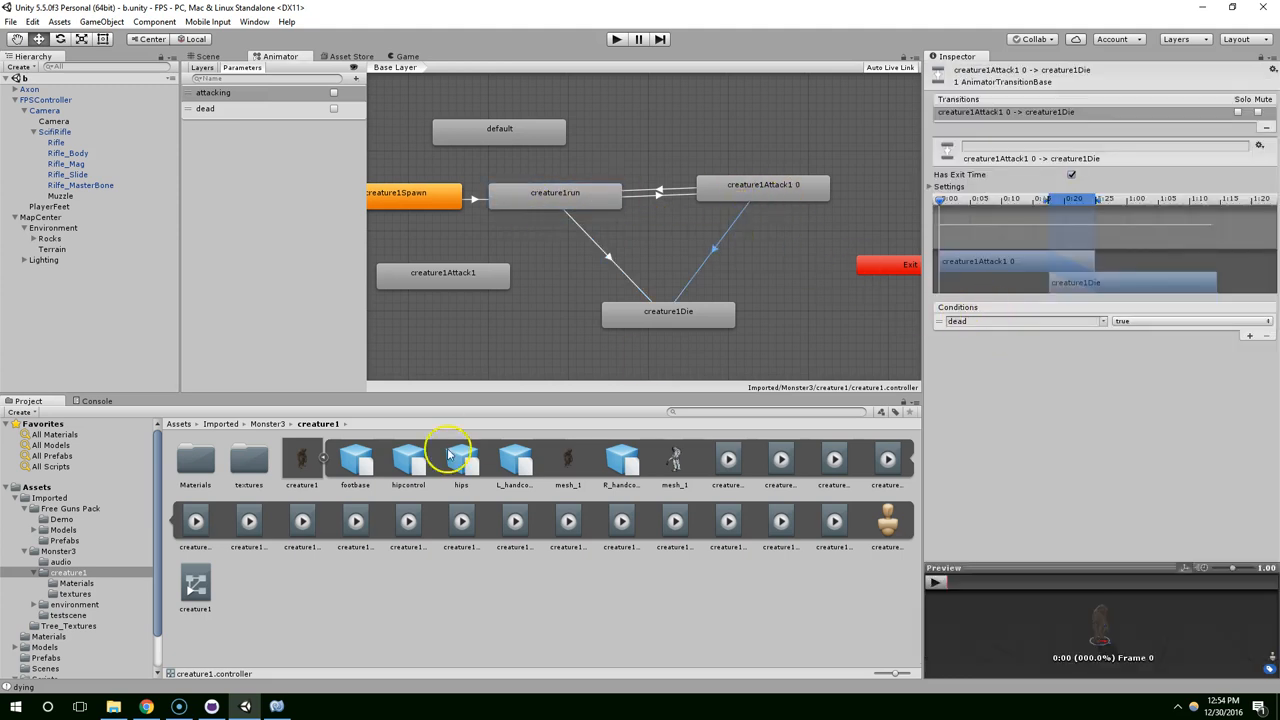
{"action": "left_click", "coordinate": [275, 707]}
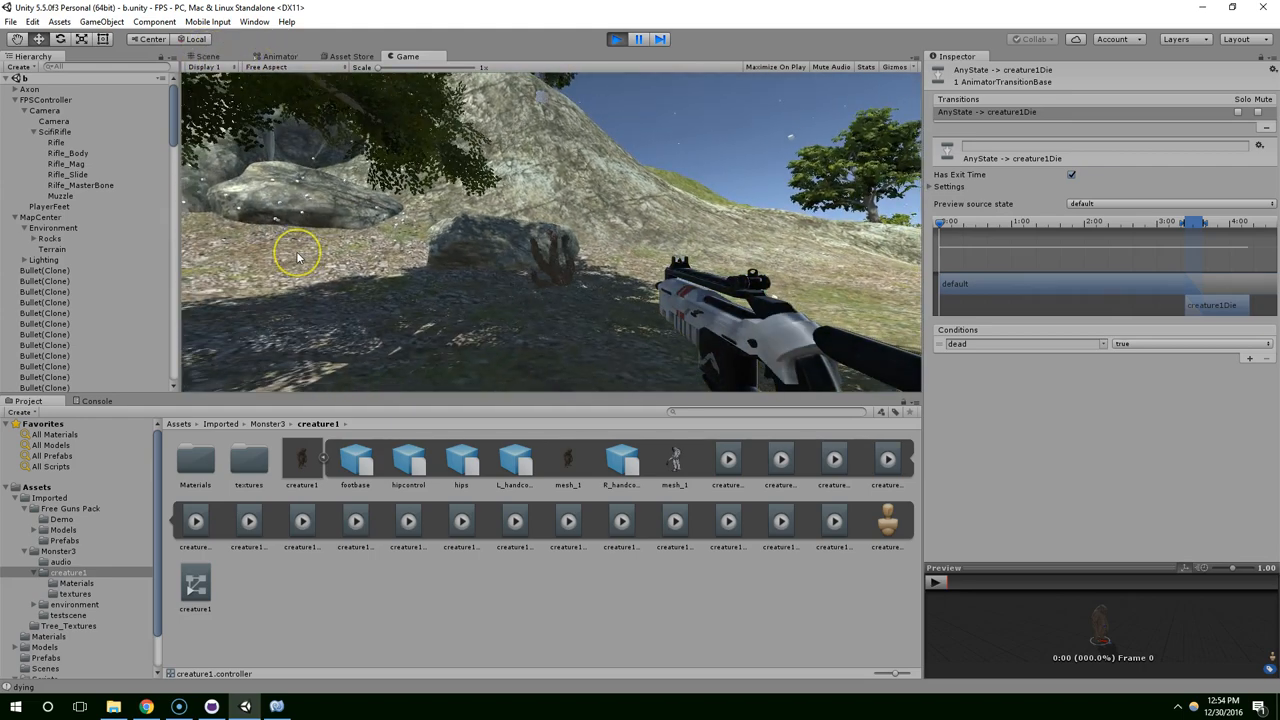
Play-test shooting Axon to watch it collapse, then stop the game.
{"action": "left_click", "coordinate": [205, 67]}
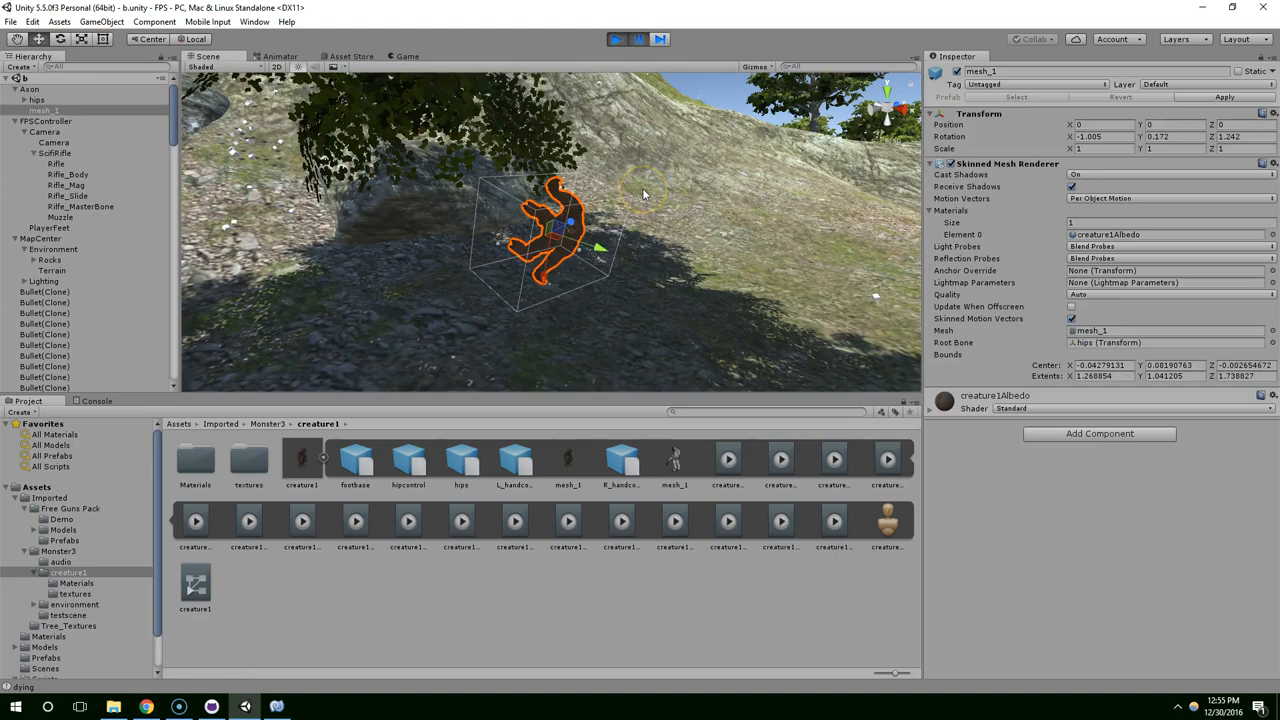
{"action": "left_click", "coordinate": [30, 89]}
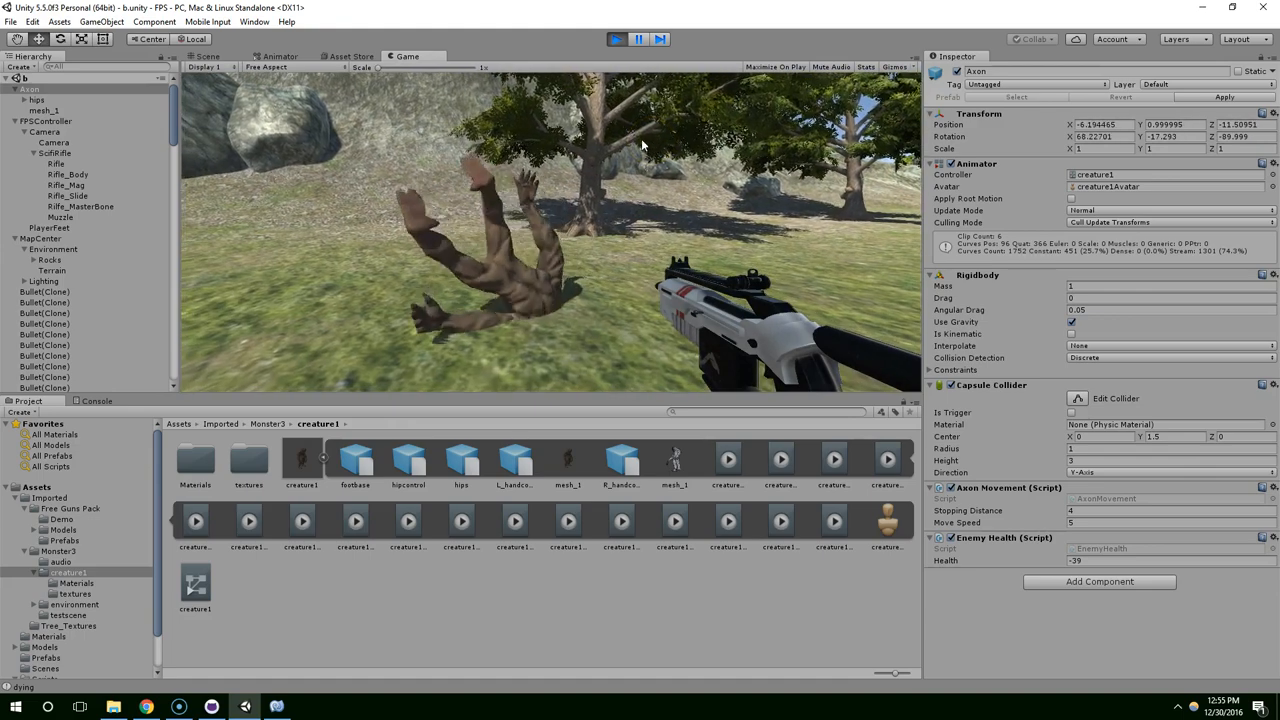
{"action": "left_click", "coordinate": [637, 39]}
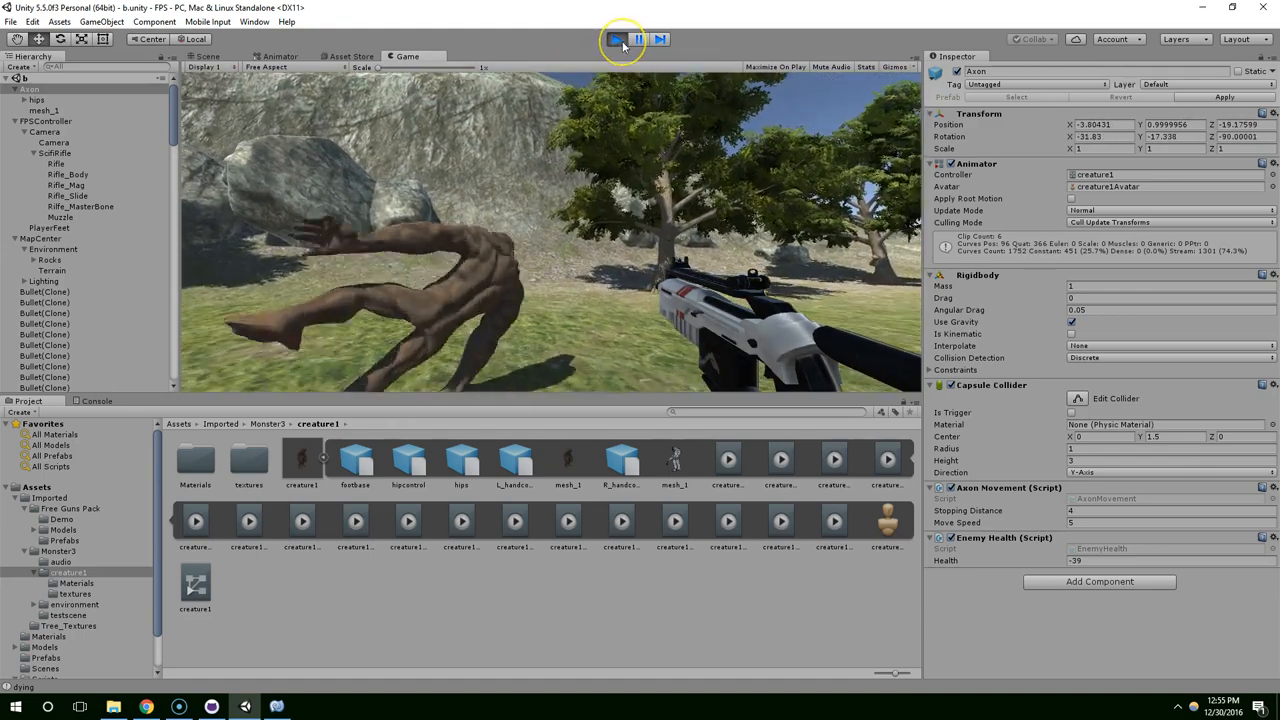
{"action": "left_click", "coordinate": [637, 39]}
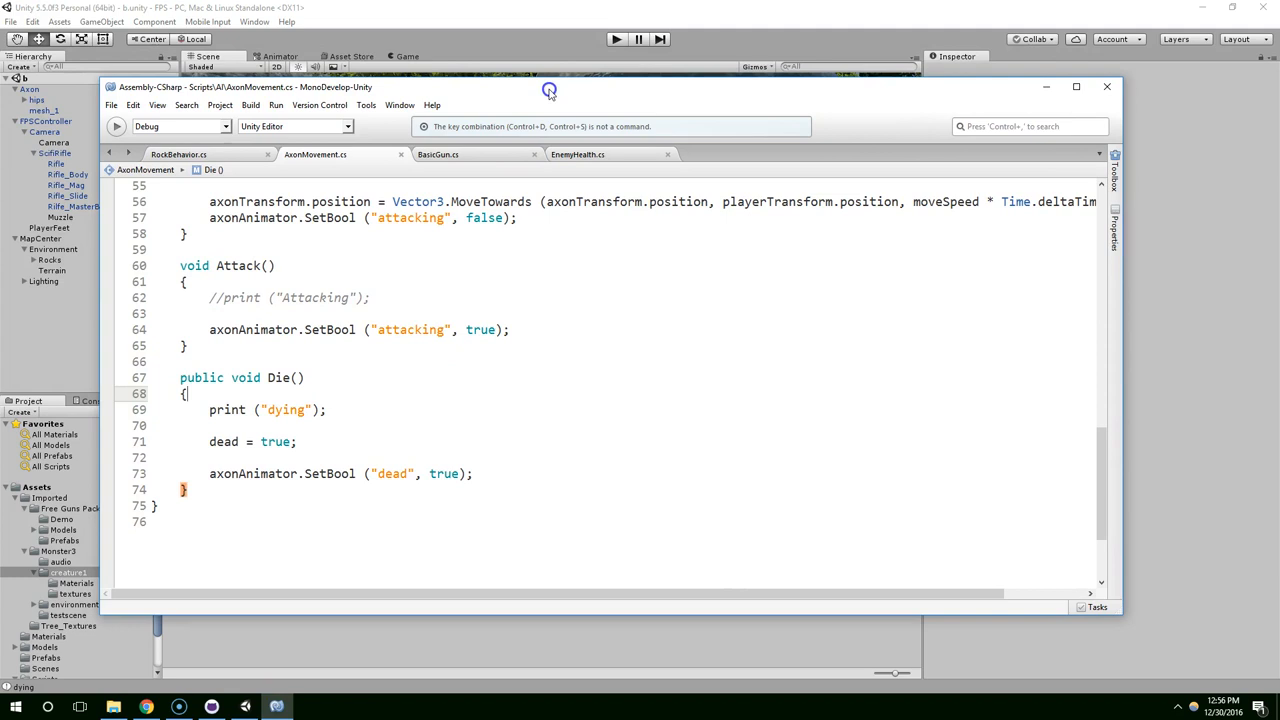
Add transform.rotation = Quaternion.identity; to Die() so the Axon resets upright, and save.
{"action": "left_click_drag", "start_coordinate": [549, 87], "coordinate": [549, 90]}
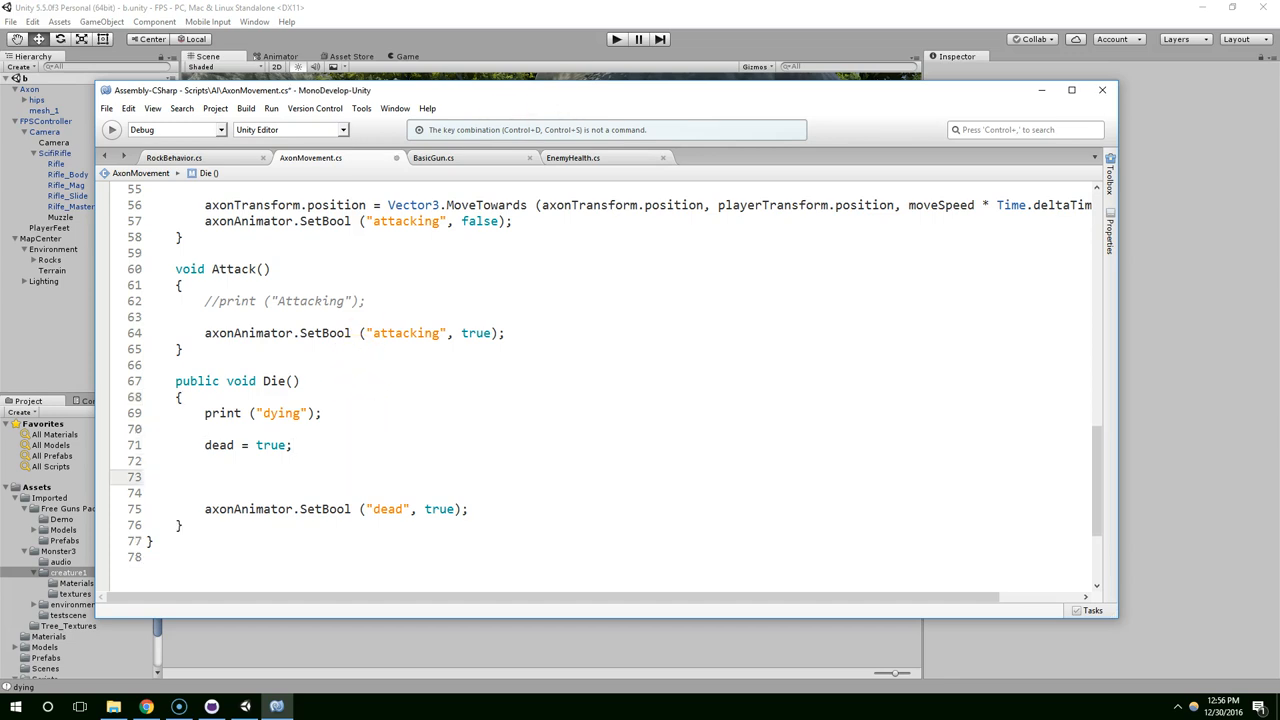
{"action": "type", "text": "transform.r"}
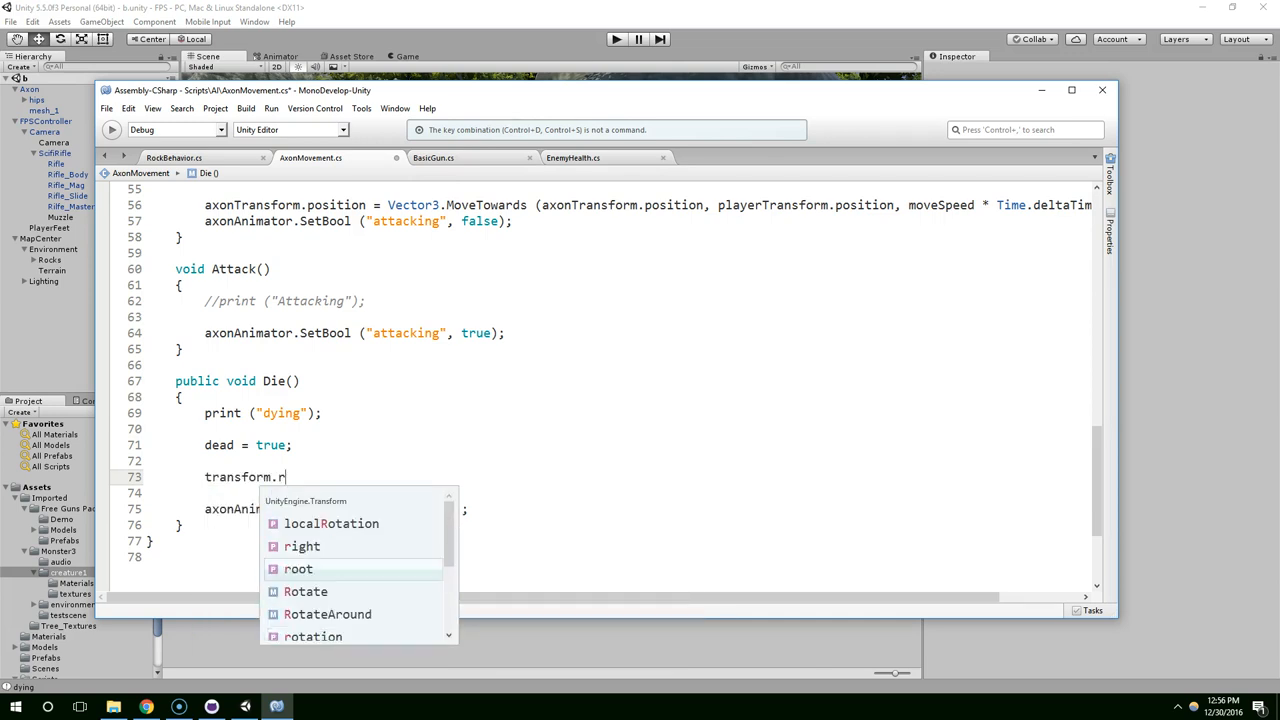
{"action": "type", "text": "otation = Quaternion."}
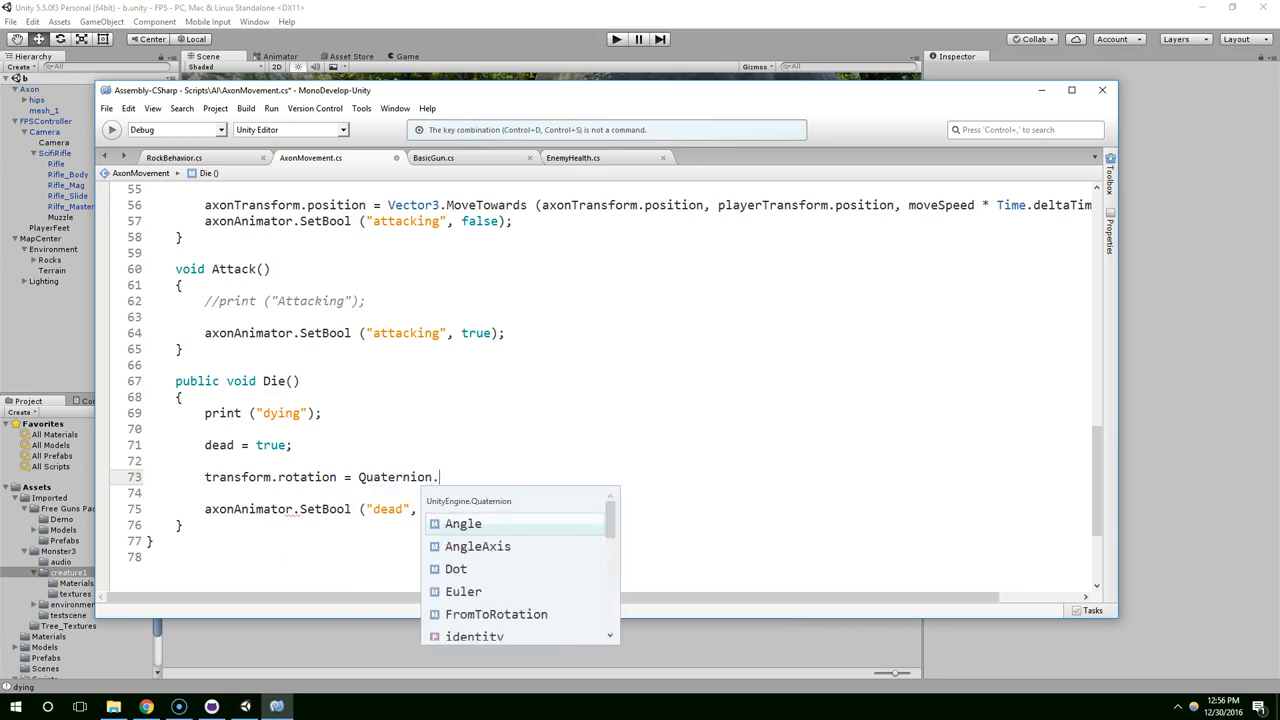
{"action": "type", "text": "identity;"}
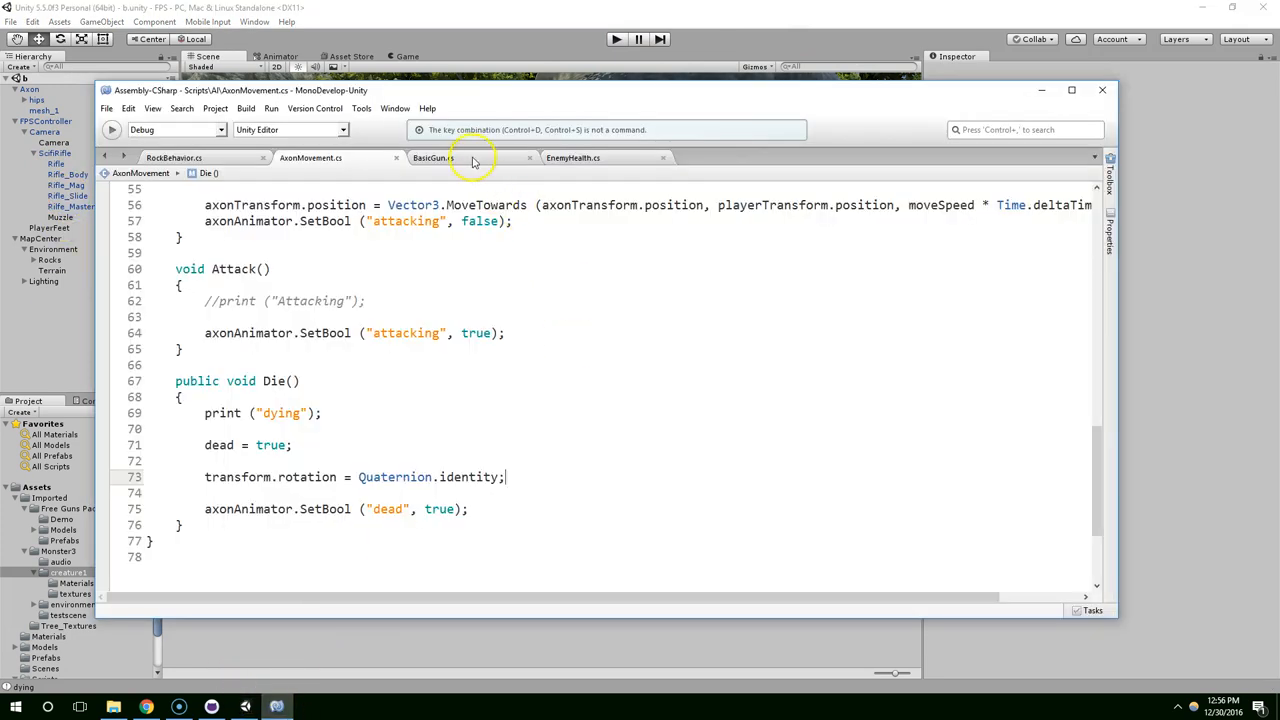
{"action": "left_click", "coordinate": [572, 157]}
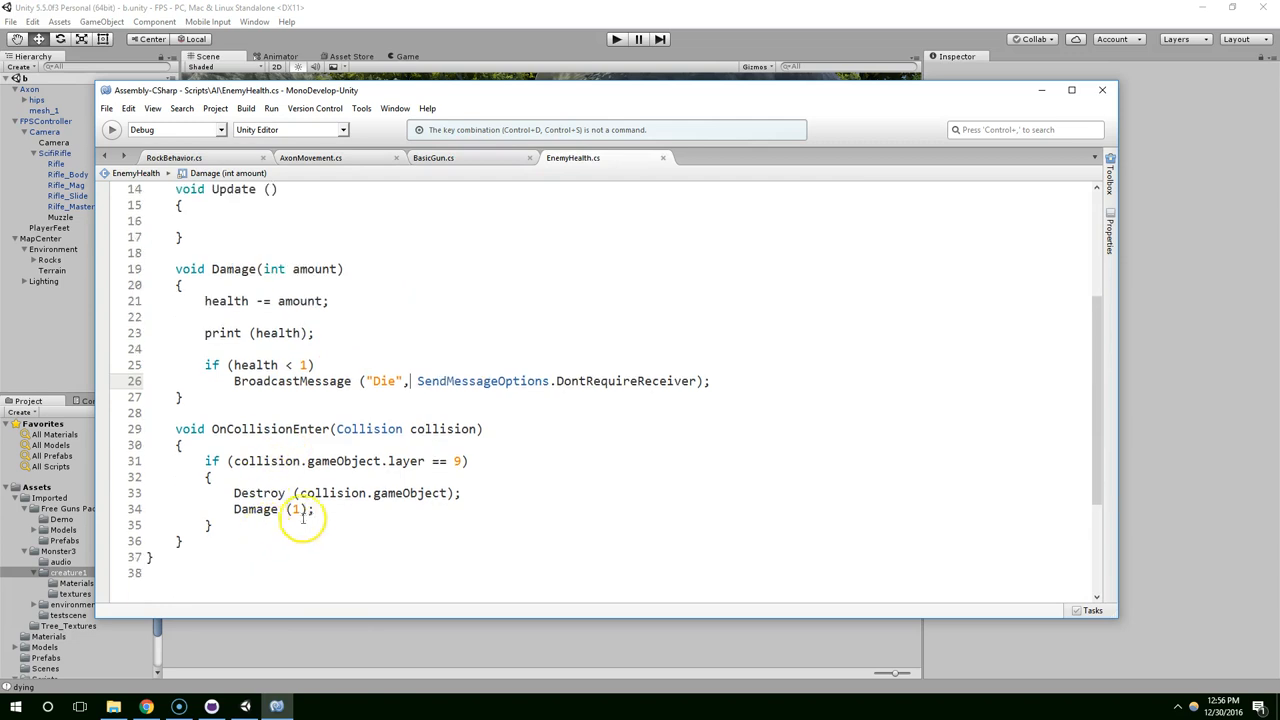
{"action": "left_click", "coordinate": [299, 509]}
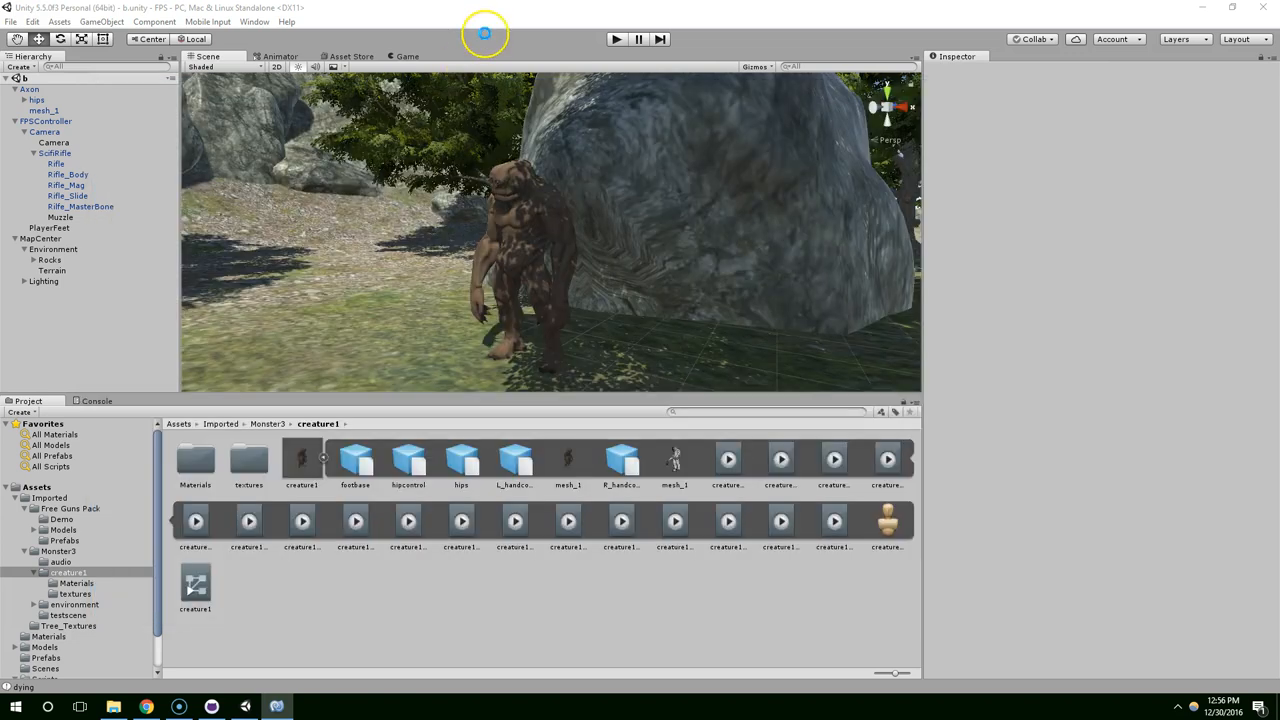
Run the game, shoot Axon and watch it collapse beside the rock.
{"action": "left_click", "coordinate": [616, 39]}
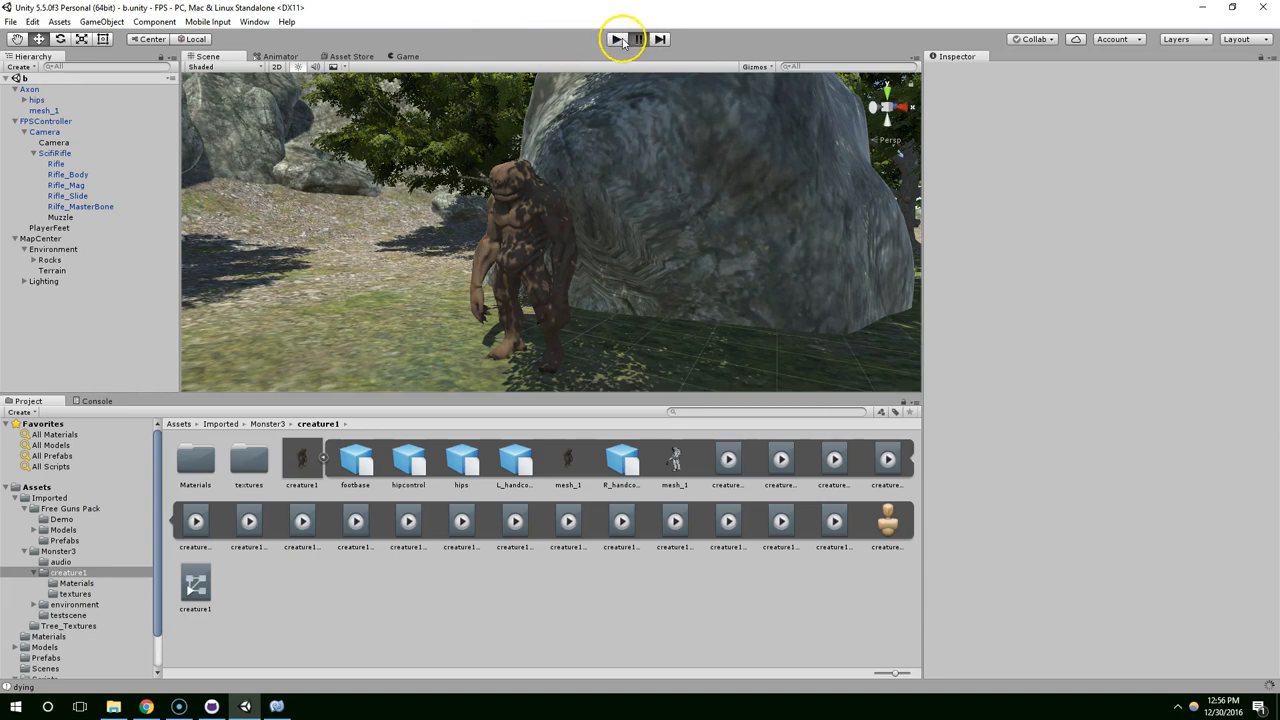
{"action": "left_click", "coordinate": [616, 39]}
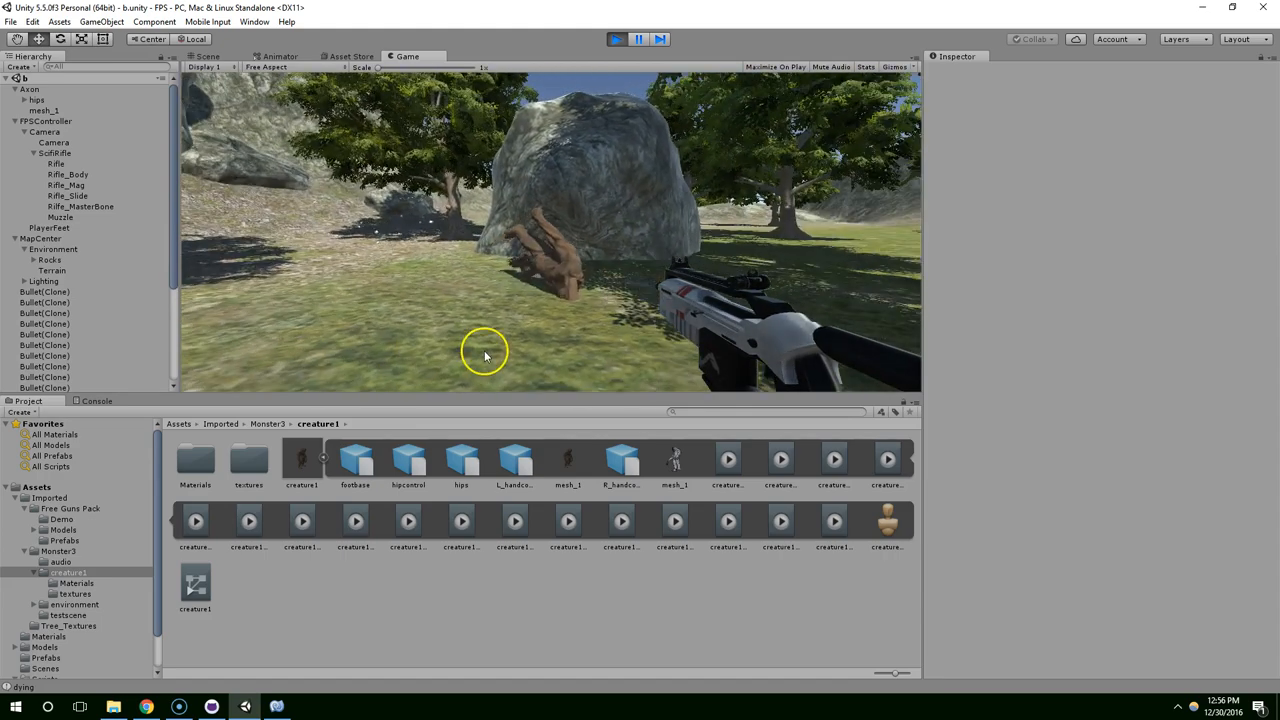
{"action": "left_click", "coordinate": [615, 39]}
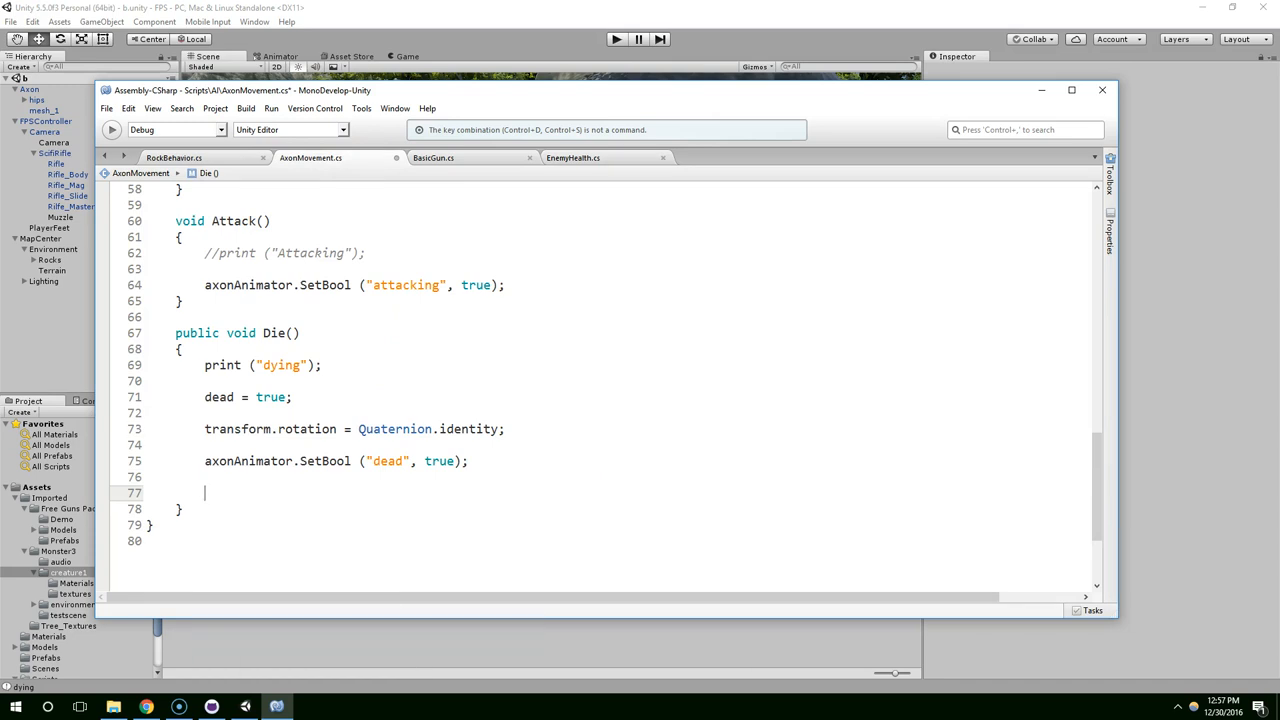
In Die(), add a line storing the enemy's Rigidbody from GetComponent<Rigidbody>() in rbody.
{"action": "type", "text": "GetComponent<rigid"}
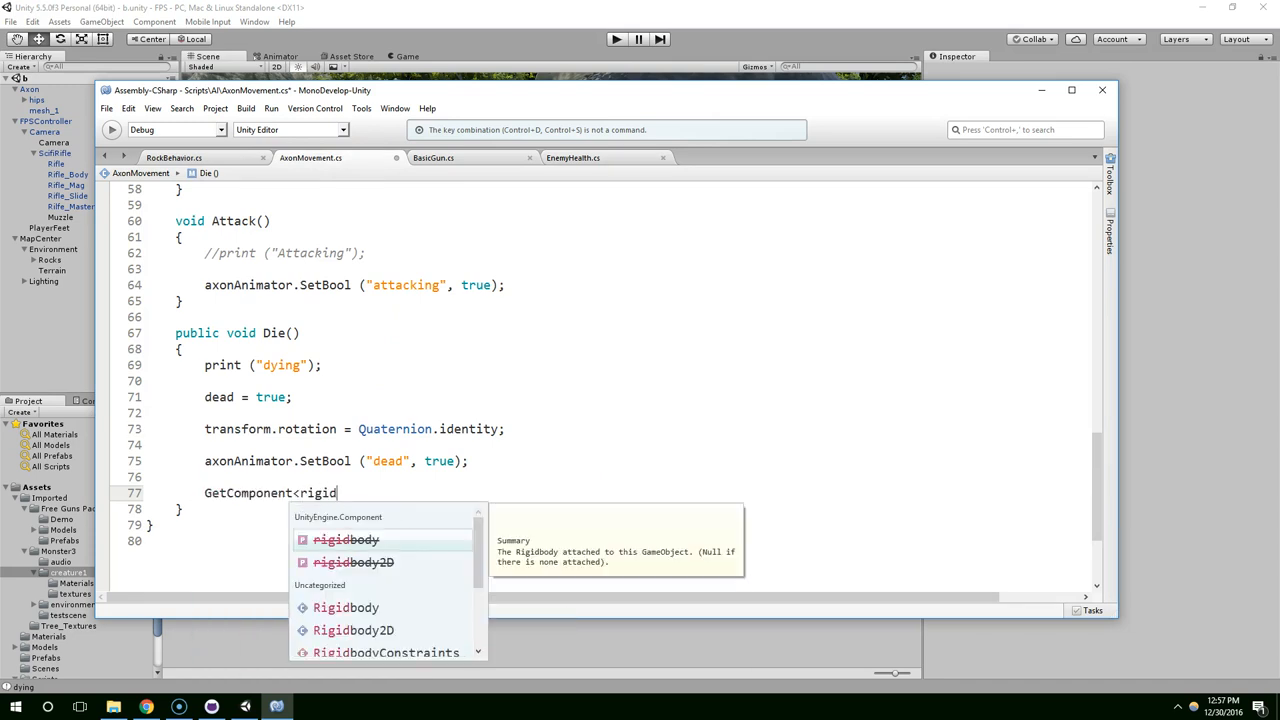
{"action": "type", "text": "Ri"}
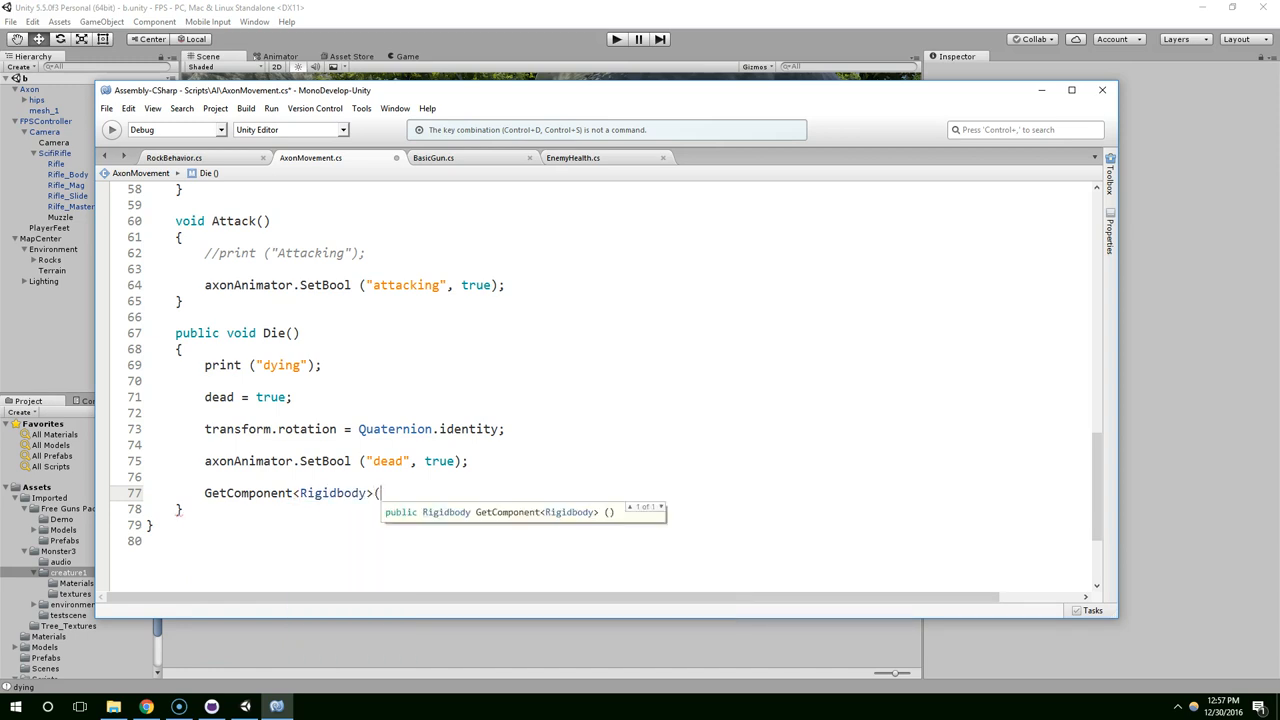
{"action": "type", "text": ").e"}
{"action": "type", "text": "rb"}
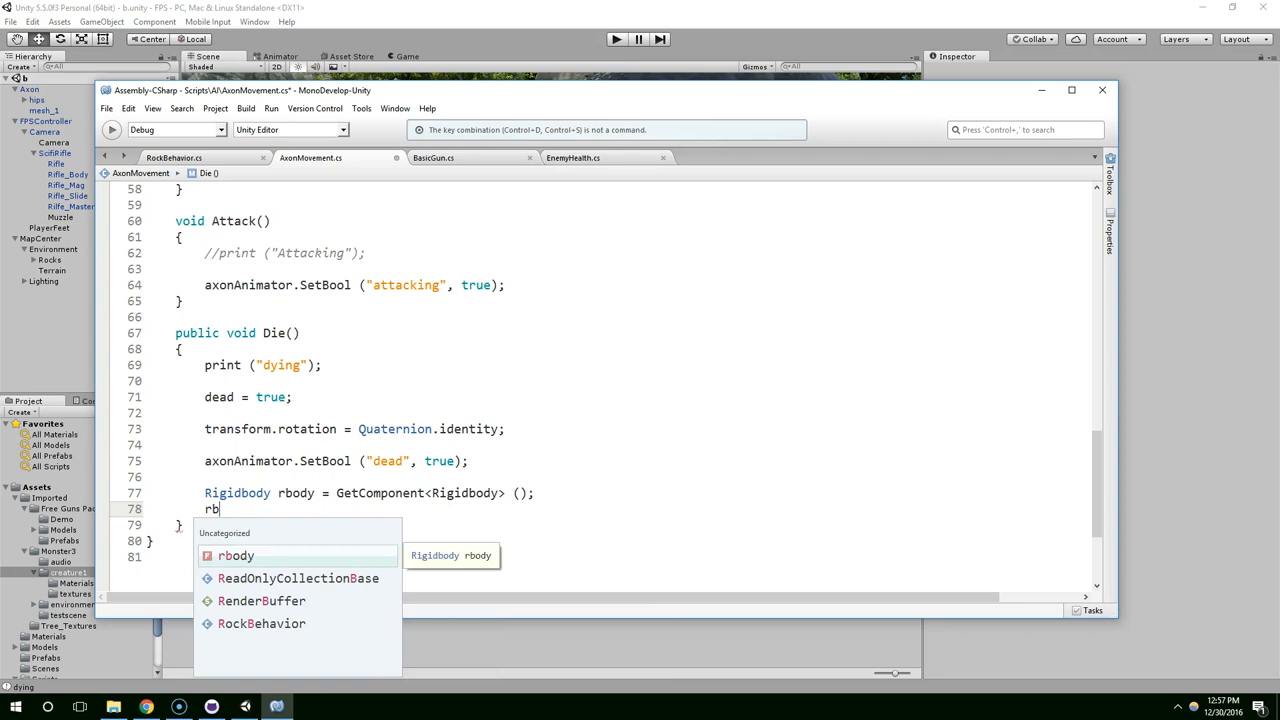
Add Destroy(rbody), then place the Quaternion.identity rotation line below it and save.
{"action": "type", "text": "dis"}
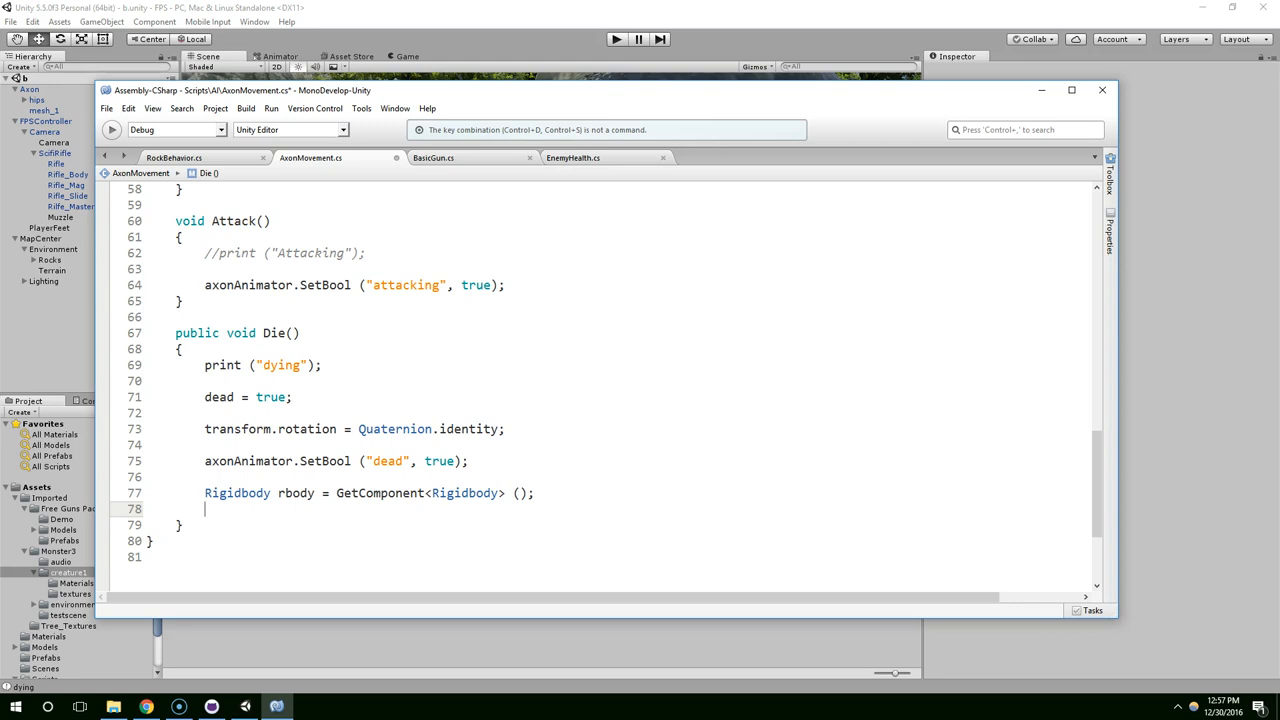
{"action": "type", "text": "remove"}
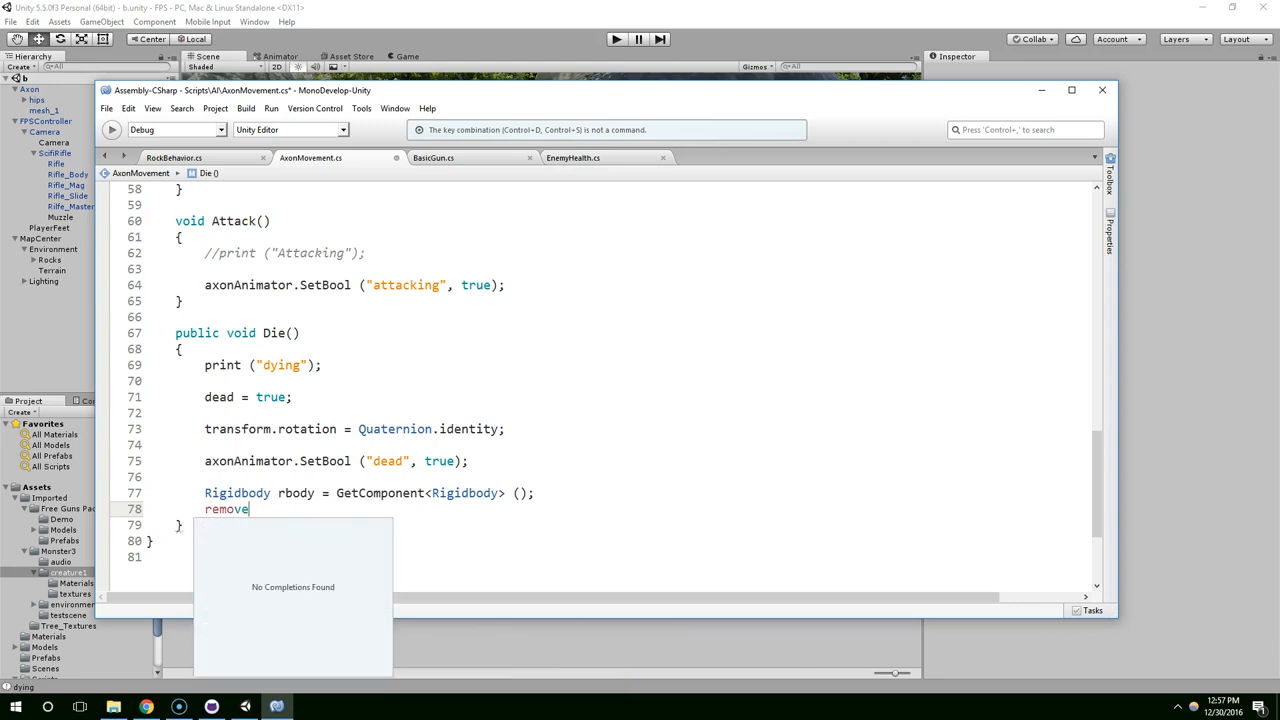
{"action": "type", "text": "game"}
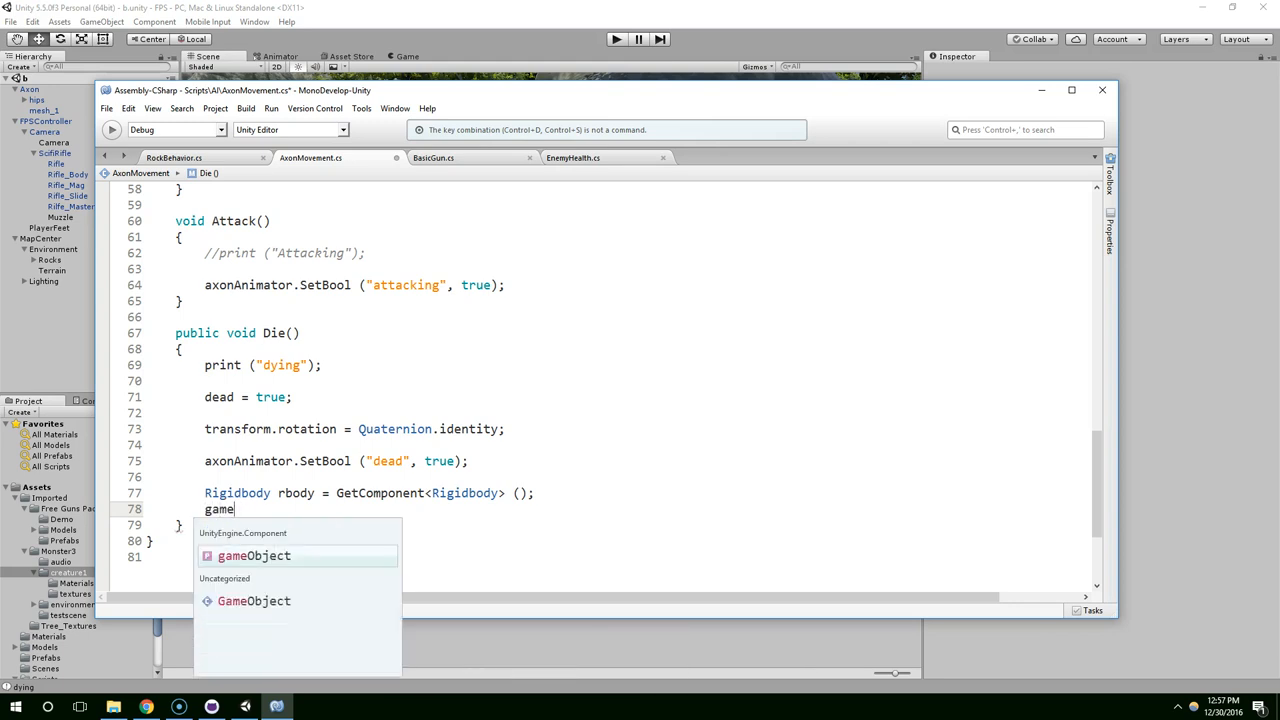
{"action": "type", "text": "Object"}
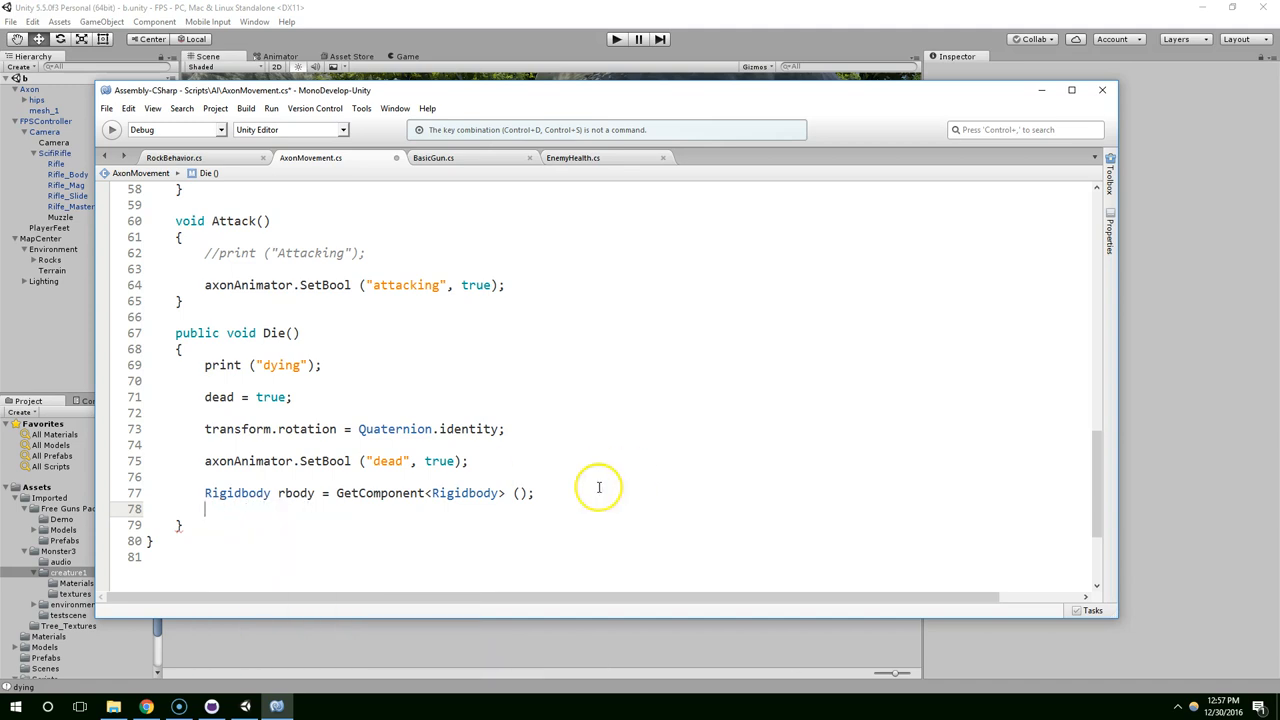
{"action": "mouse_move", "coordinate": [493, 507]}
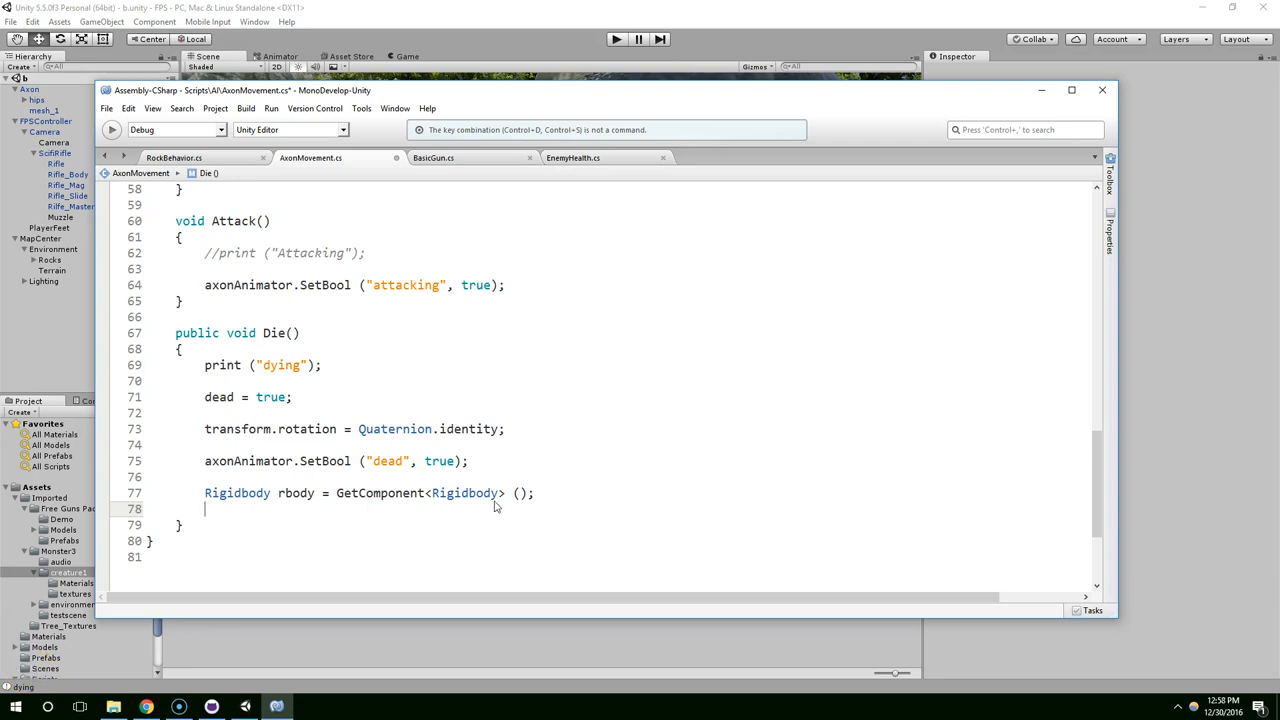
{"action": "type", "text": "Destroy("}
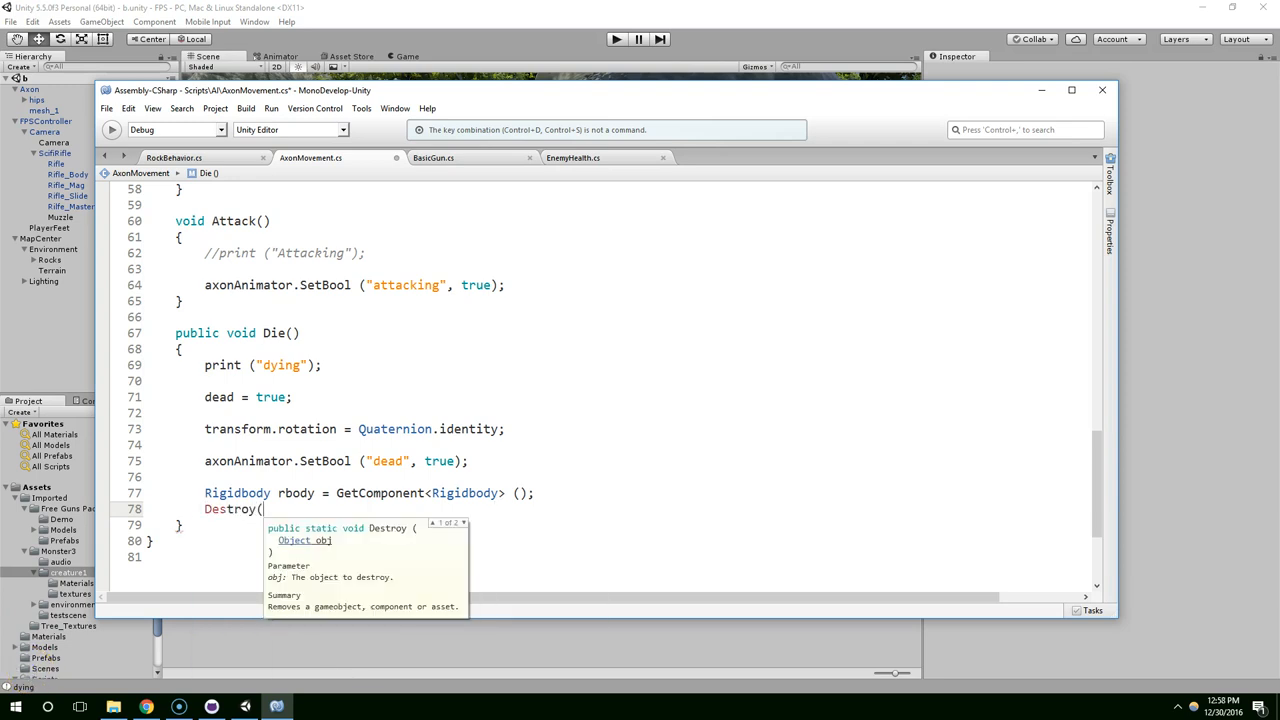
{"action": "type", "text": "rbody);"}
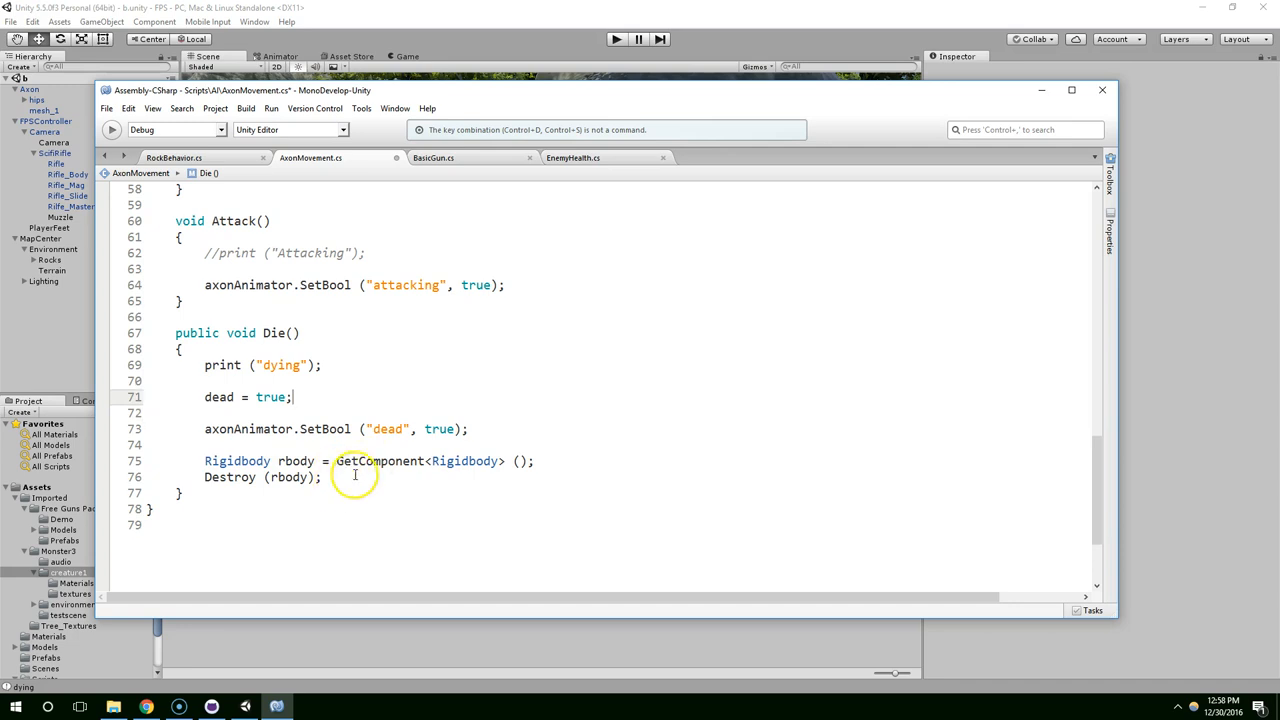
{"action": "type", "text": "transform.rotation = Quaternion.identity;"}
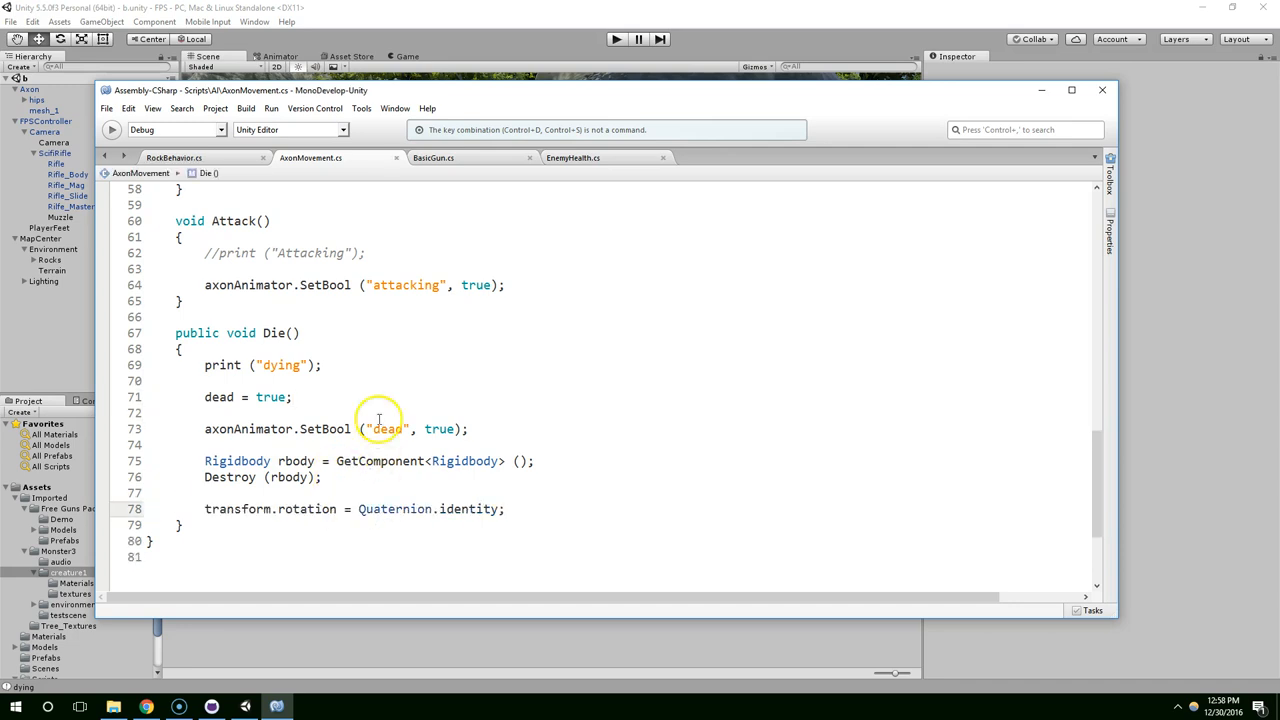
{"action": "left_click", "coordinate": [615, 39]}
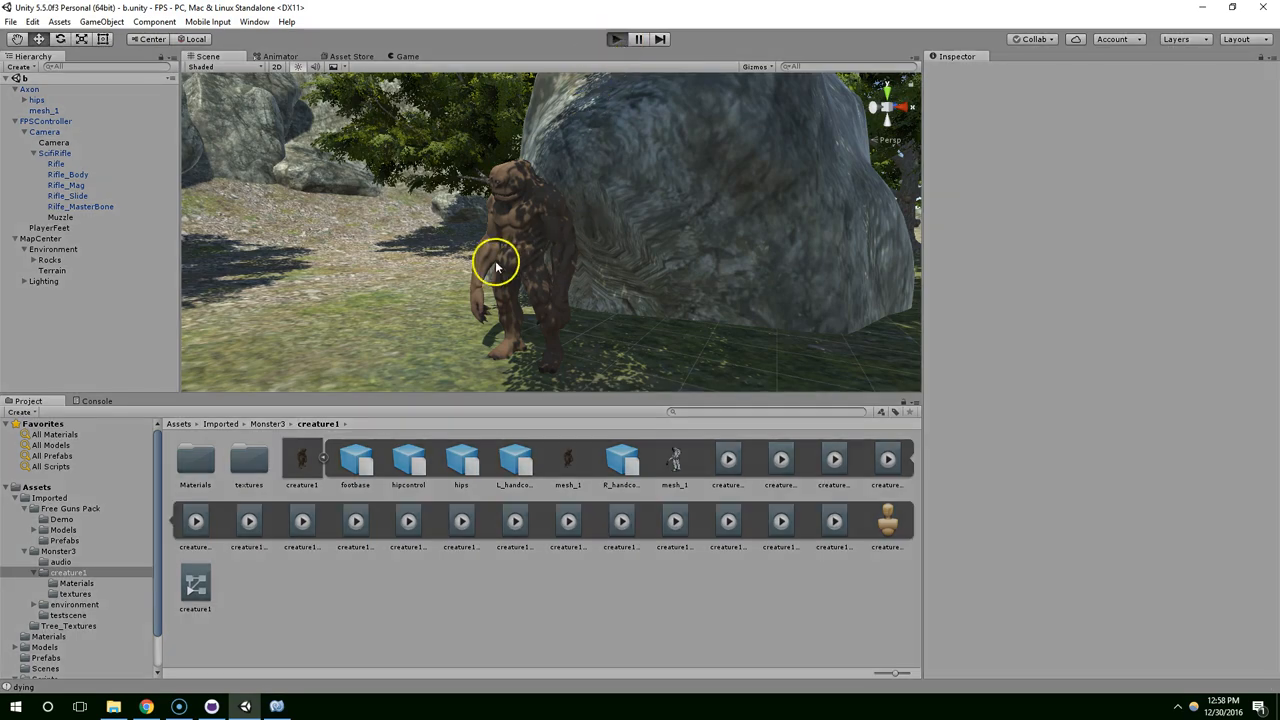
{"action": "left_click", "coordinate": [615, 39]}
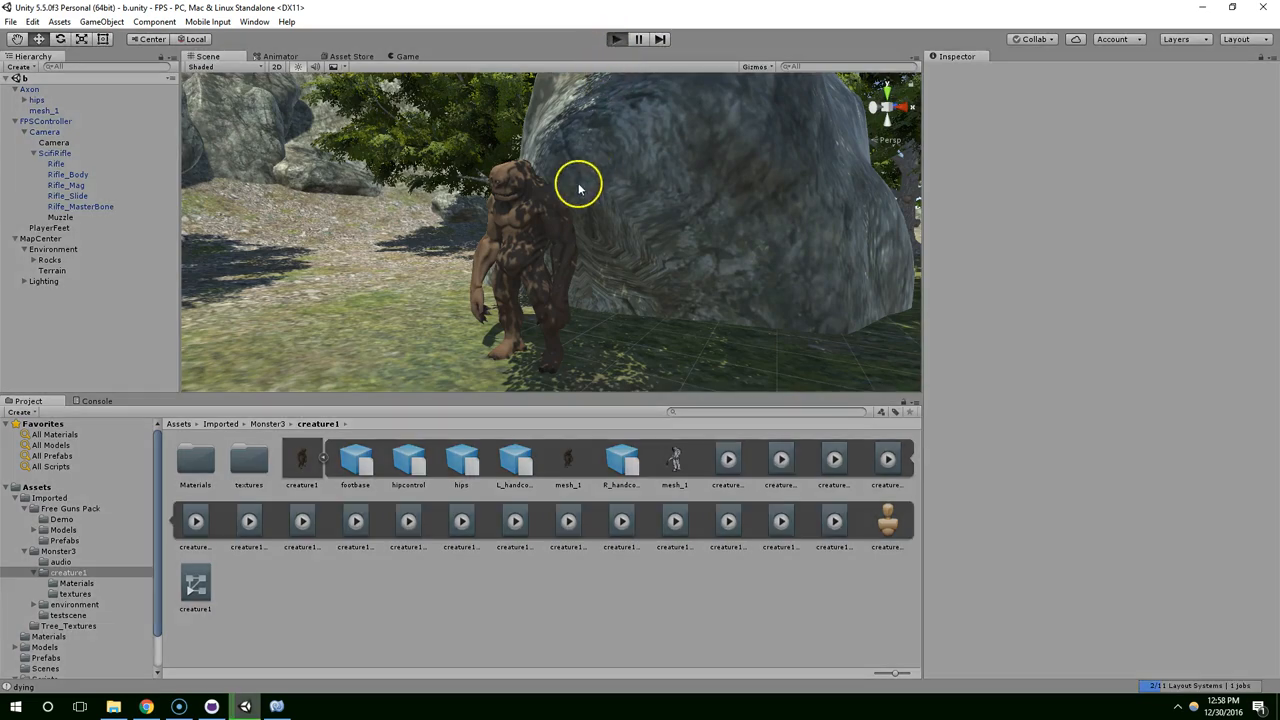
{"action": "left_click", "coordinate": [615, 38]}
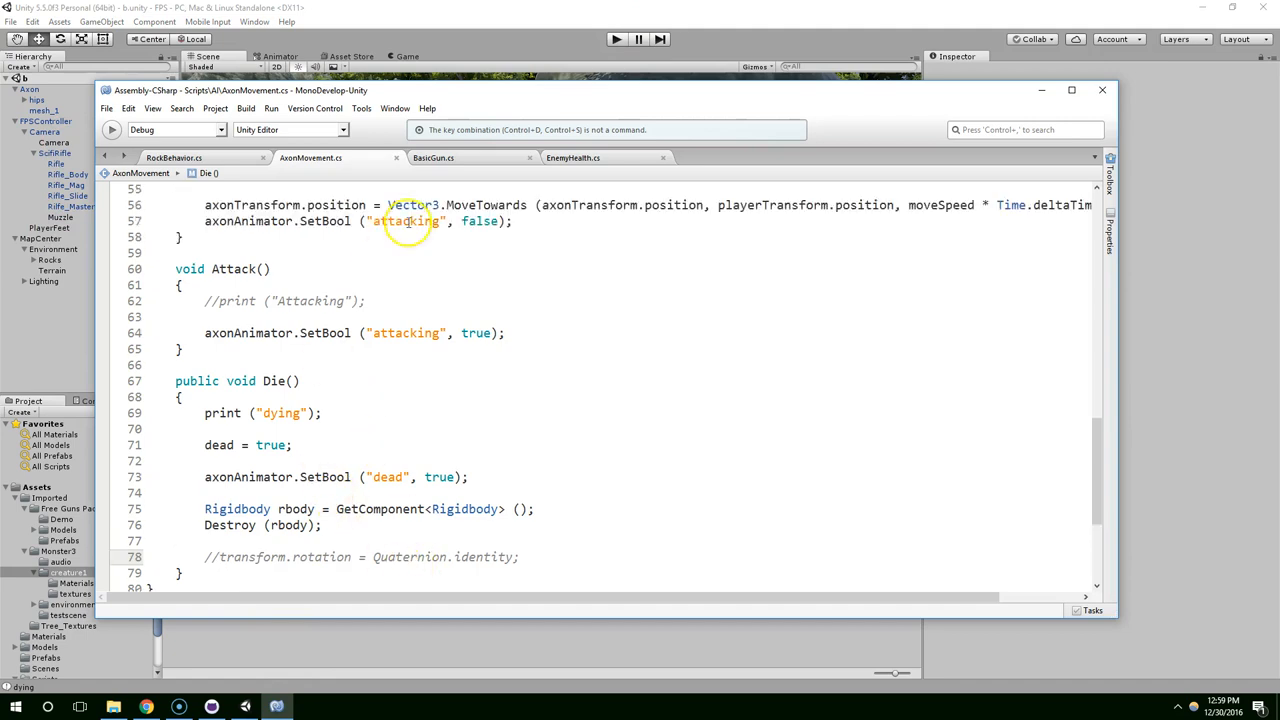
Change EnemyHealth's bullet hit from Damage(1) to Damage(1000) and start a play test.
{"action": "left_click", "coordinate": [573, 157]}
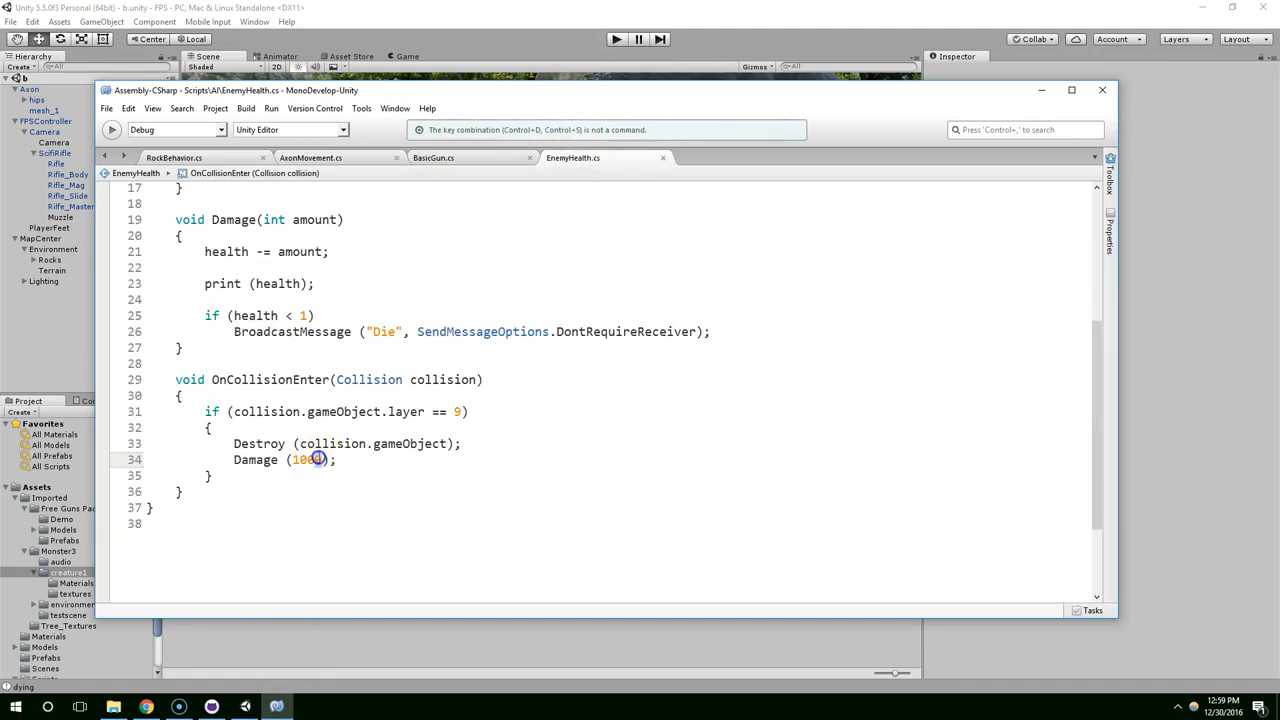
{"action": "double_click", "coordinate": [305, 459]}
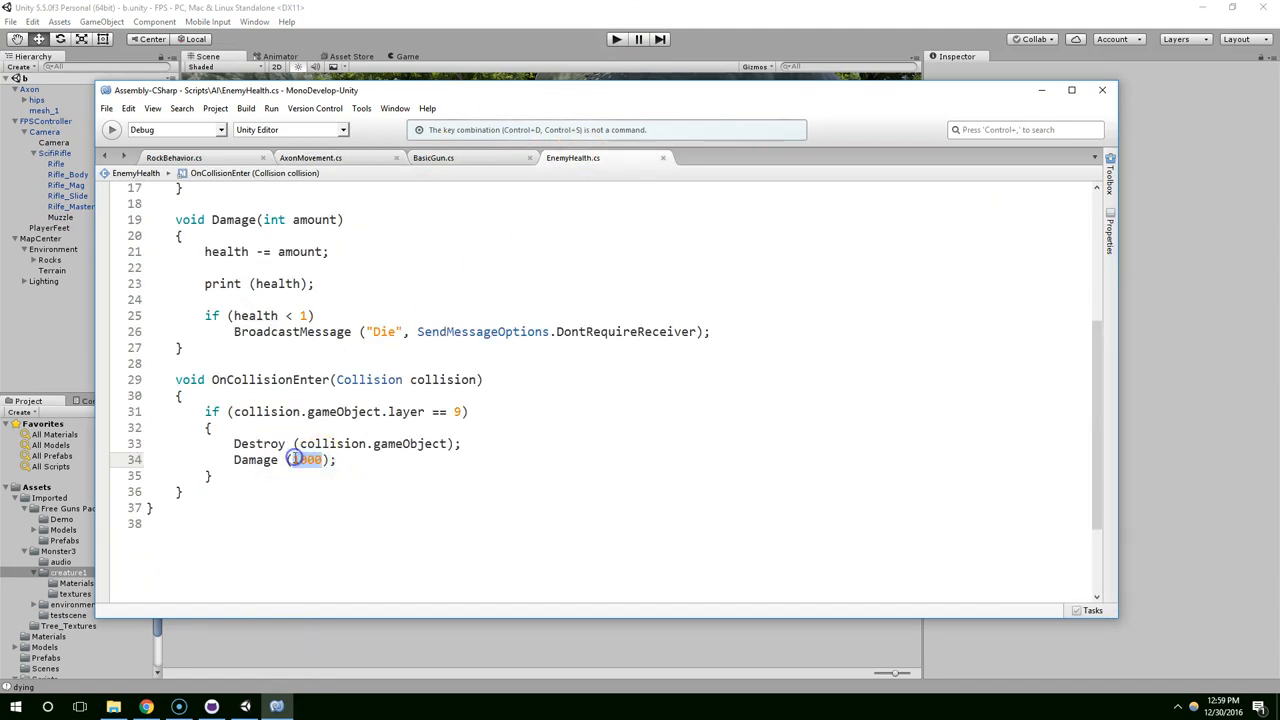
{"action": "left_click", "coordinate": [615, 39]}
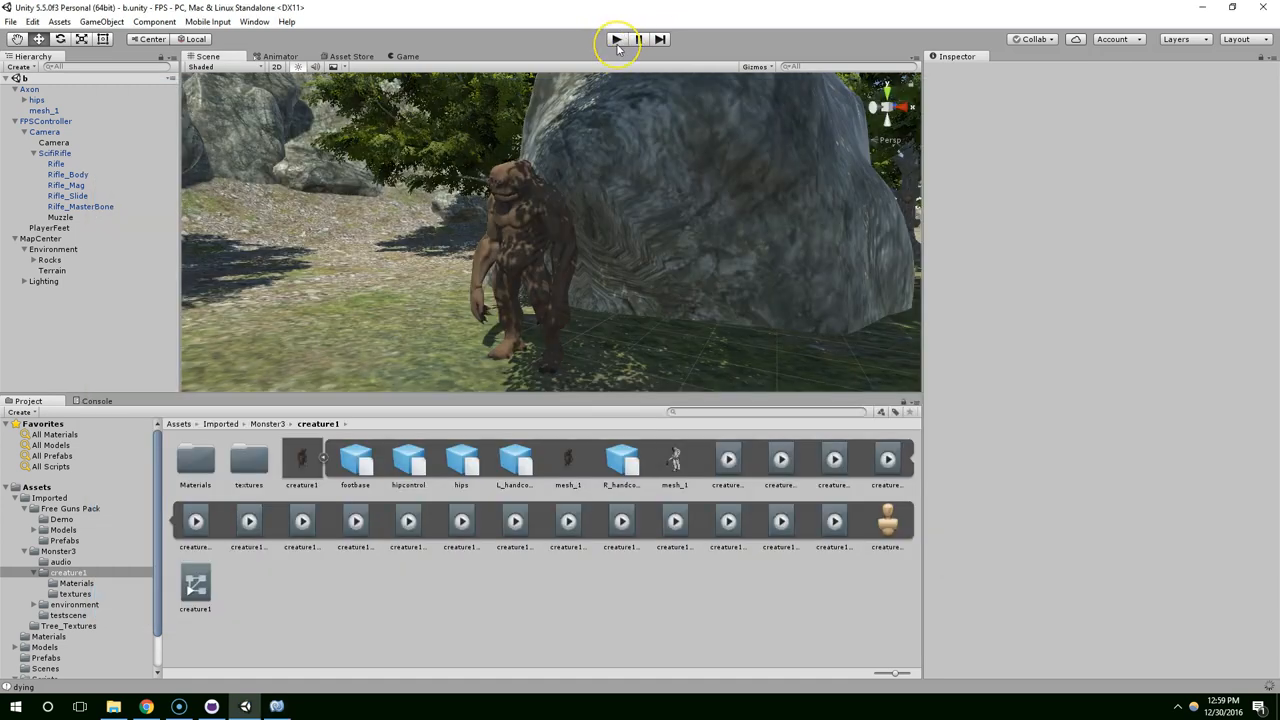
{"action": "left_click", "coordinate": [616, 39]}
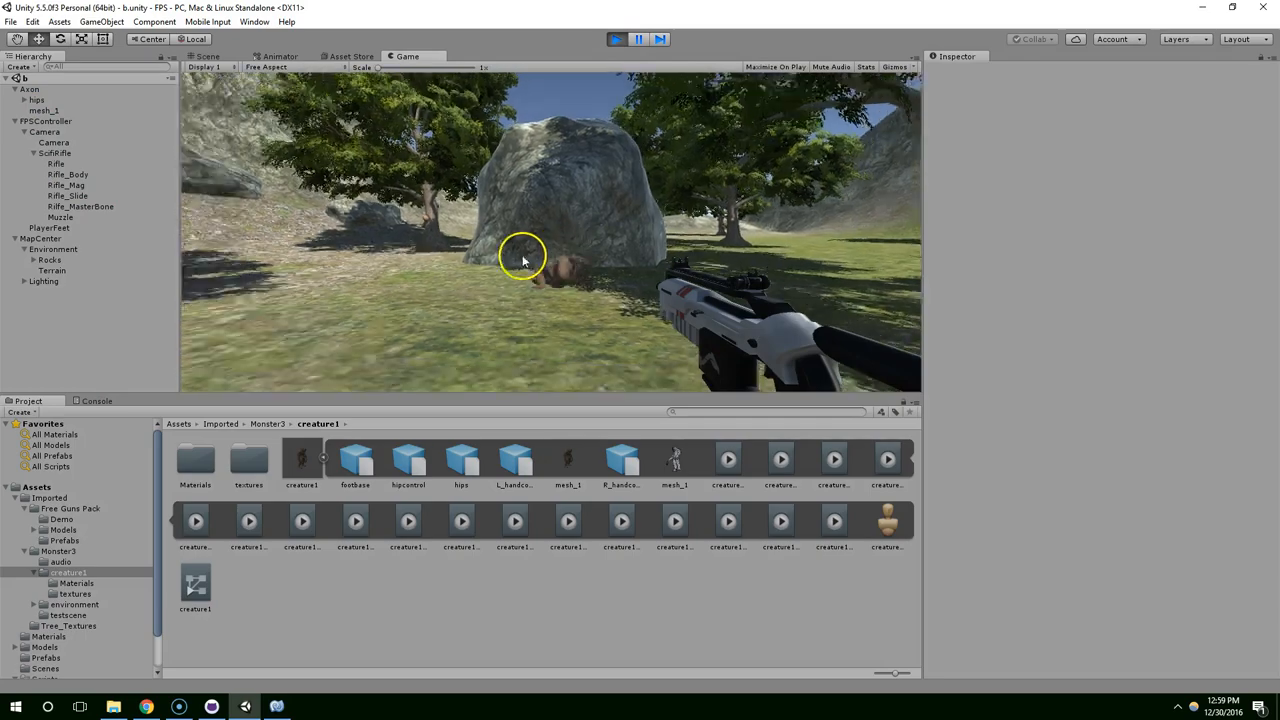